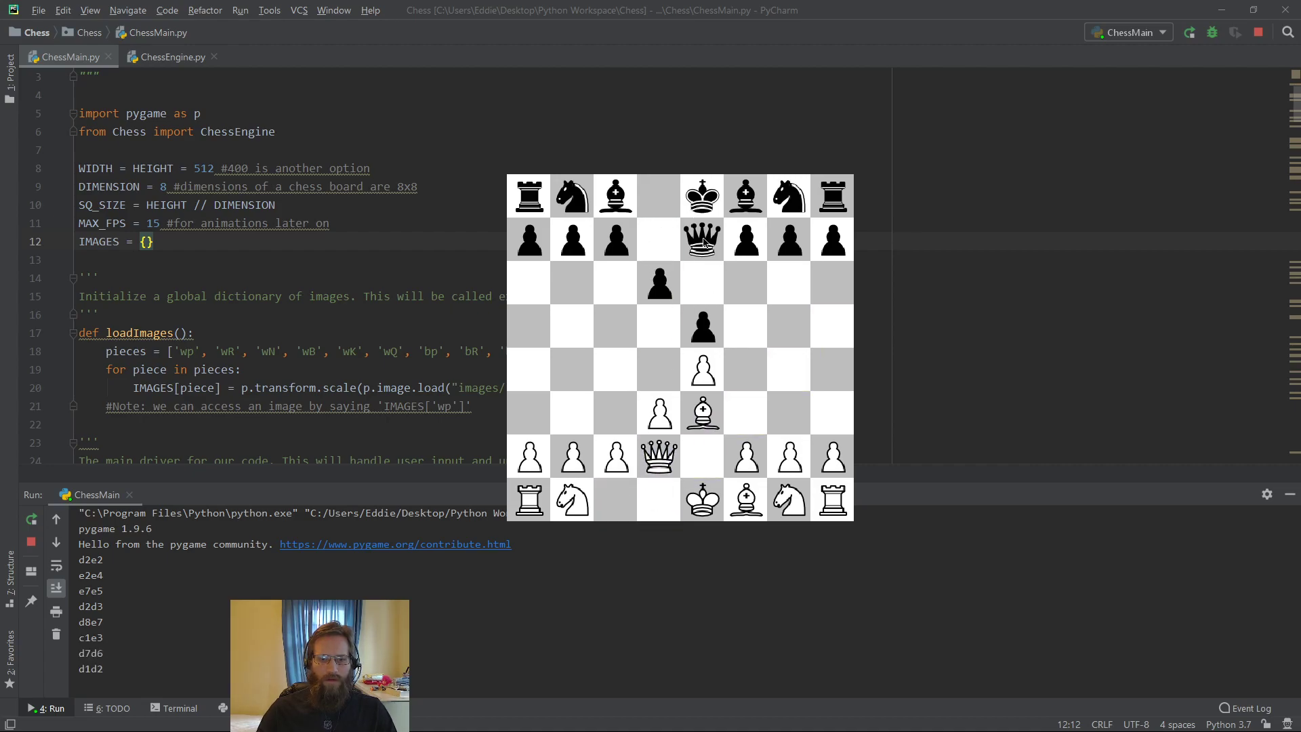
# Castle the white king queenside in the running pygame chess game
pyautogui.click(702, 501)
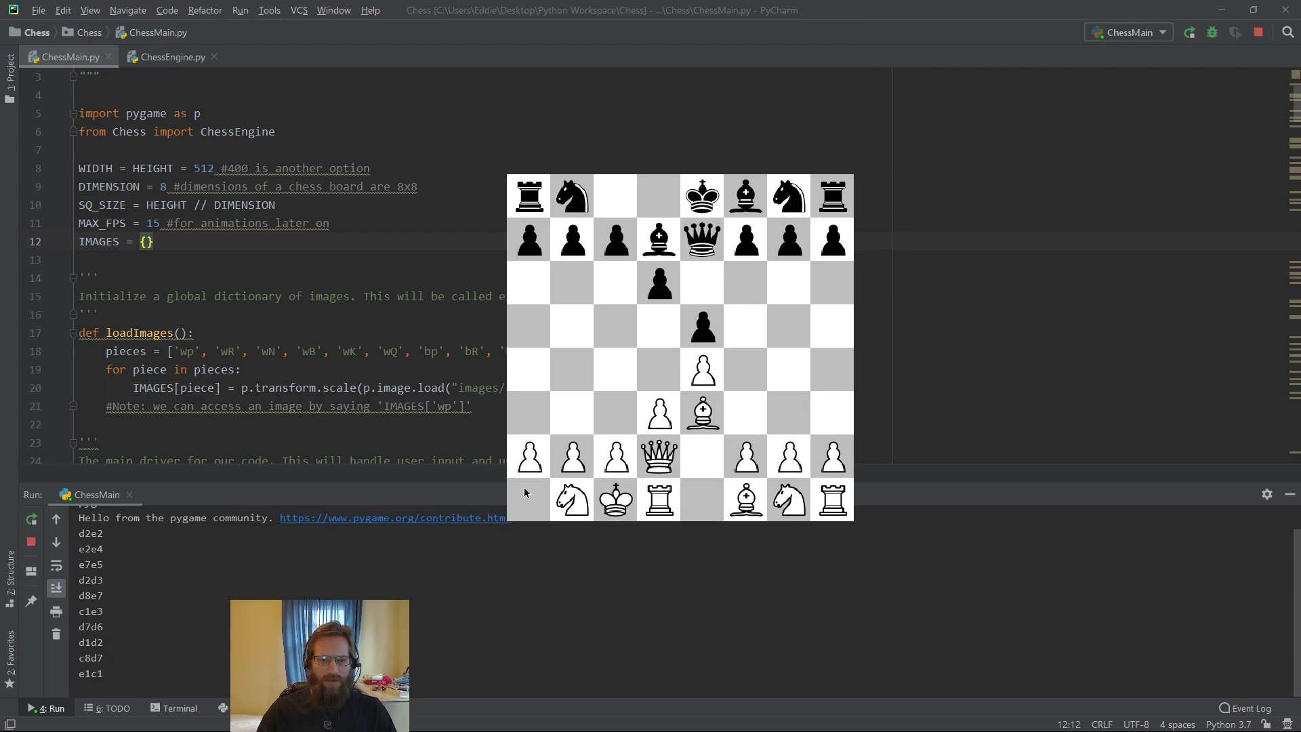
pyautogui.moveTo(644, 415)
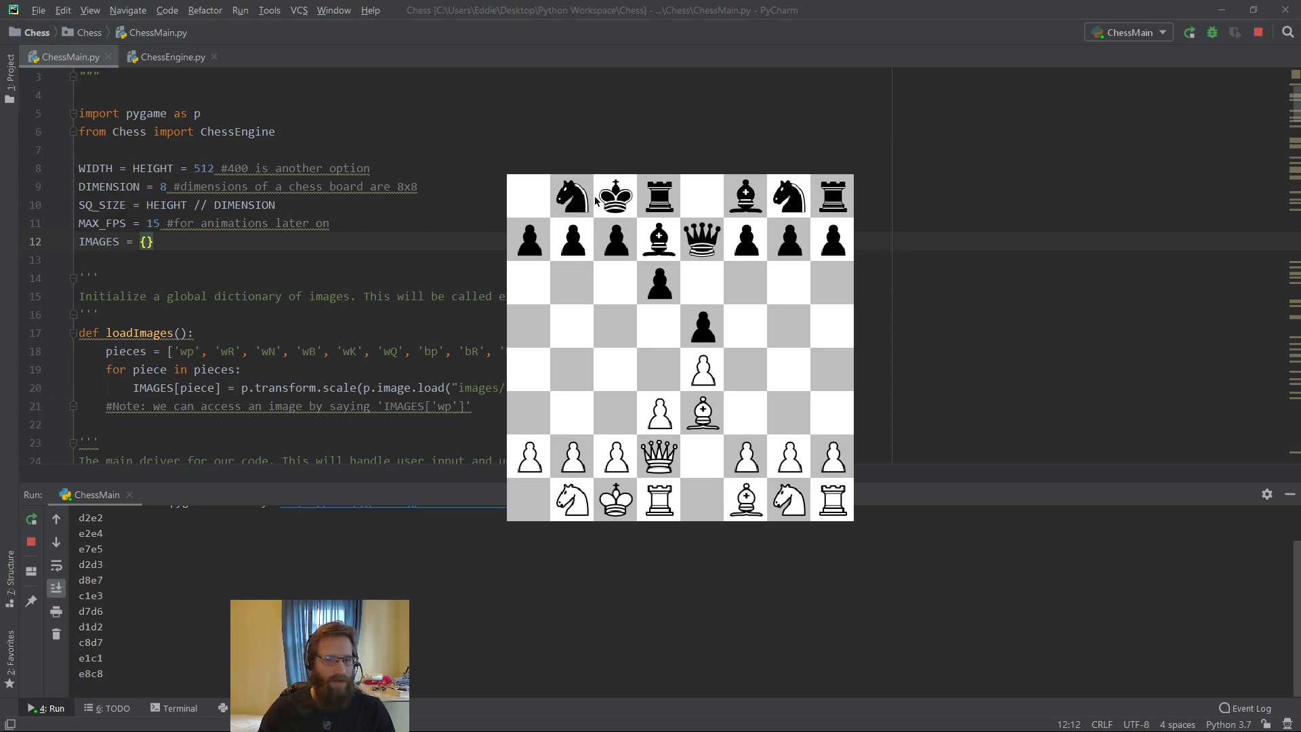
pyautogui.moveTo(594, 202)
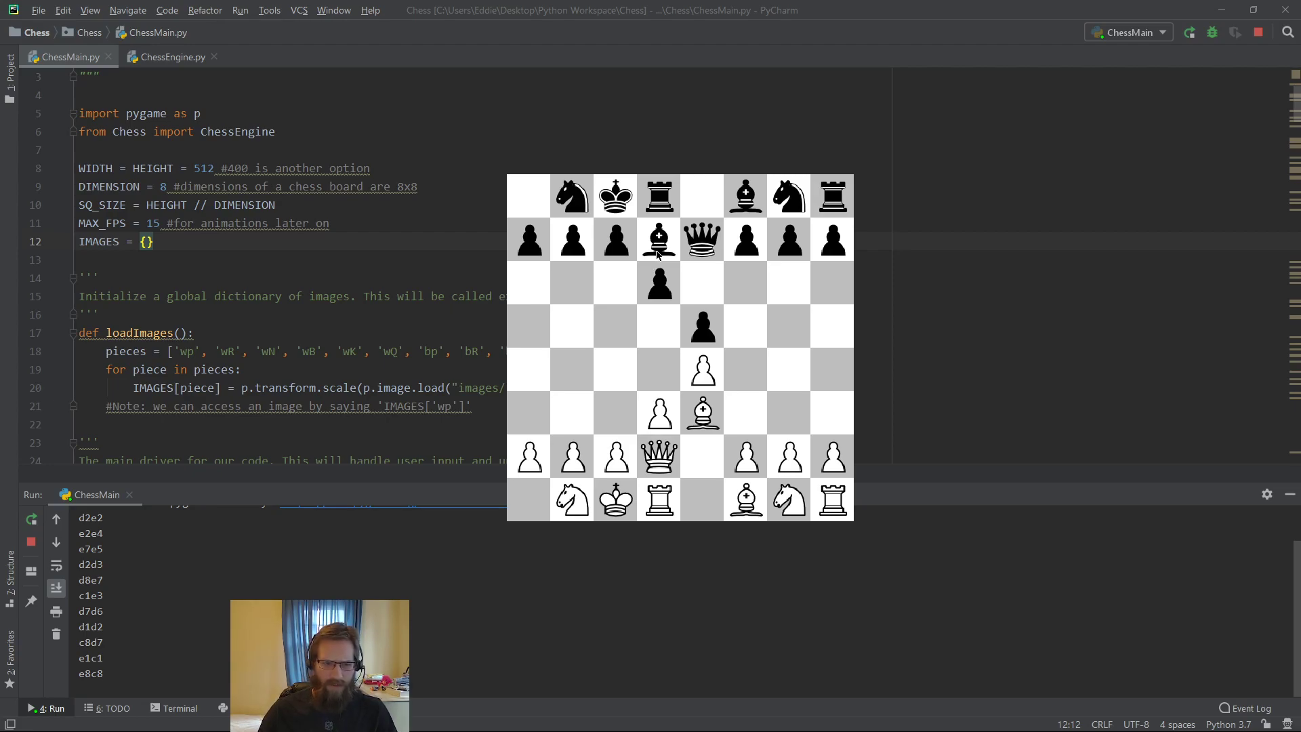
pyautogui.moveTo(689, 310)
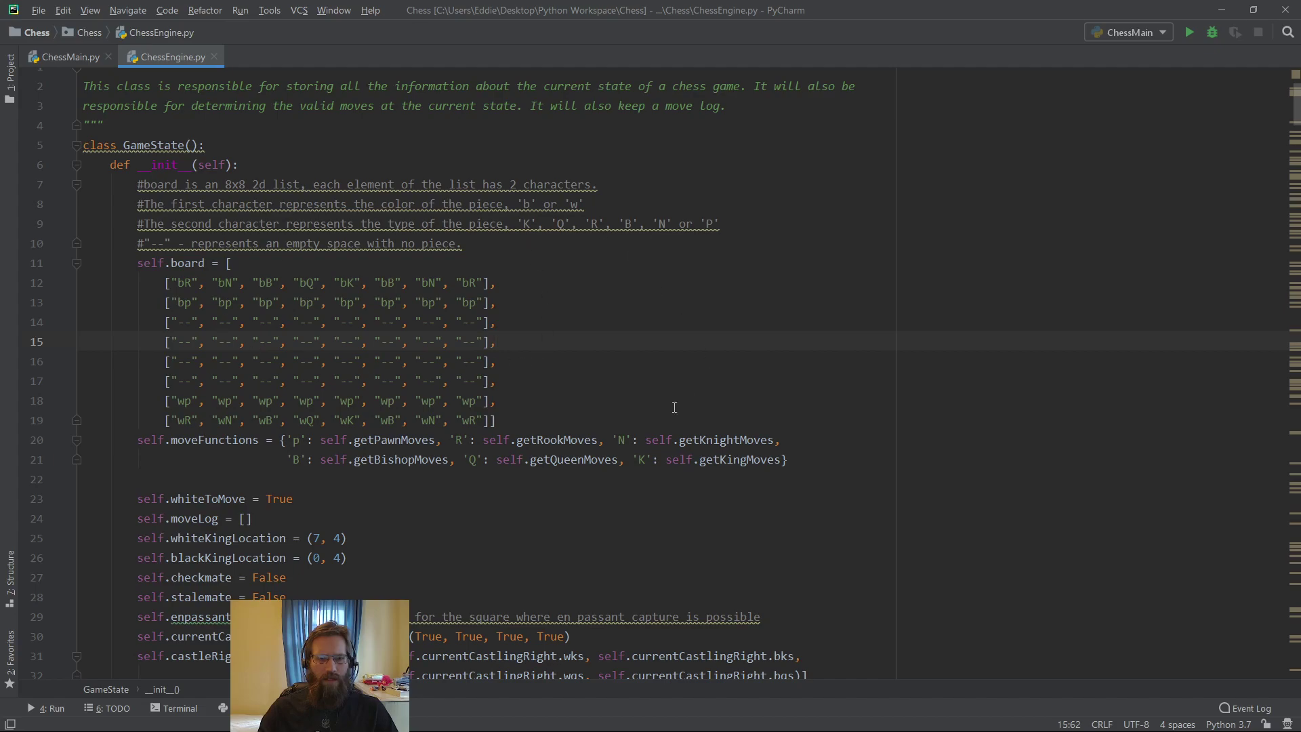
pyautogui.moveTo(610, 222)
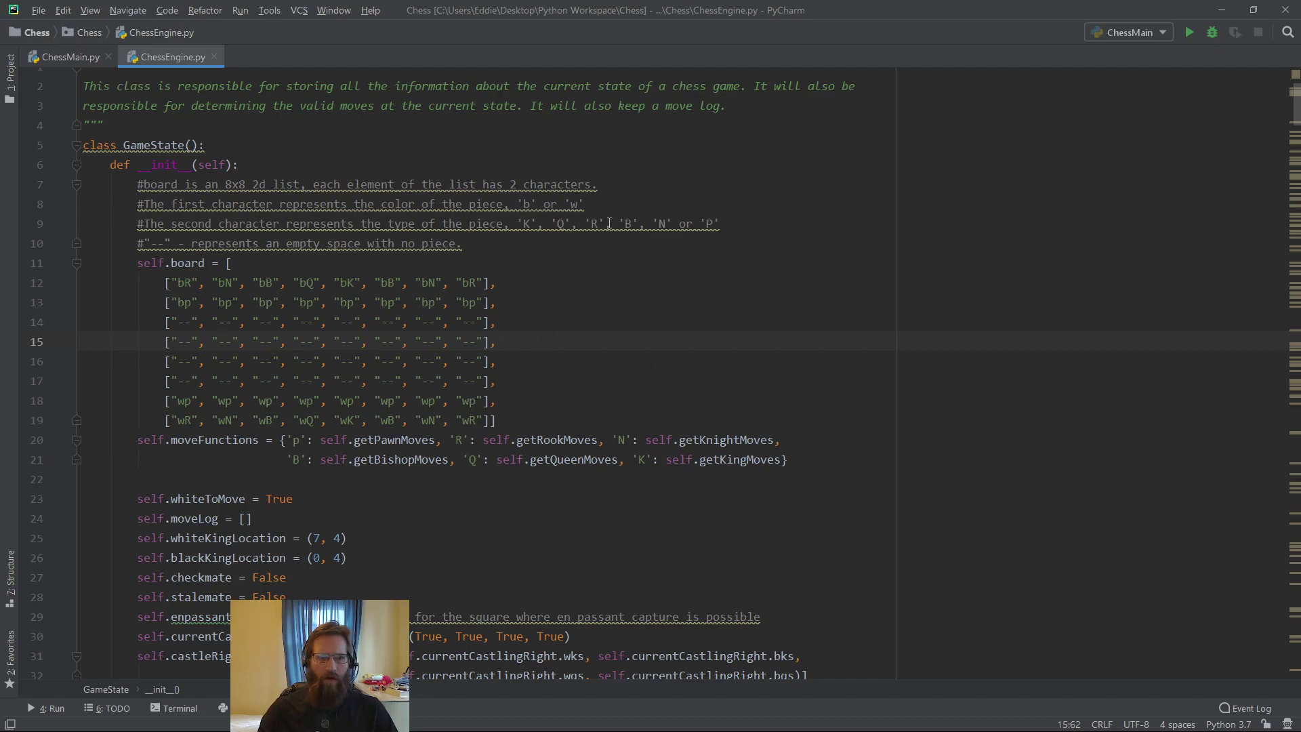
pyautogui.moveTo(610, 222)
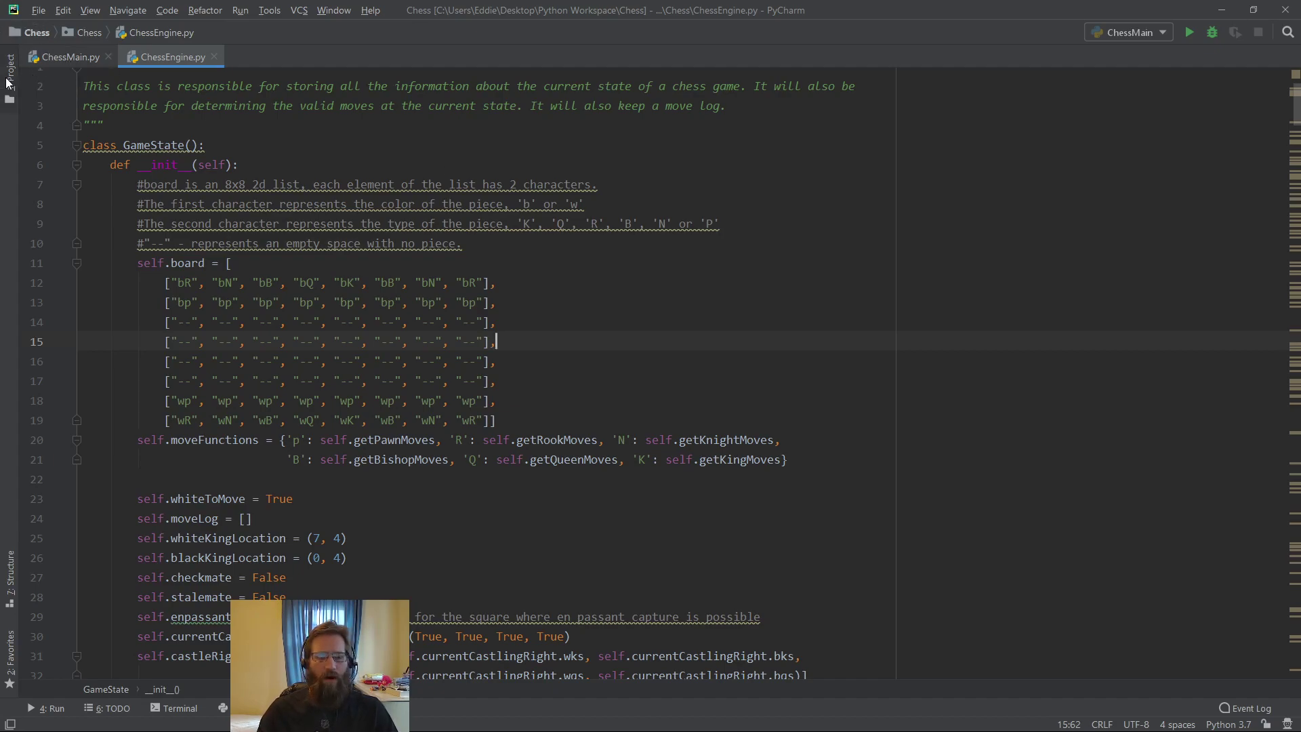
# Show the project tree and select the Chess package for the new SmartMoveFinder file
pyautogui.click(11, 71)
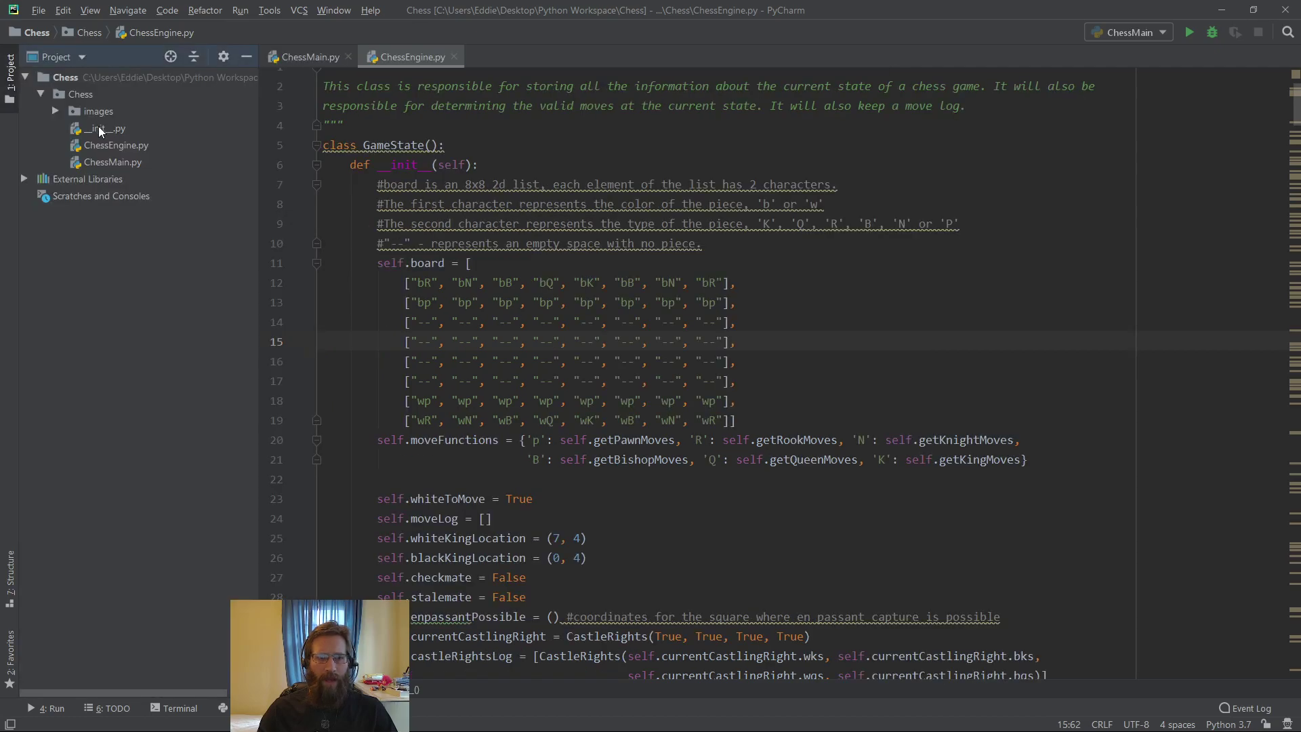
pyautogui.click(98, 111)
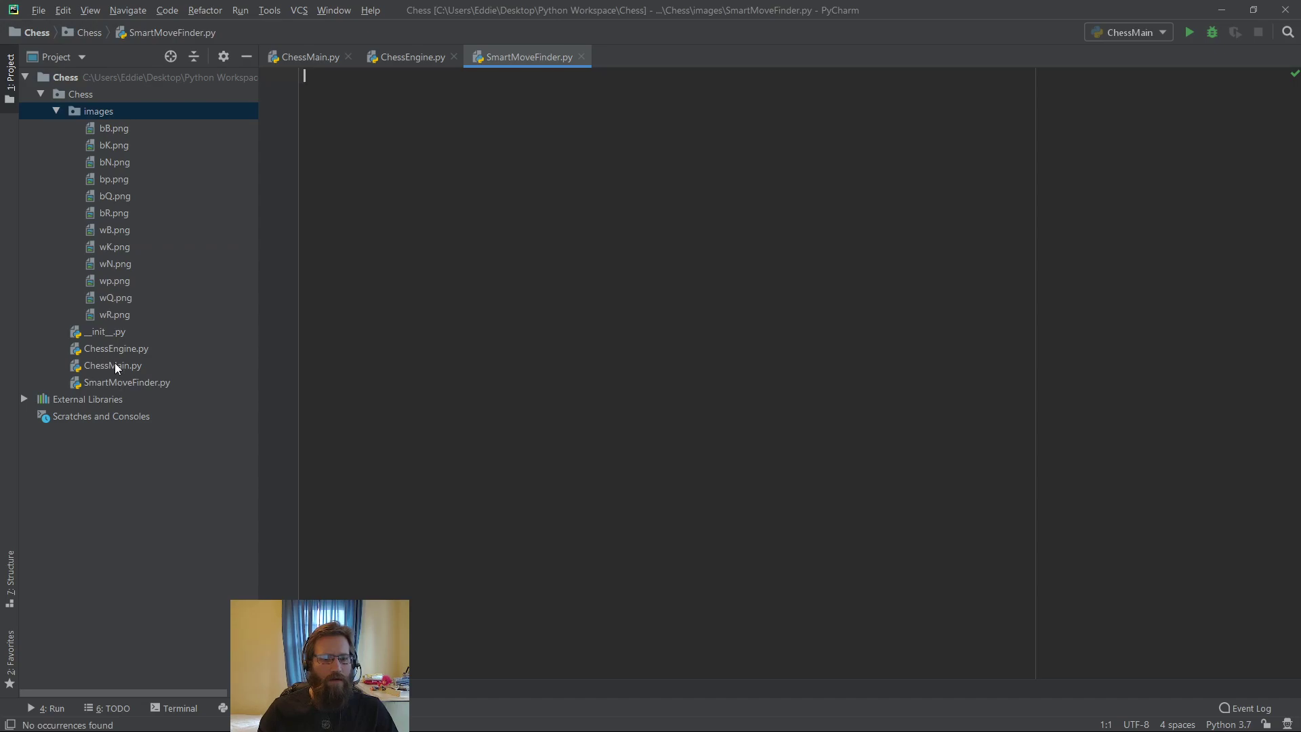
# Write def findRandomMove(validMoves): in the empty SmartMoveFinder.py
pyautogui.click(126, 381)
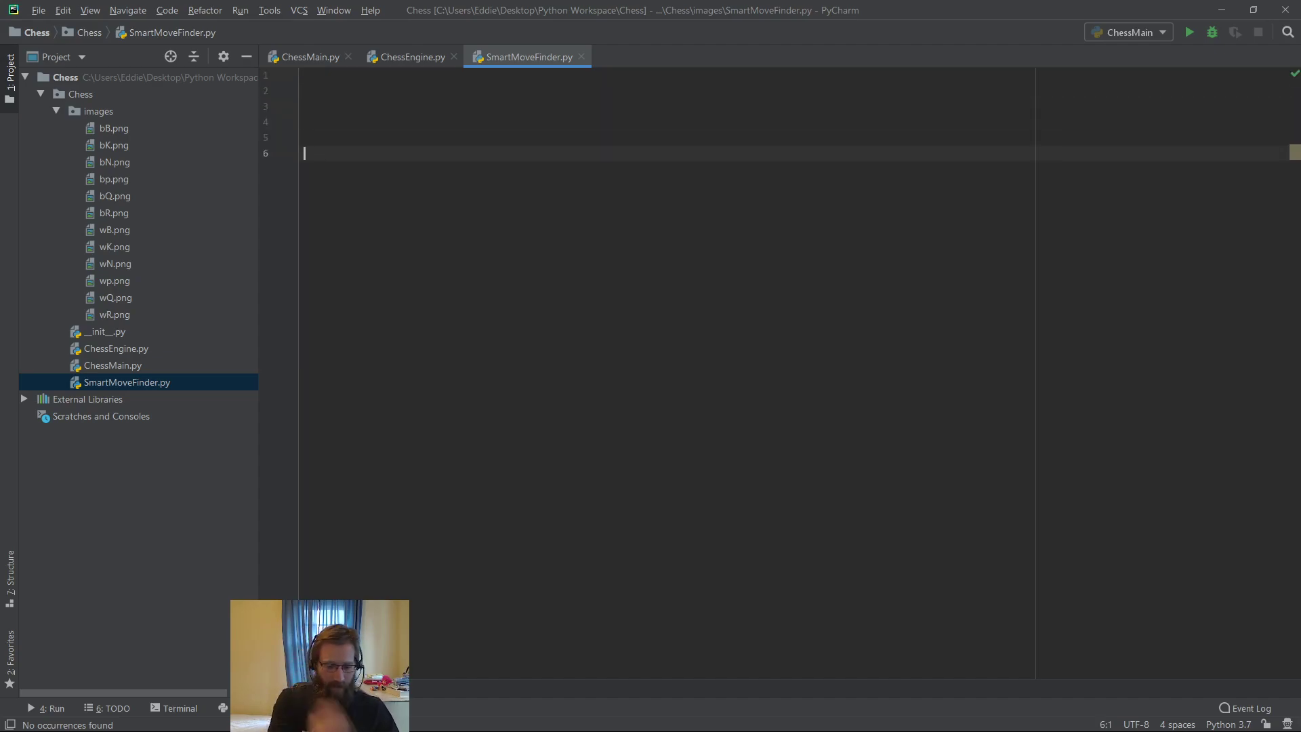
pyautogui.write('def')
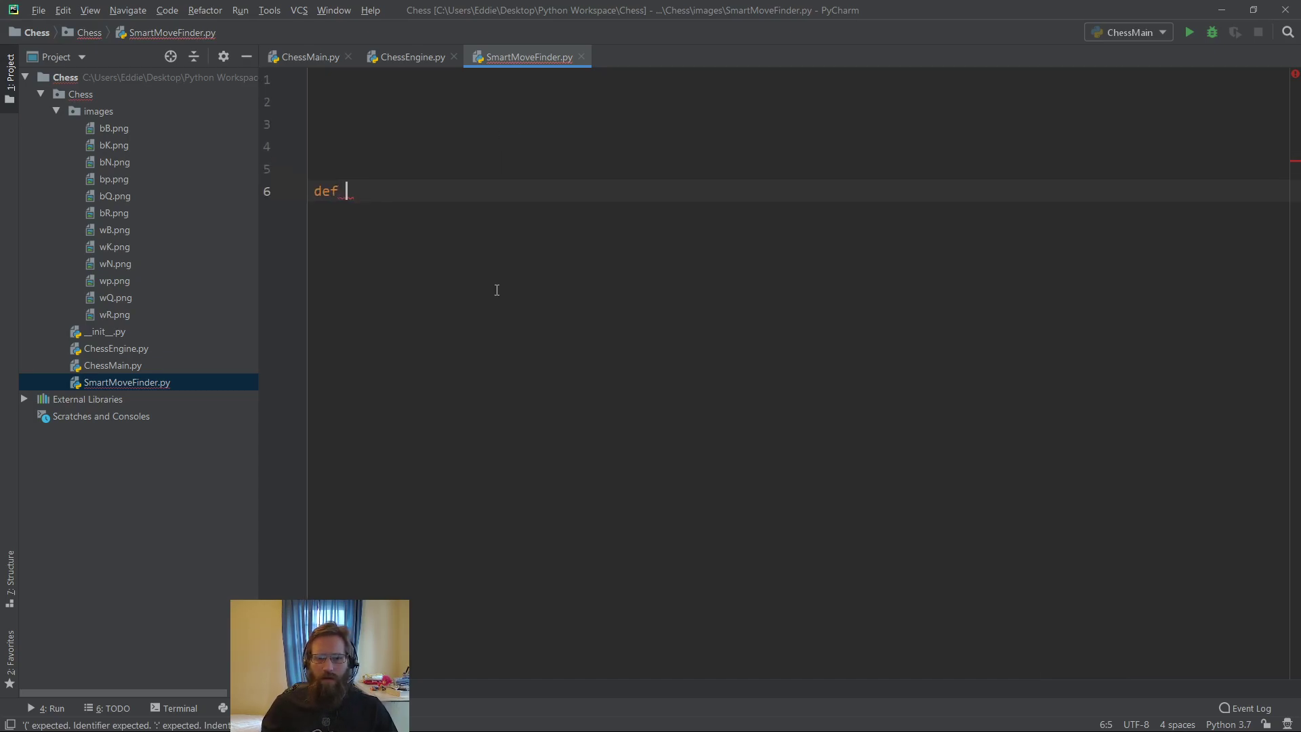
pyautogui.write('findR')
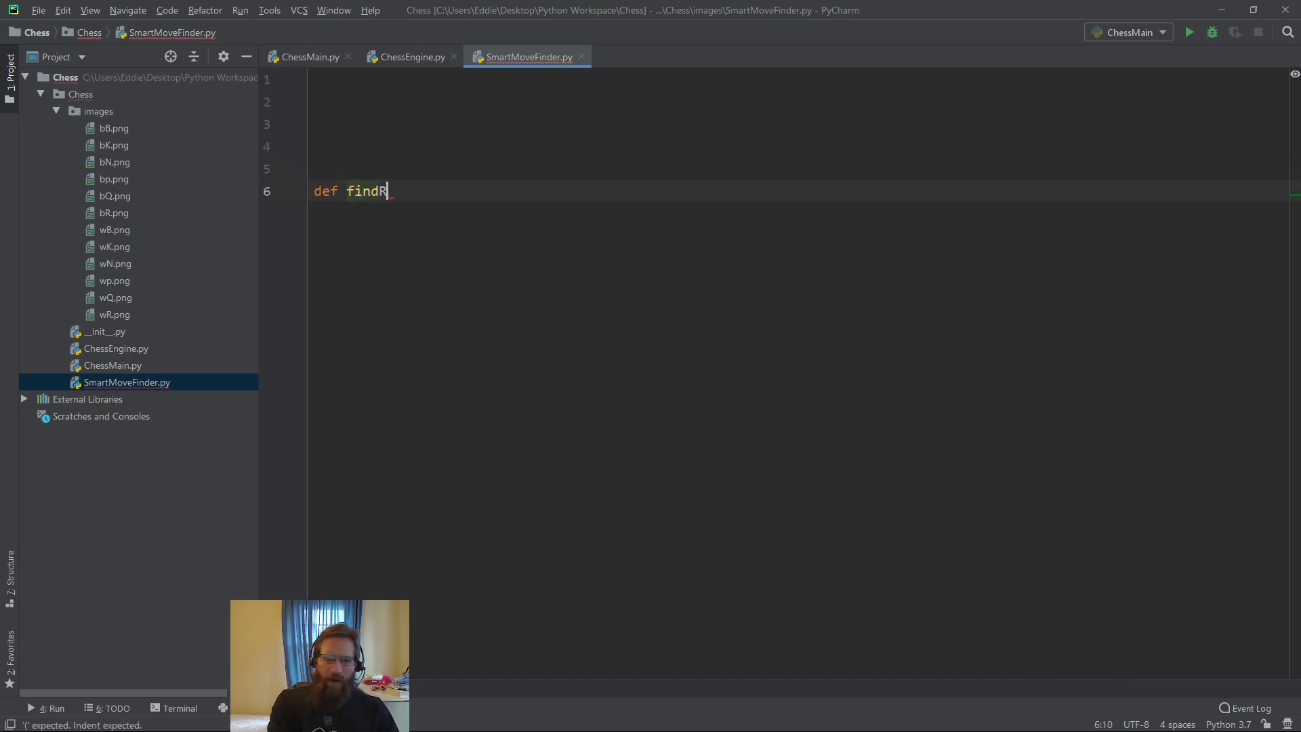
pyautogui.write('andomM')
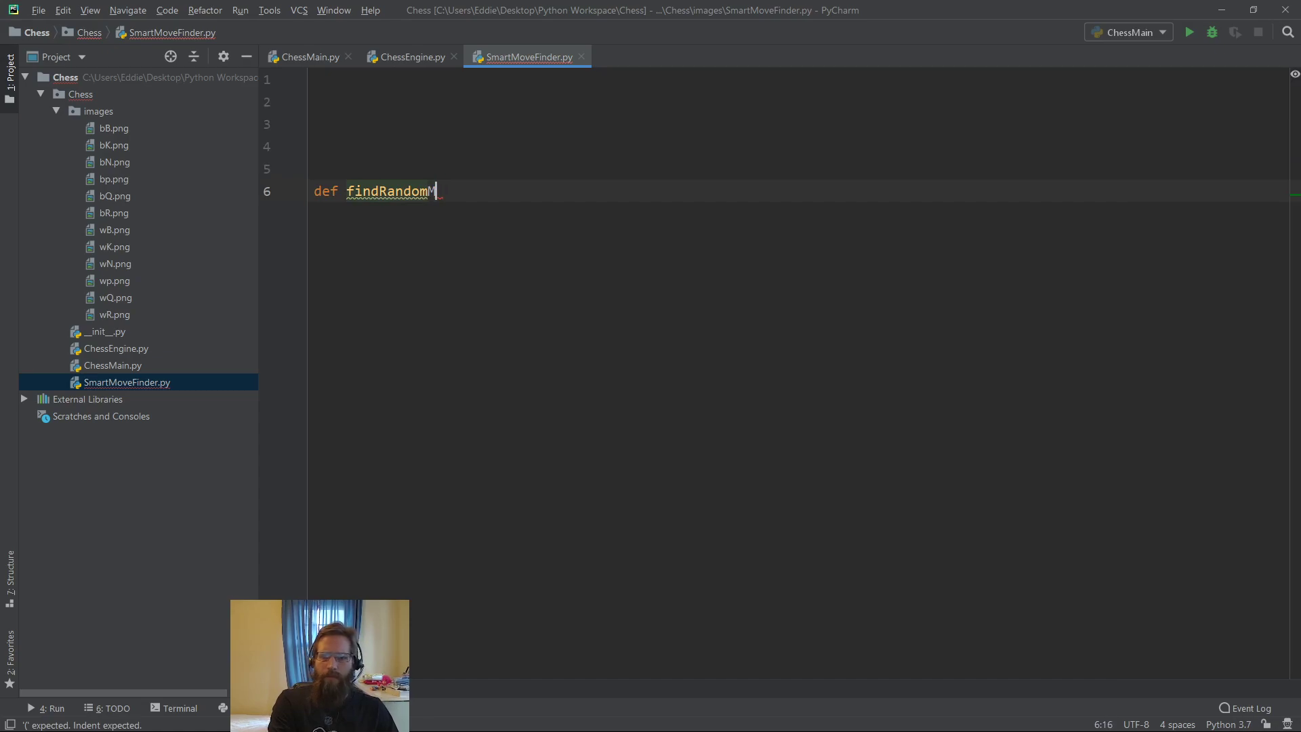
pyautogui.write('Move()')
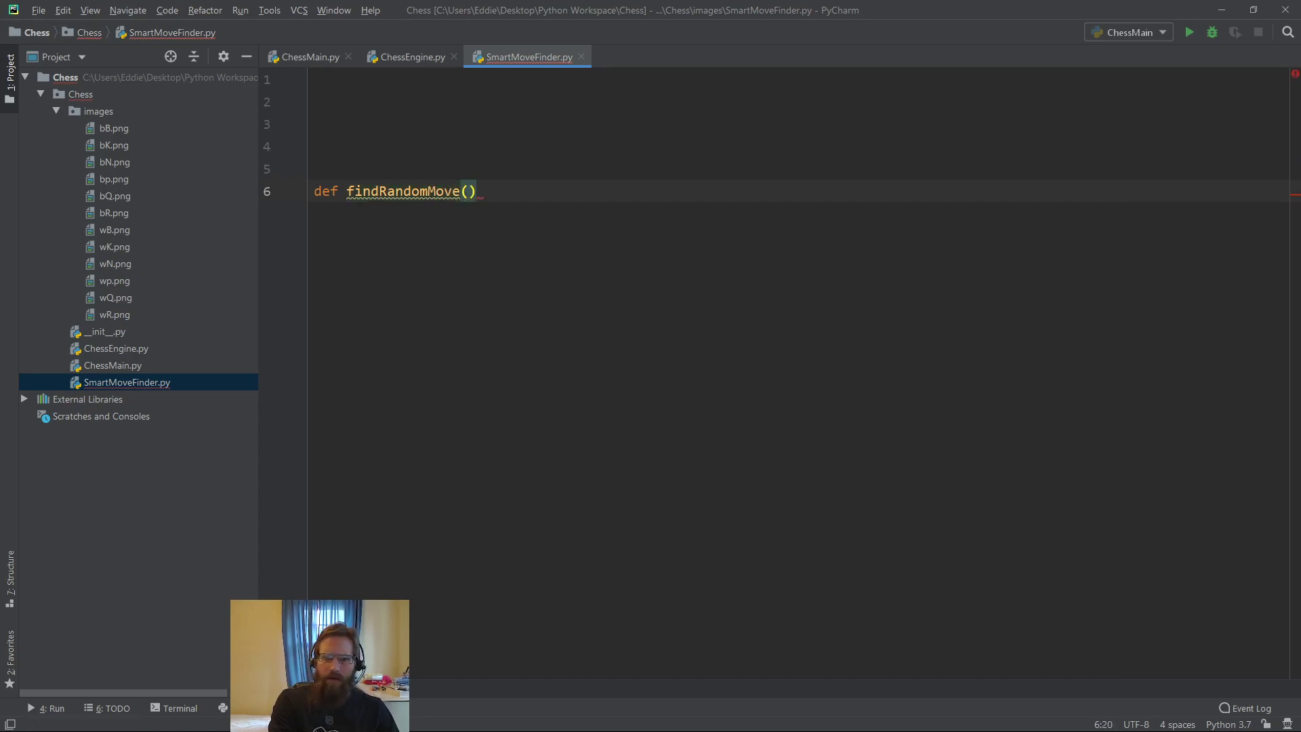
pyautogui.write(':')
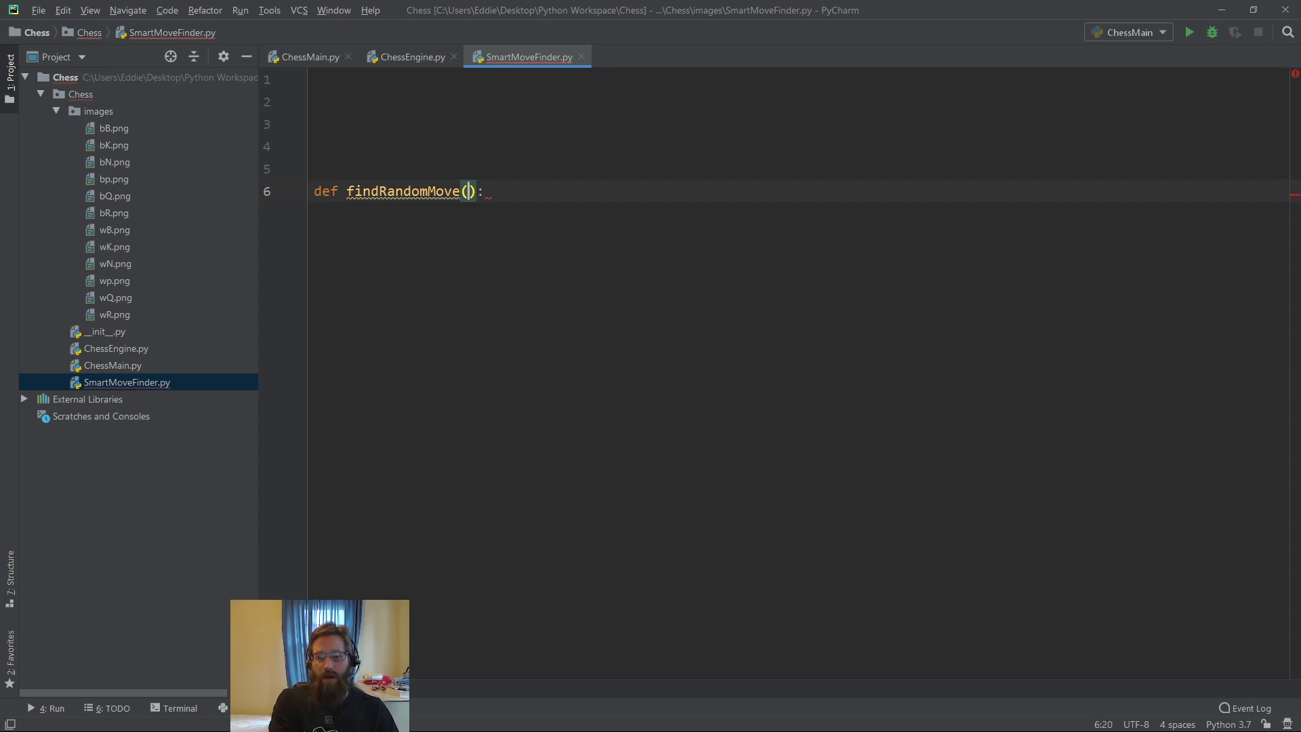
pyautogui.write('validMoves')
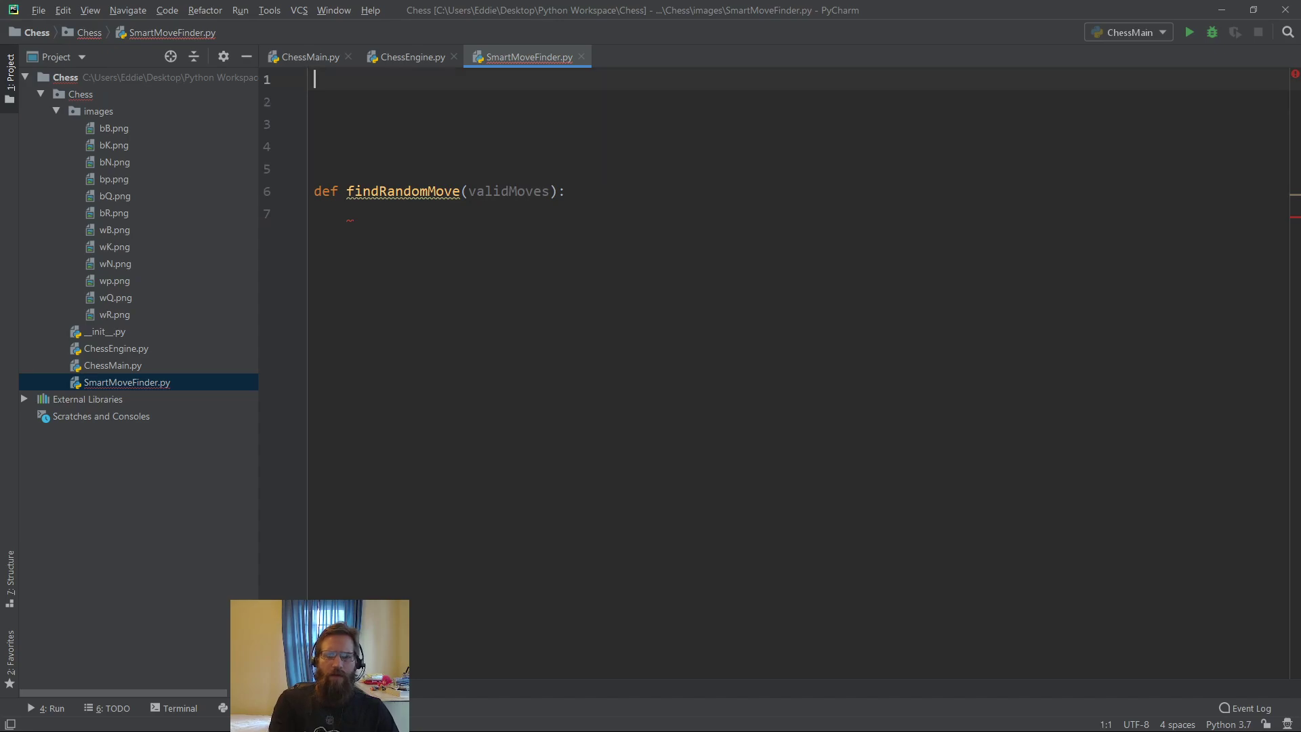
# Add import random and begin a random.randint call in the function body
pyautogui.write('import ran')
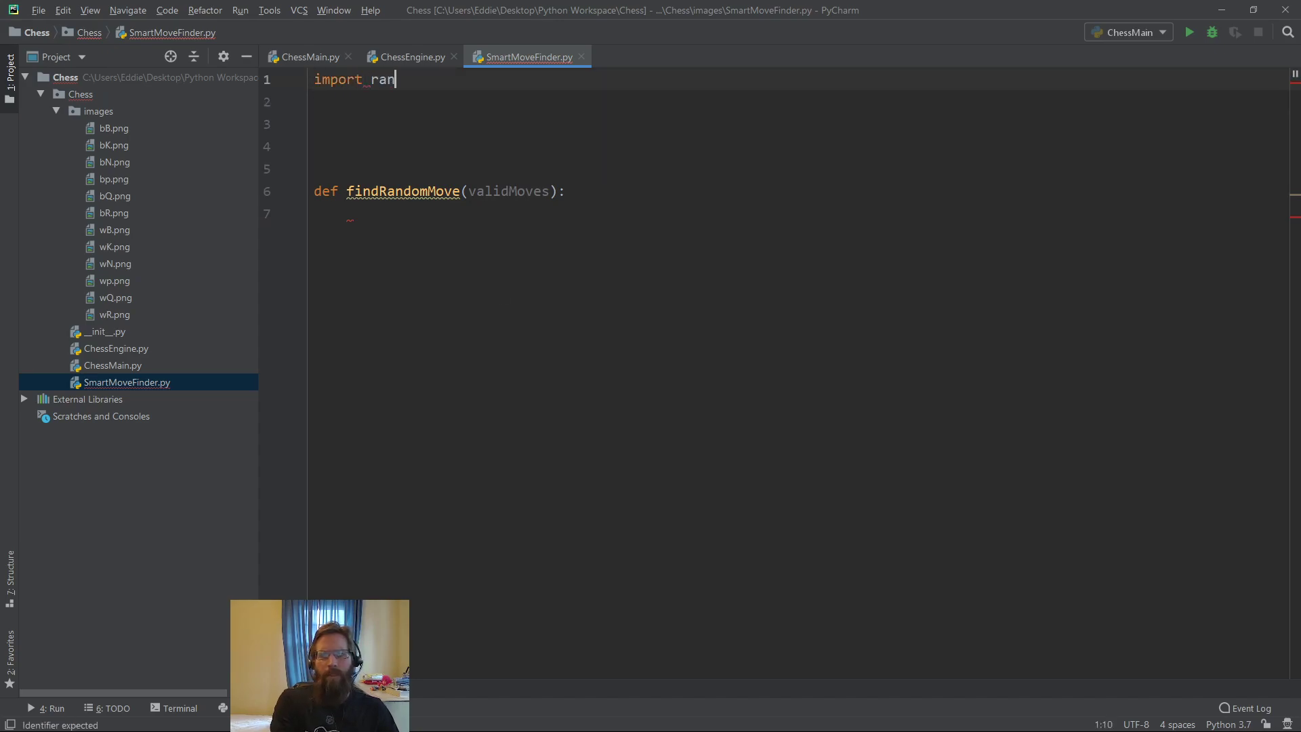
pyautogui.write('dom')
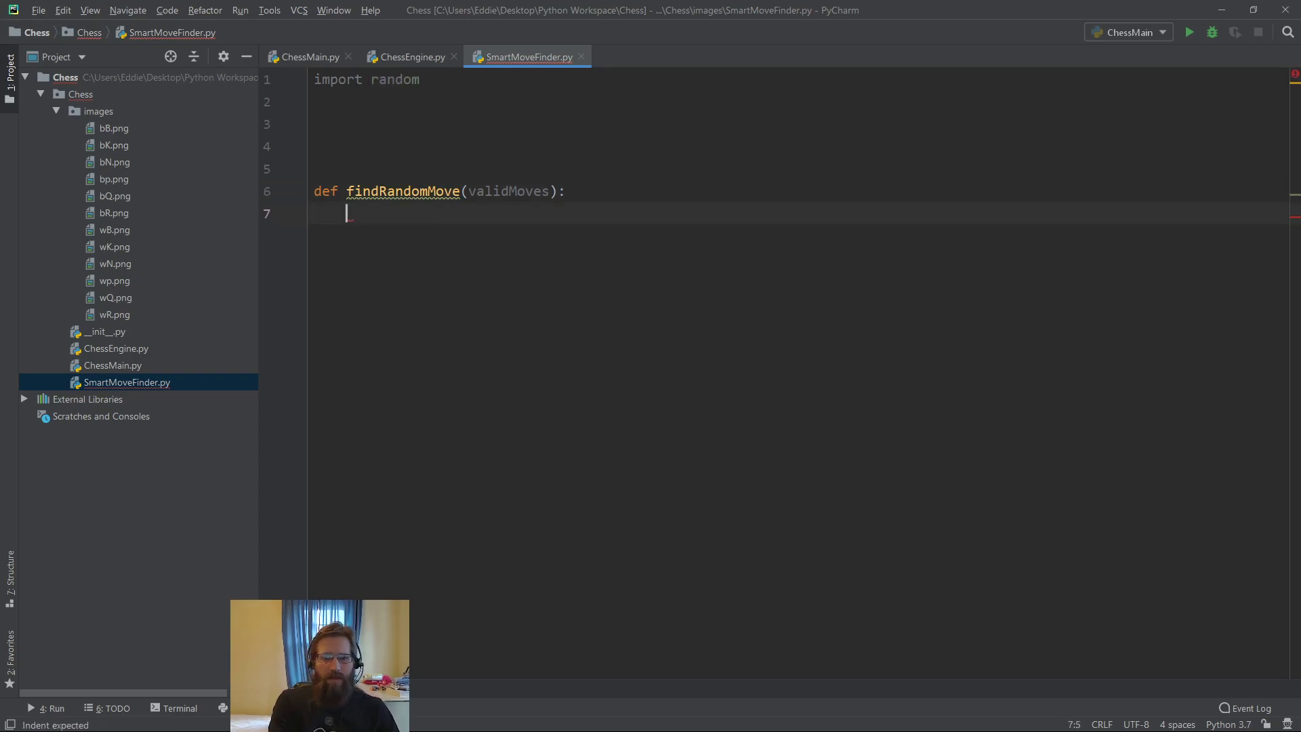
pyautogui.write('r')
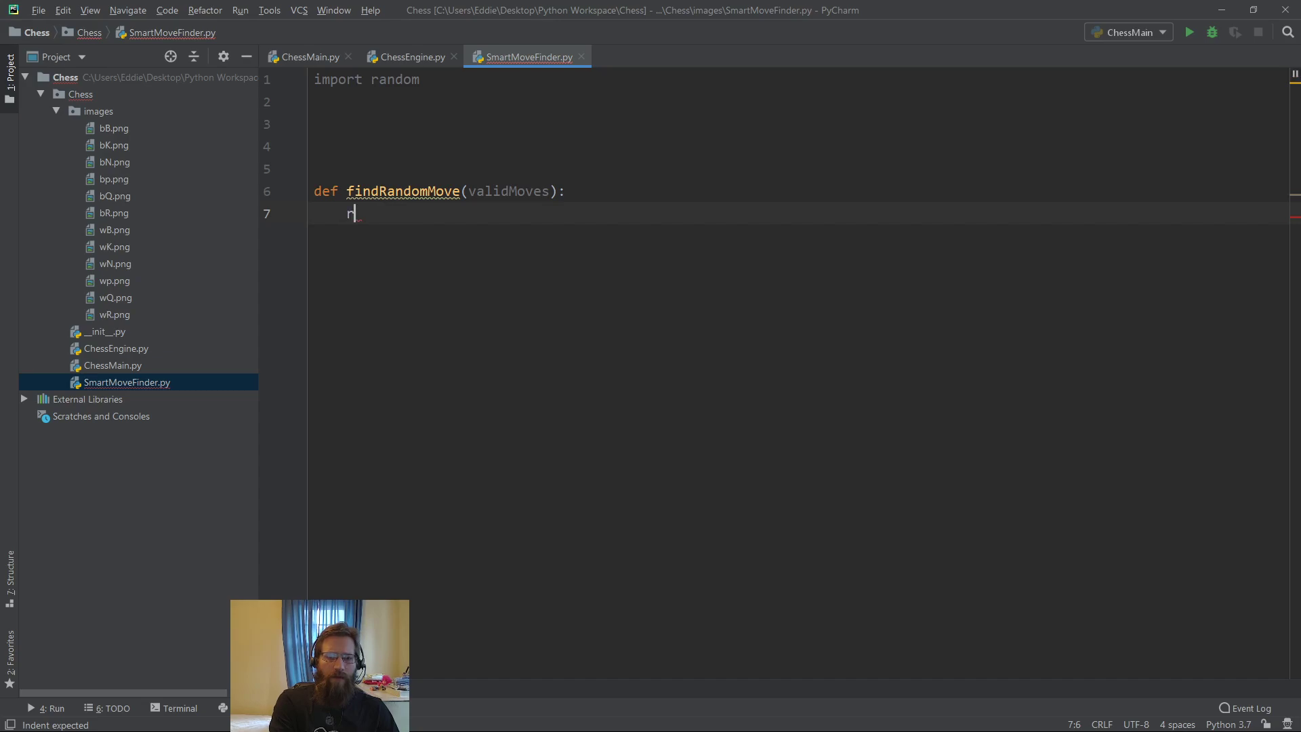
pyautogui.write('random.randint')
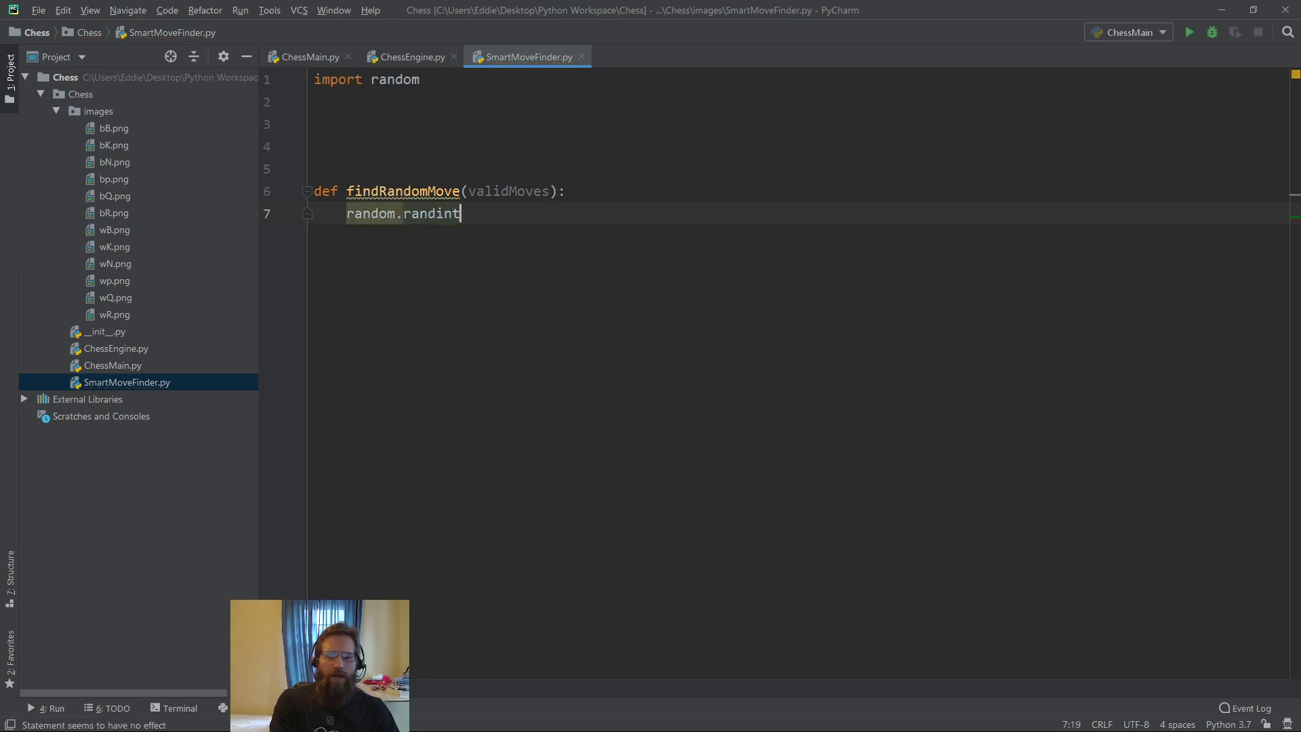
pyautogui.write('(a, b')
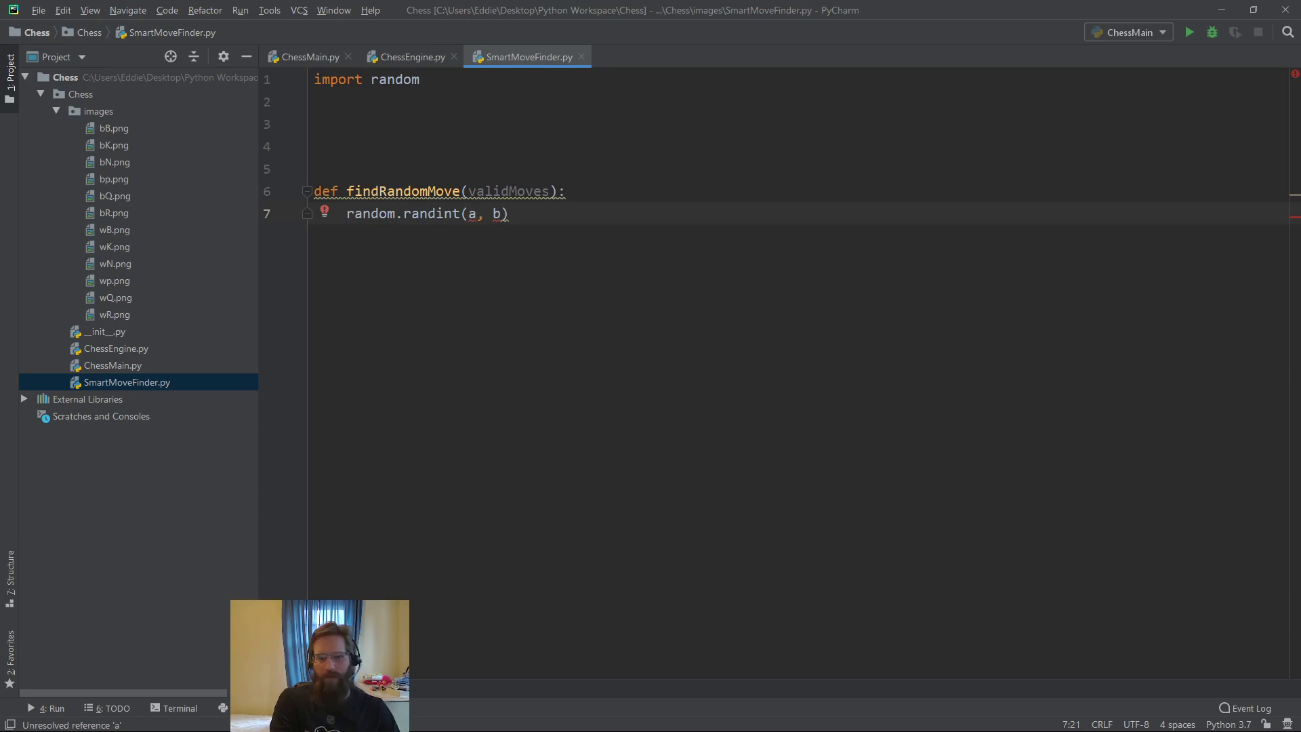
# Complete the body to return validMoves[random.randint(0, len(validMoves)-1)]
pyautogui.press('Backspace')
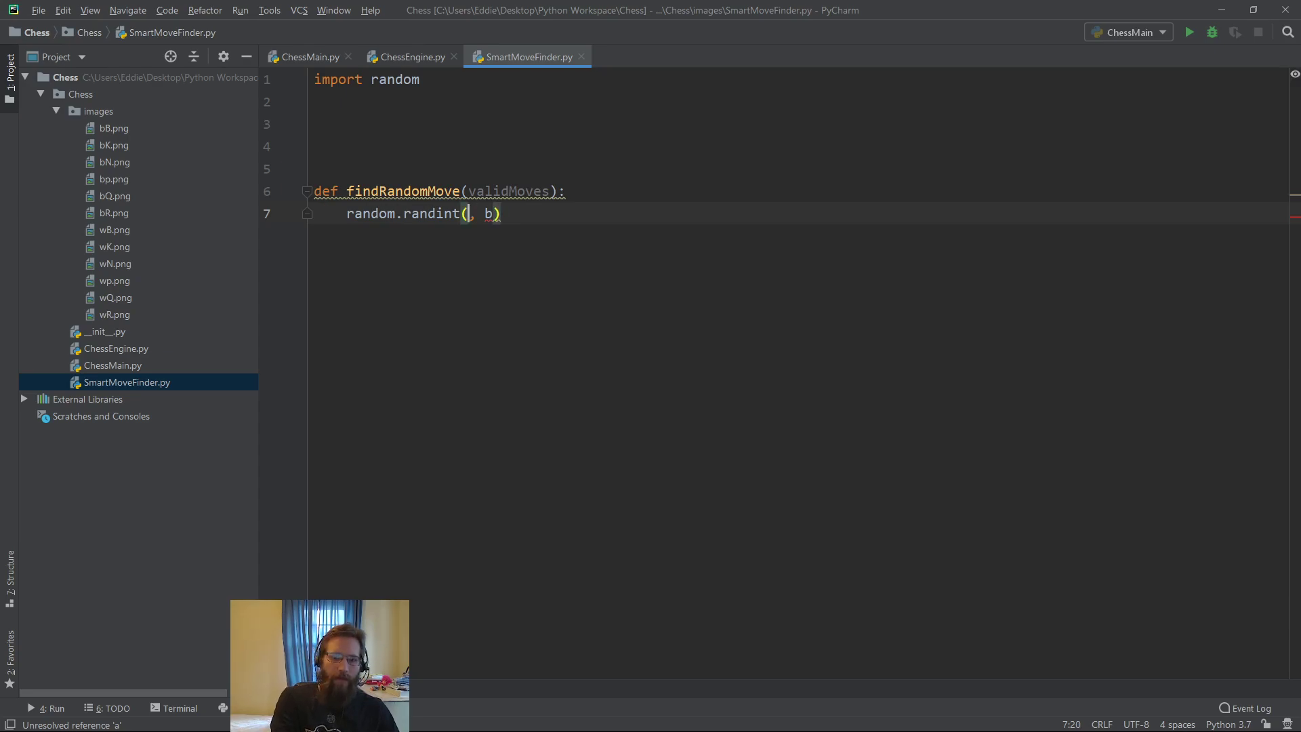
pyautogui.write('0')
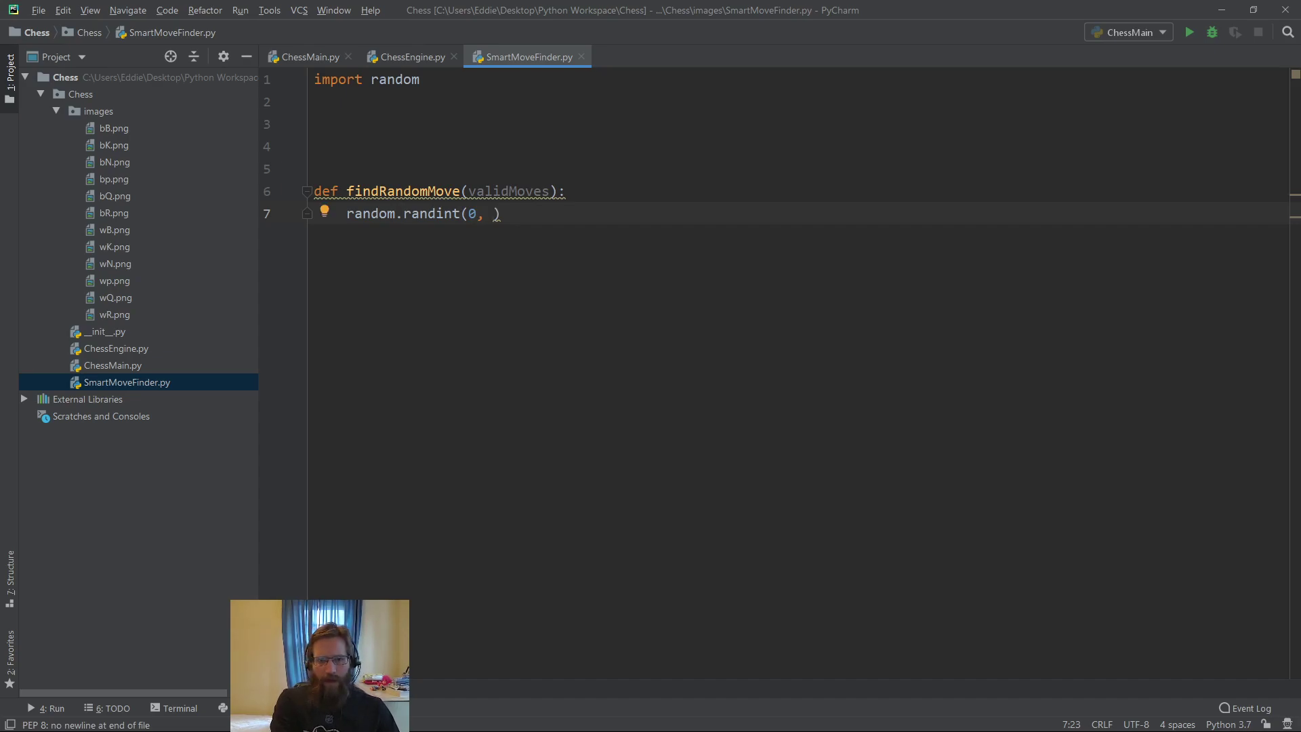
pyautogui.write('1')
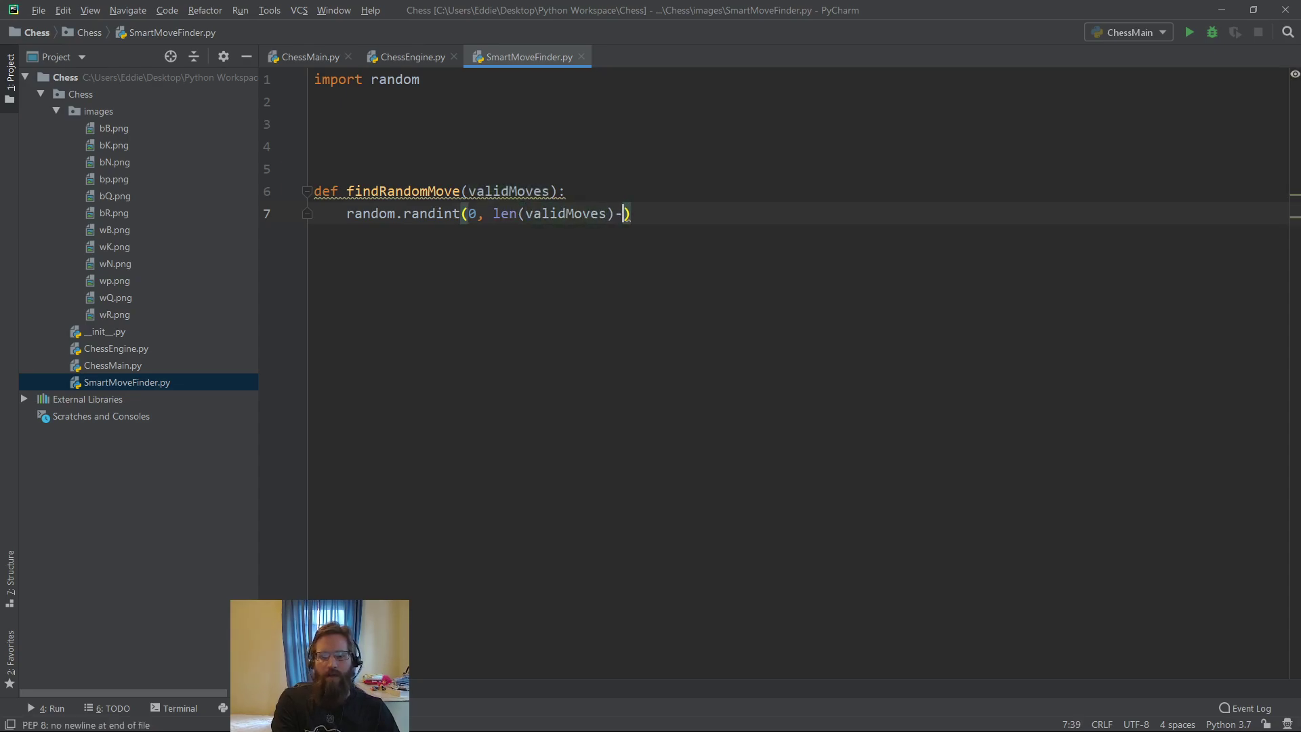
pyautogui.write('1')
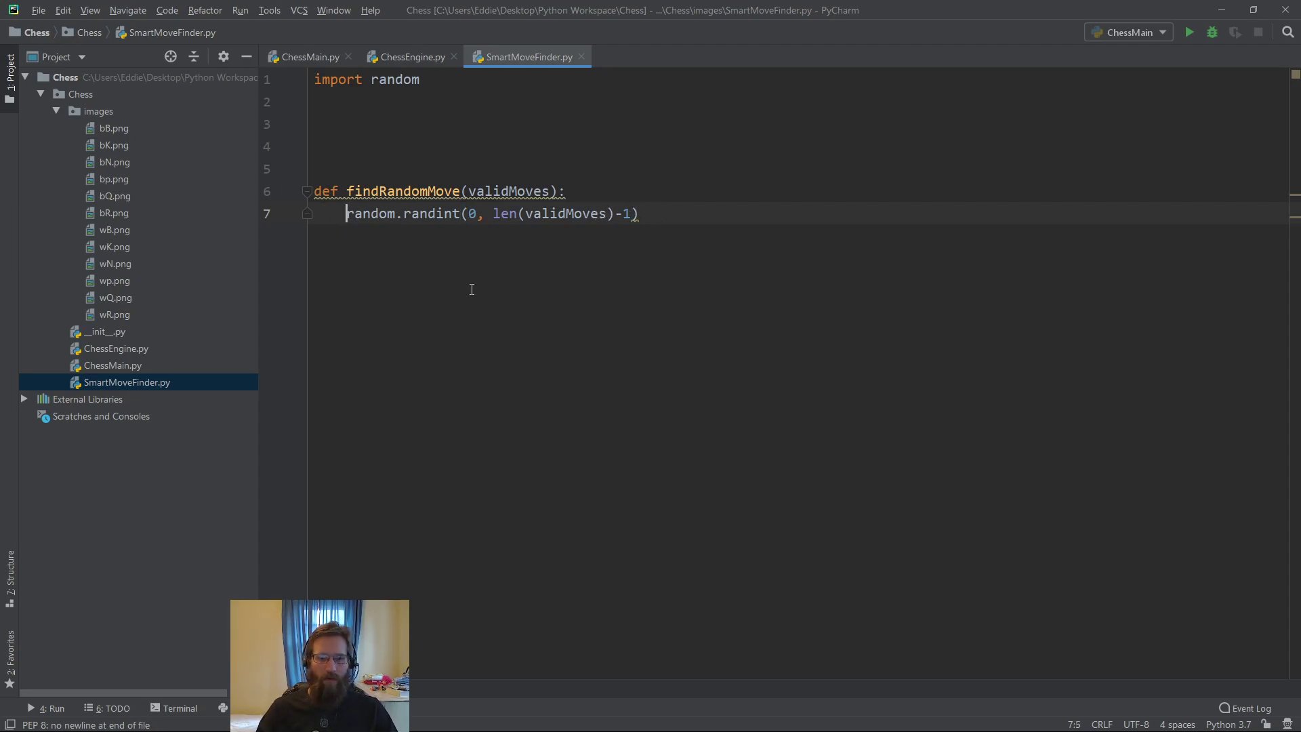
pyautogui.write('v')
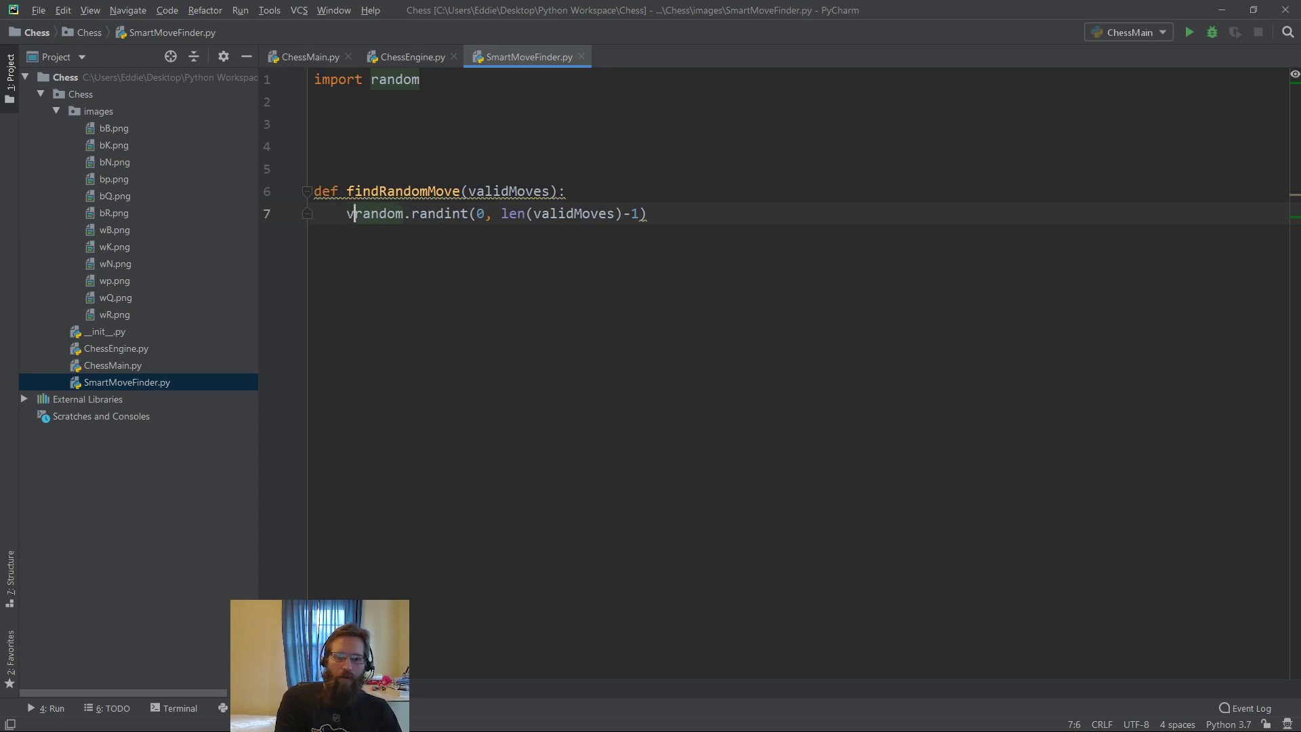
pyautogui.write('alidMoves')
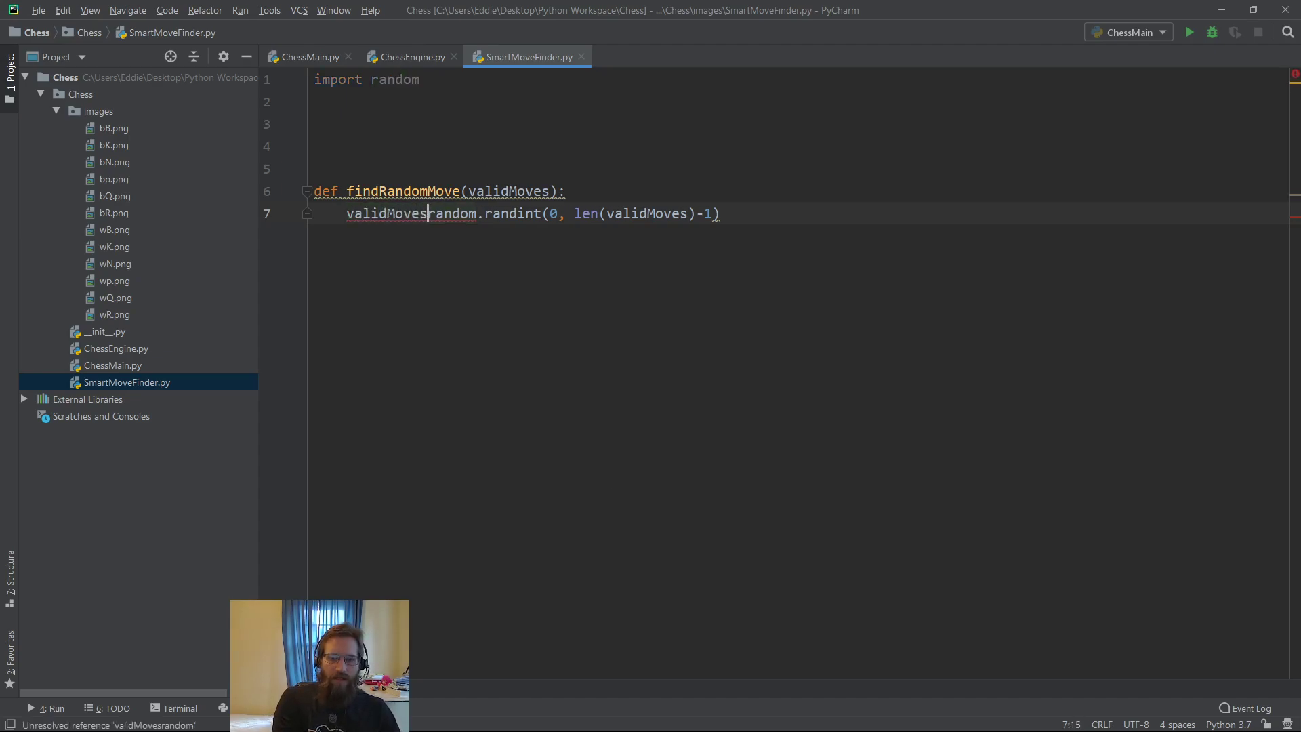
pyautogui.write('[')
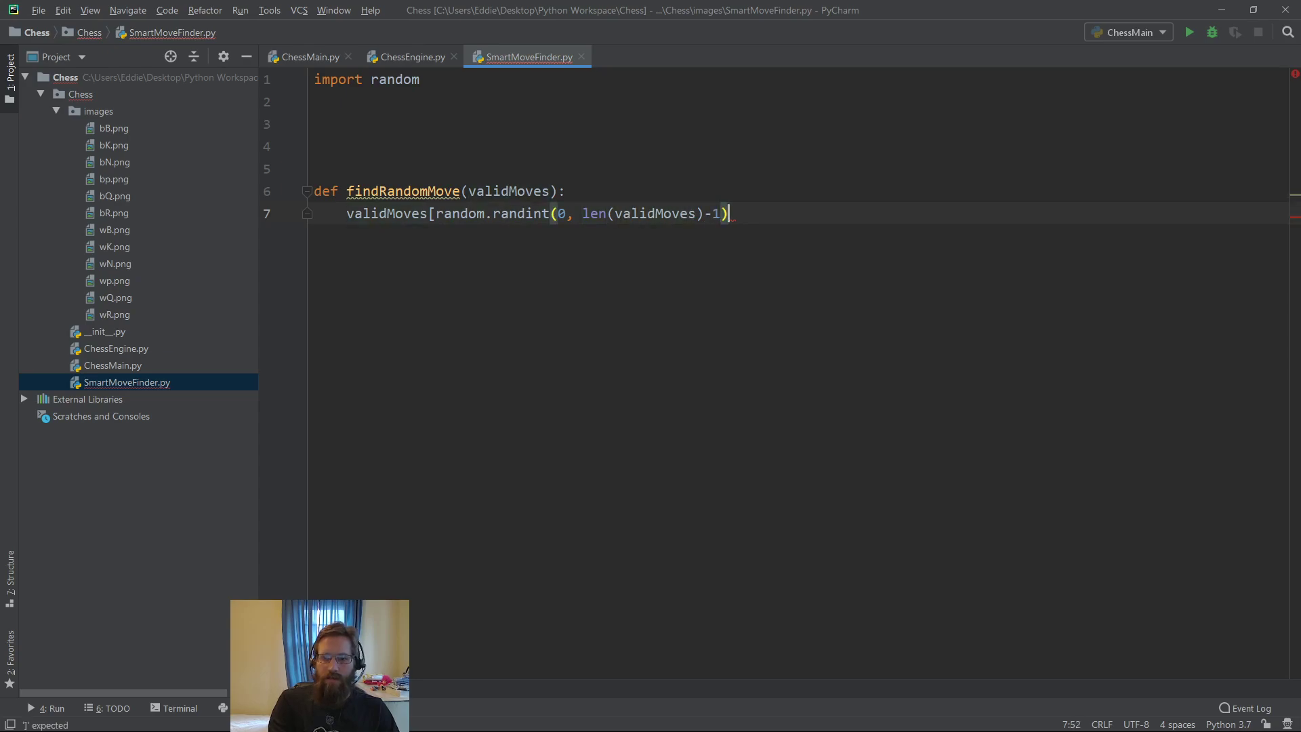
pyautogui.write(']')
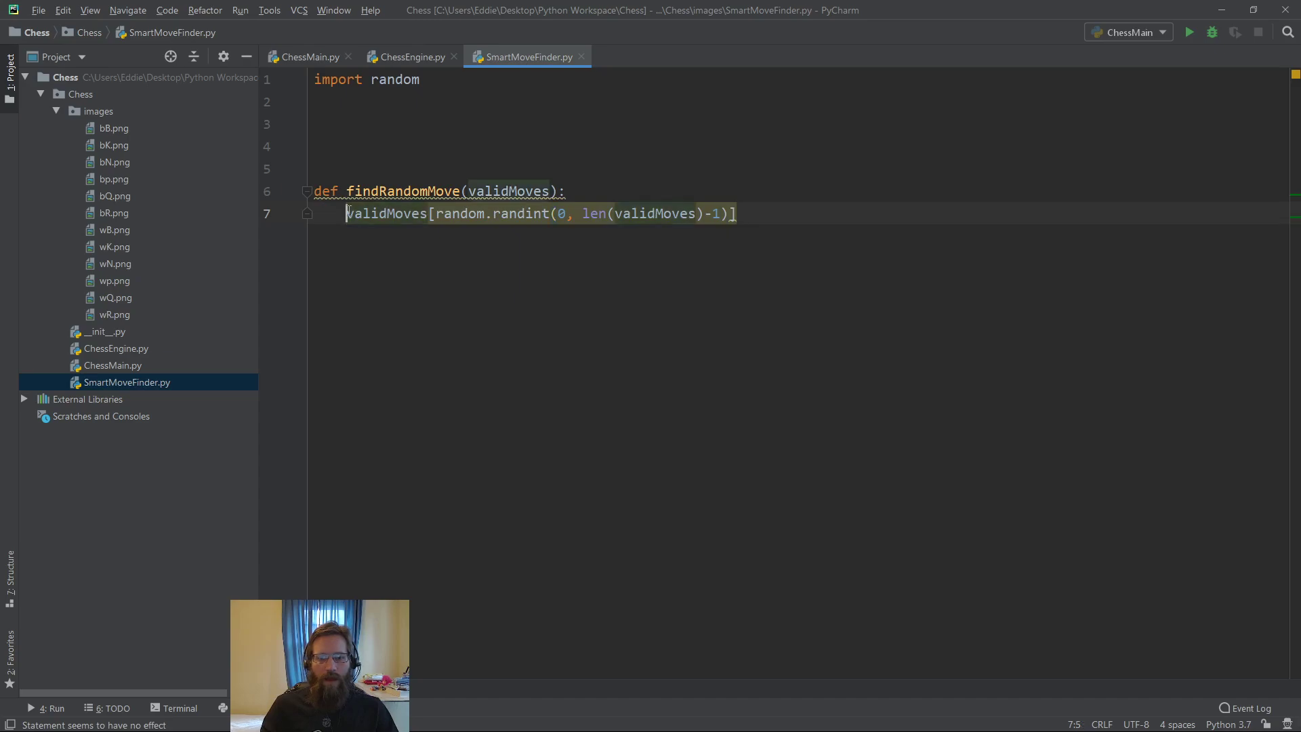
pyautogui.write('return')
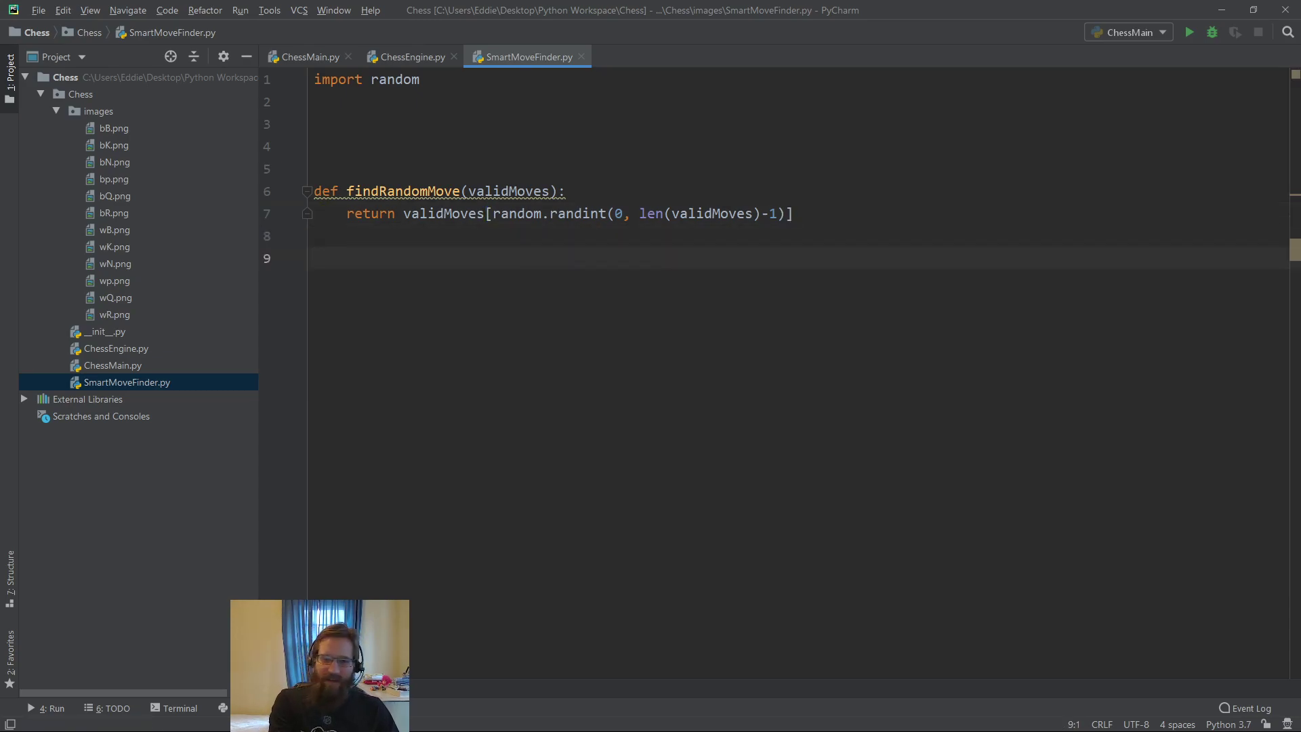
# Declare def findBestMove(): with an indented bare return
pyautogui.write('def findB')
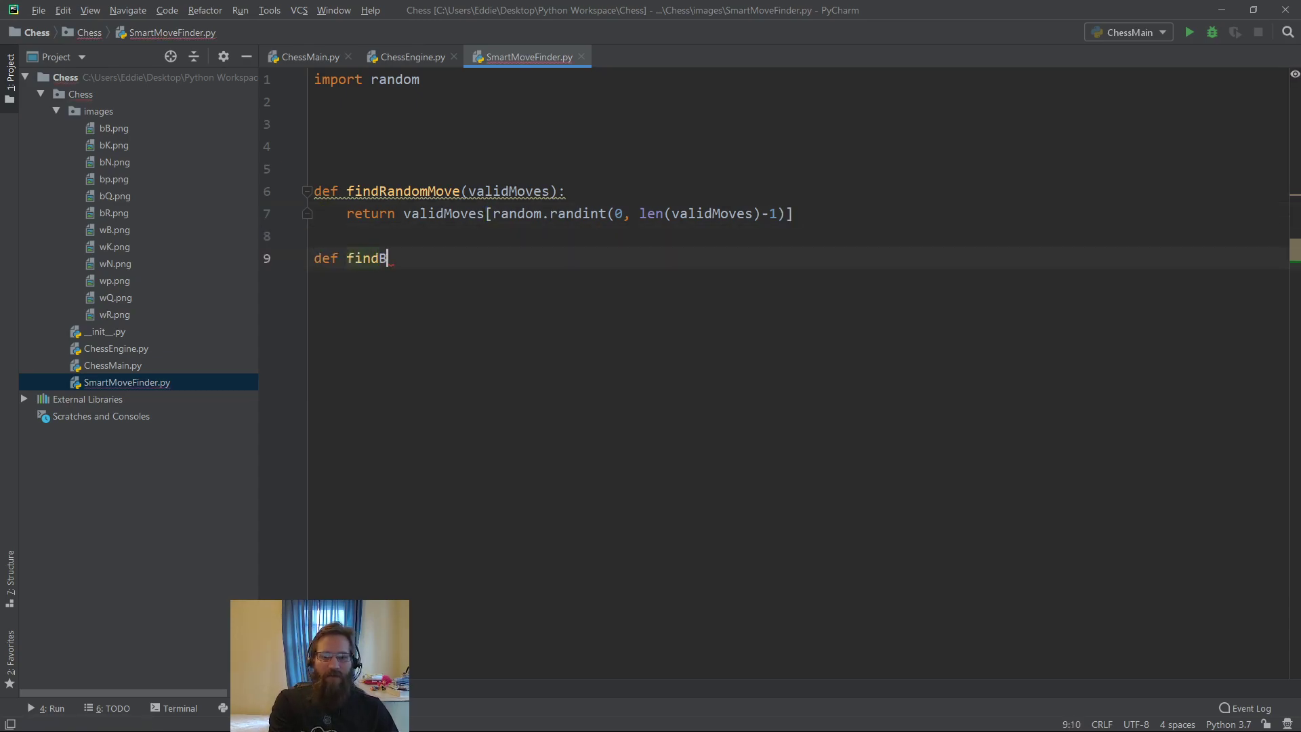
pyautogui.write('estMove')
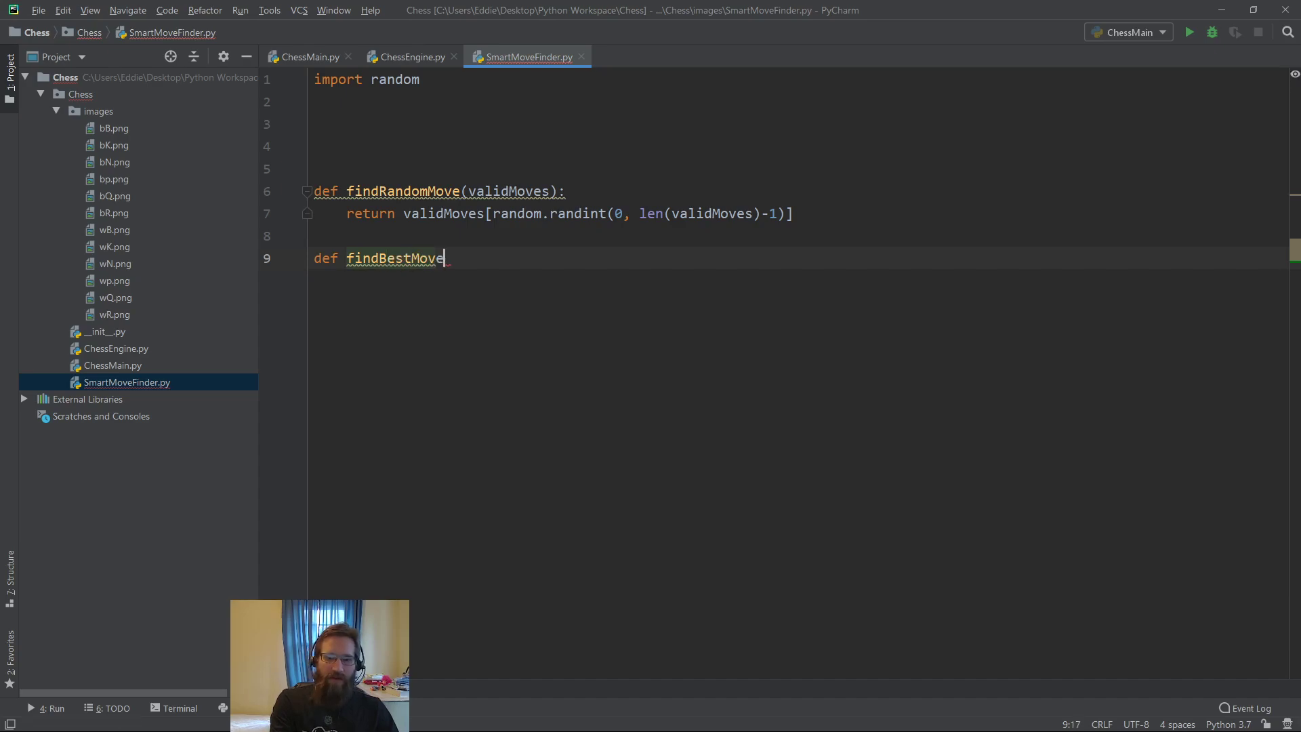
pyautogui.write('():')
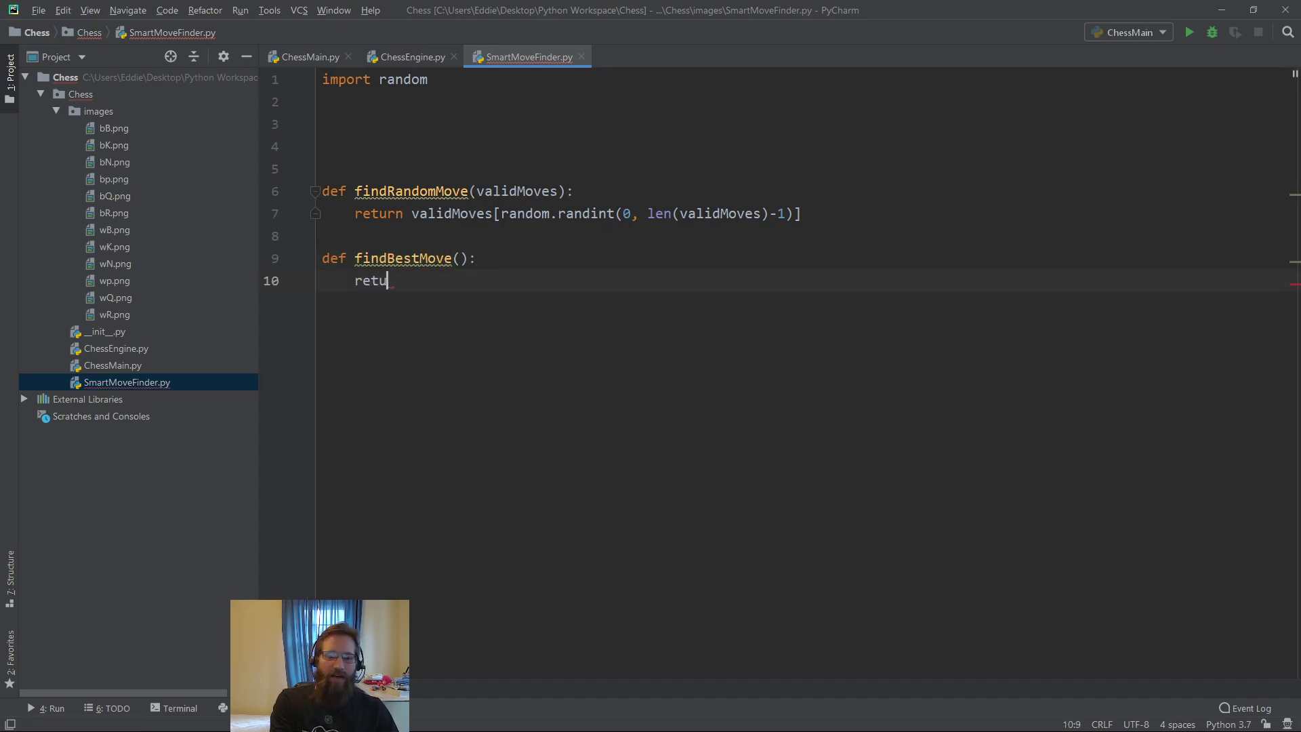
pyautogui.write('rn')
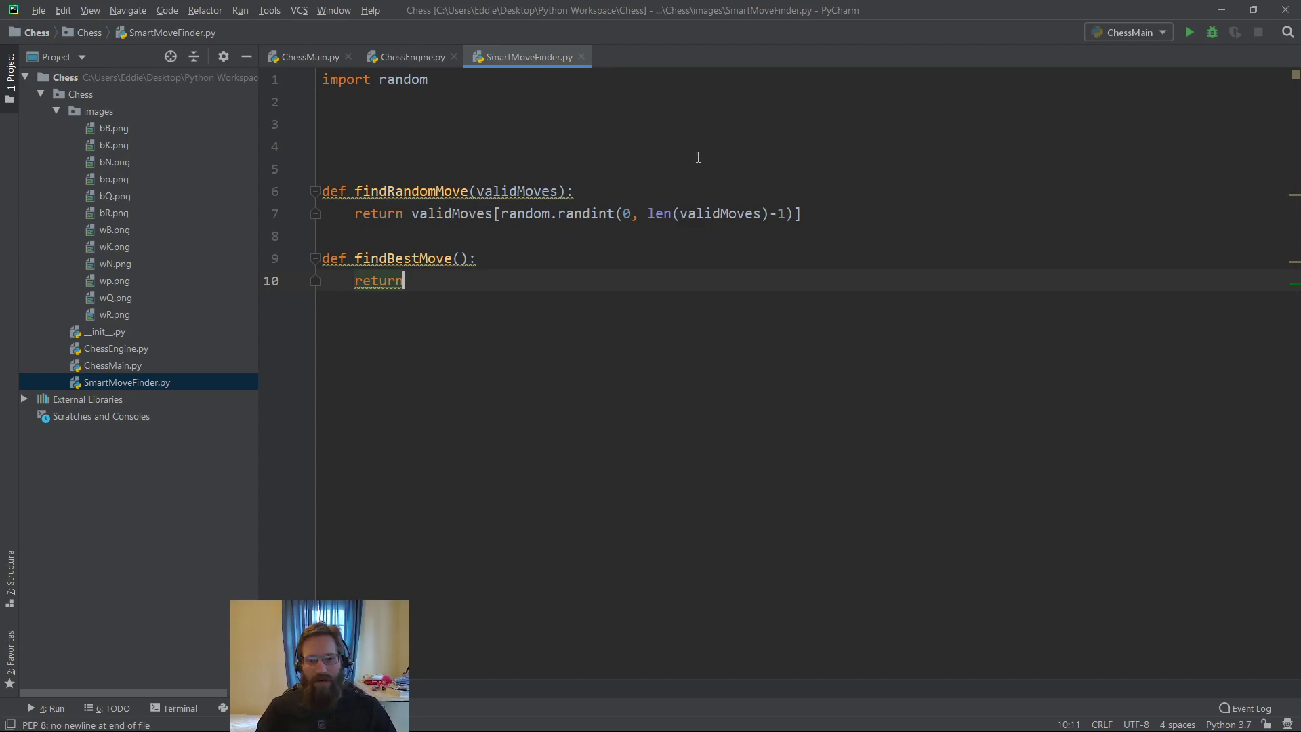
pyautogui.moveTo(461, 264)
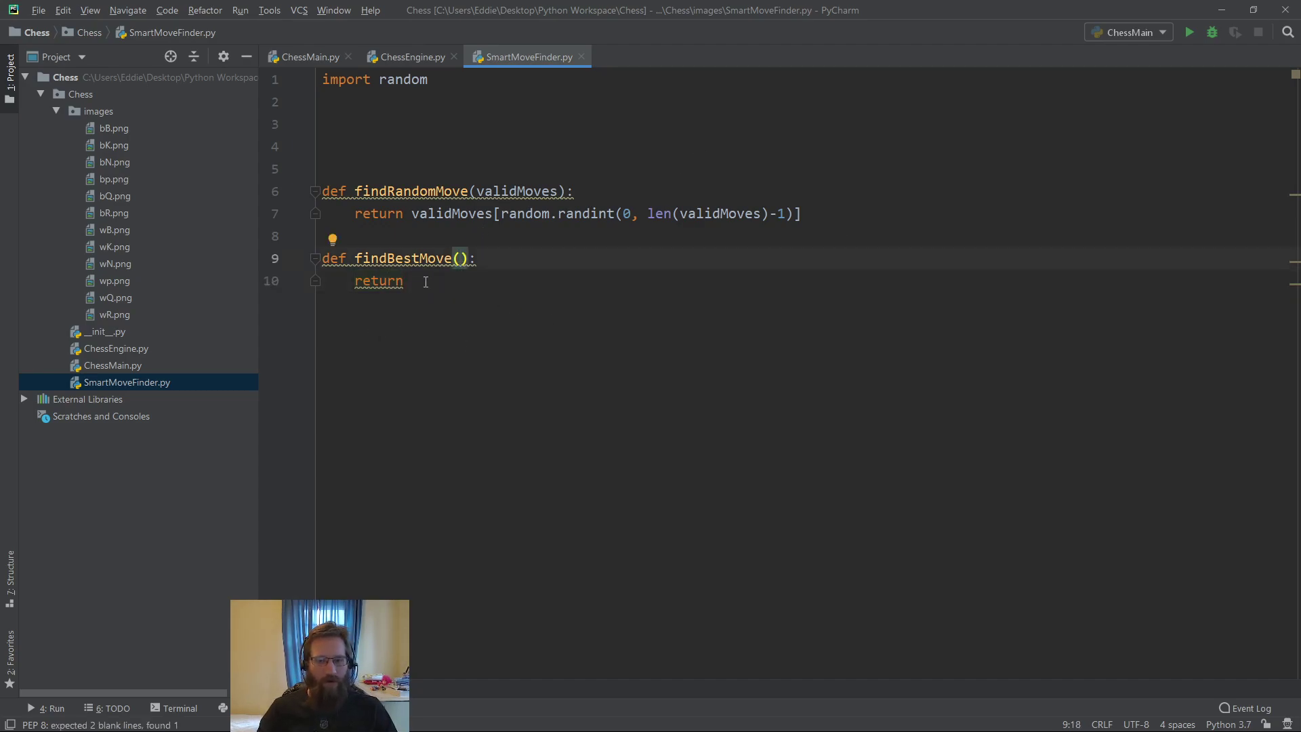
pyautogui.moveTo(556, 354)
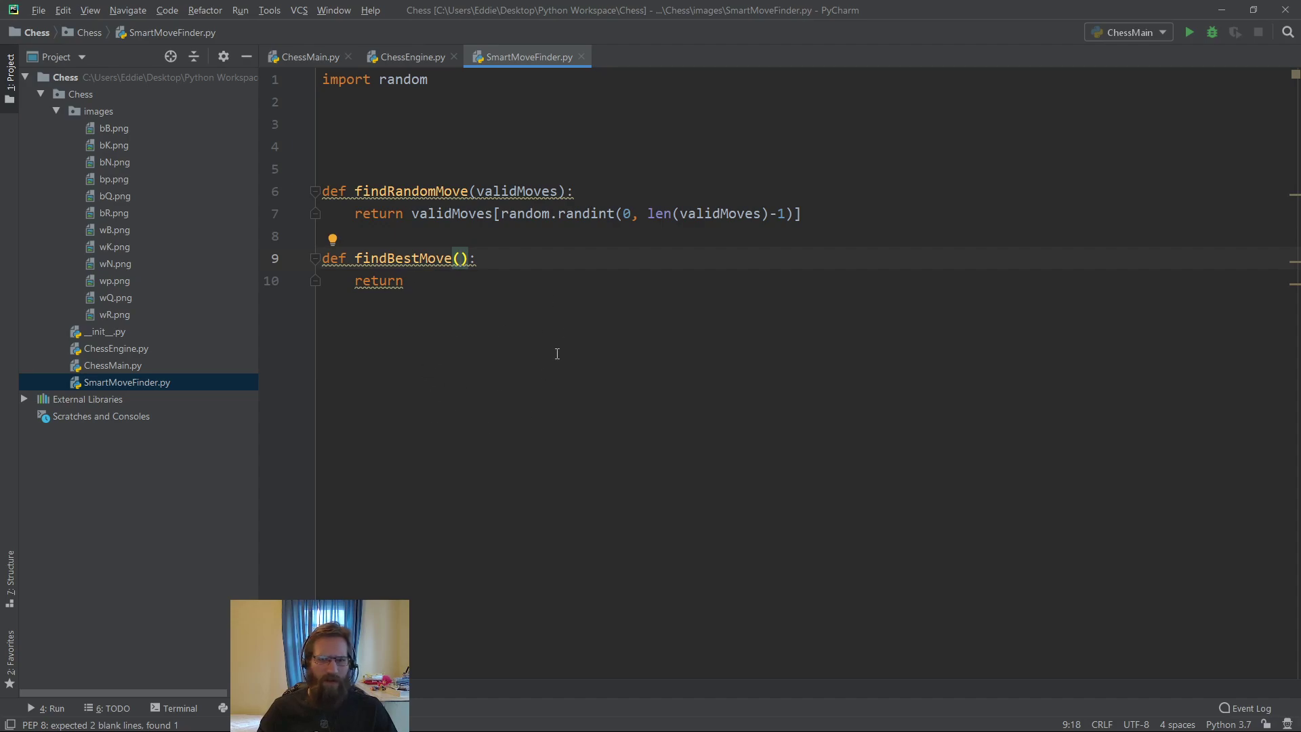
pyautogui.moveTo(495, 306)
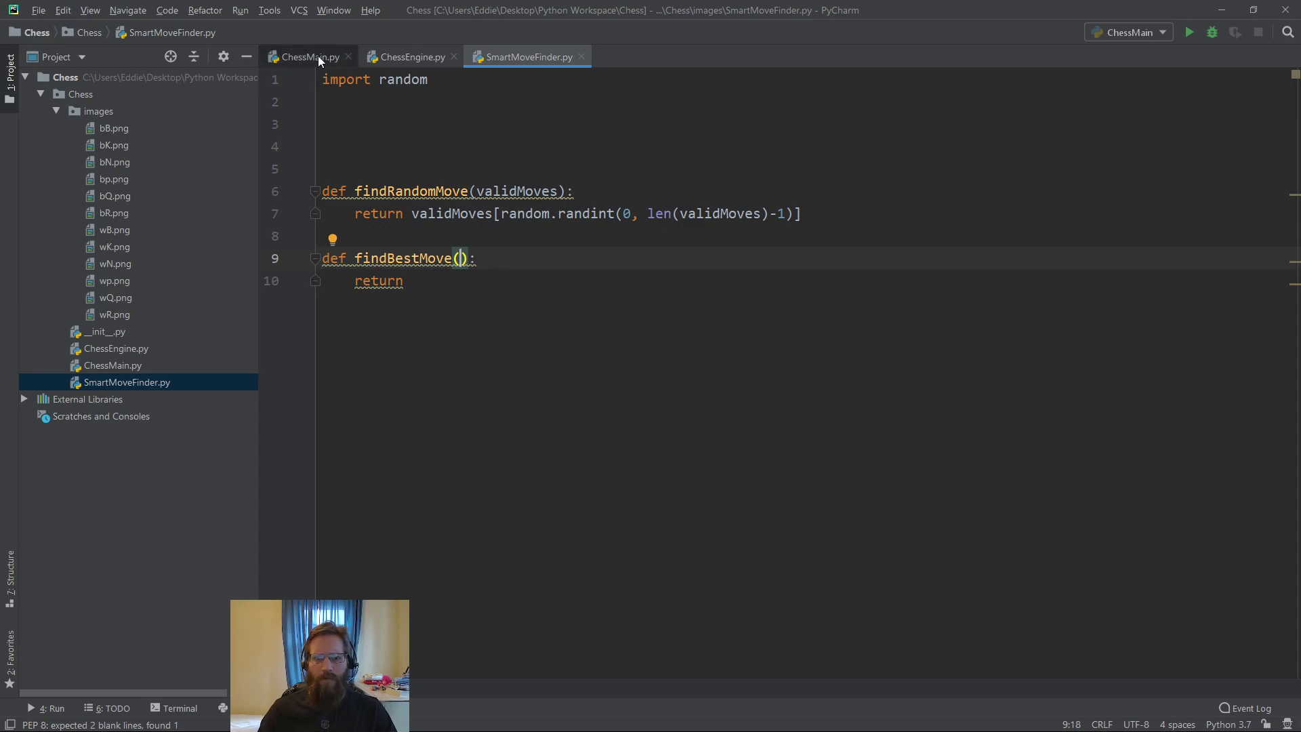
# Switch to ChessMain.py, scroll the main loop, and insert a blank line after gameOver = False
pyautogui.click(307, 56)
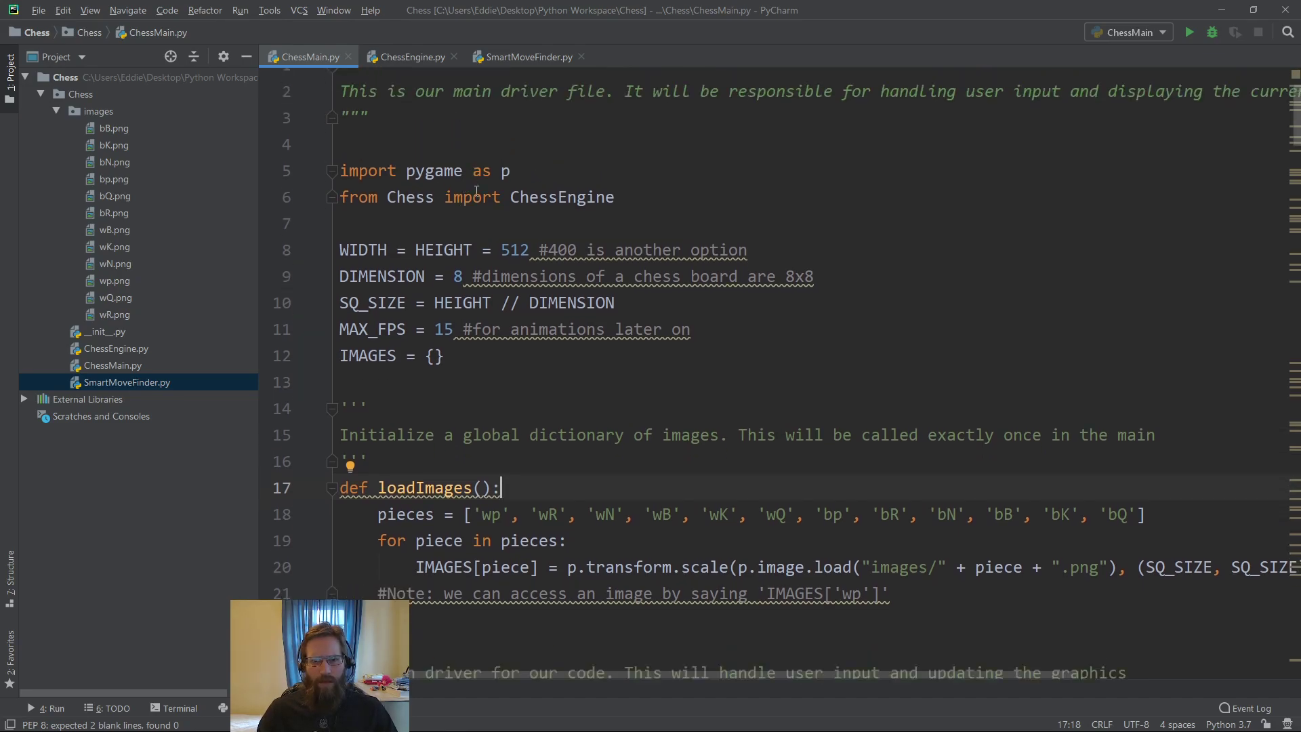
pyautogui.scroll(-3)
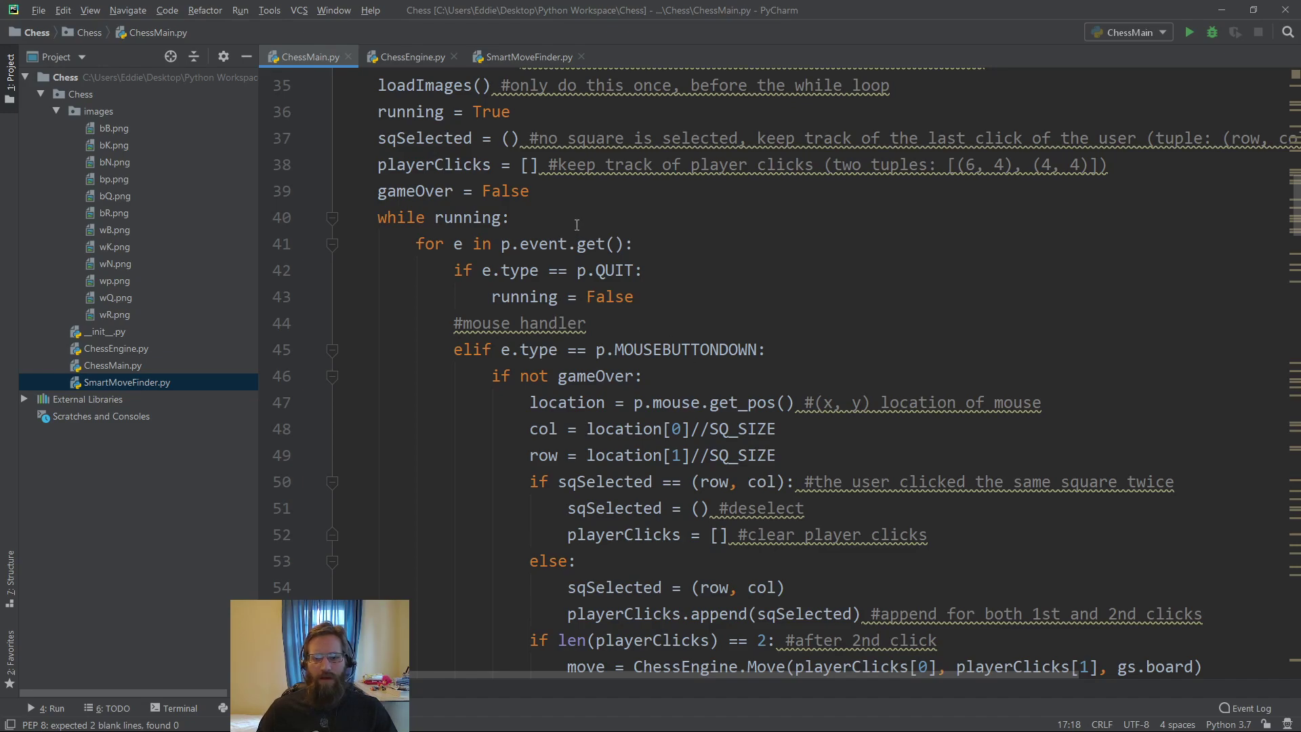
pyautogui.scroll(-3)
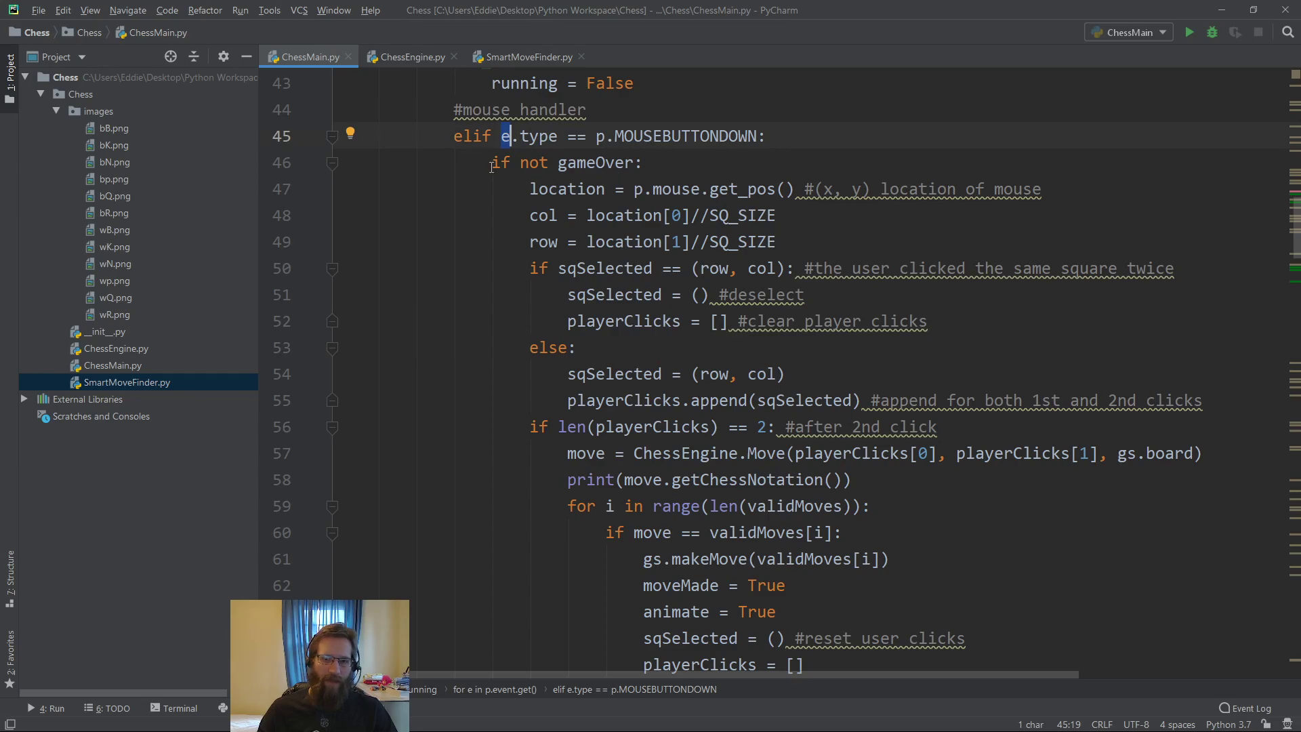
pyautogui.click(555, 347)
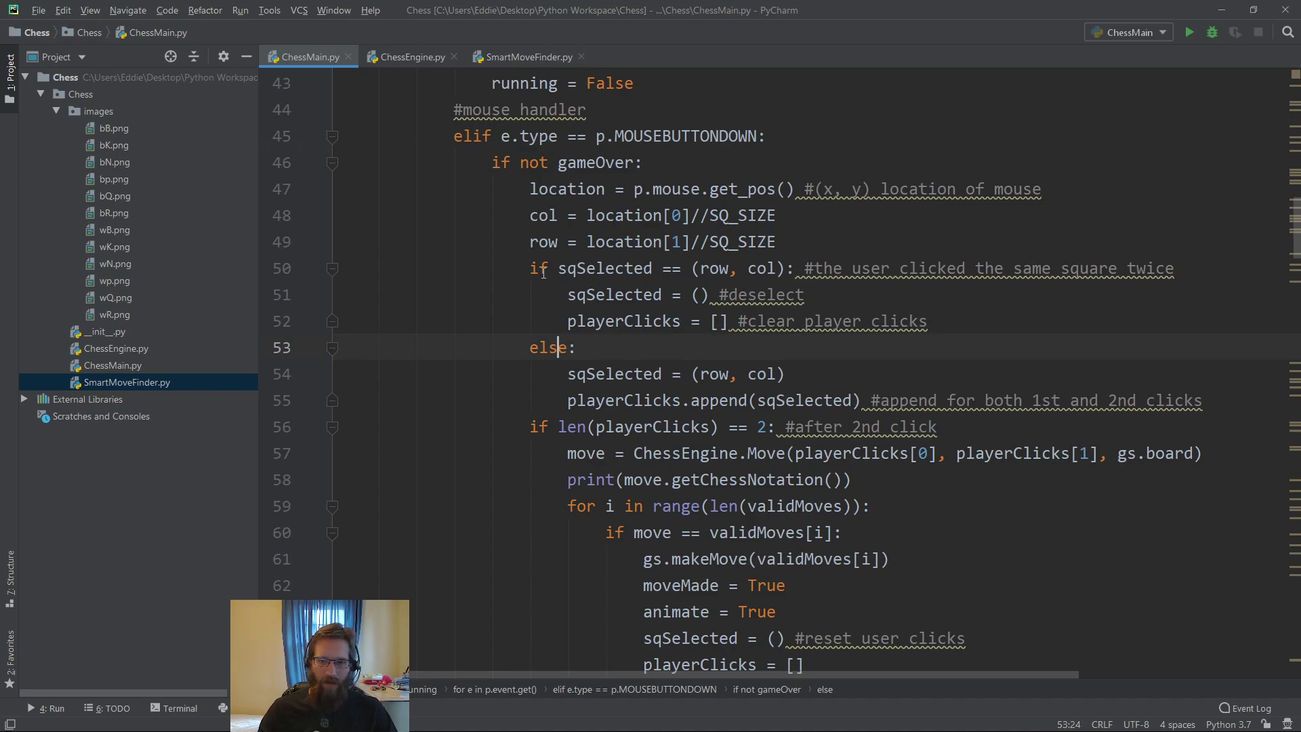
pyautogui.scroll(-3)
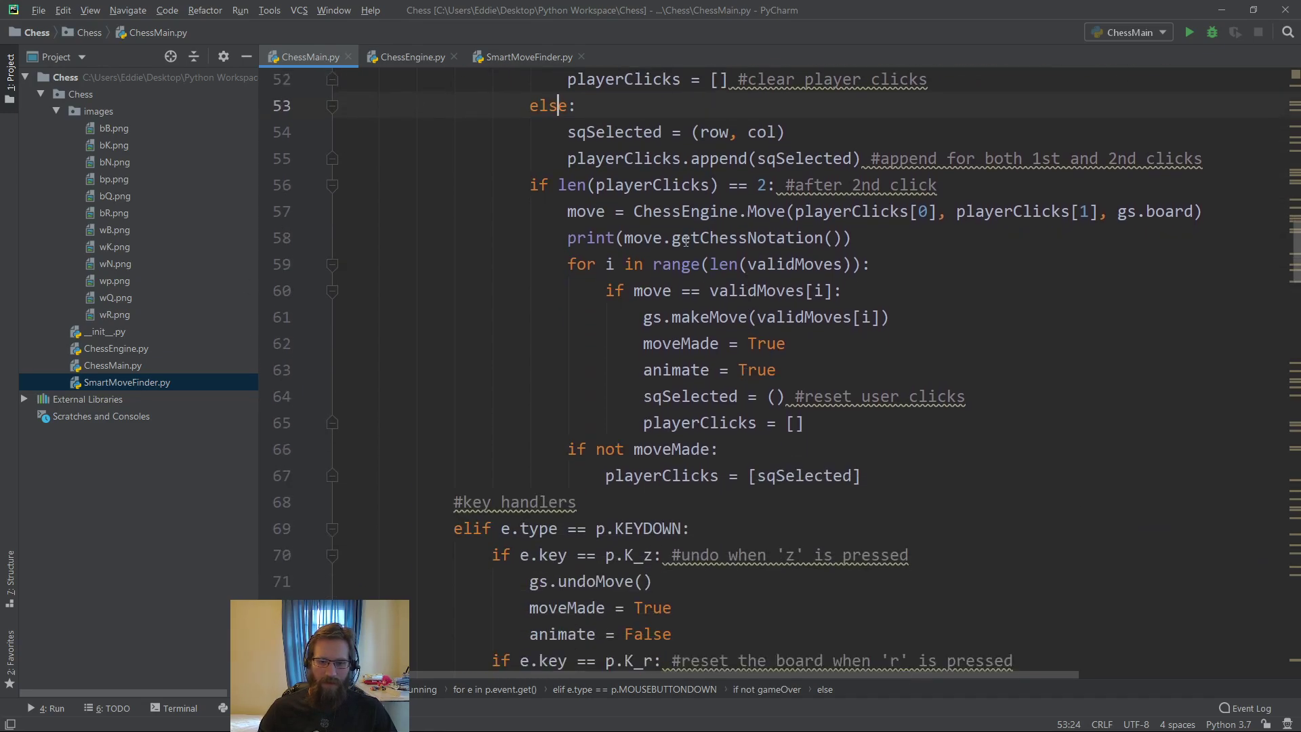
pyautogui.scroll(-3)
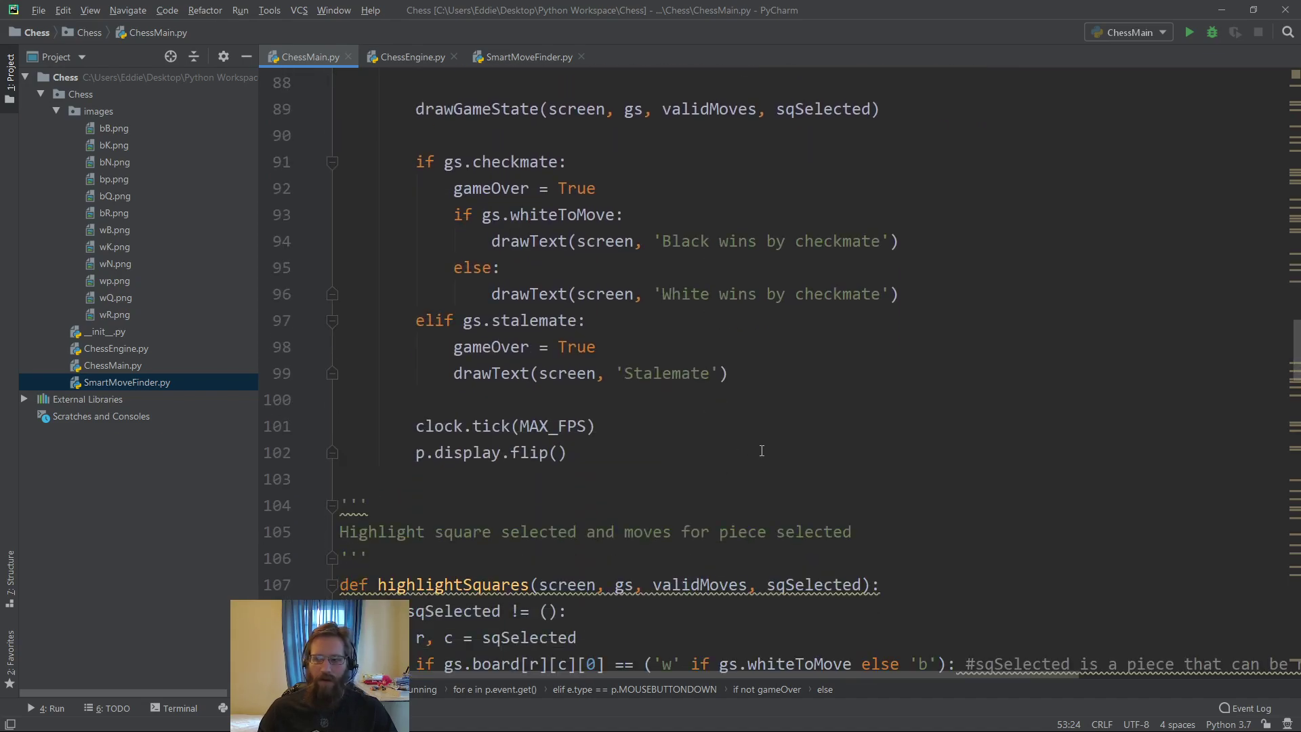
pyautogui.moveTo(847, 245)
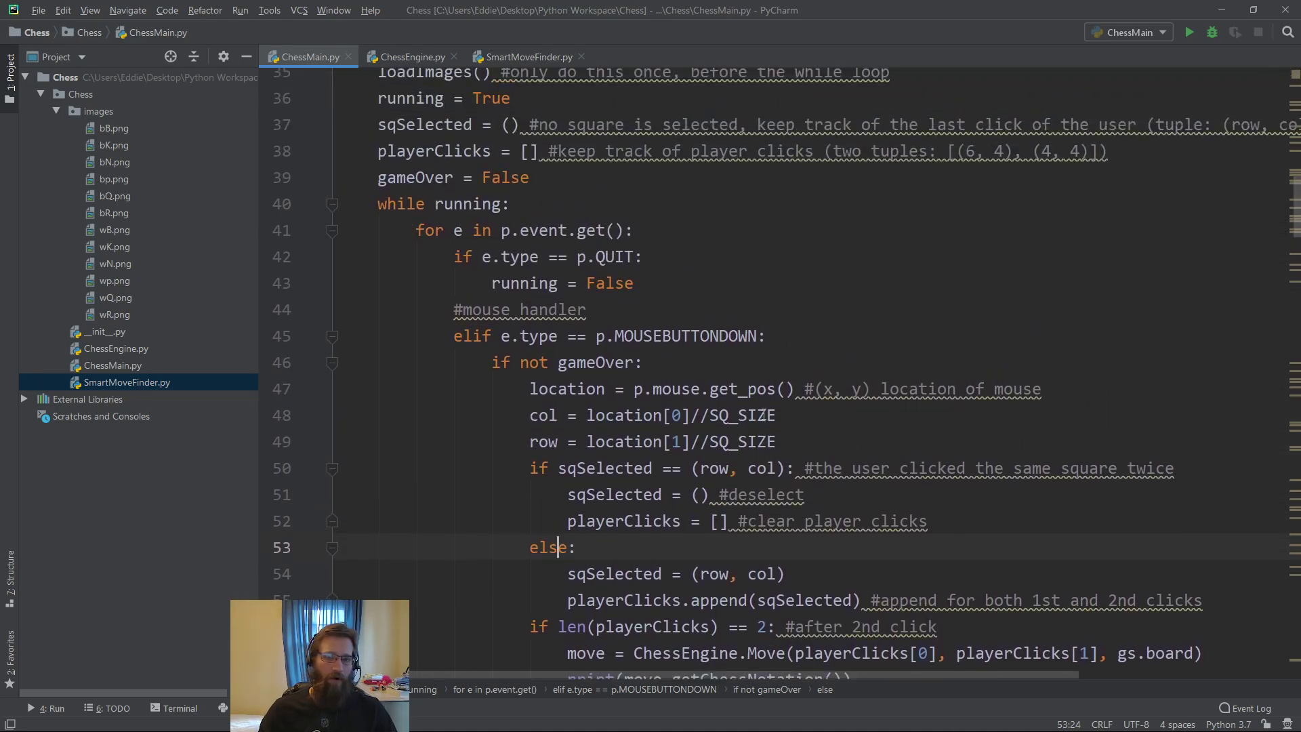
pyautogui.moveTo(642, 319)
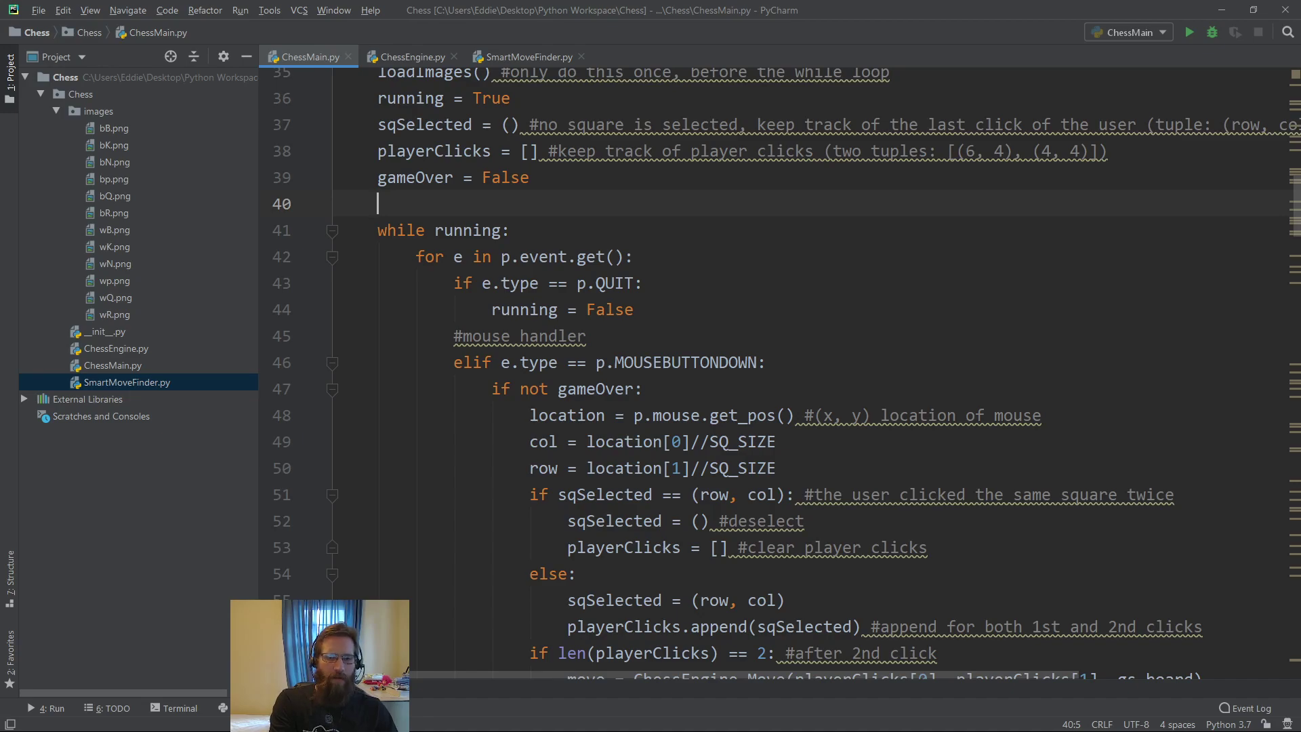
# Add playerOne = True, commented as True for a human white player, False for AI
pyautogui.write('playerOne =')
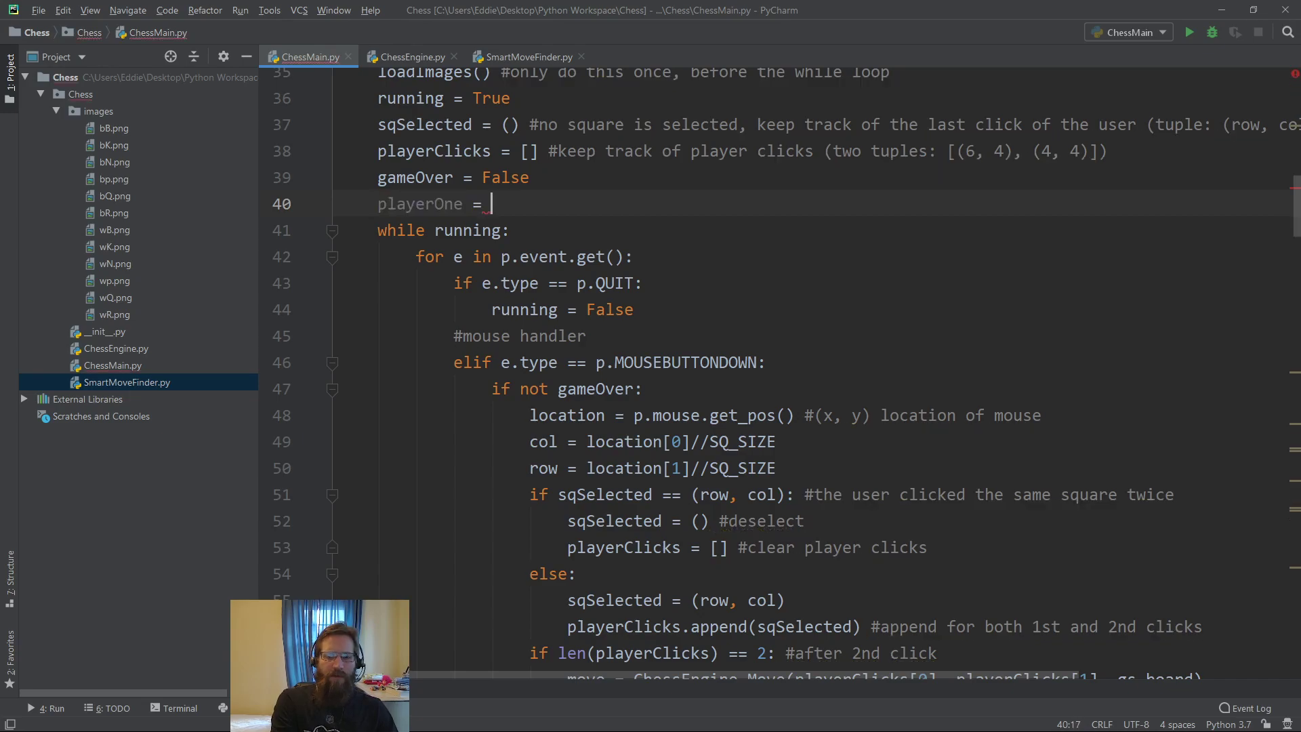
pyautogui.write('True')
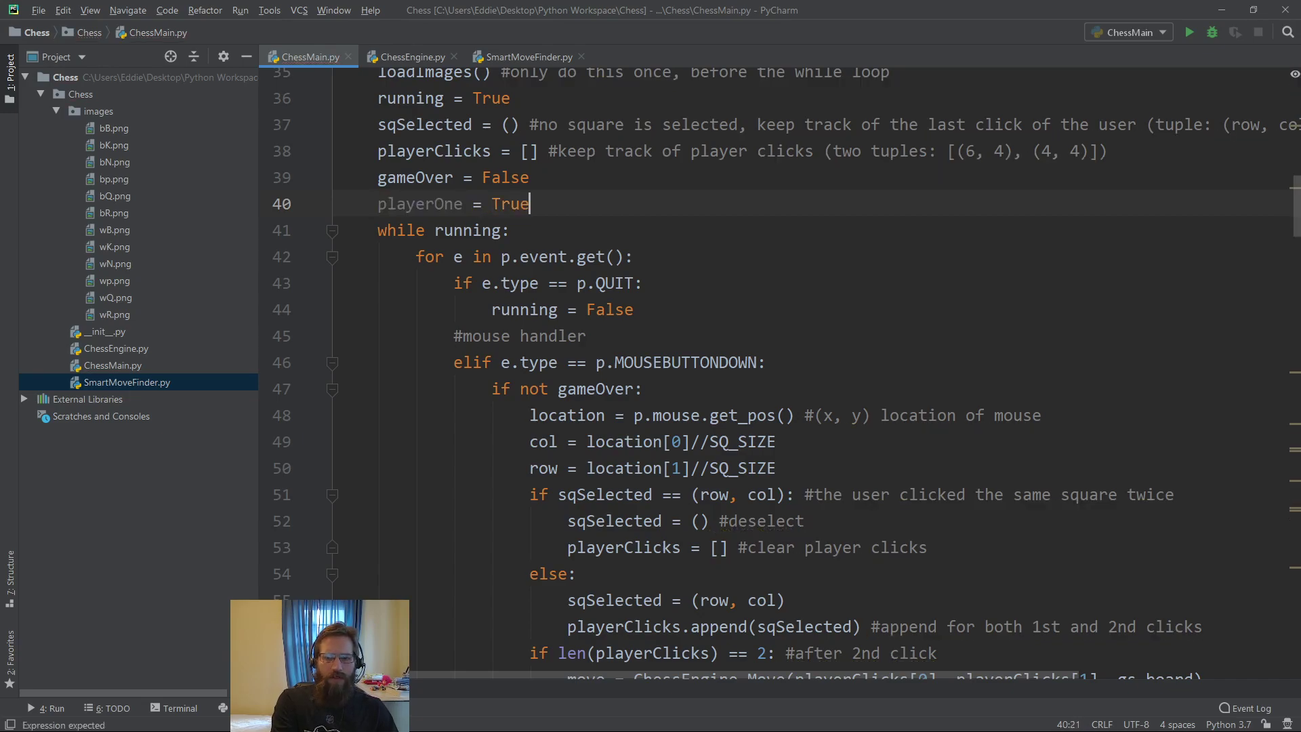
pyautogui.write('#')
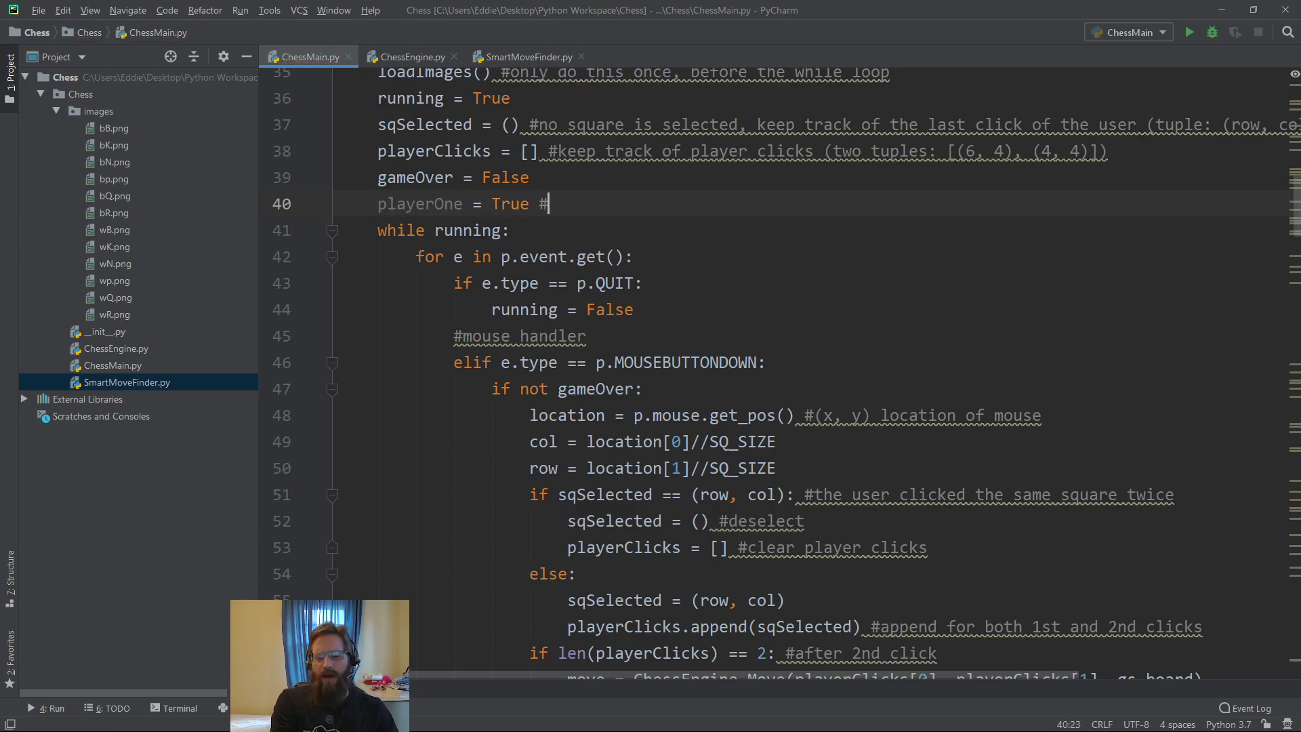
pyautogui.write('If a H')
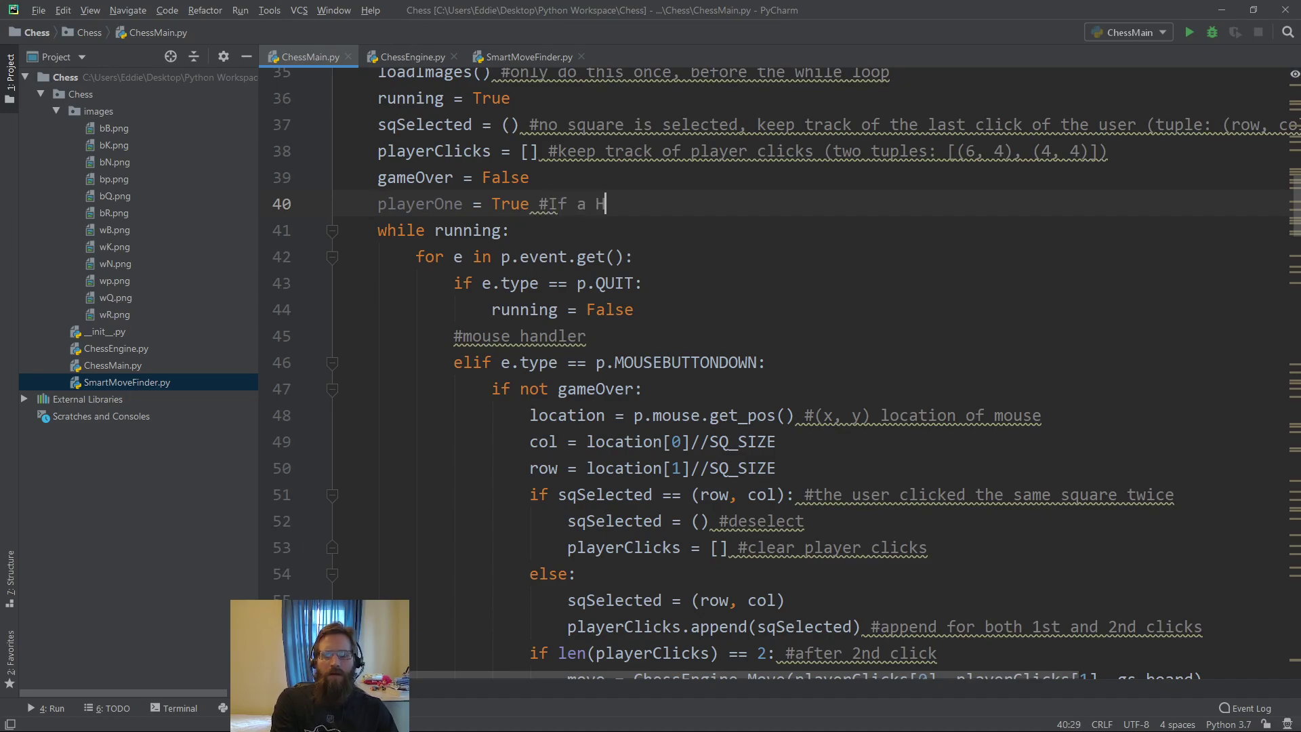
pyautogui.write('uman is p')
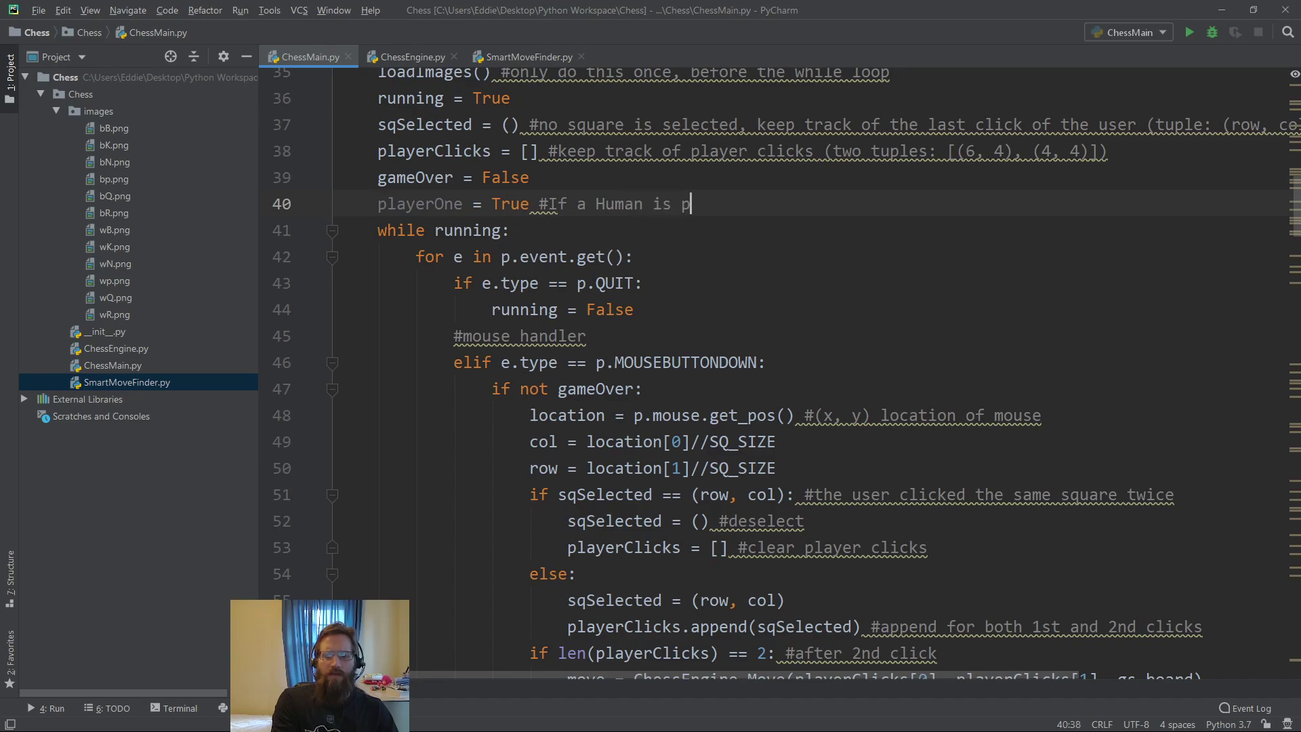
pyautogui.write('laying white, t')
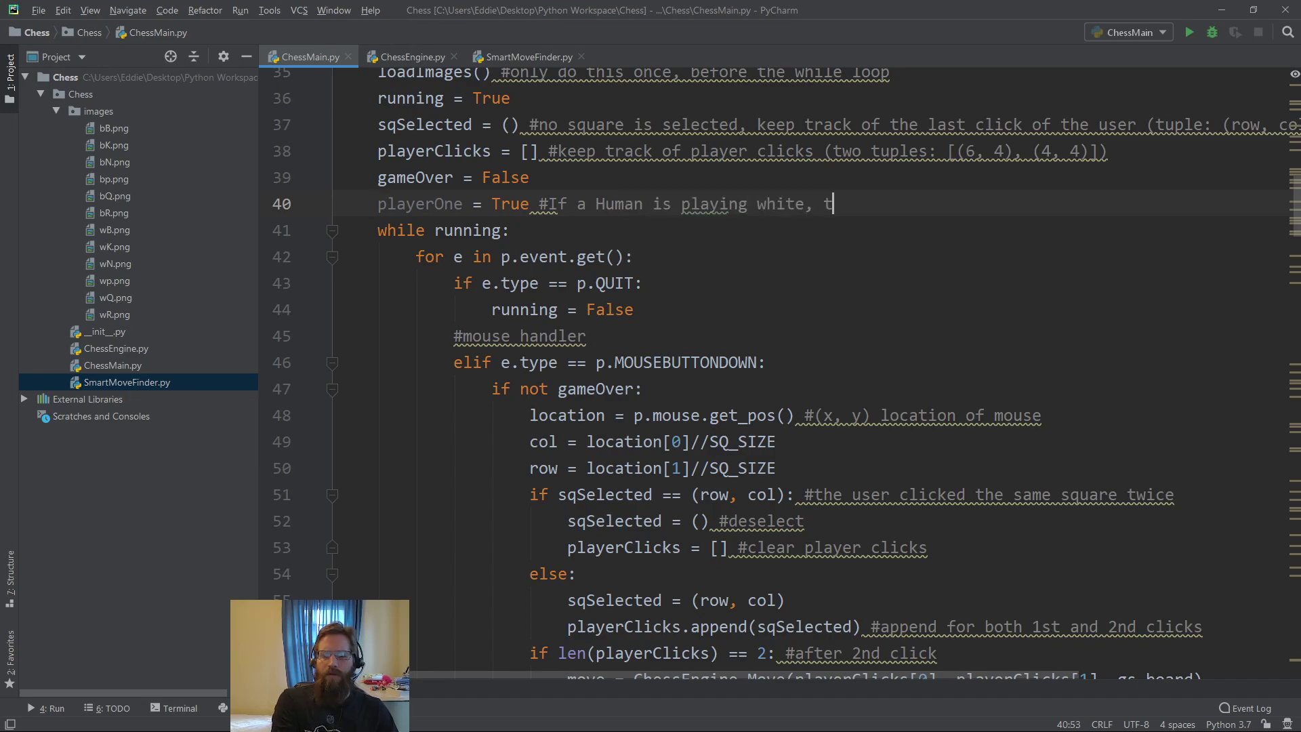
pyautogui.write('hen this will be')
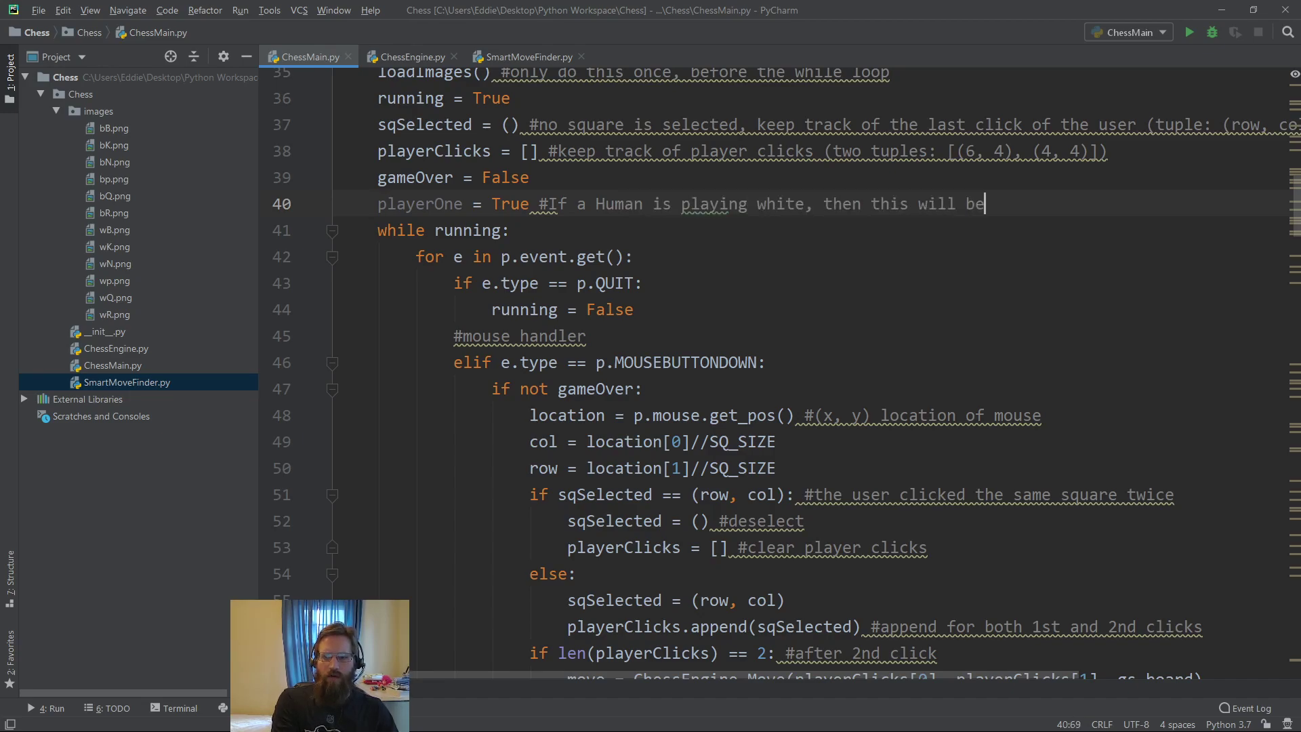
pyautogui.write('True.')
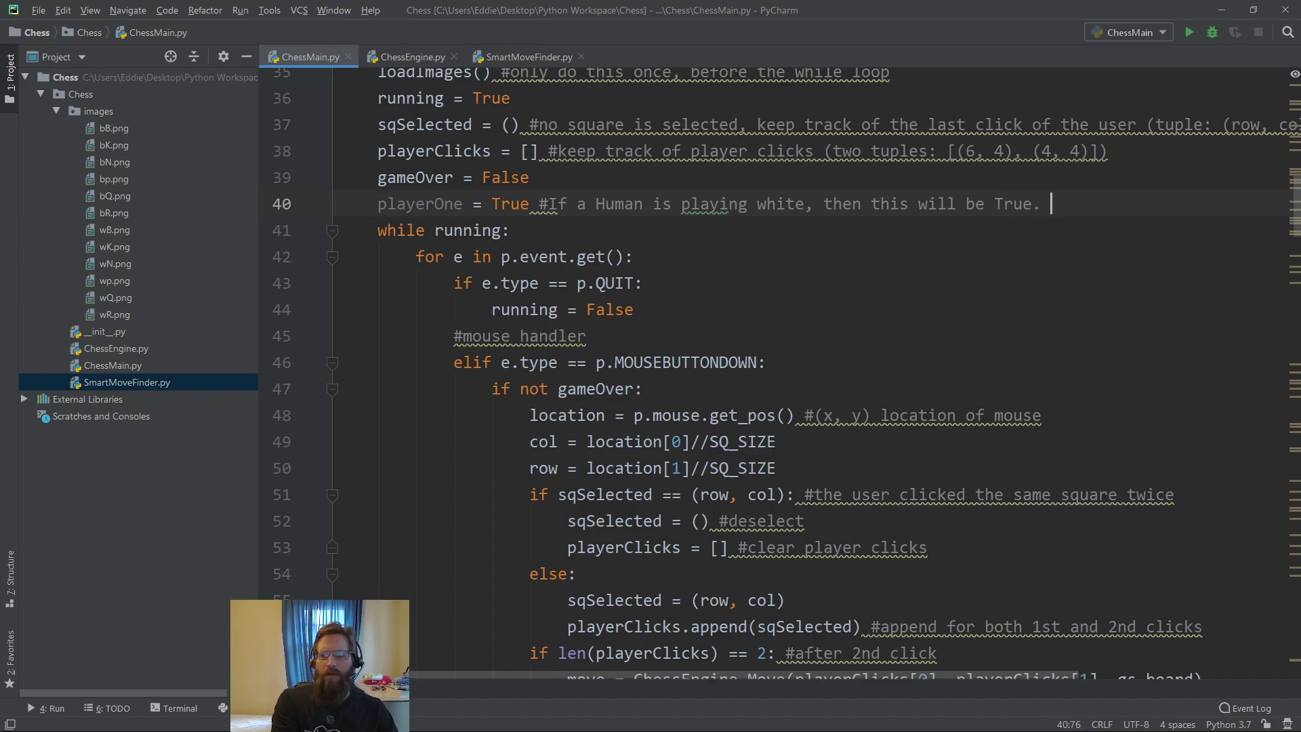
pyautogui.write('If an AI is playing')
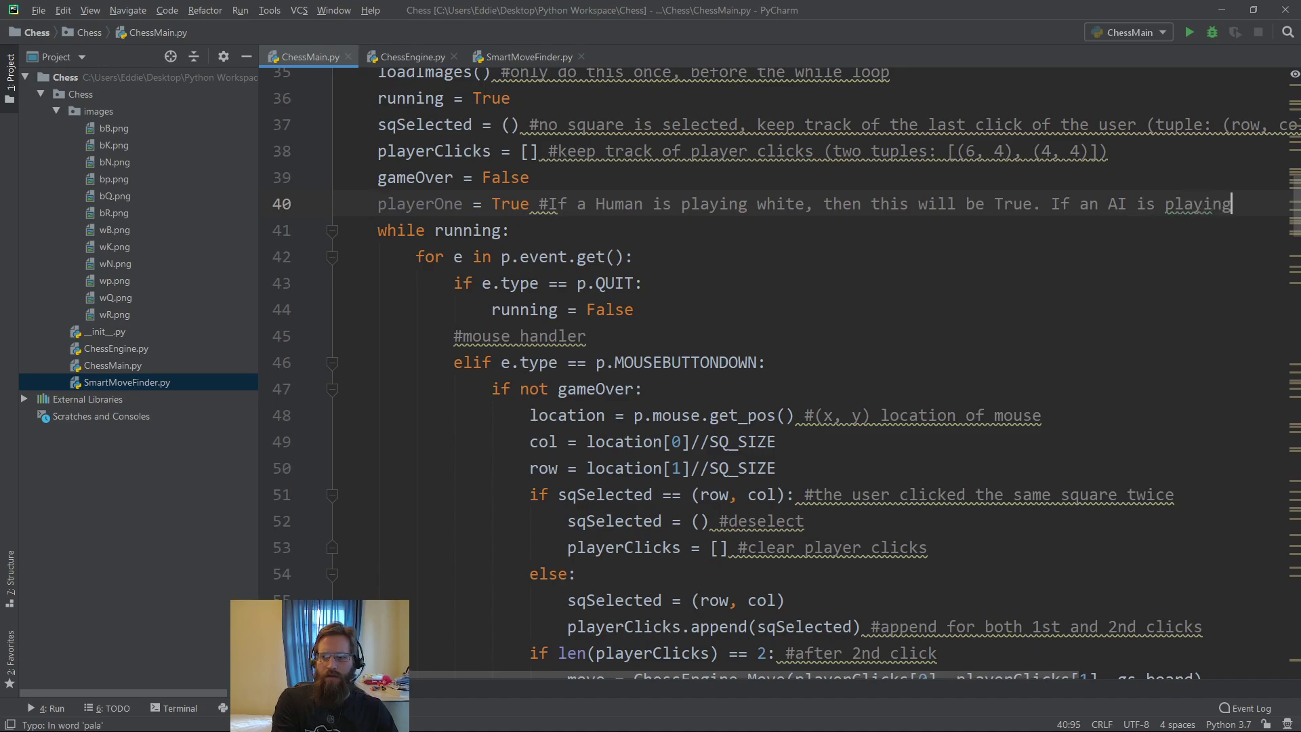
pyautogui.write(', then false')
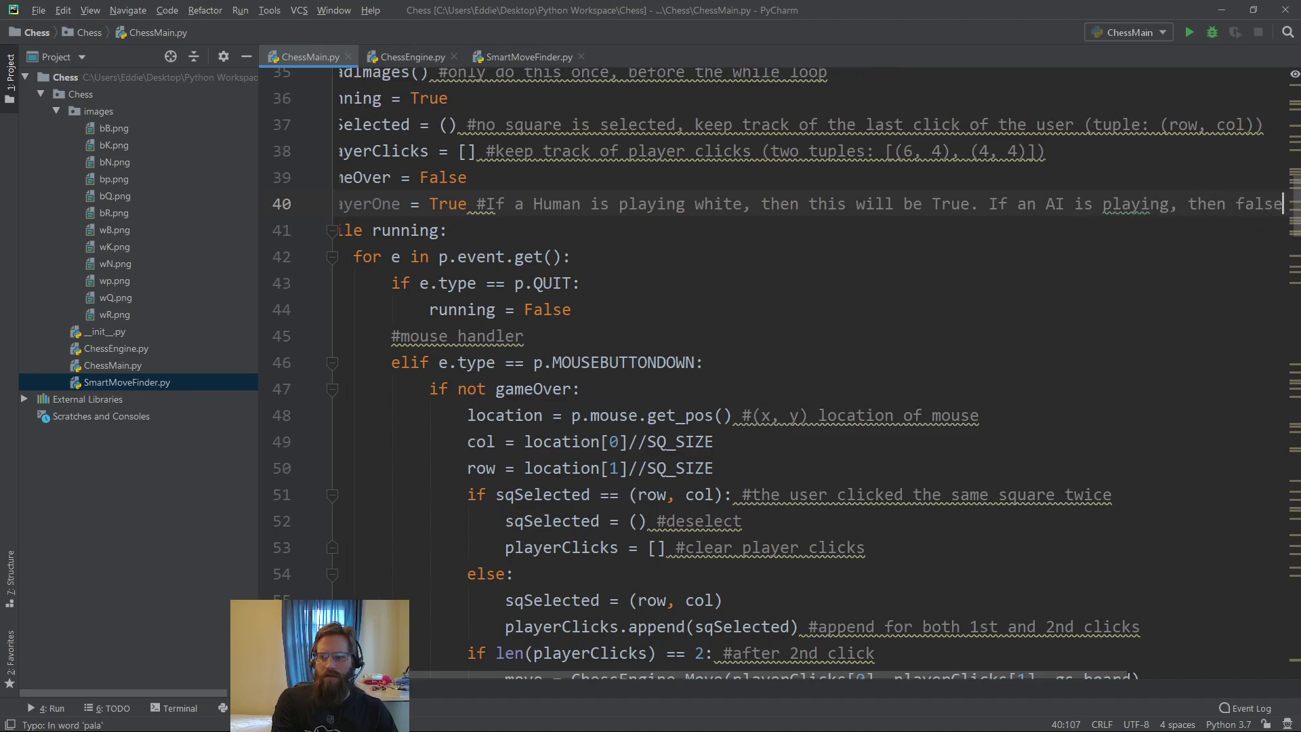
# Add playerTwo = False with a 'same as above but for black' comment
pyautogui.write('playerO')
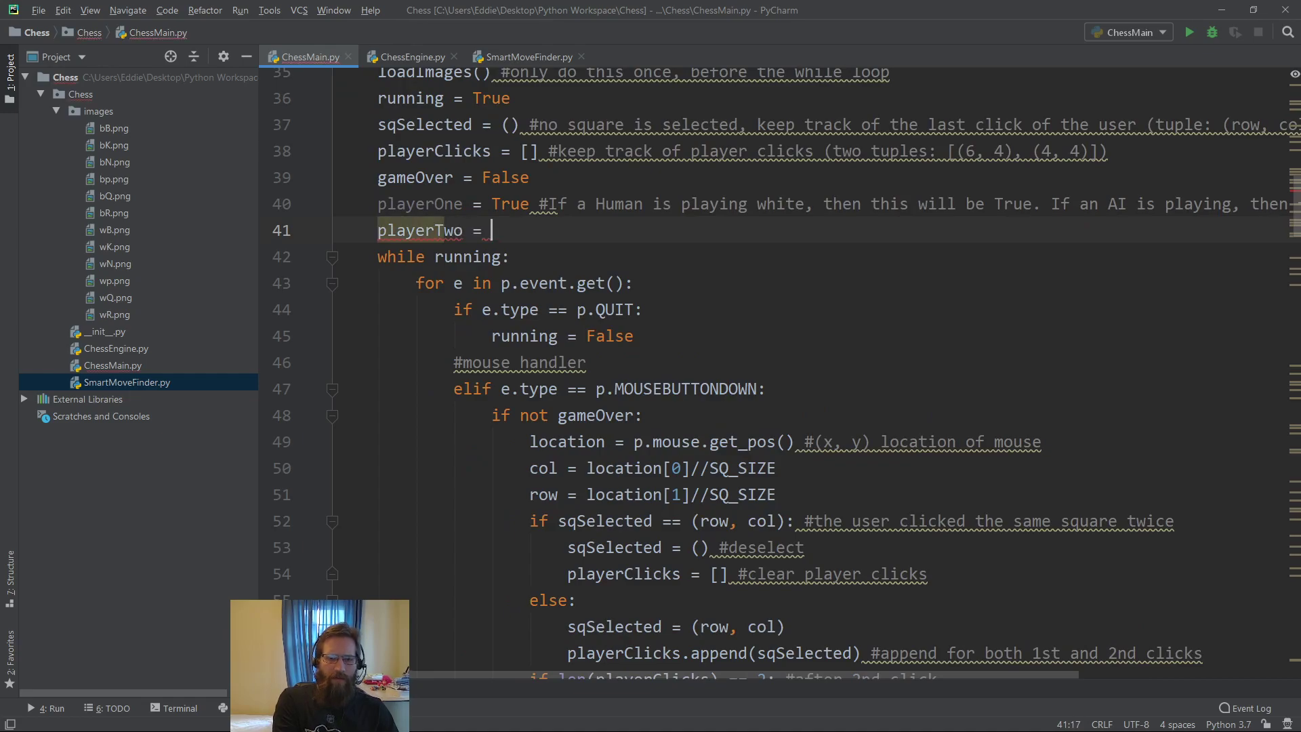
pyautogui.write('False')
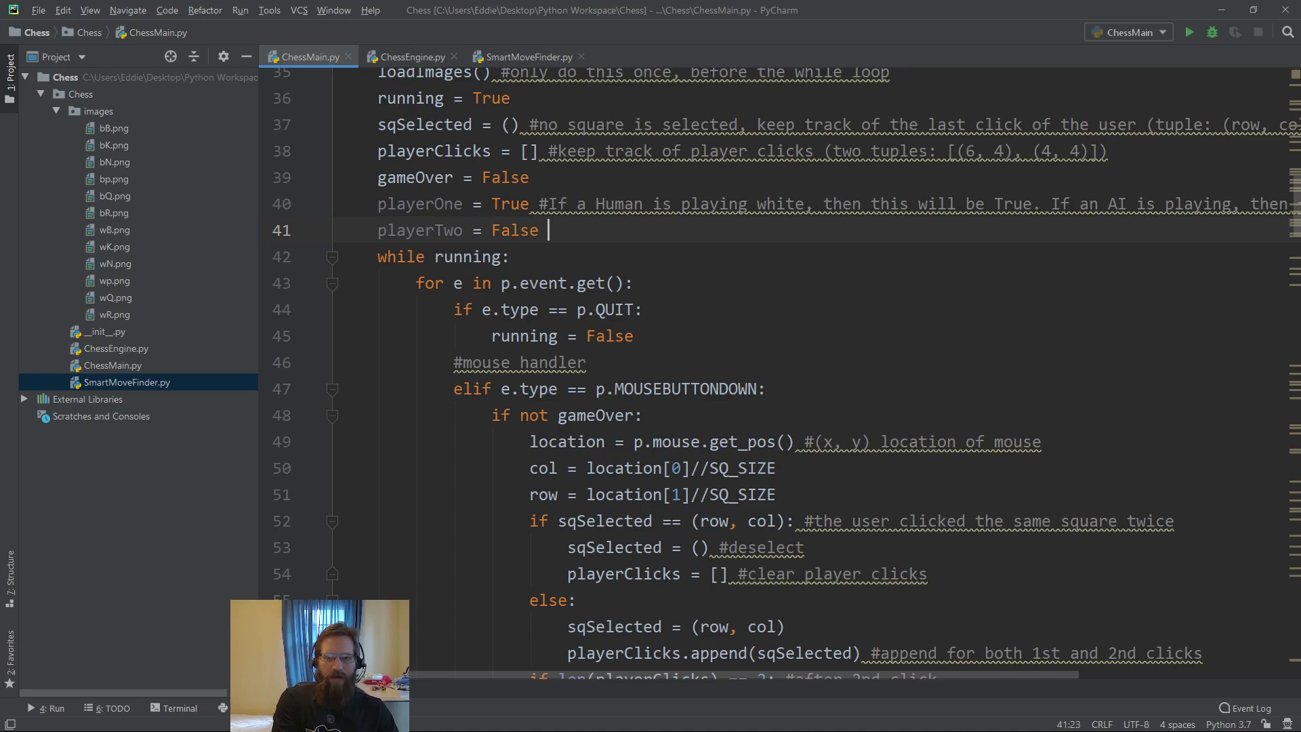
pyautogui.write('#Same as abo')
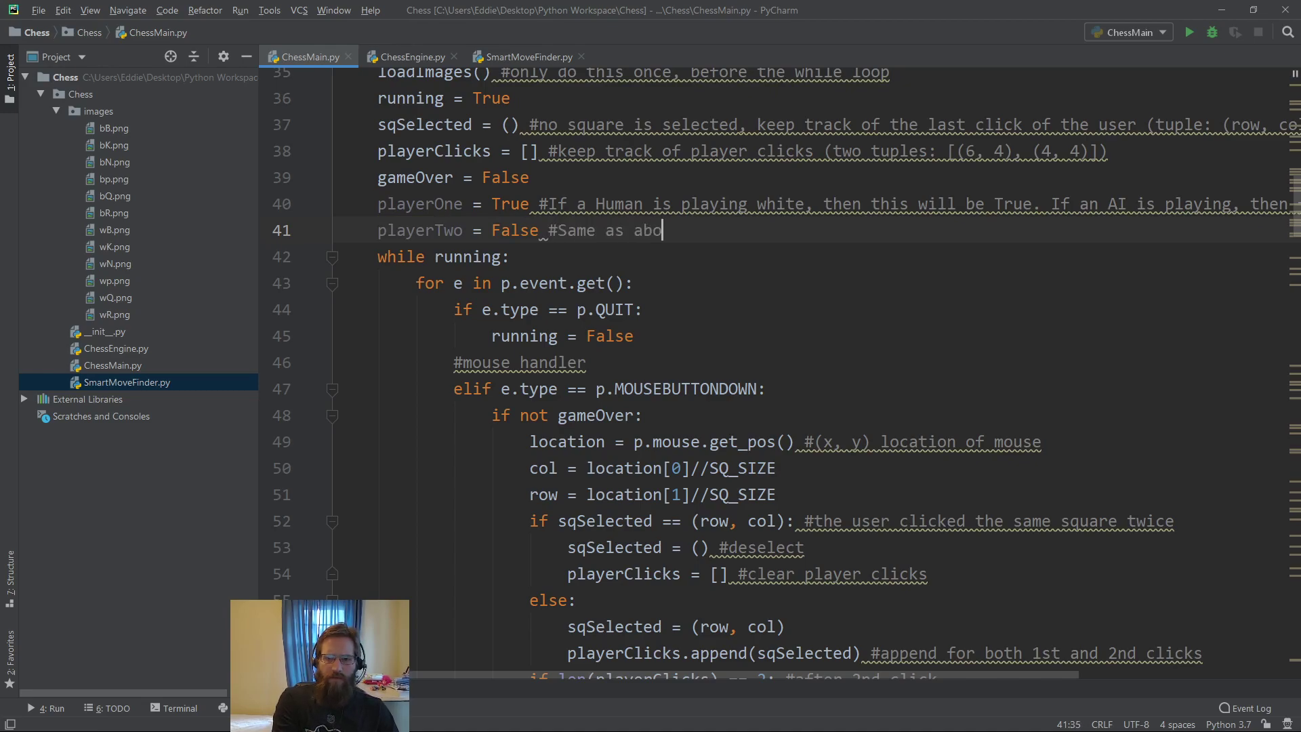
pyautogui.write('ve but for black')
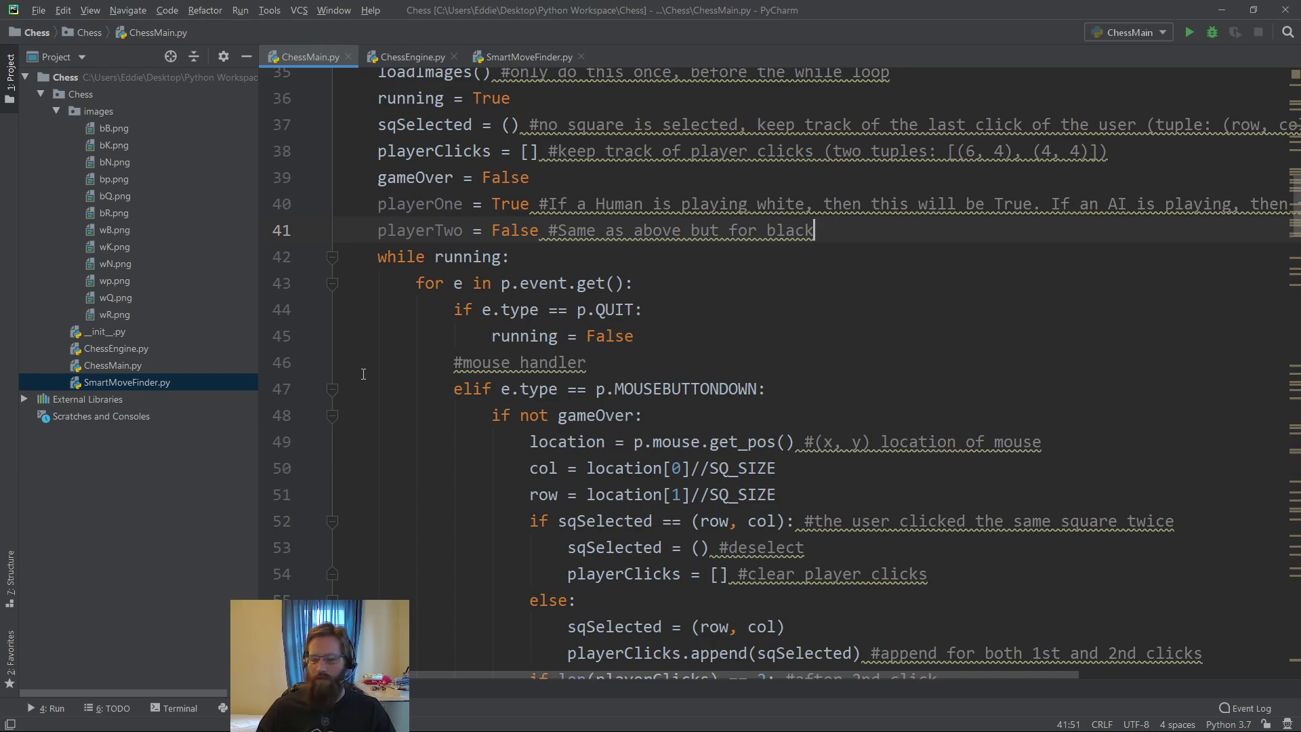
pyautogui.click(512, 256)
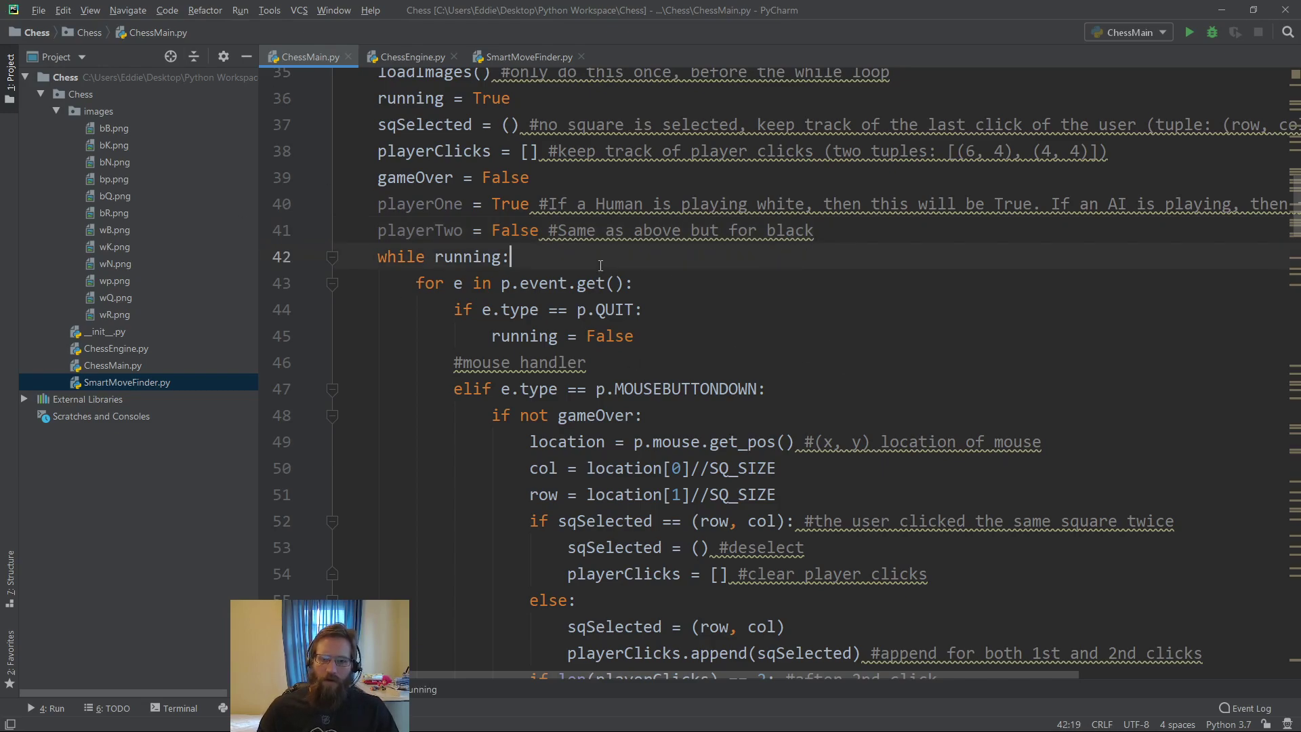
pyautogui.press('enter')
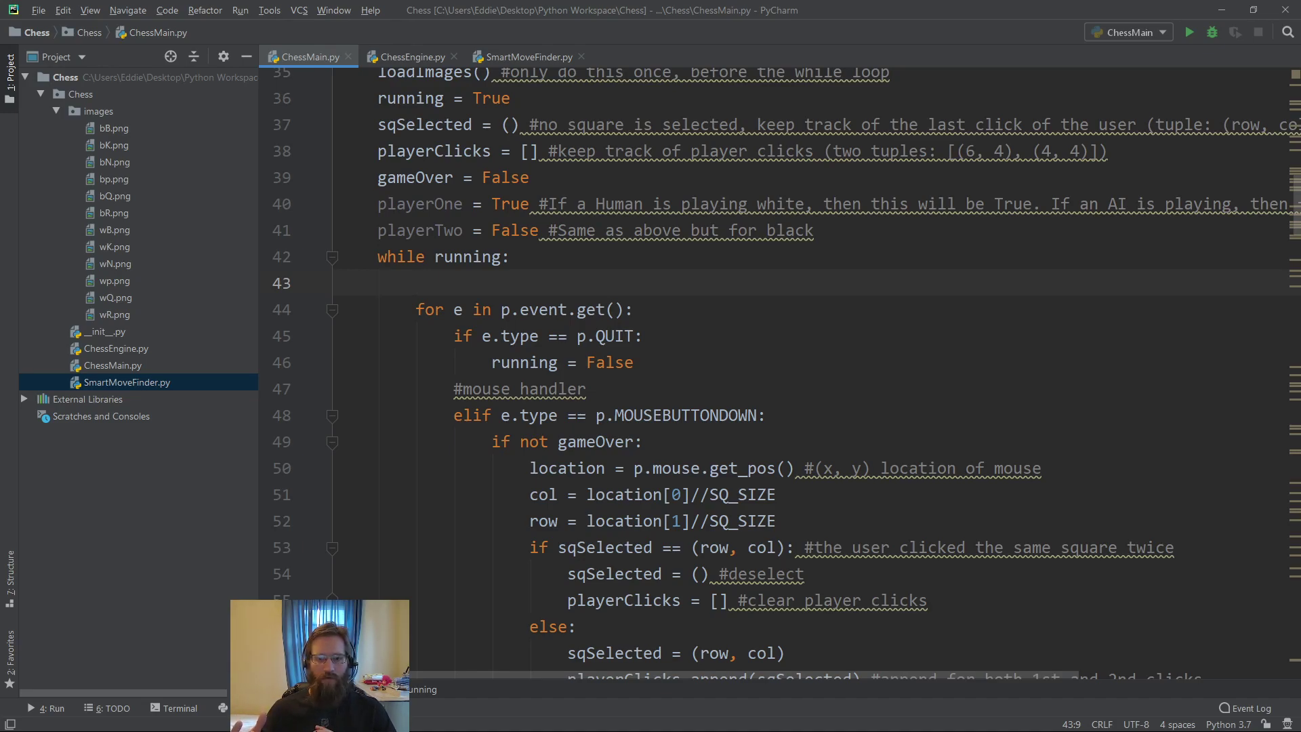
pyautogui.click(415, 282)
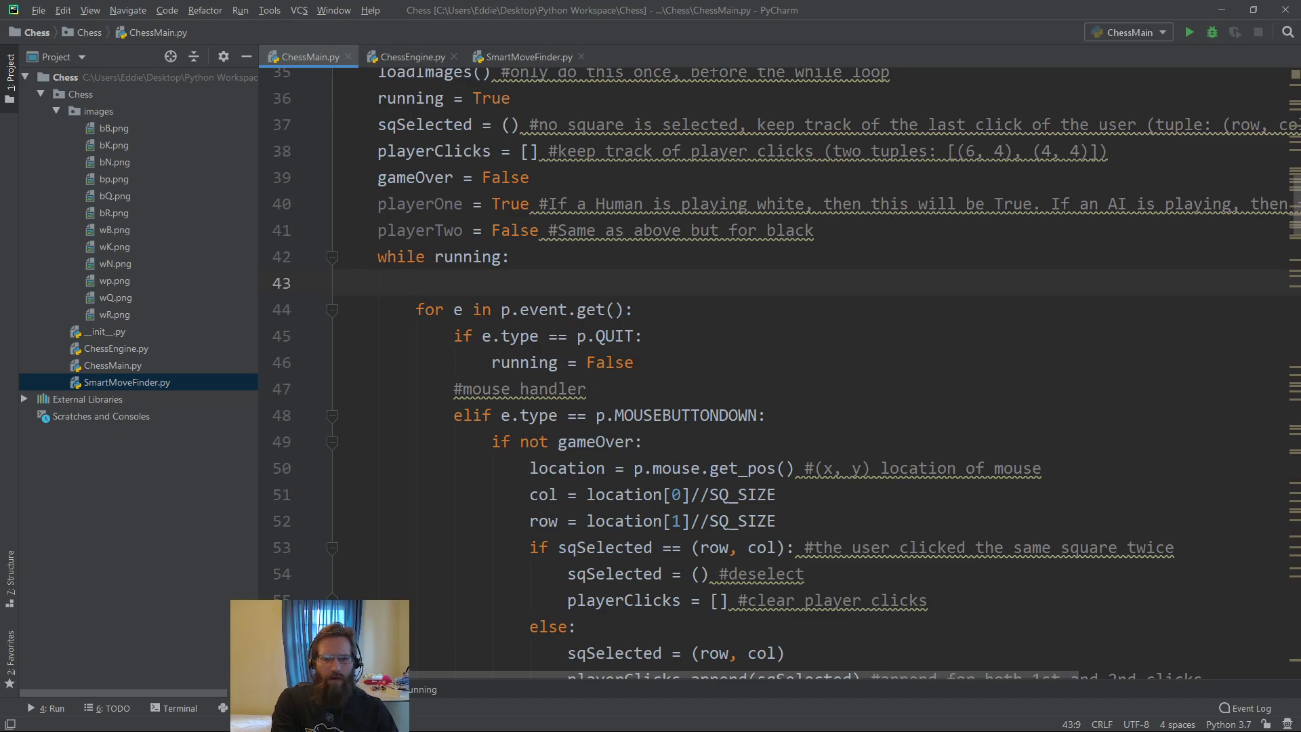
# Type humanTurn = (gs.whiteToMove and playerOne) or (not gs.whiteToMove and playerTwo) on line 43
pyautogui.write('humanTu')
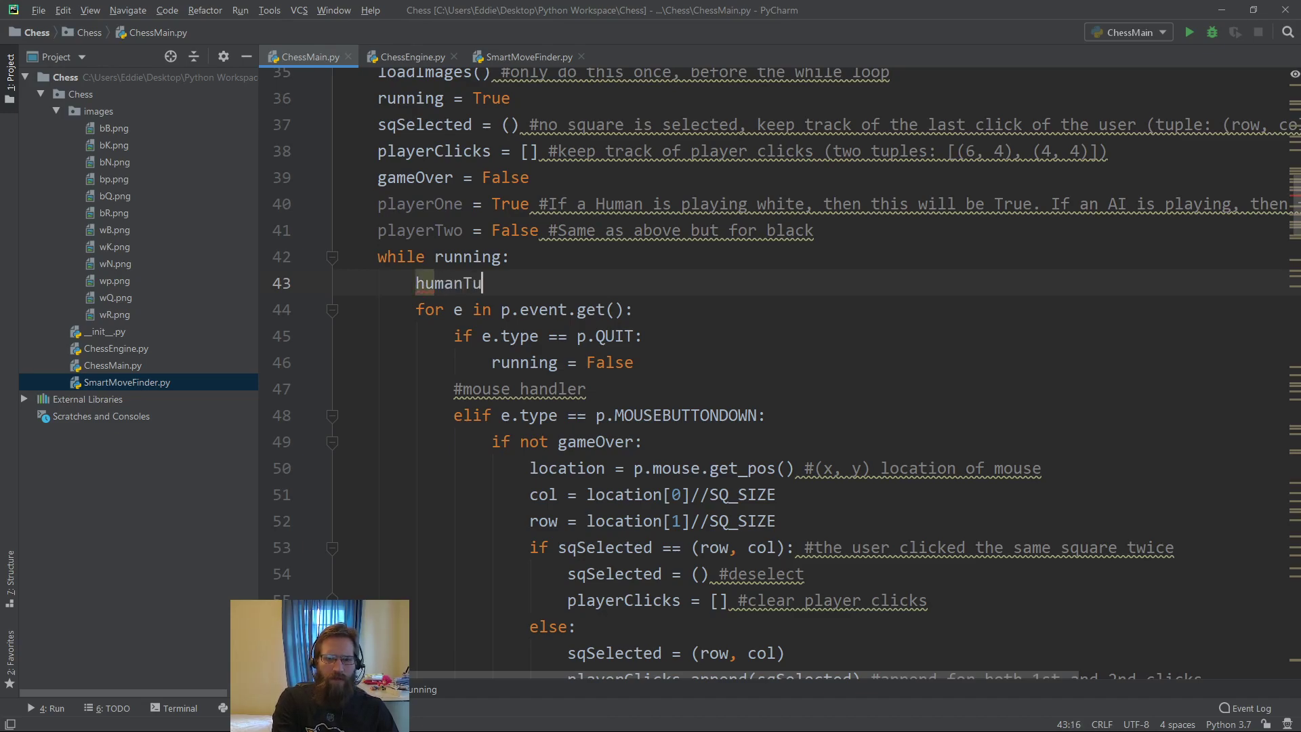
pyautogui.write('rn = (')
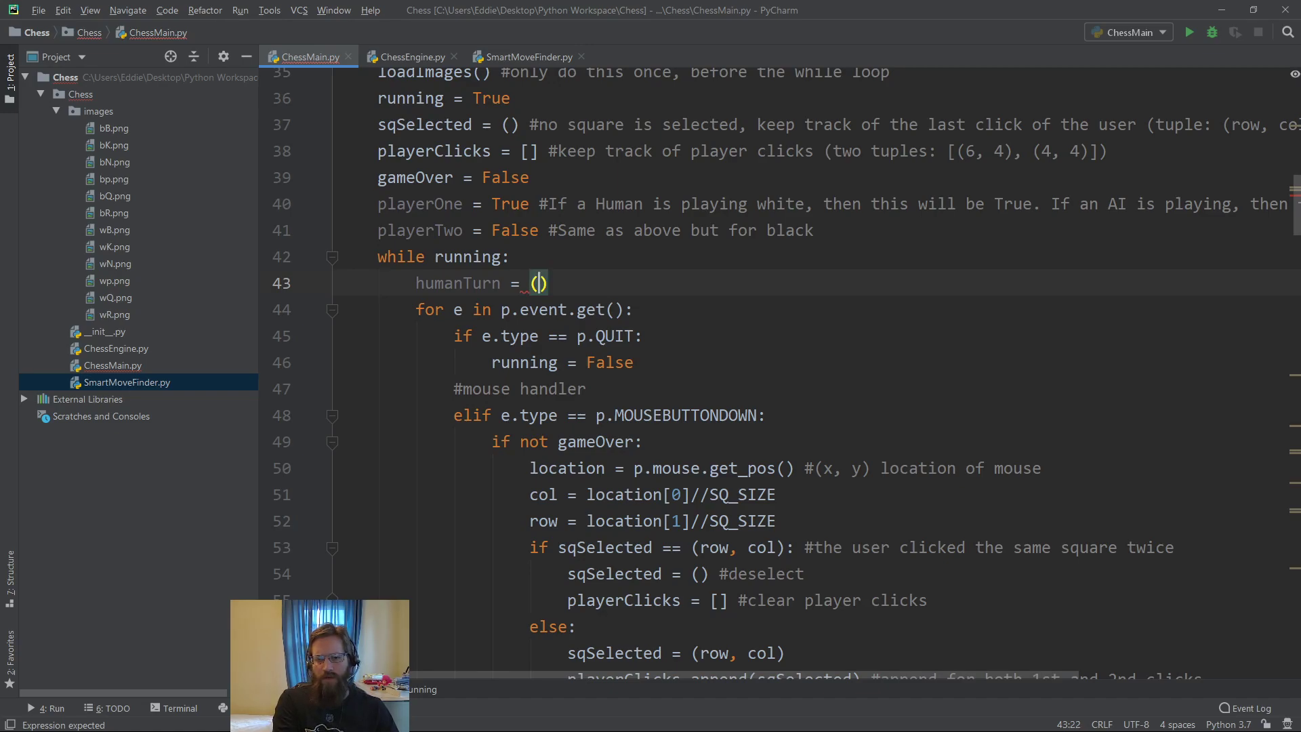
pyautogui.write('g')
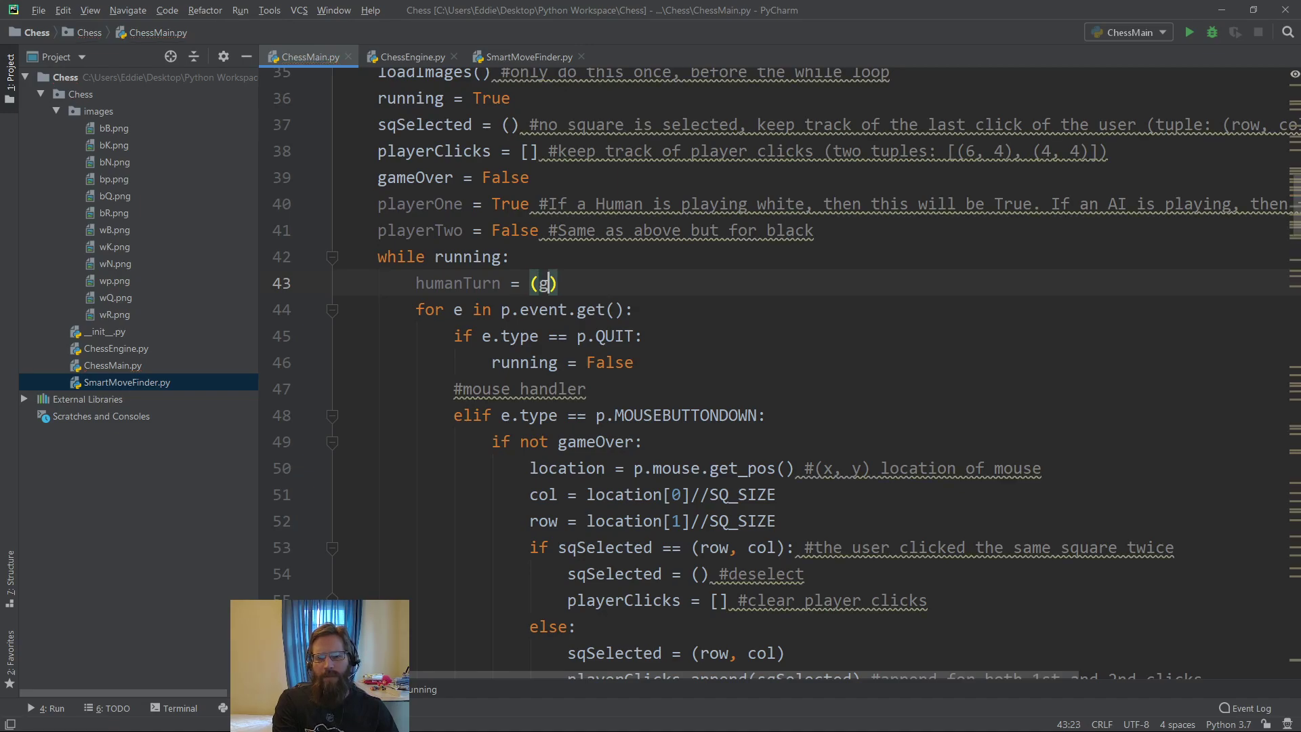
pyautogui.write('.whiteToMove')
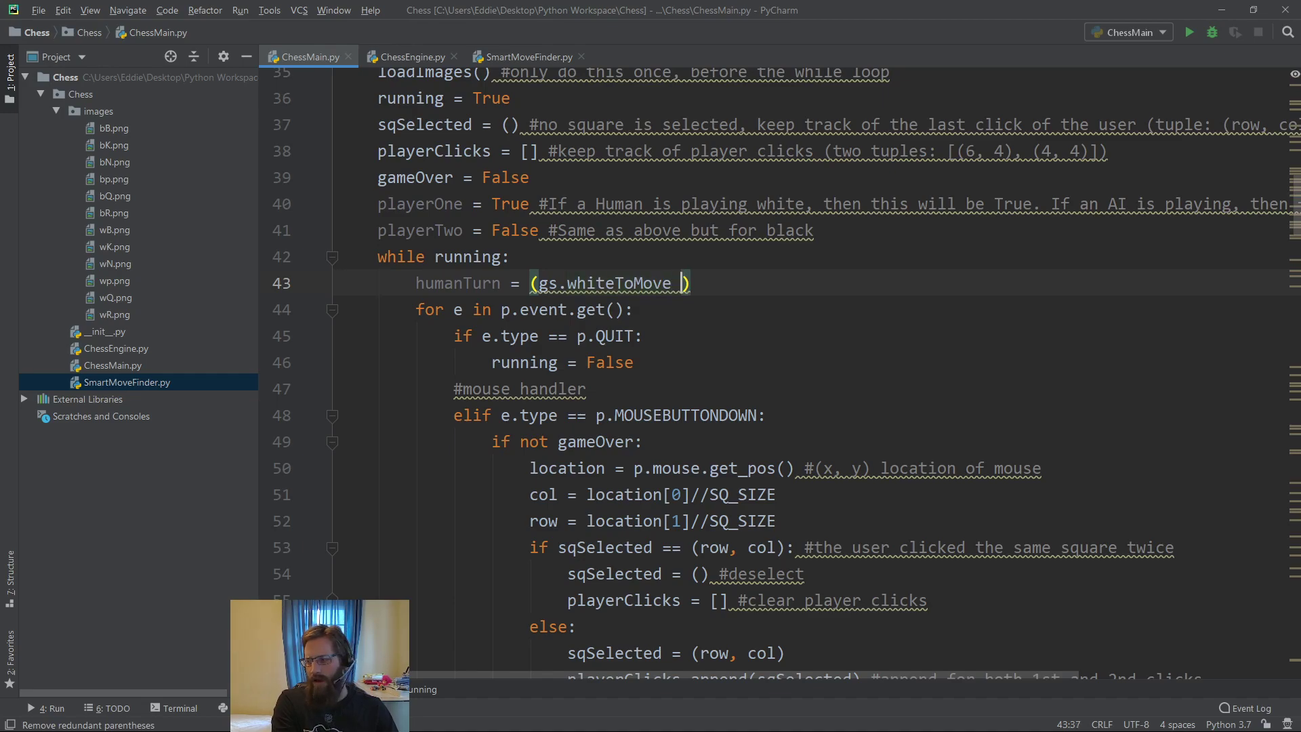
pyautogui.write('and')
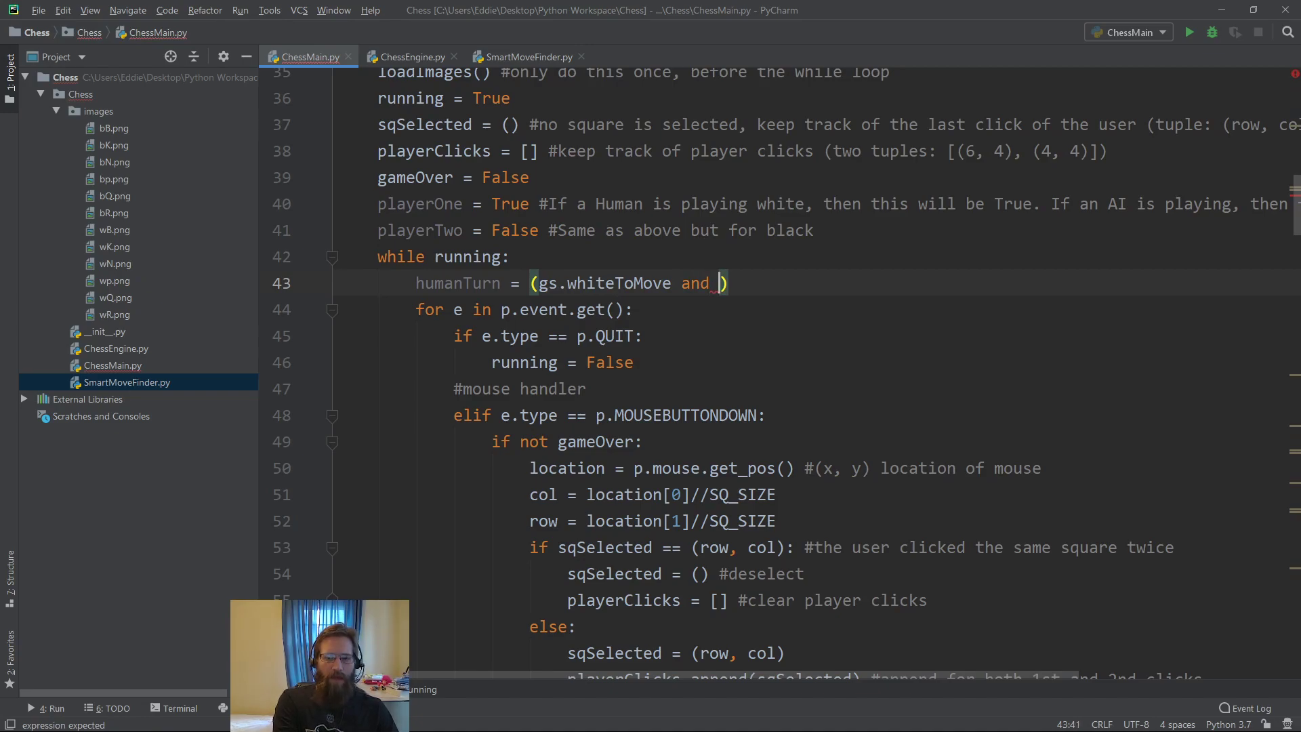
pyautogui.write('playerOne')
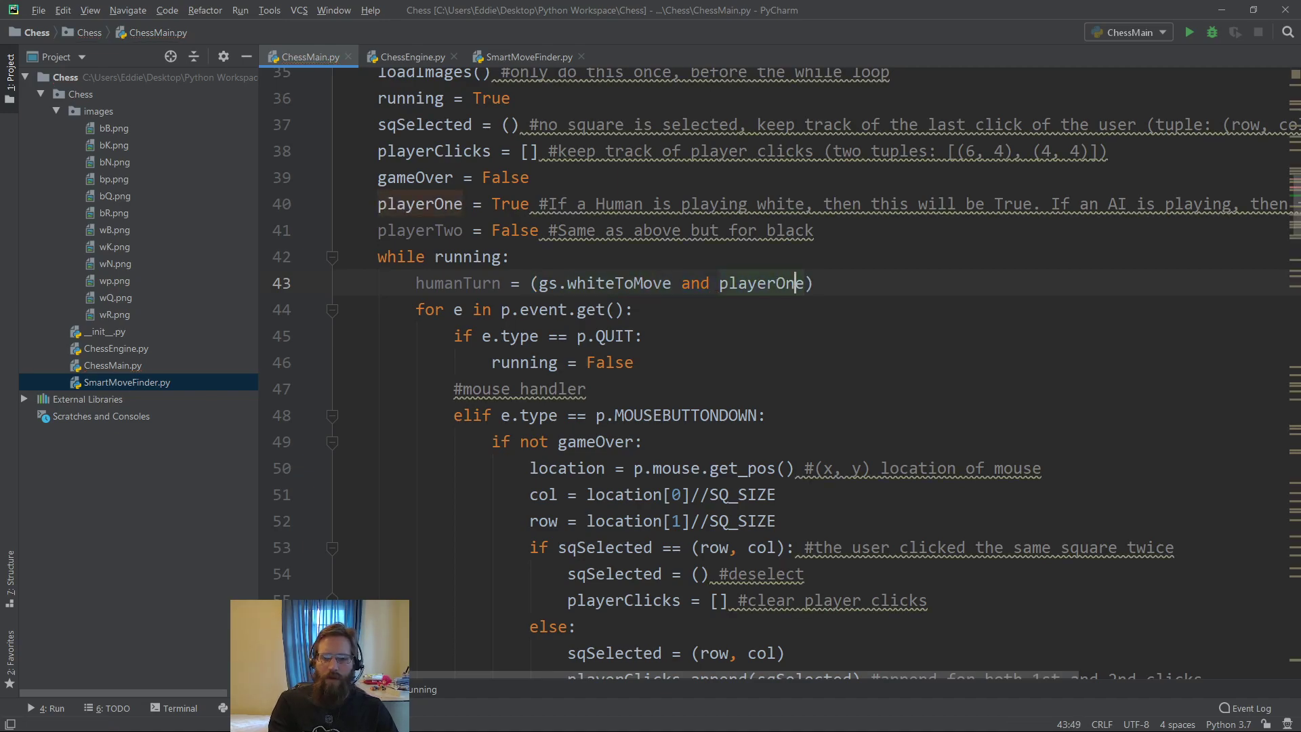
pyautogui.moveTo(581, 283); pyautogui.dragTo(803, 283)
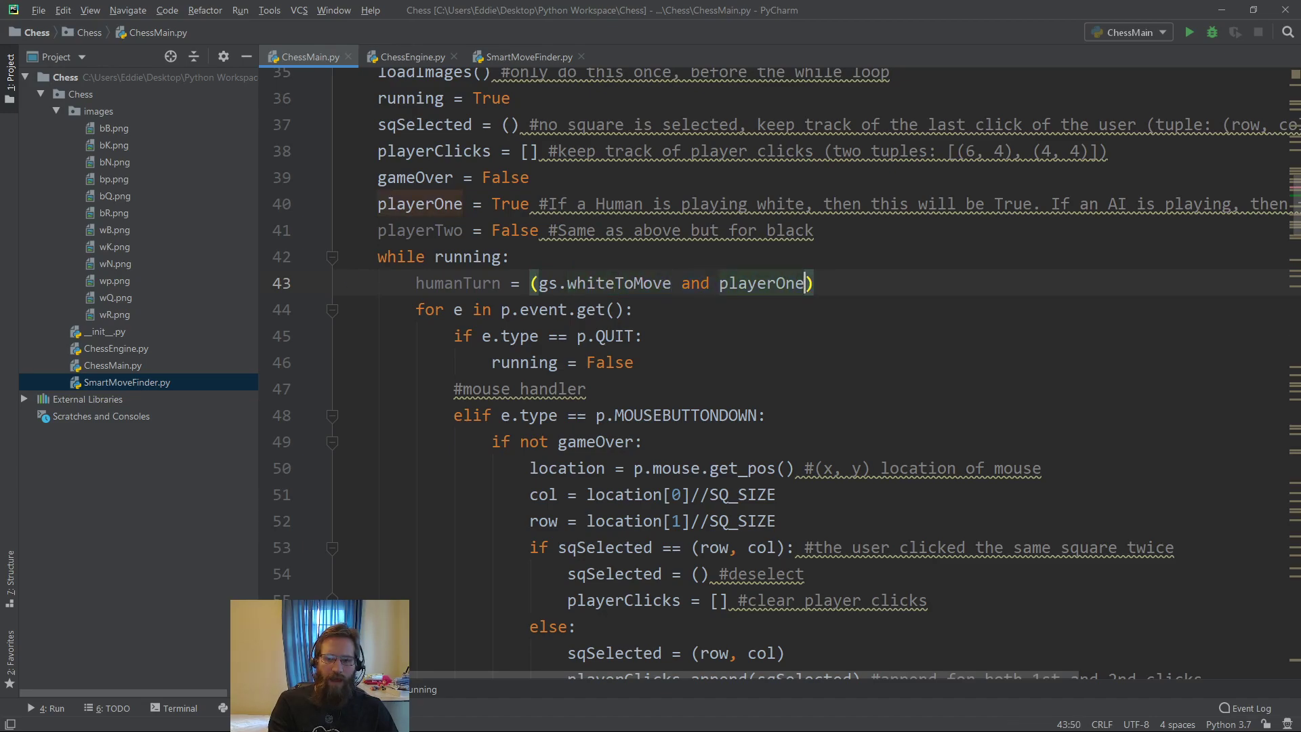
pyautogui.doubleClick(777, 284)
pyautogui.write(' or (')
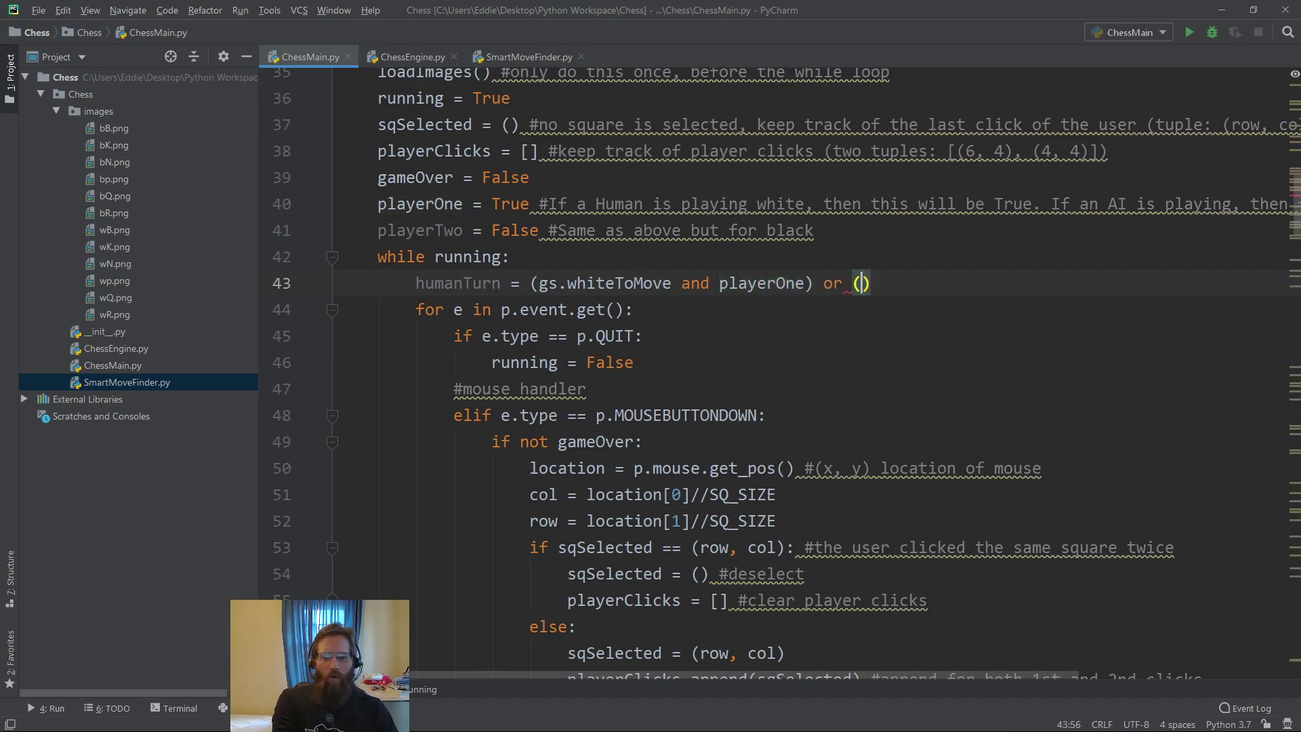
pyautogui.write('not gs.')
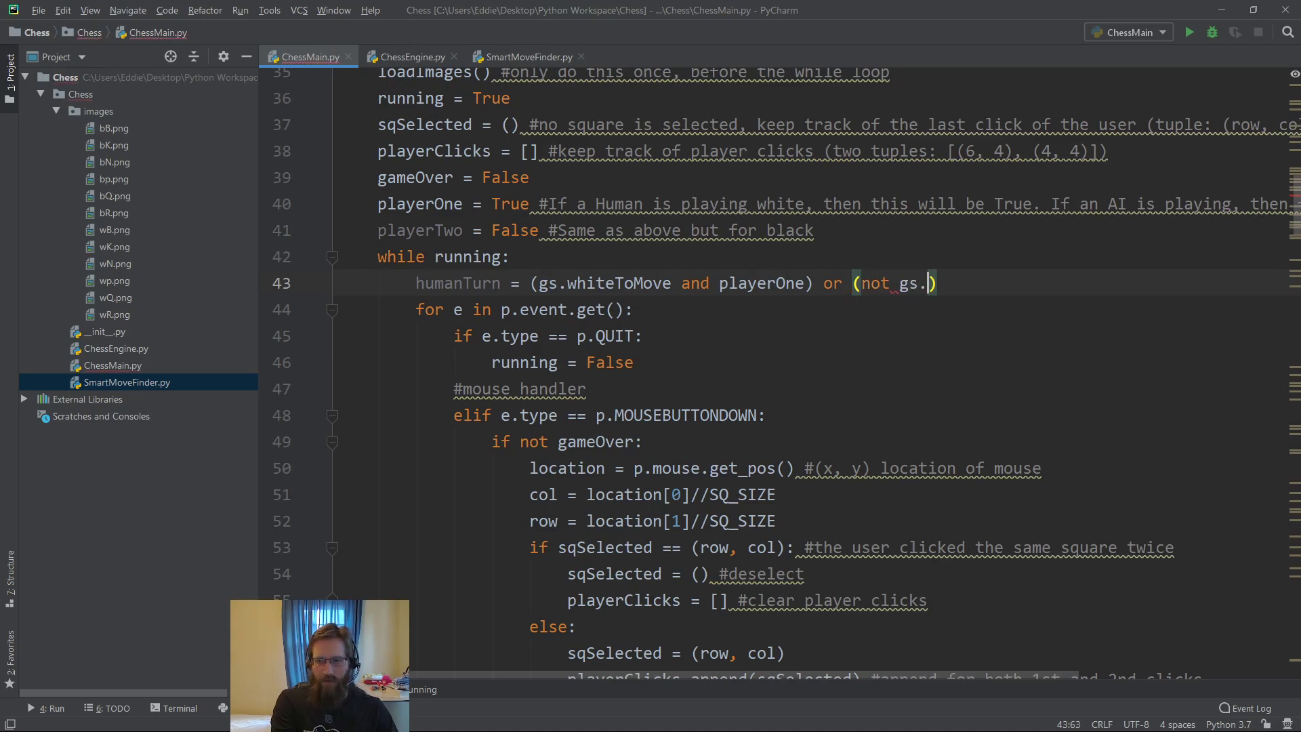
pyautogui.write('whiteToMove and')
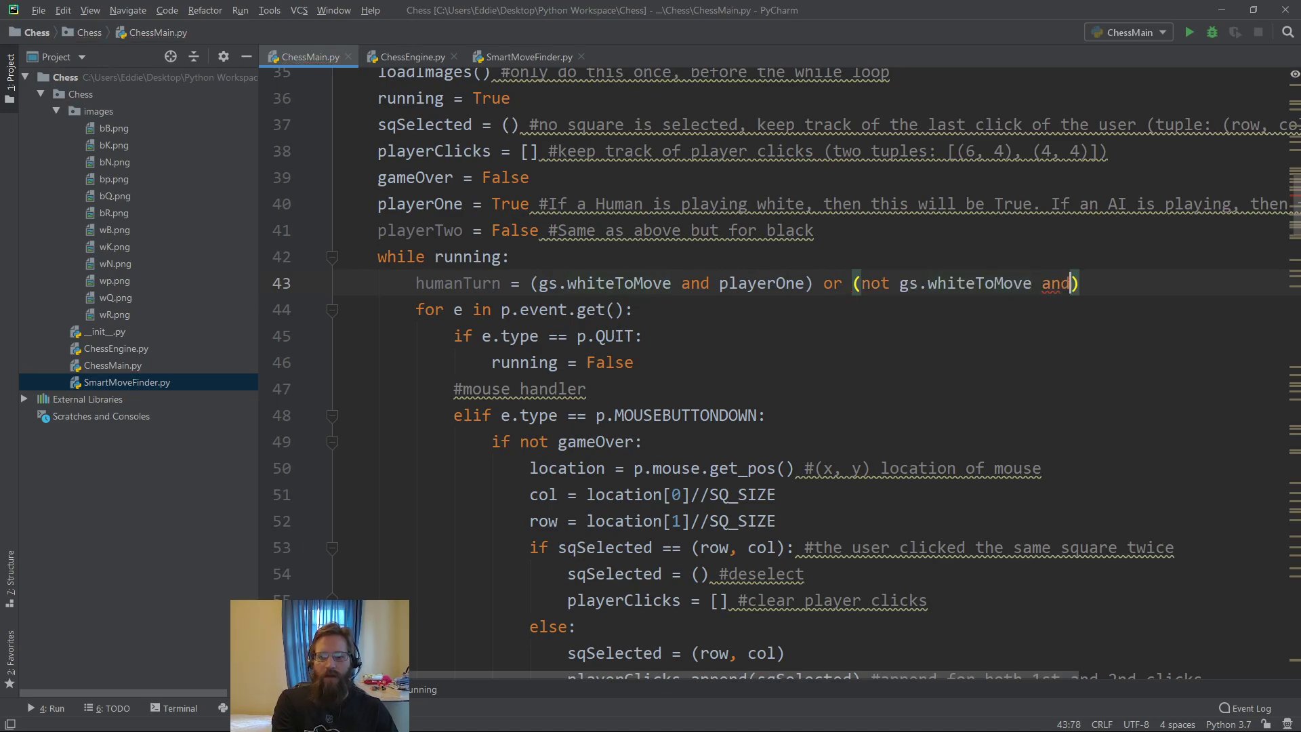
pyautogui.write('playerTwo')
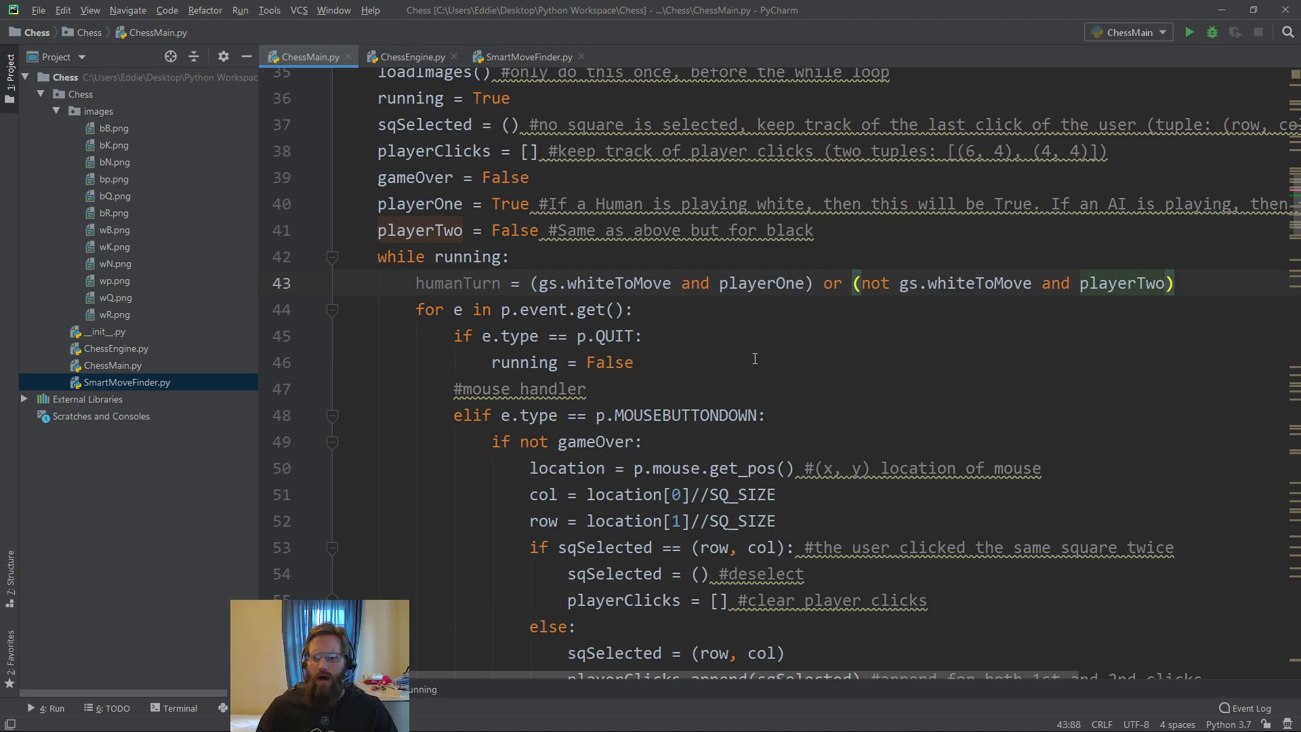
# Change the mouse handler condition on line 49 to if not gameOver and humanTurn:
pyautogui.scroll(-3)
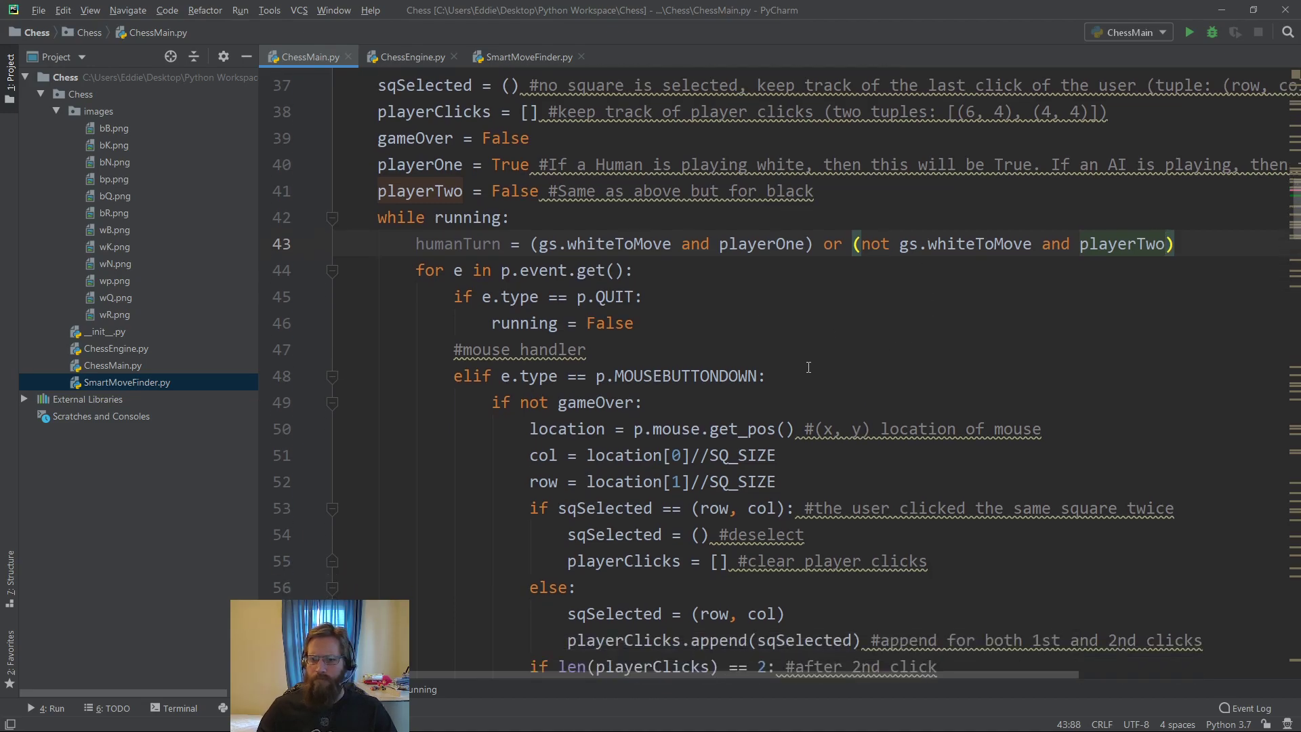
pyautogui.scroll(-3)
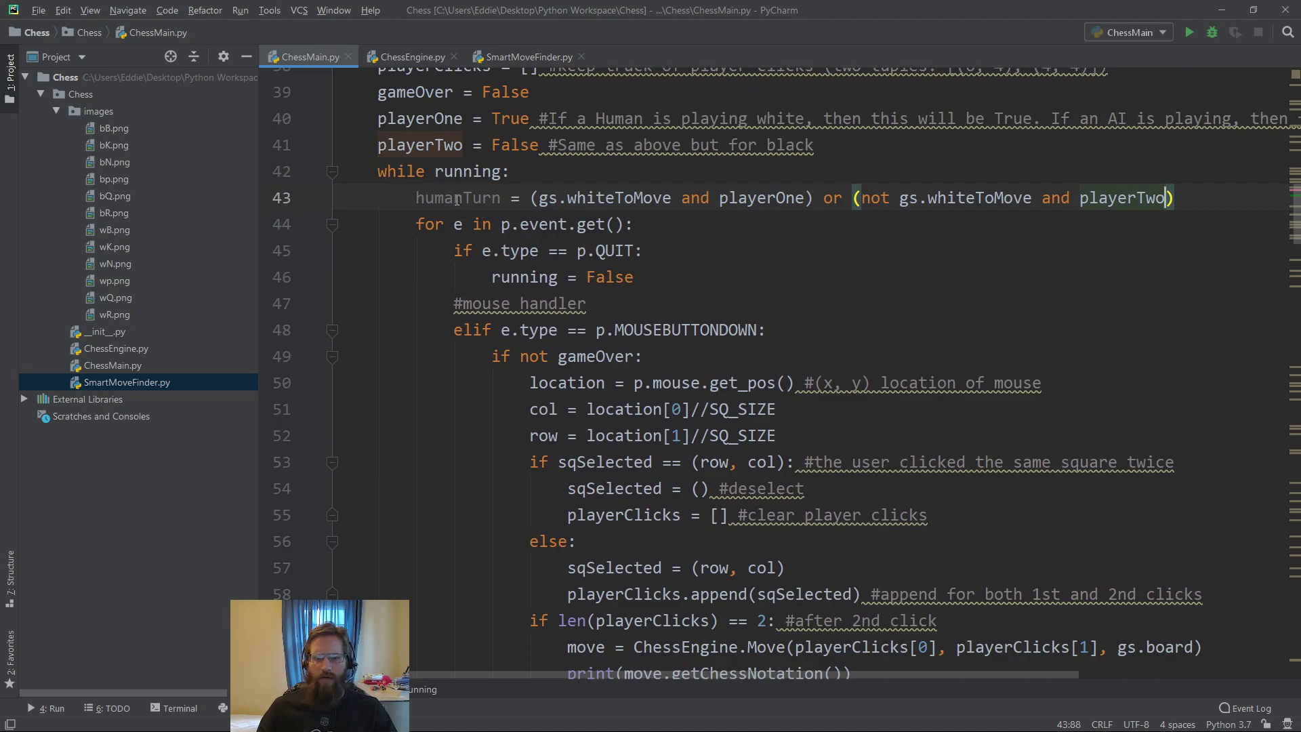
pyautogui.doubleClick(458, 197)
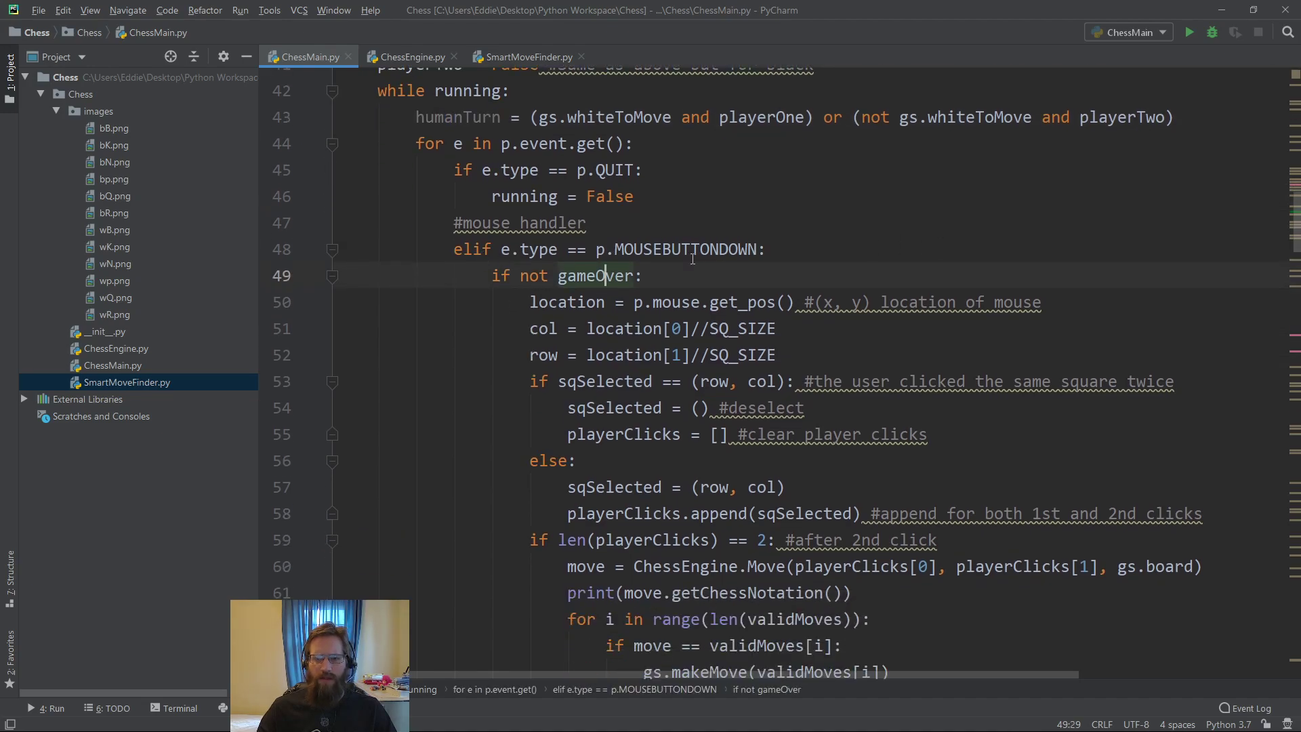
pyautogui.doubleClick(502, 275)
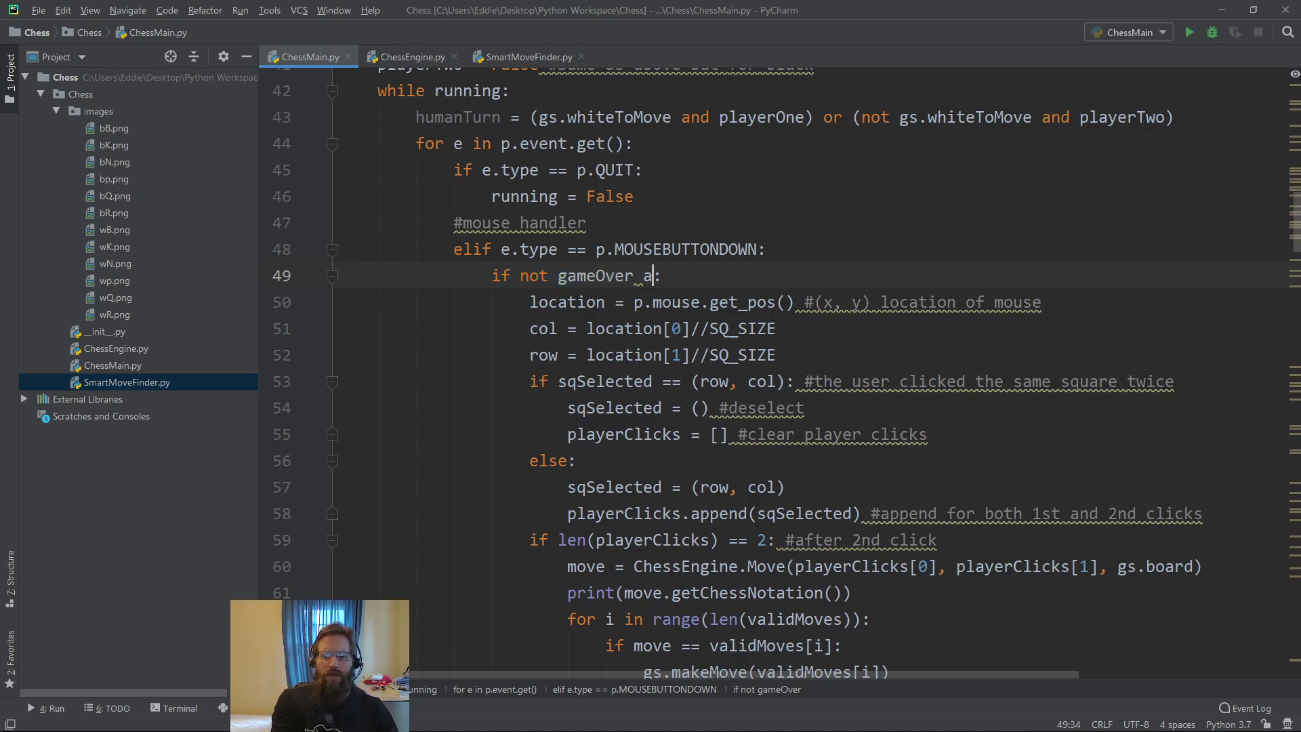
pyautogui.write('and humanTurn')
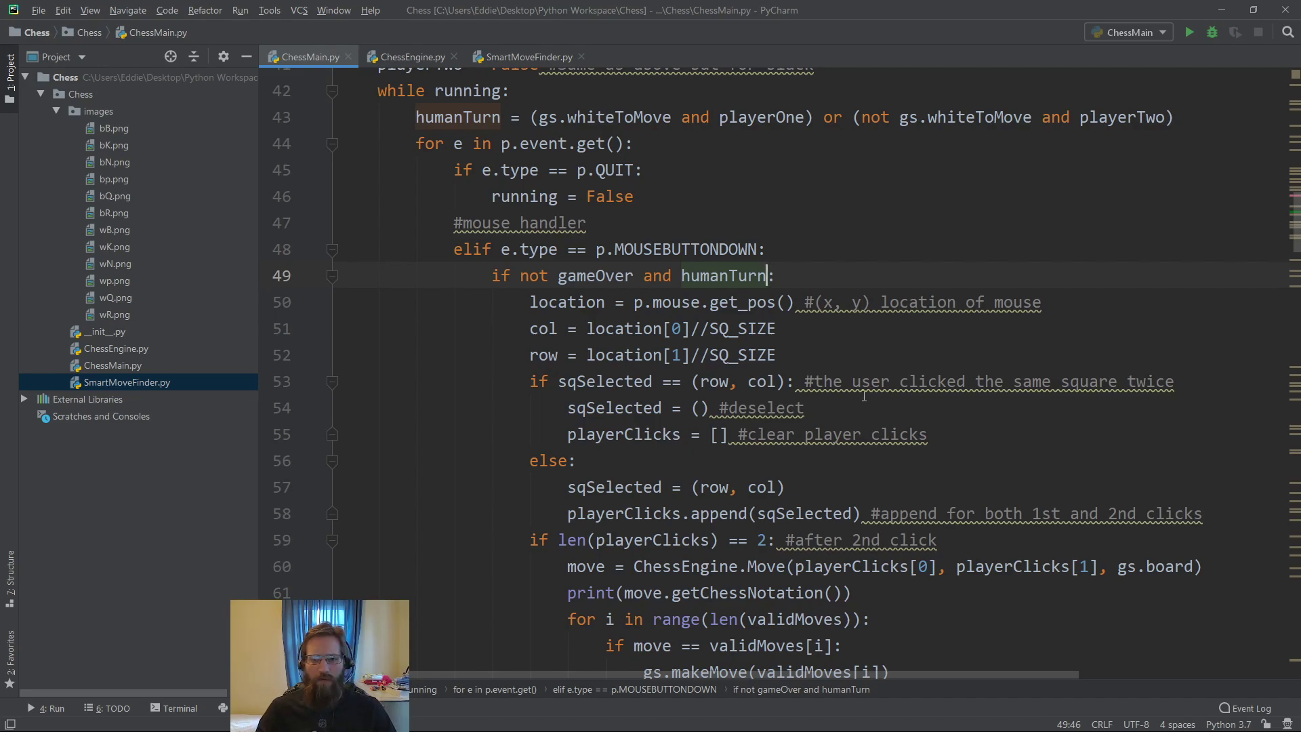
pyautogui.scroll(-3)
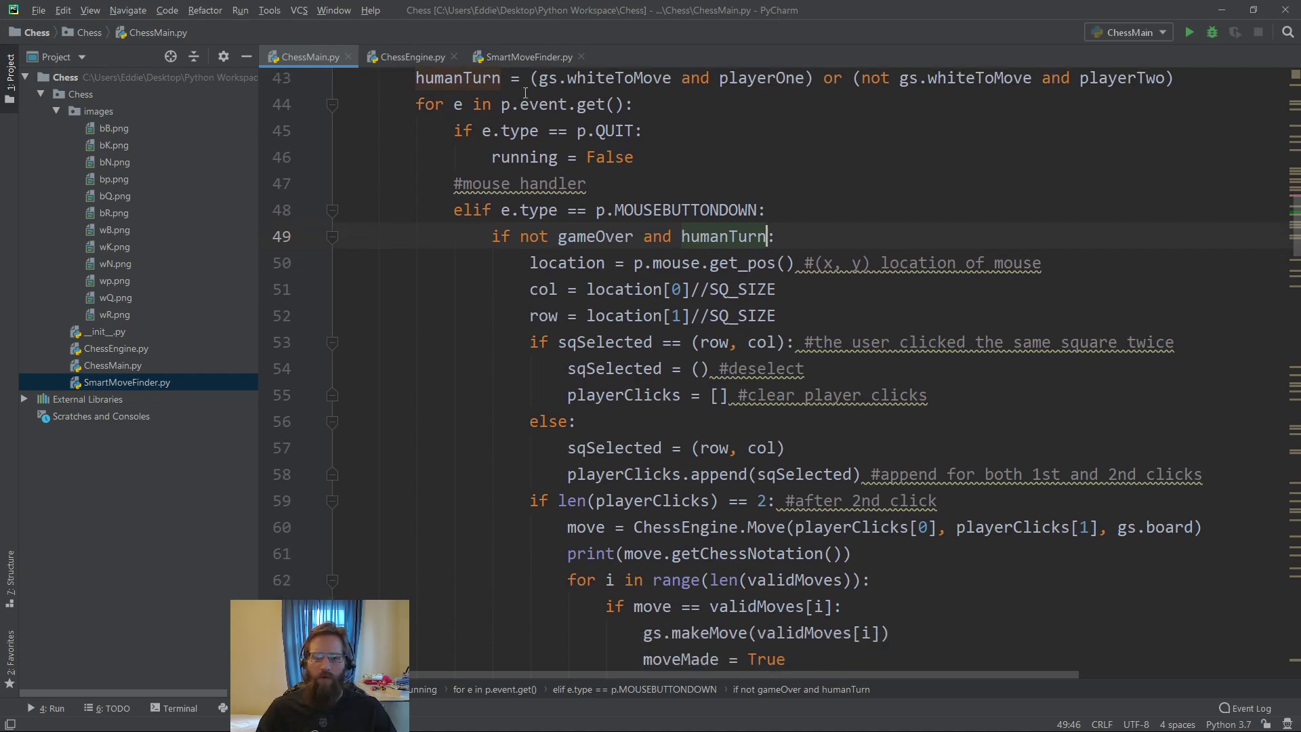
pyautogui.scroll(-3)
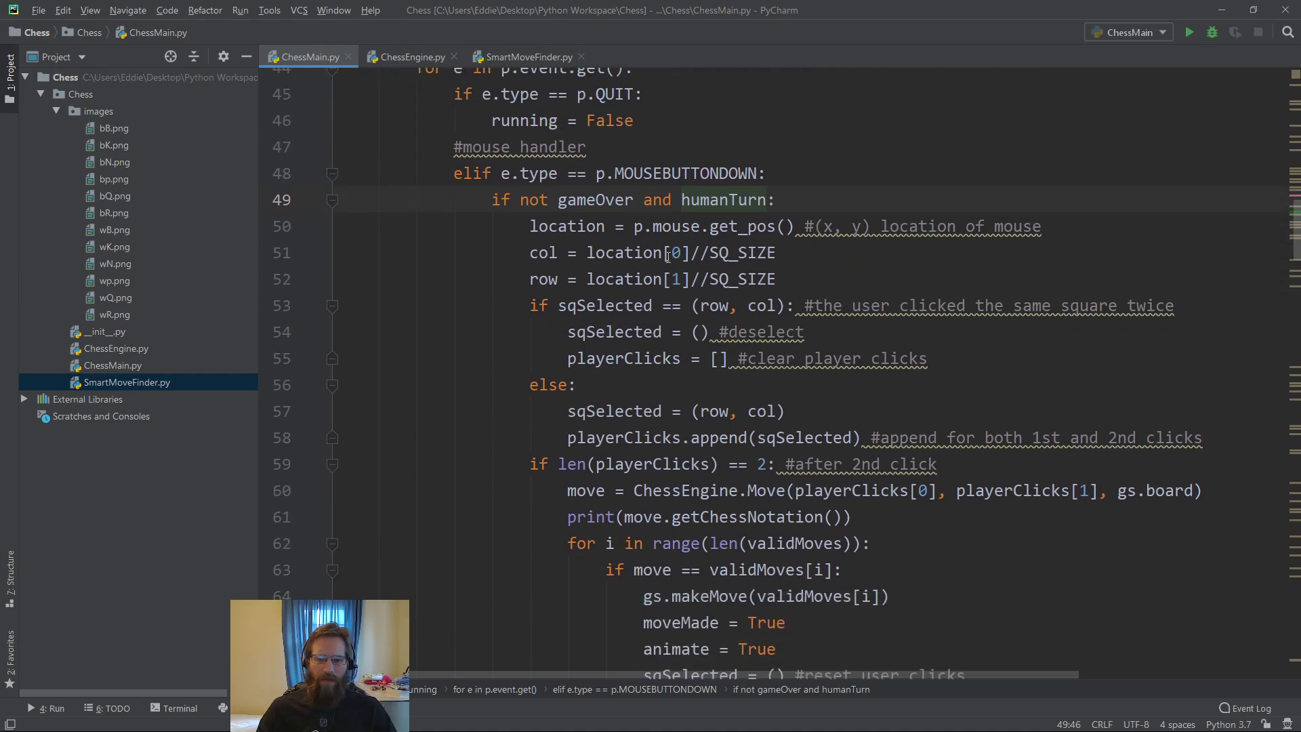
pyautogui.scroll(-3)
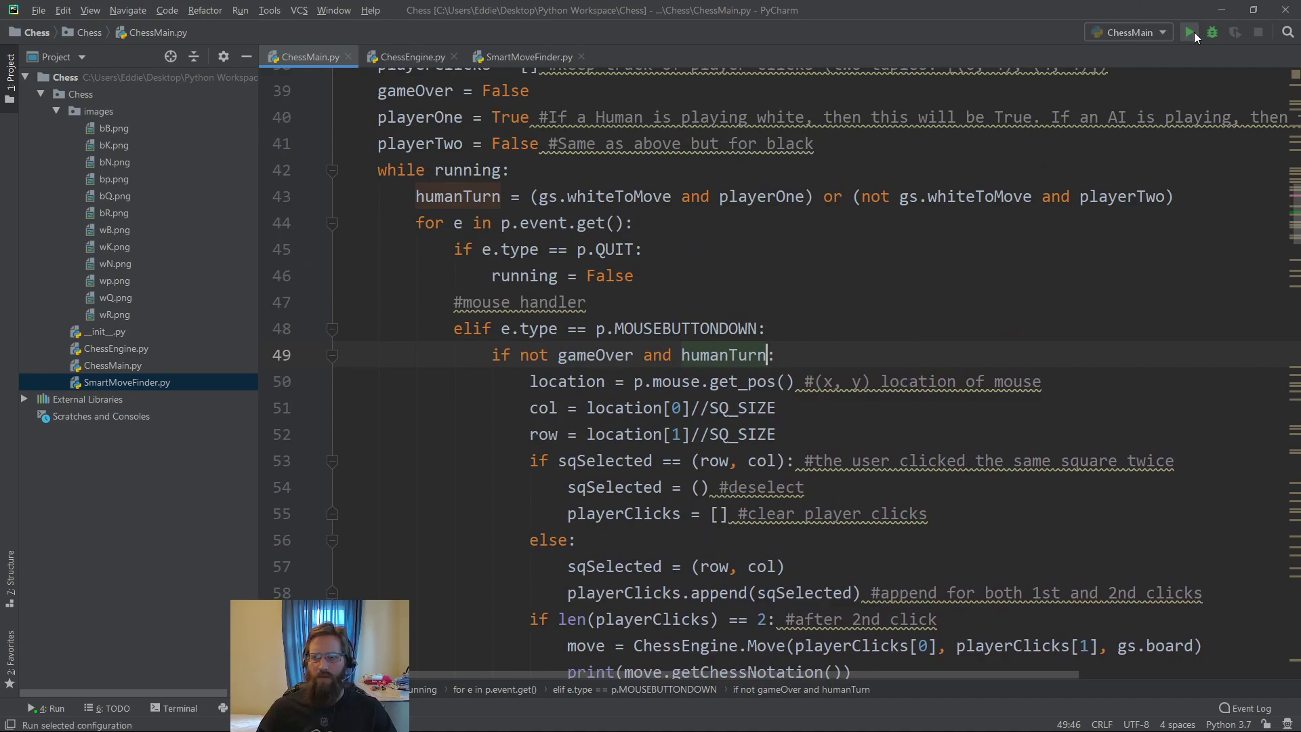
# Run ChessMain and click white pawns, including b2, to move them
pyautogui.click(1189, 32)
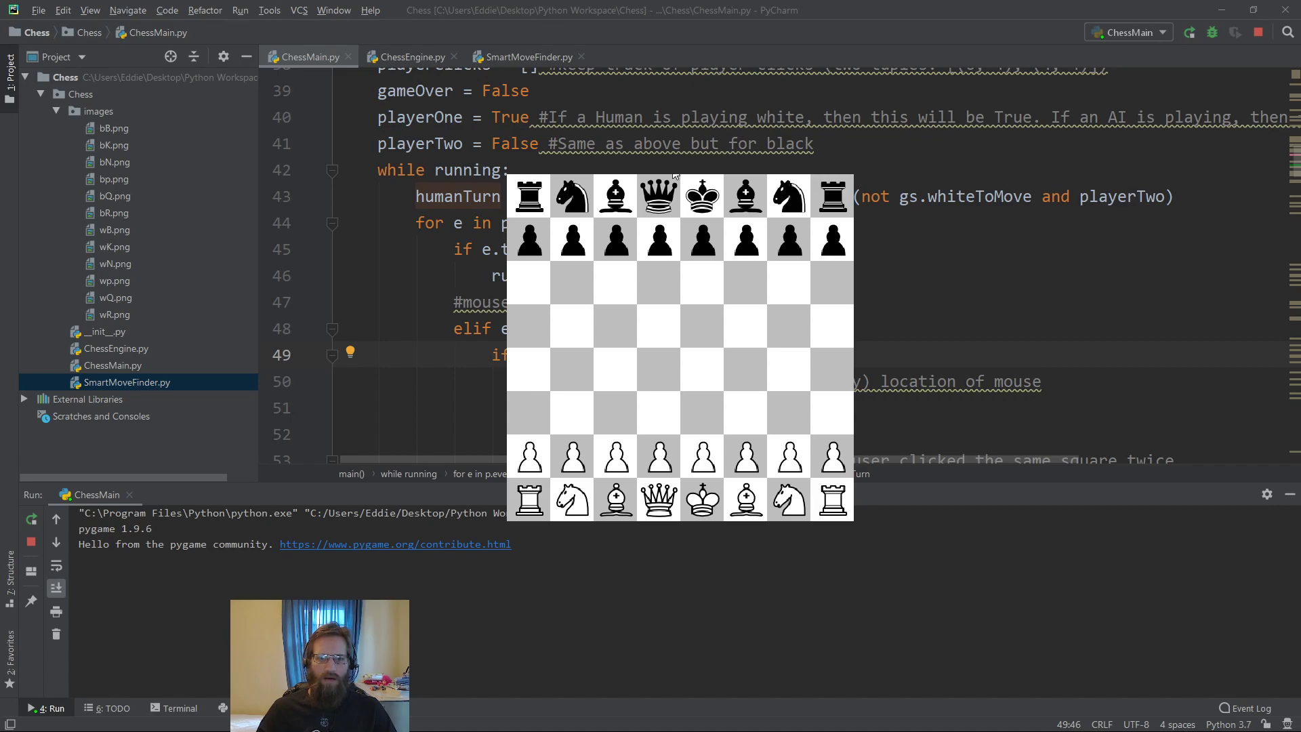
pyautogui.moveTo(711, 379)
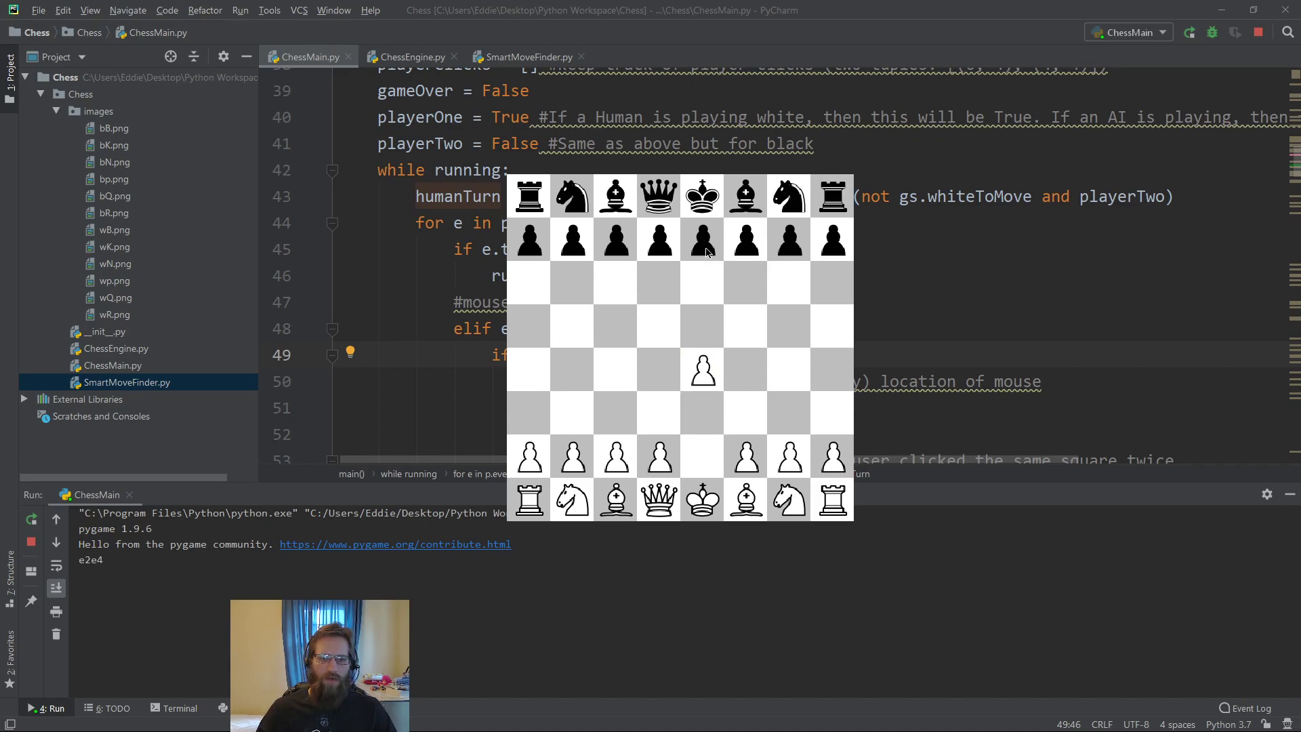
pyautogui.moveTo(673, 451)
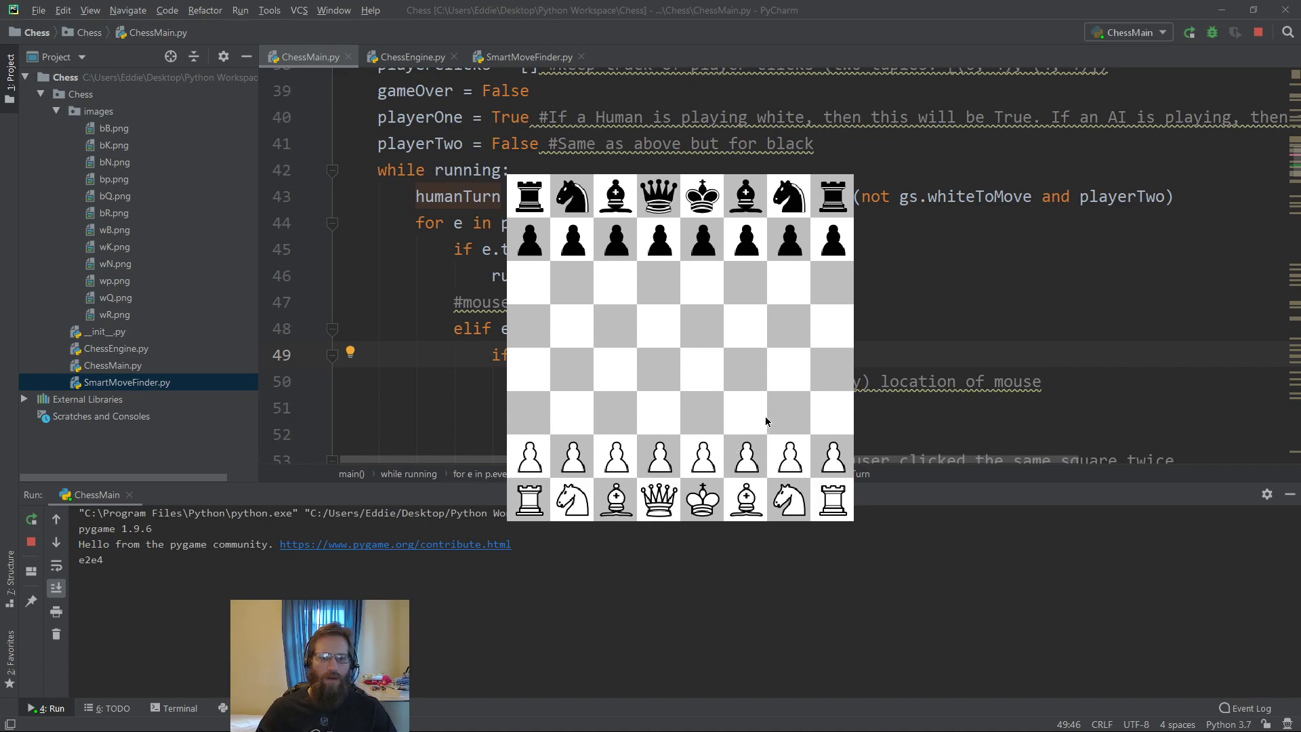
pyautogui.click(572, 456)
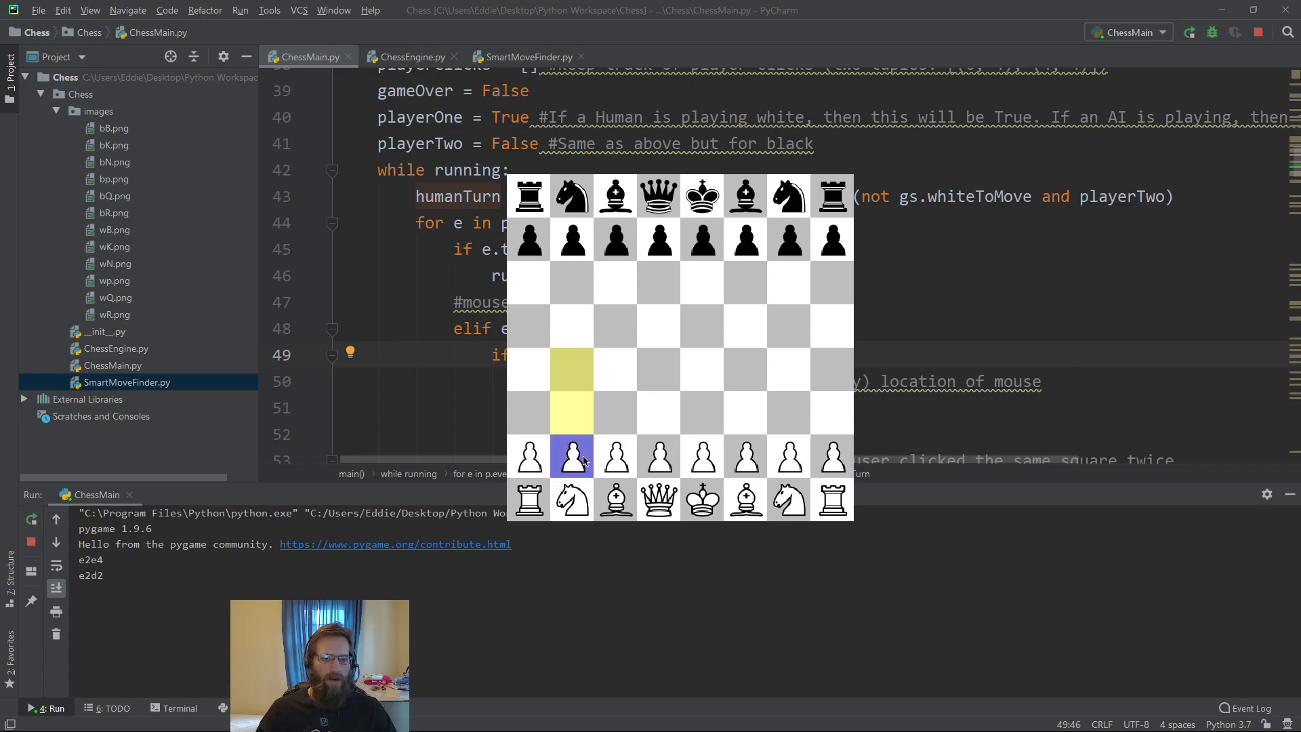
pyautogui.click(745, 456)
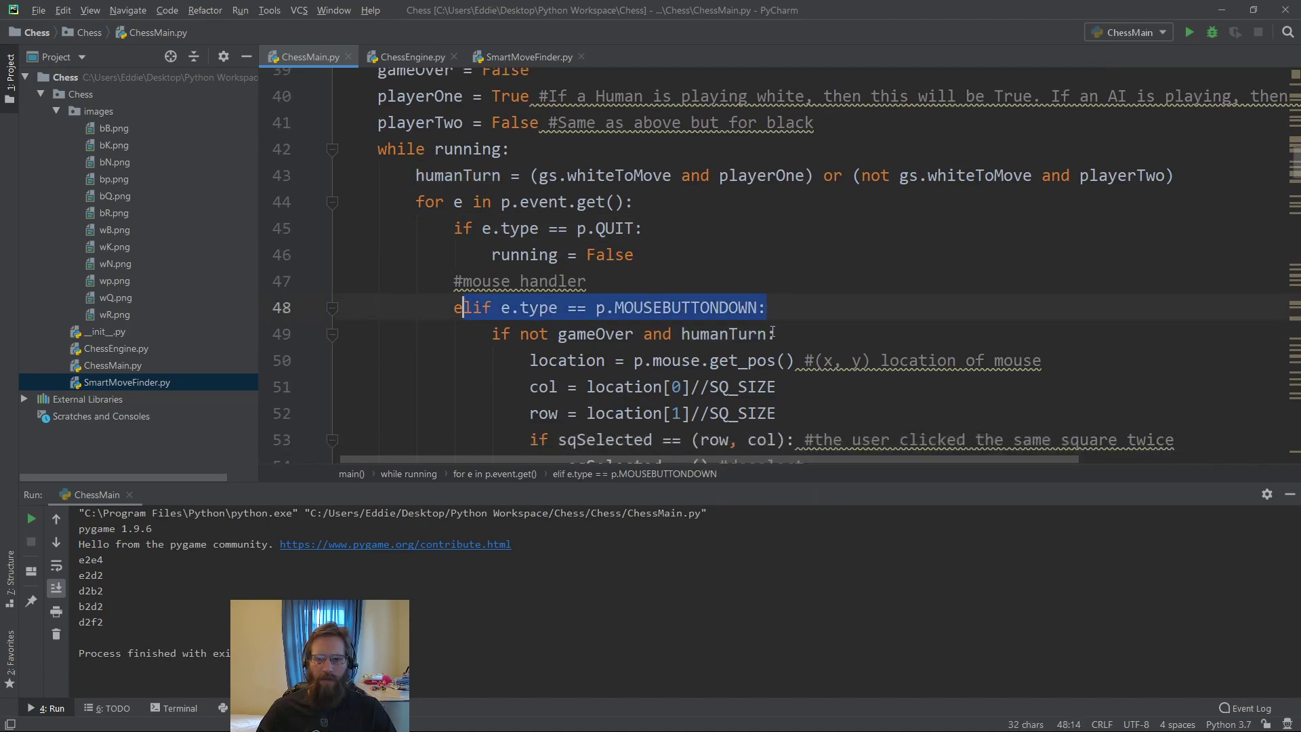
# Scroll ChessMain.py to the key handlers where z undoes a move and r resets
pyautogui.scroll(-3)
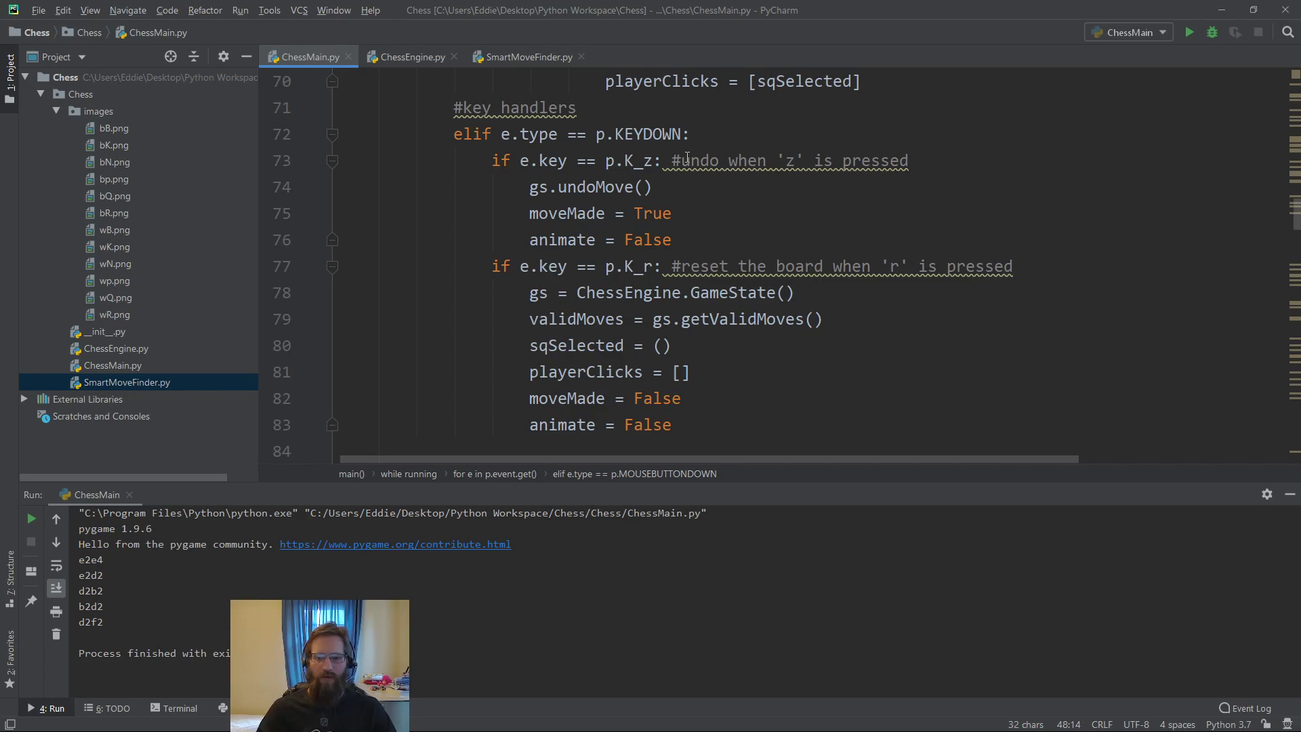
pyautogui.moveTo(710, 233)
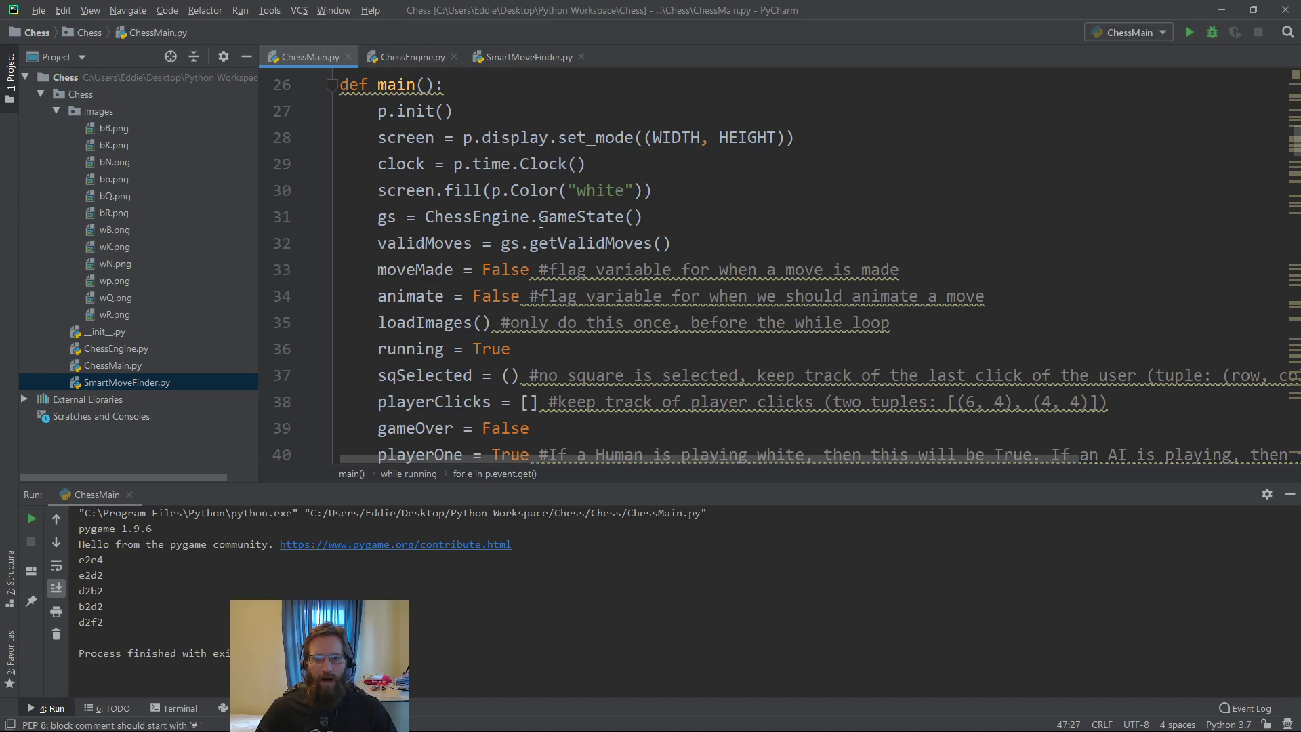
pyautogui.scroll(-3)
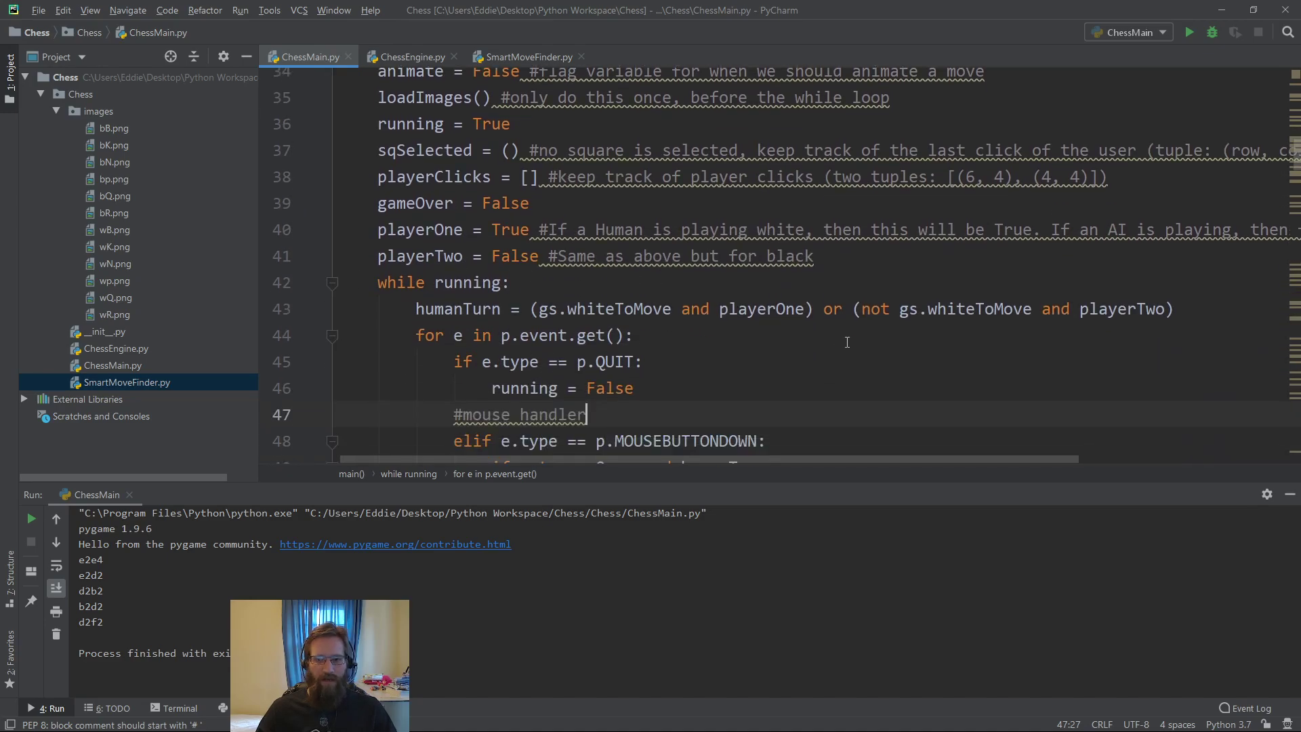
pyautogui.click(379, 230)
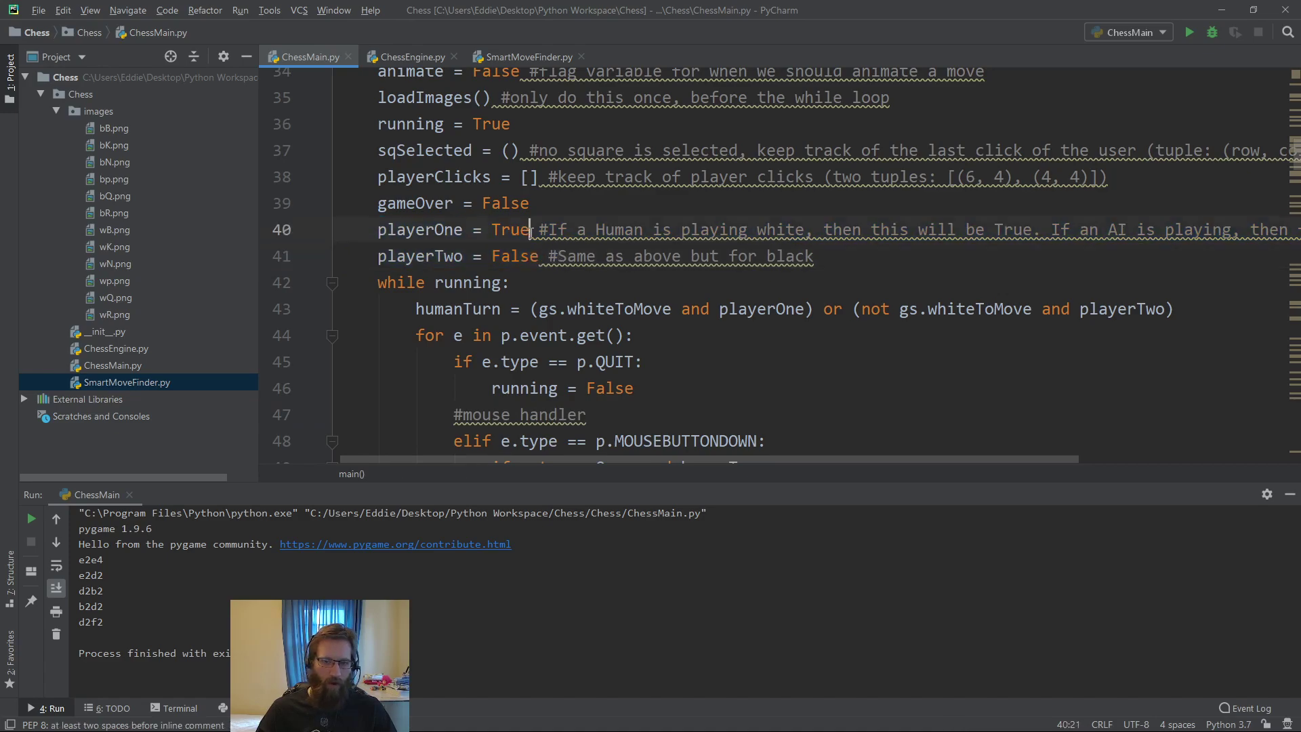
pyautogui.doubleClick(513, 229)
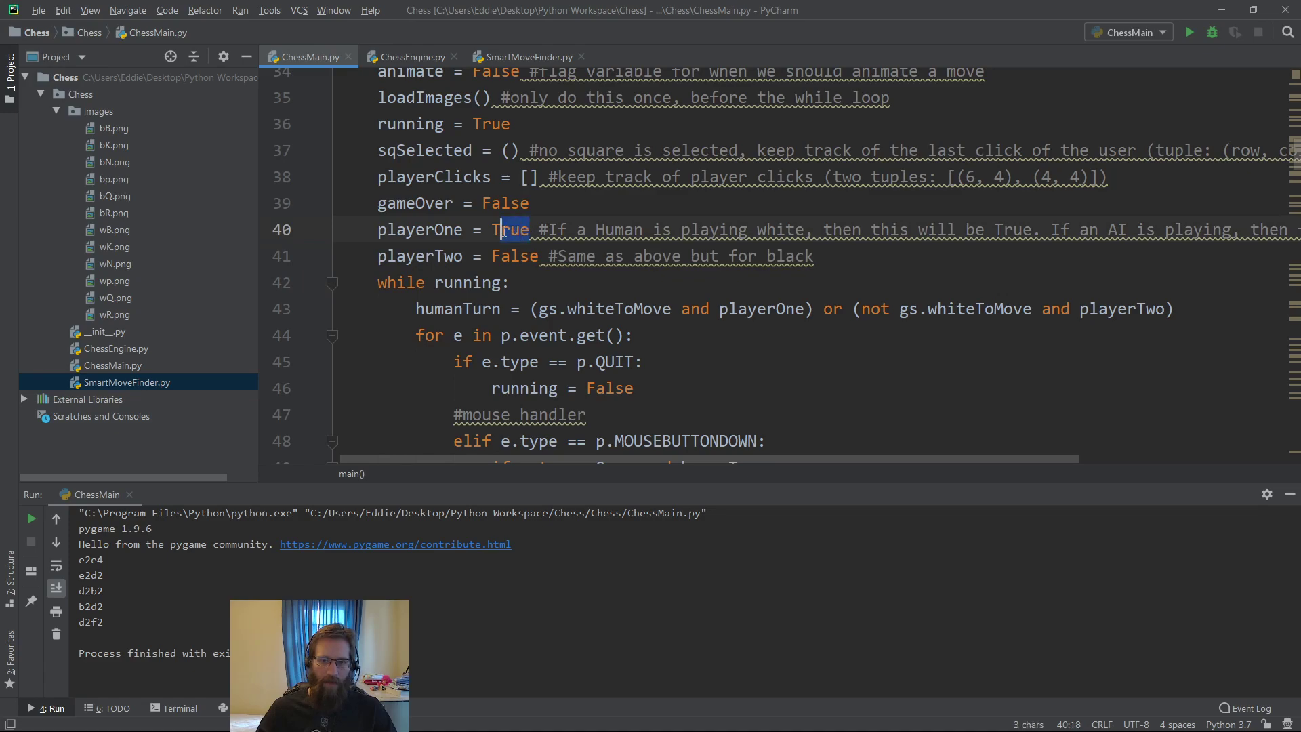
pyautogui.write('Fa')
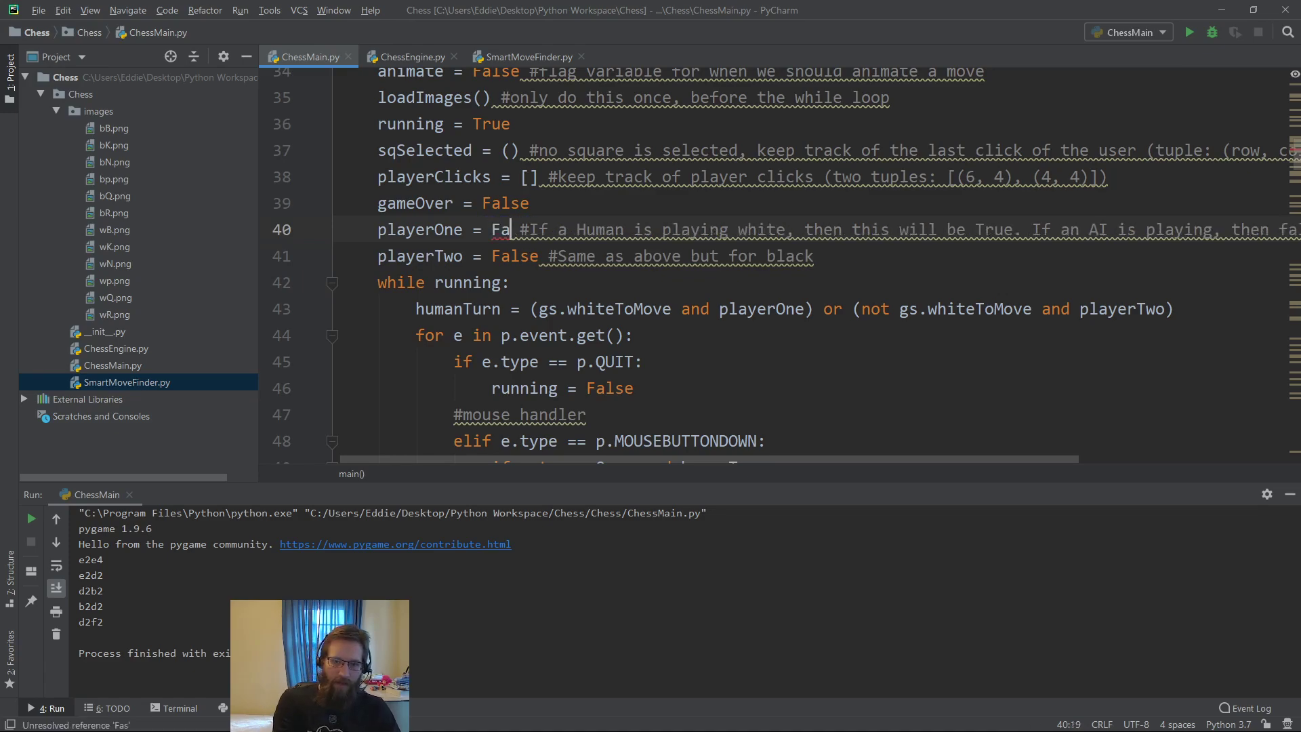
pyautogui.press('backspace')
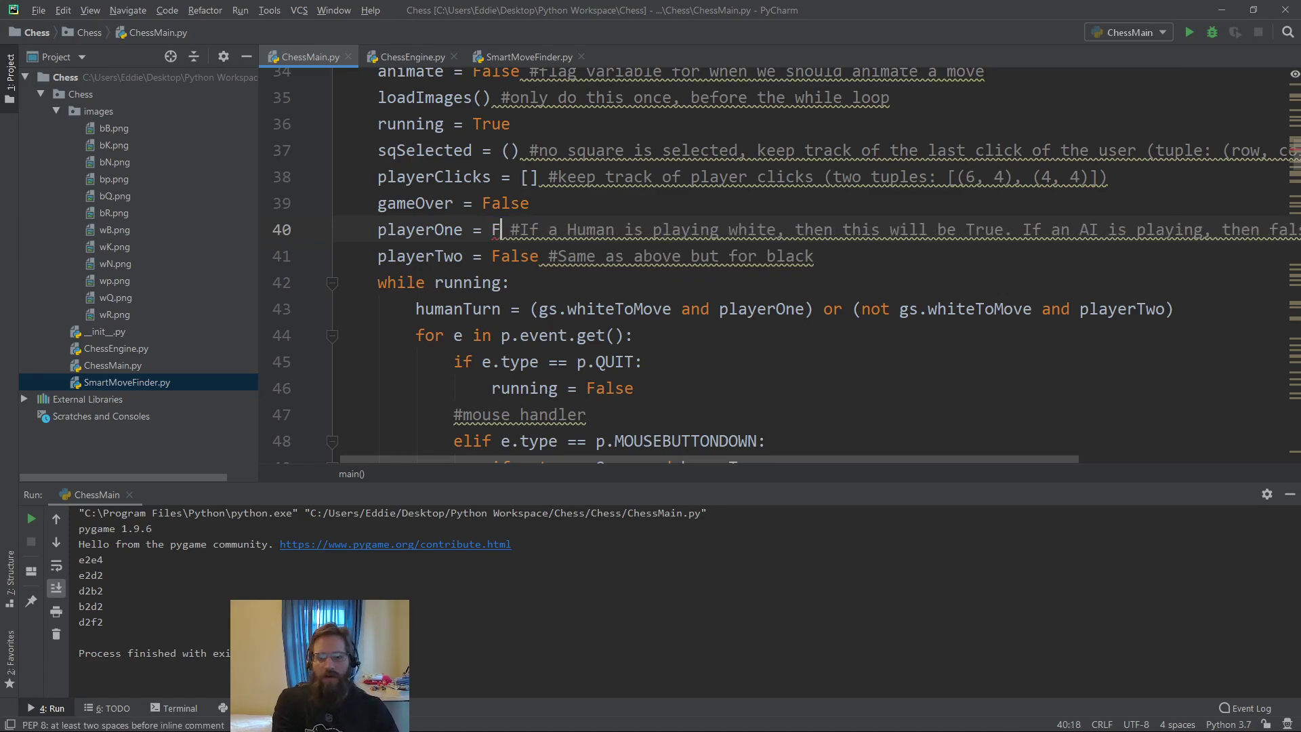
pyautogui.write('rue')
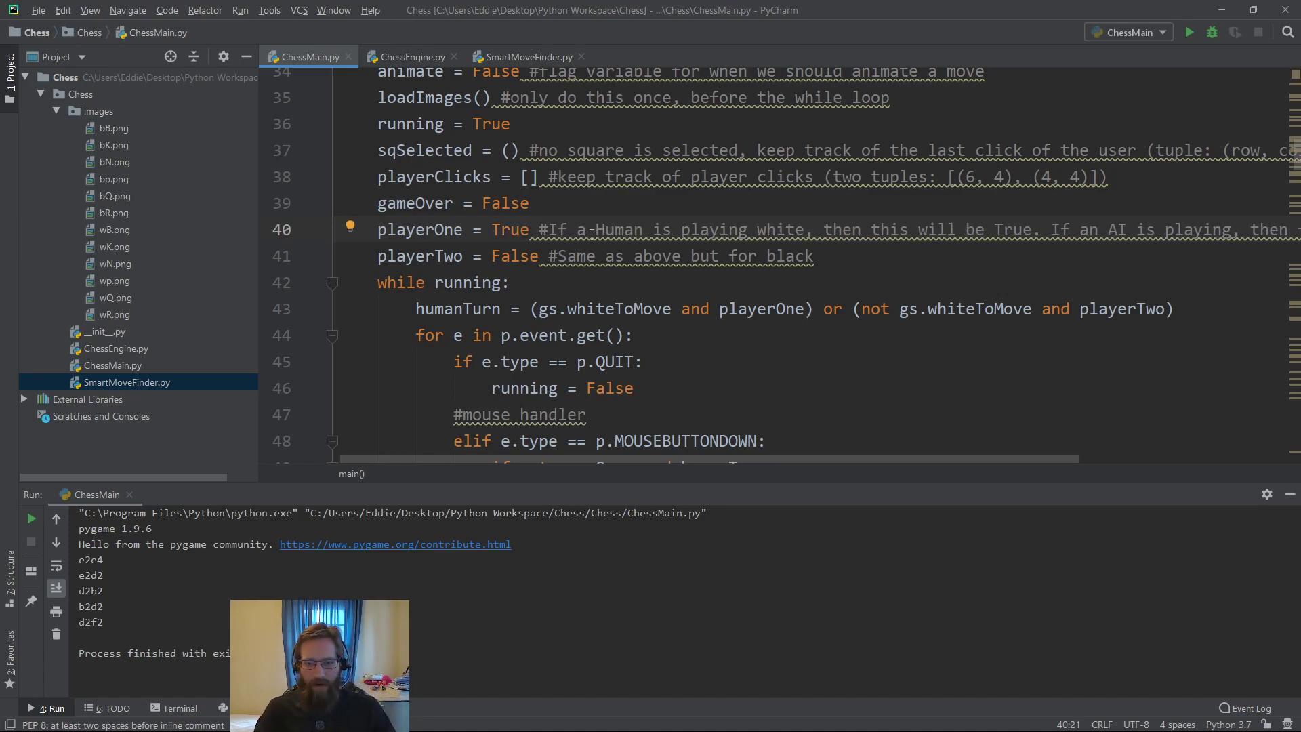
pyautogui.scroll(-3)
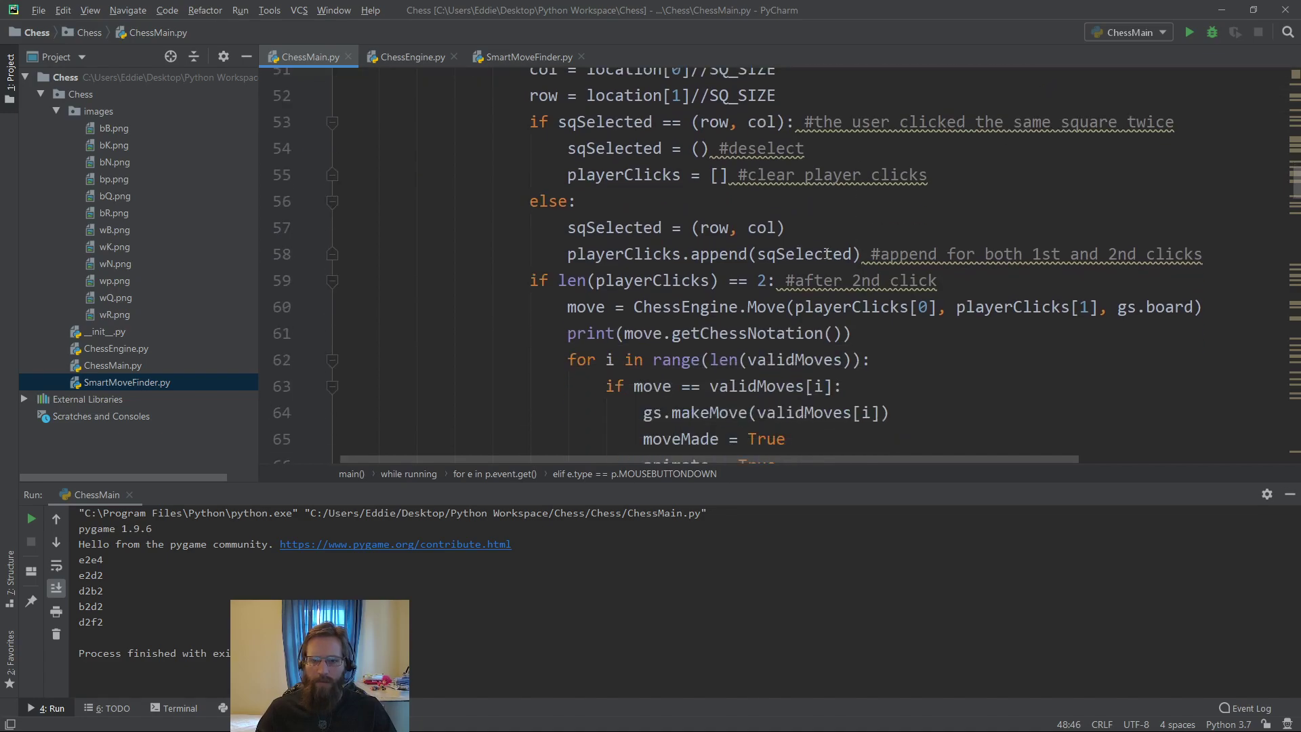
pyautogui.scroll(-3)
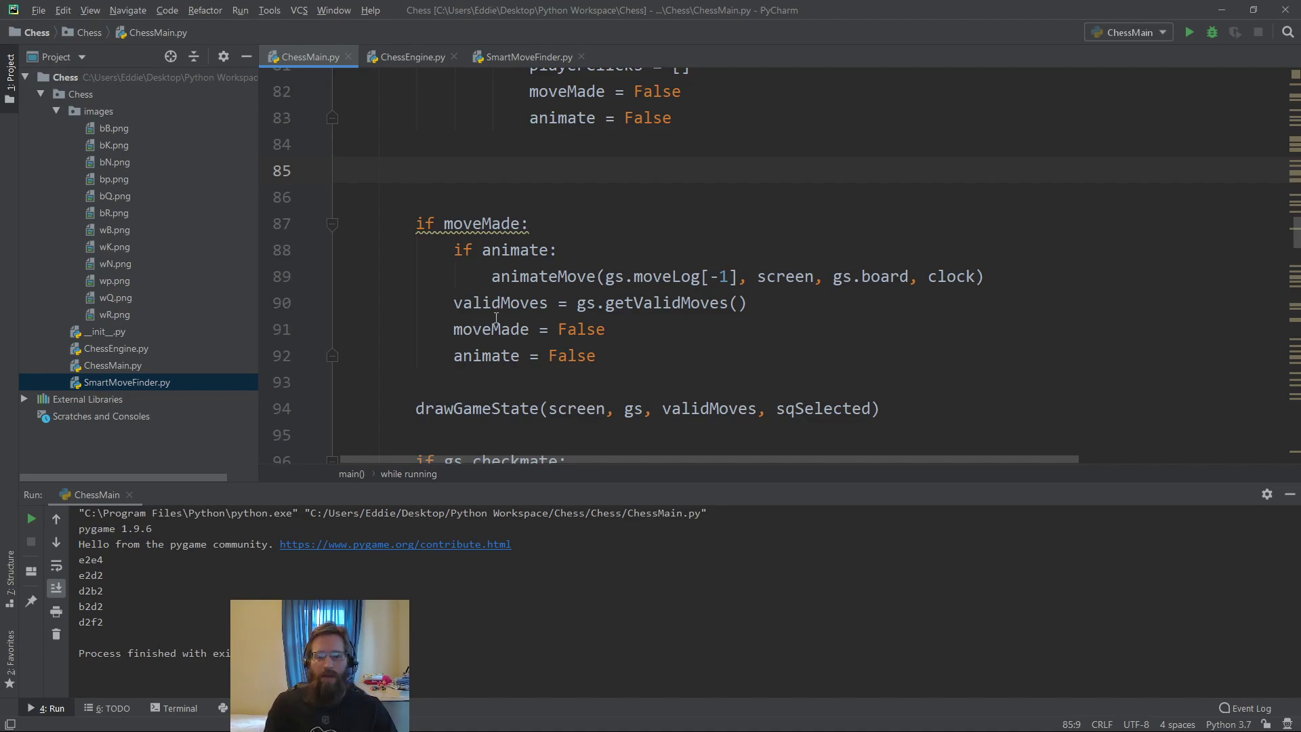
# Type the comment '#AI move finder' on the blank line before 'if moveMade:'
pyautogui.write('#AI')
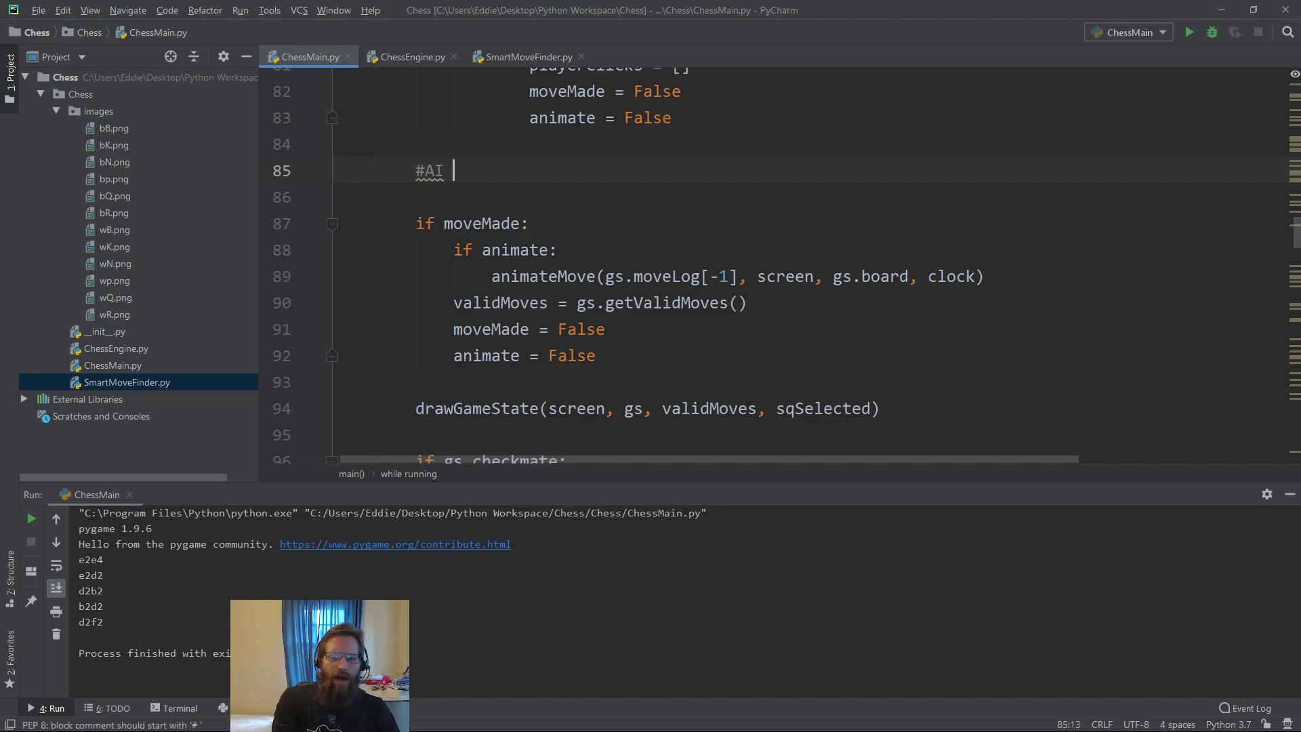
pyautogui.write('move find')
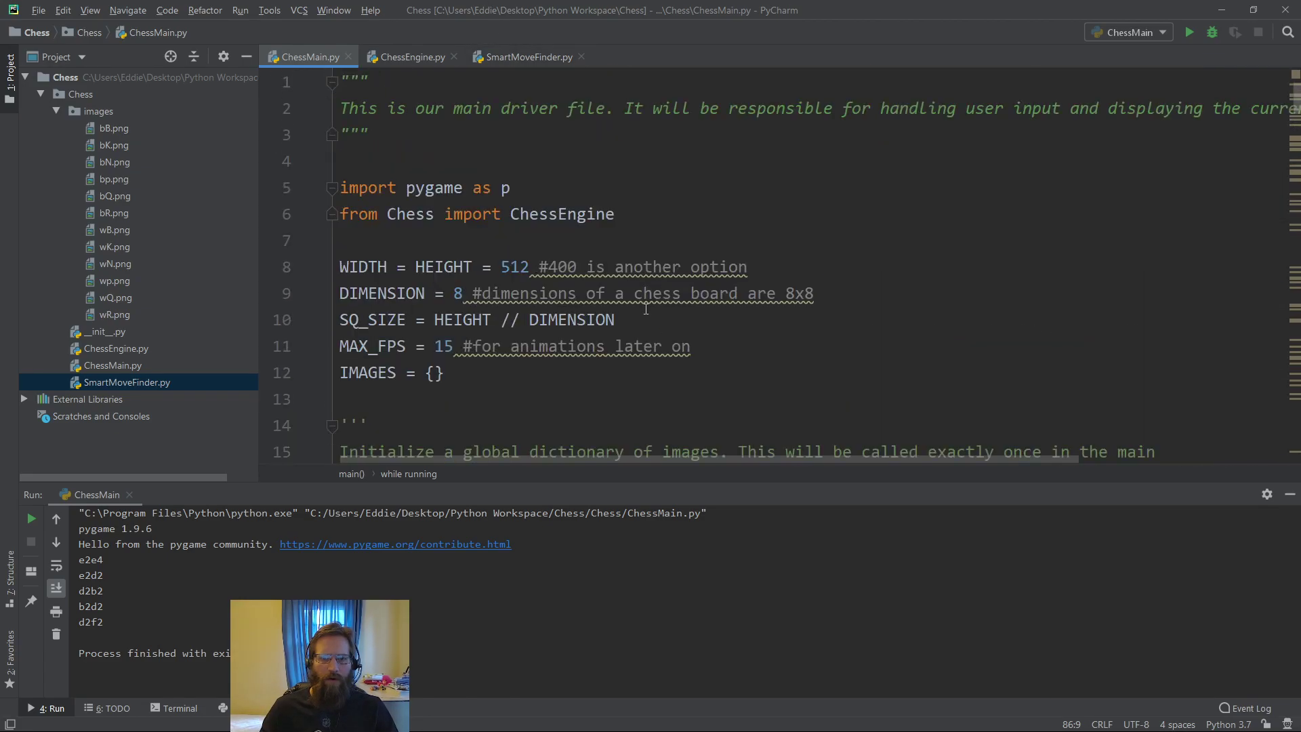
# Append ', SmartMoveFinder' to the Chess import after checking SmartMoveFinder.py's functions
pyautogui.write(',')
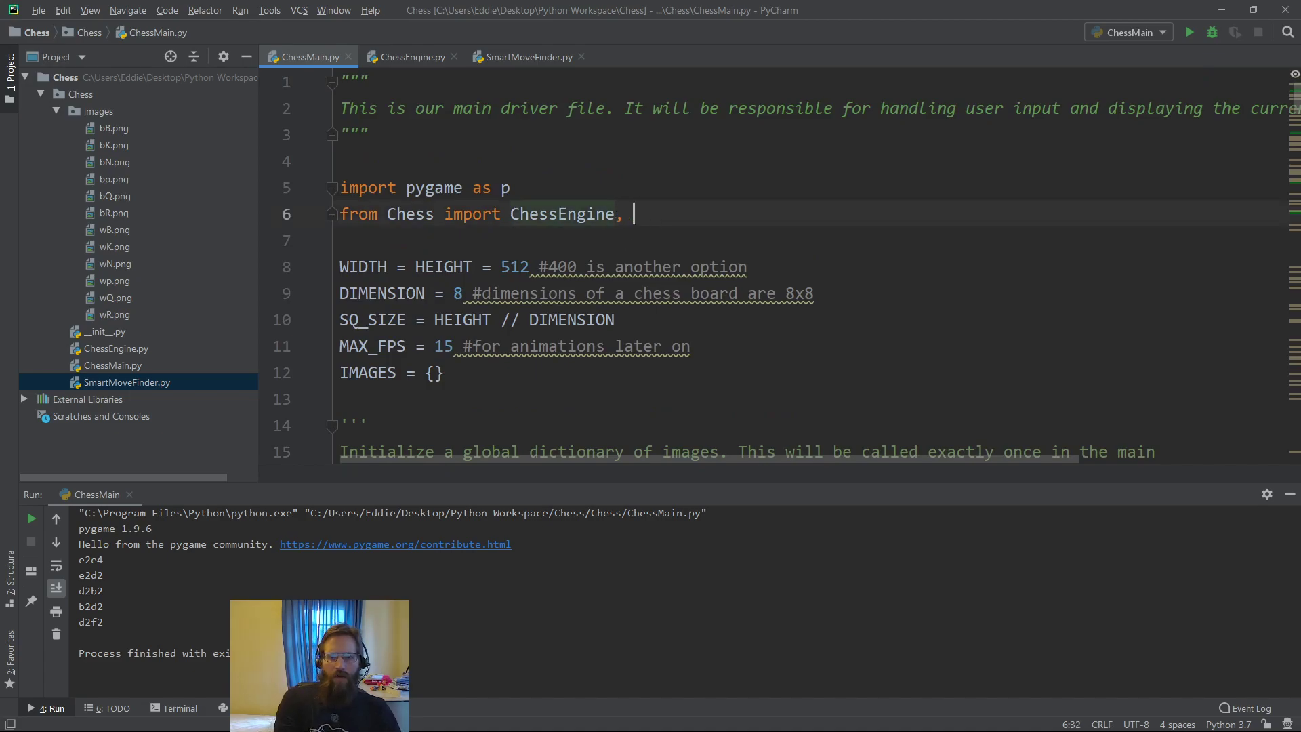
pyautogui.write('SmartMoveFinder')
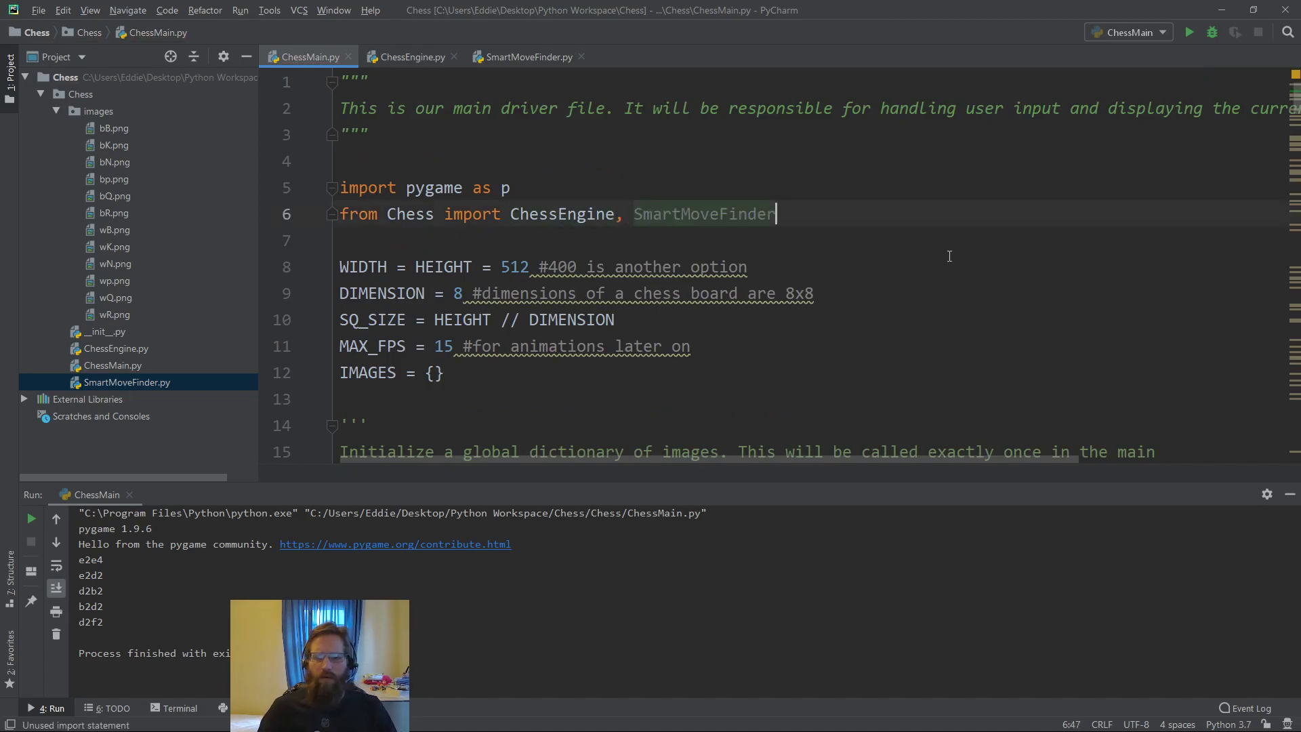
pyautogui.click(525, 56)
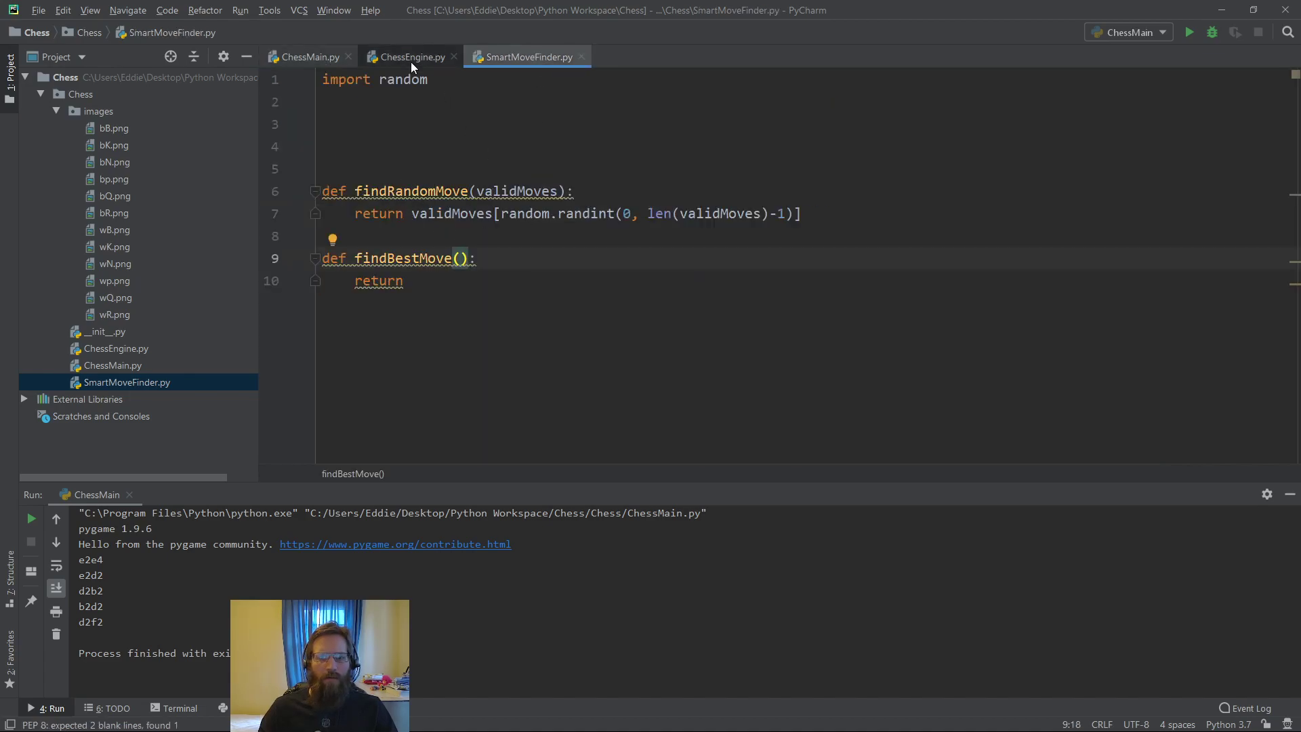
pyautogui.click(311, 56)
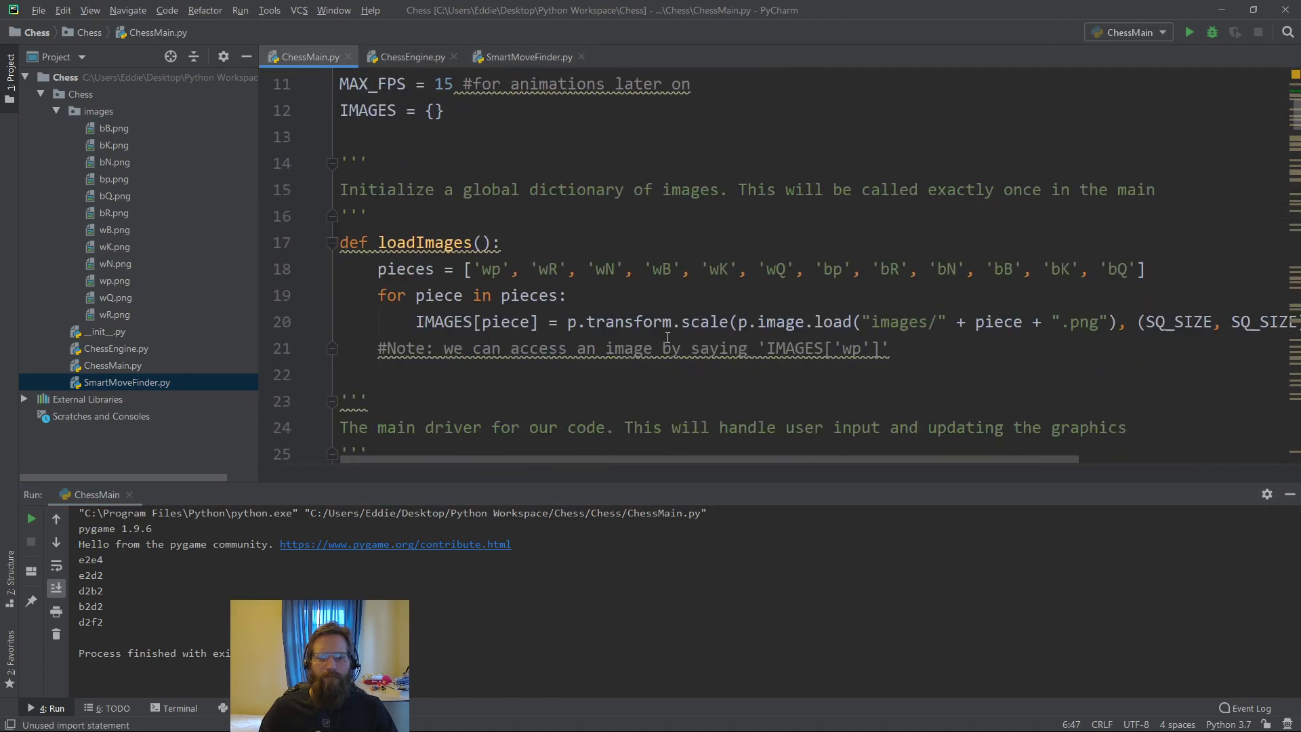
pyautogui.scroll(-3)
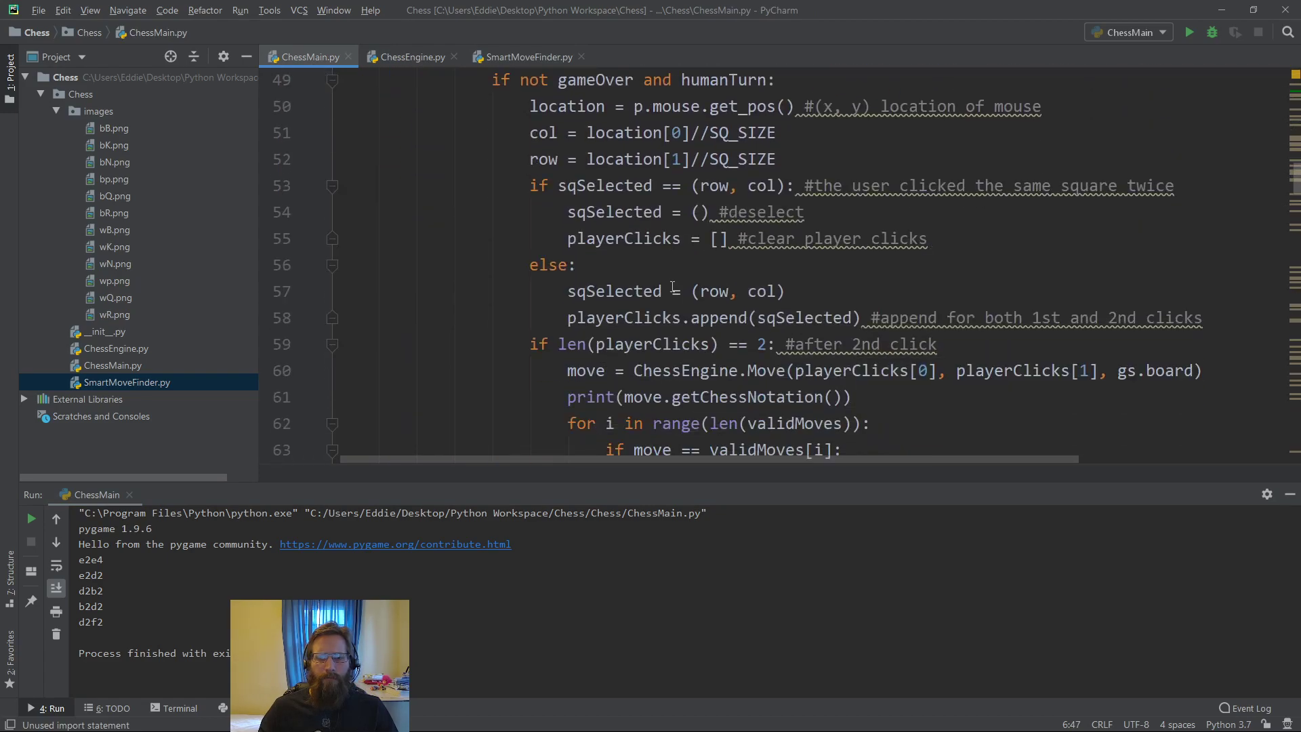
pyautogui.scroll(-3)
pyautogui.write('#AI move finder')
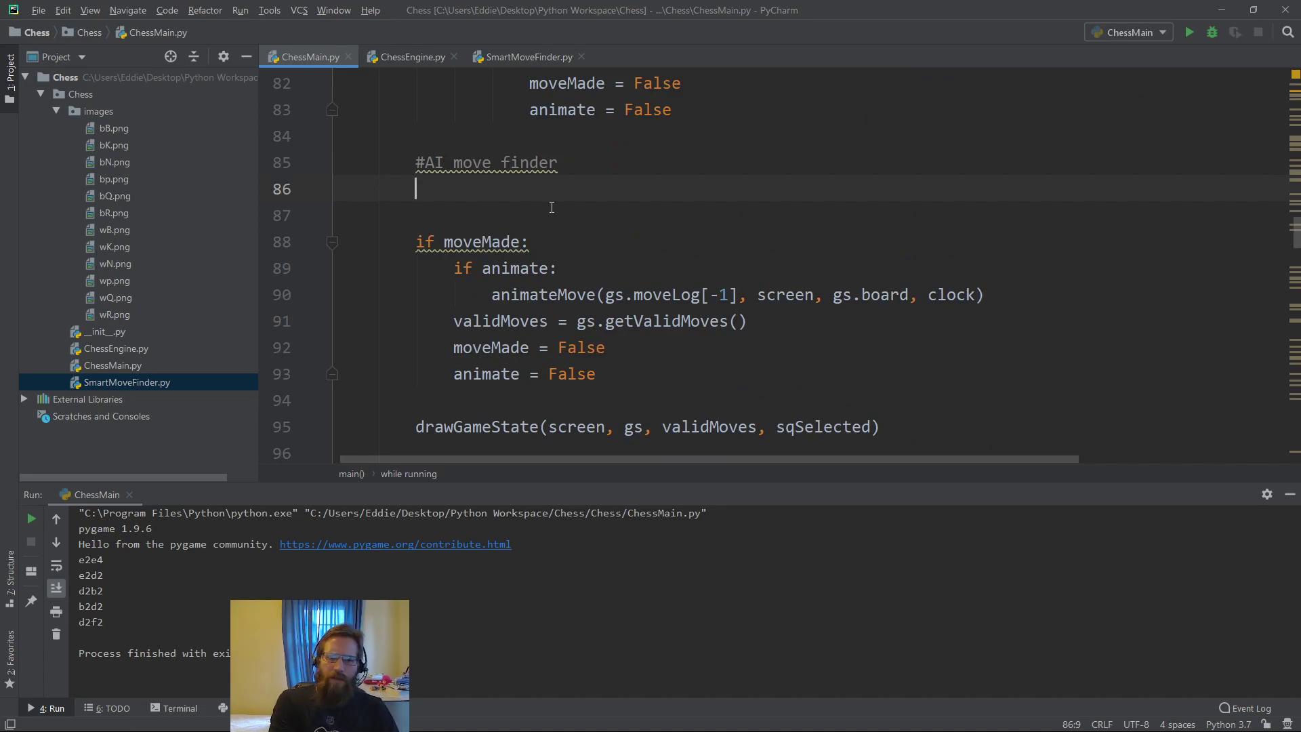
# Write the condition 'if not gameOver and not humanTurn:' under the AI comment
pyautogui.write('if not game')
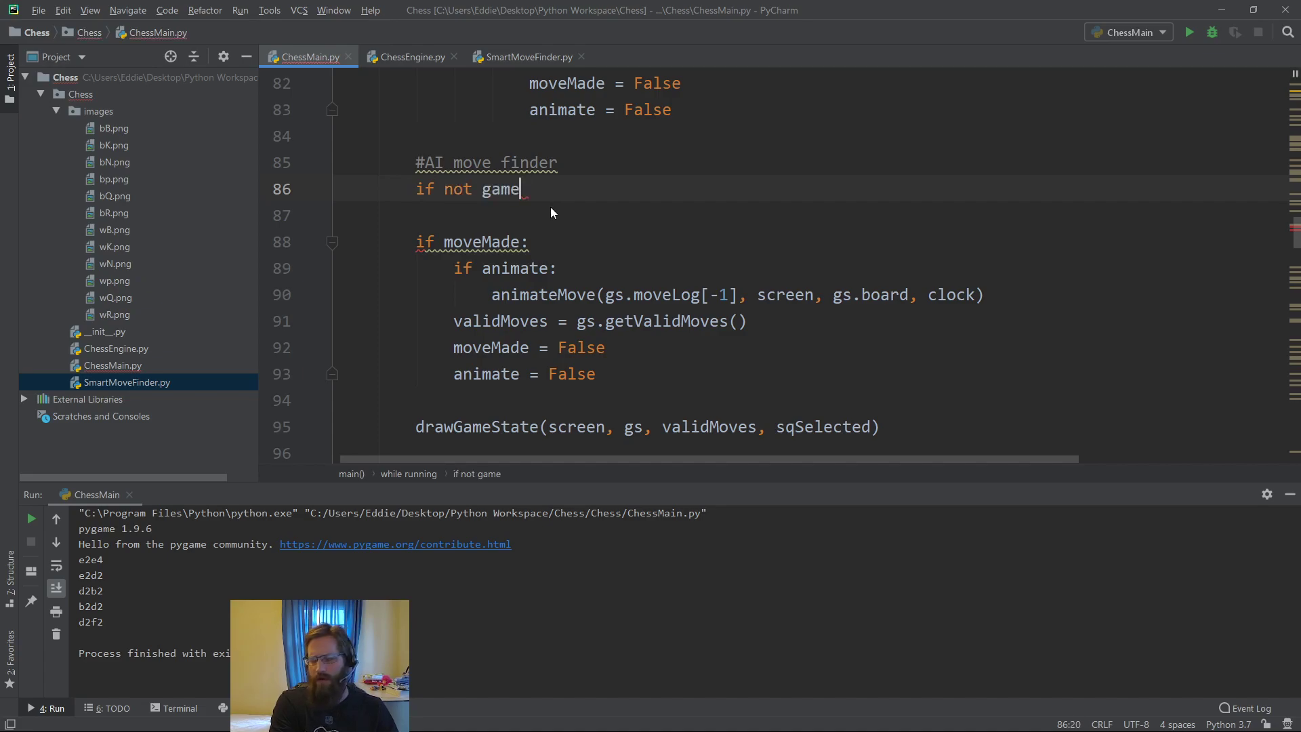
pyautogui.write('Over')
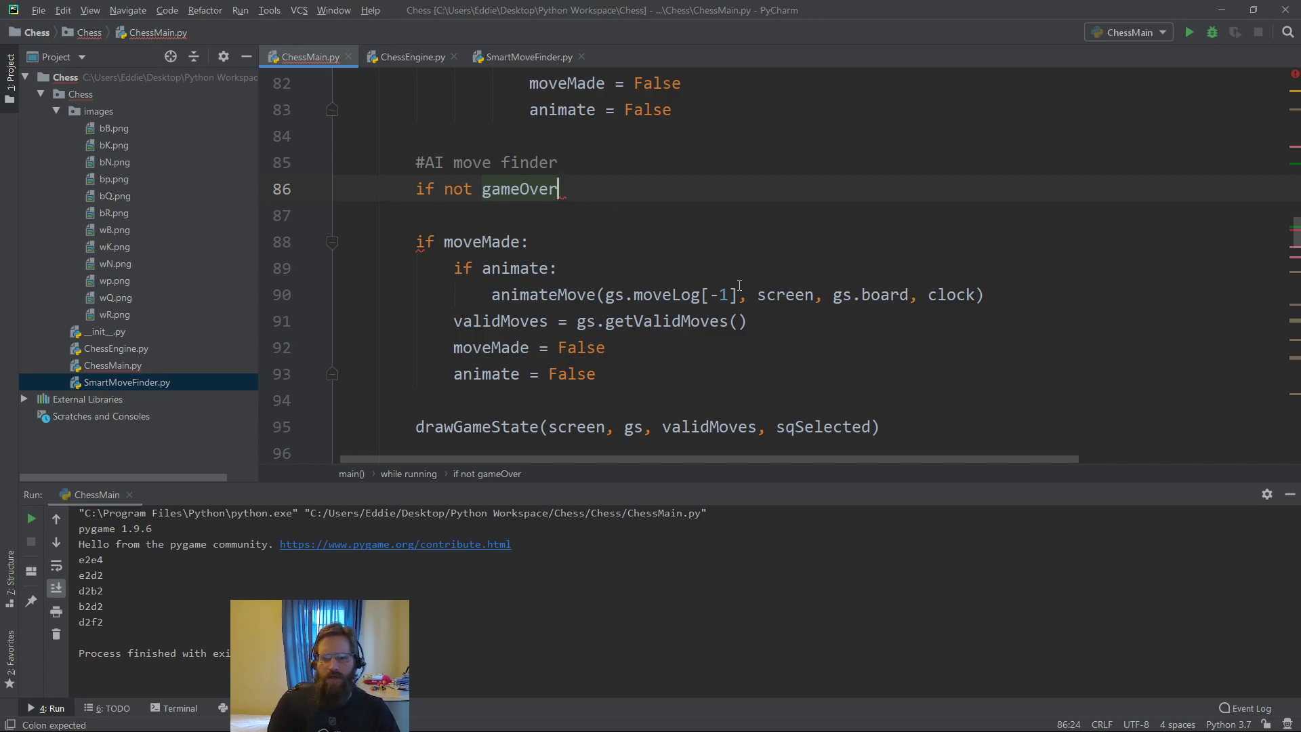
pyautogui.scroll(3)
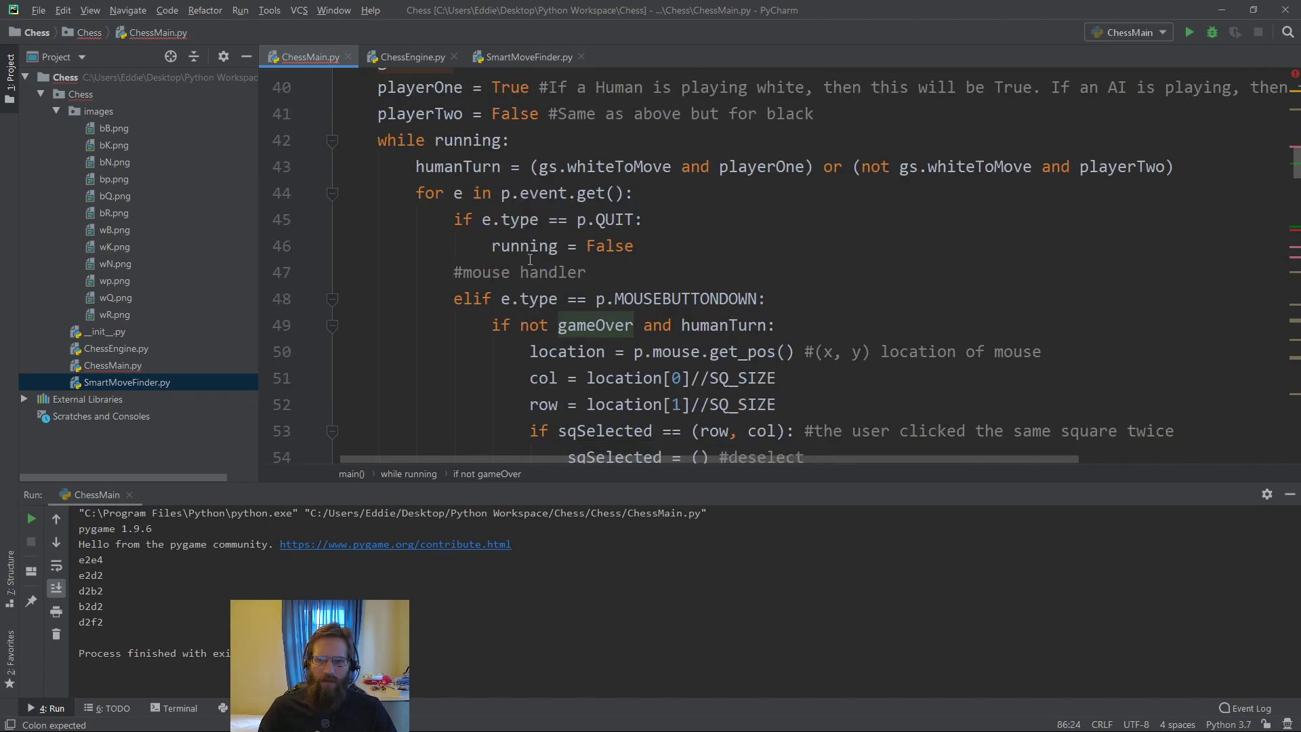
pyautogui.scroll(-3)
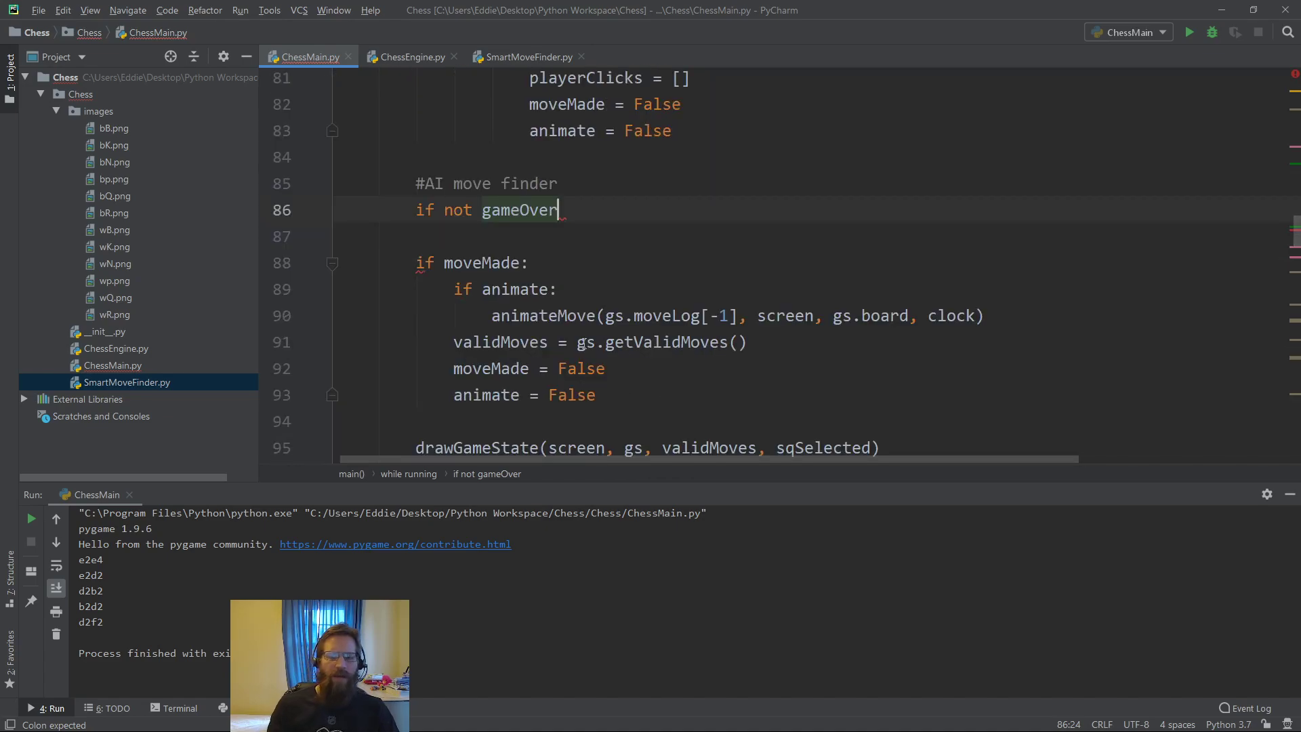
pyautogui.write('and not')
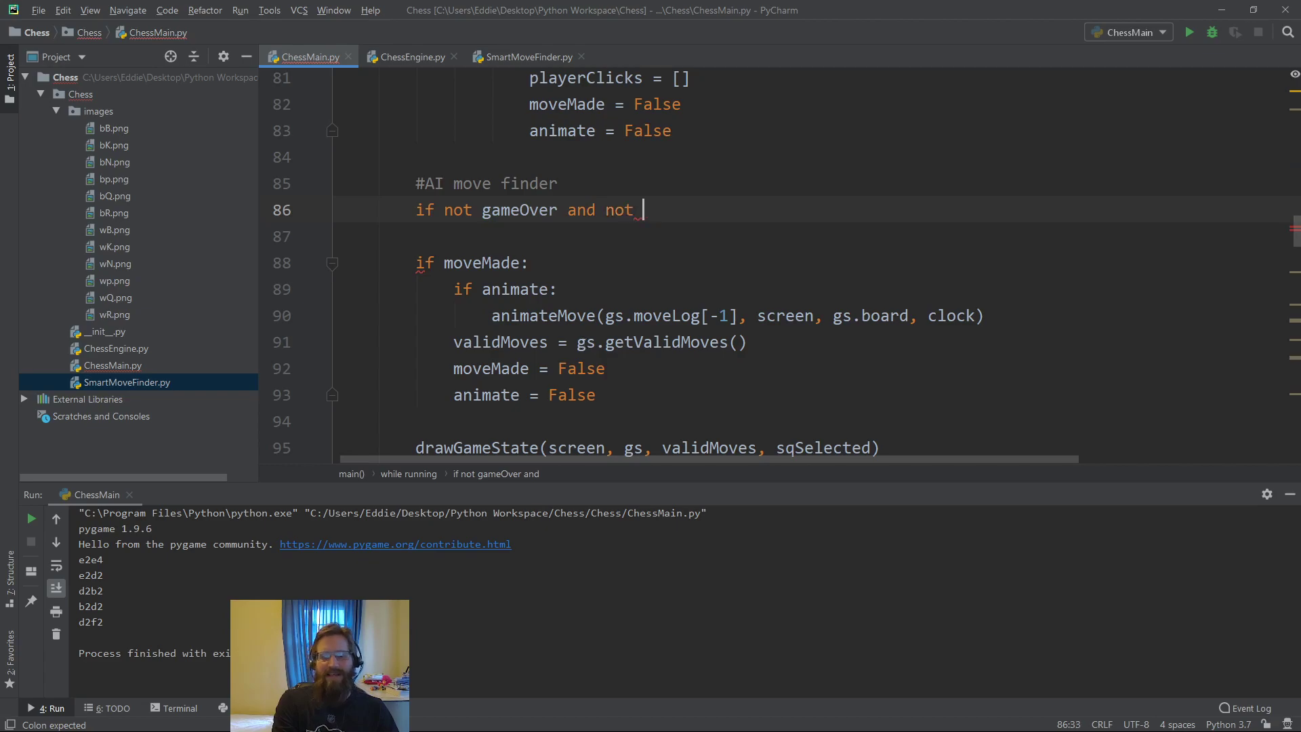
pyautogui.write('humanTurn:')
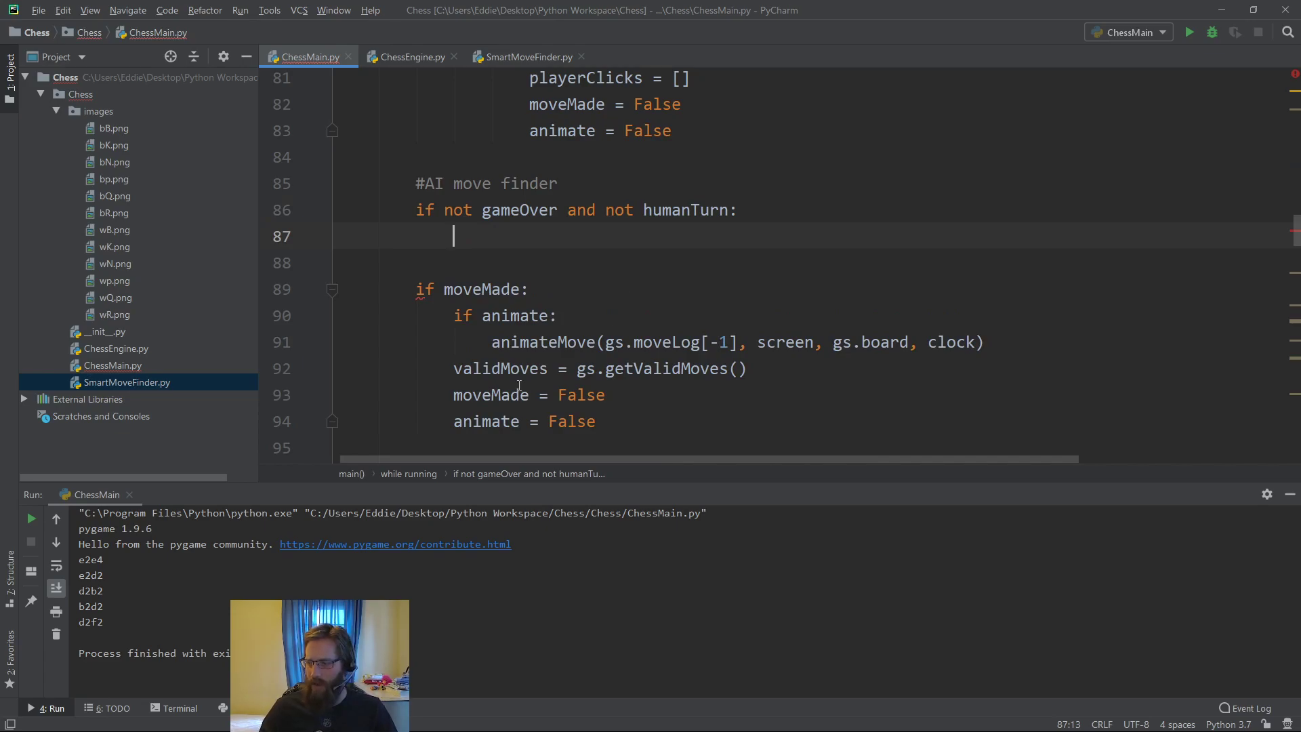
pyautogui.moveTo(552, 273)
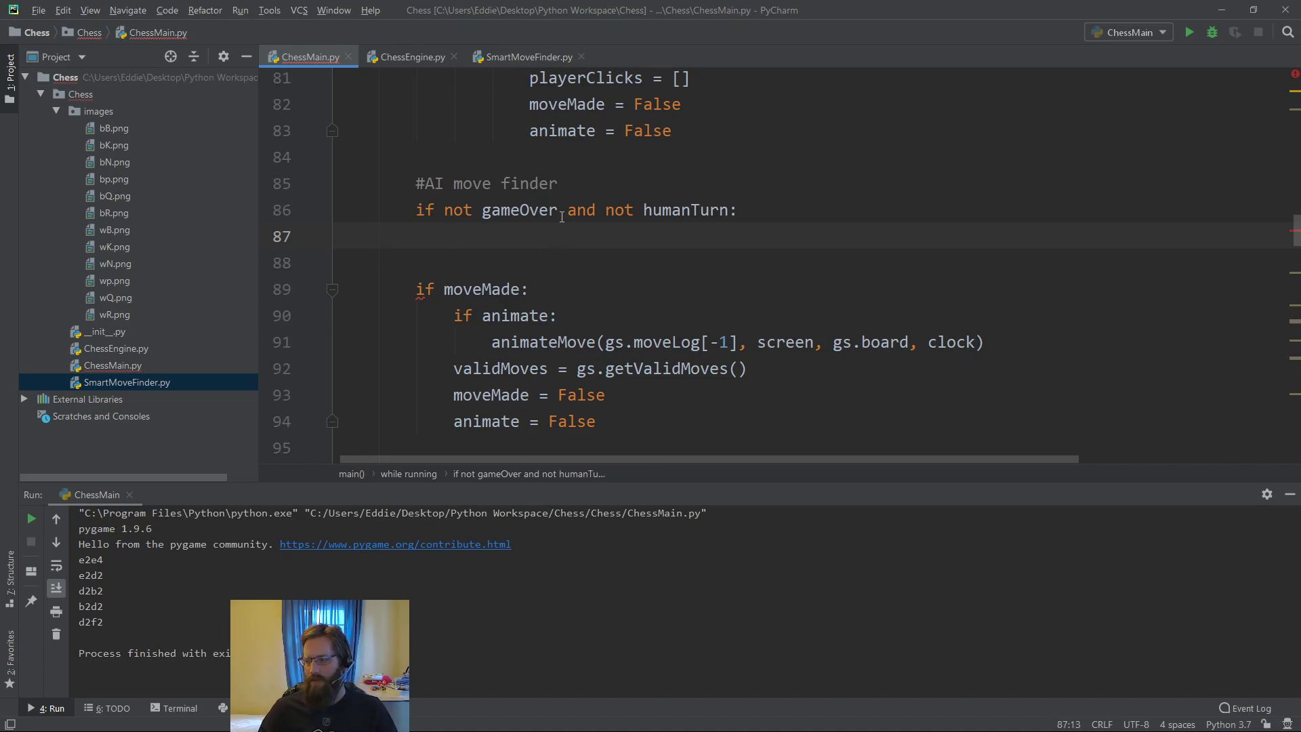
pyautogui.moveTo(676, 243)
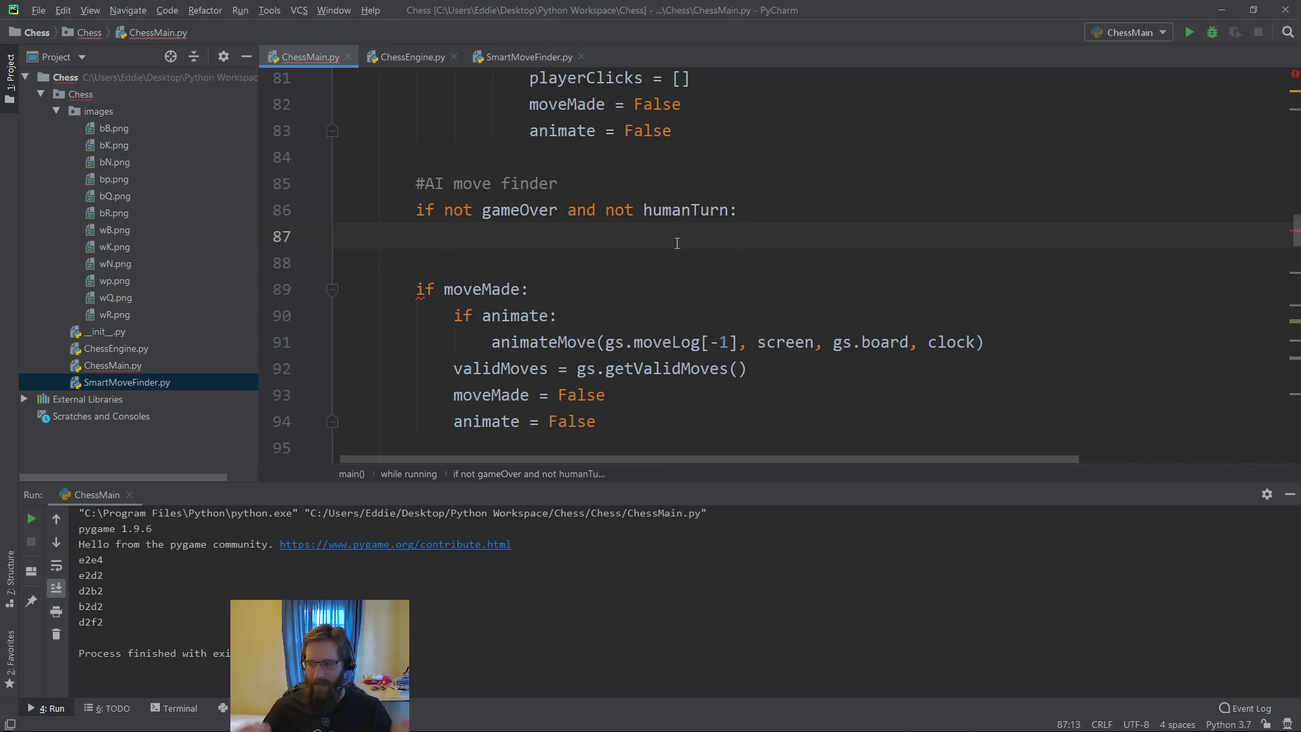
# Assign AIMove = SmartMoveFinder.findRandomMove(validMoves), removing the stray parentheses
pyautogui.write('A')
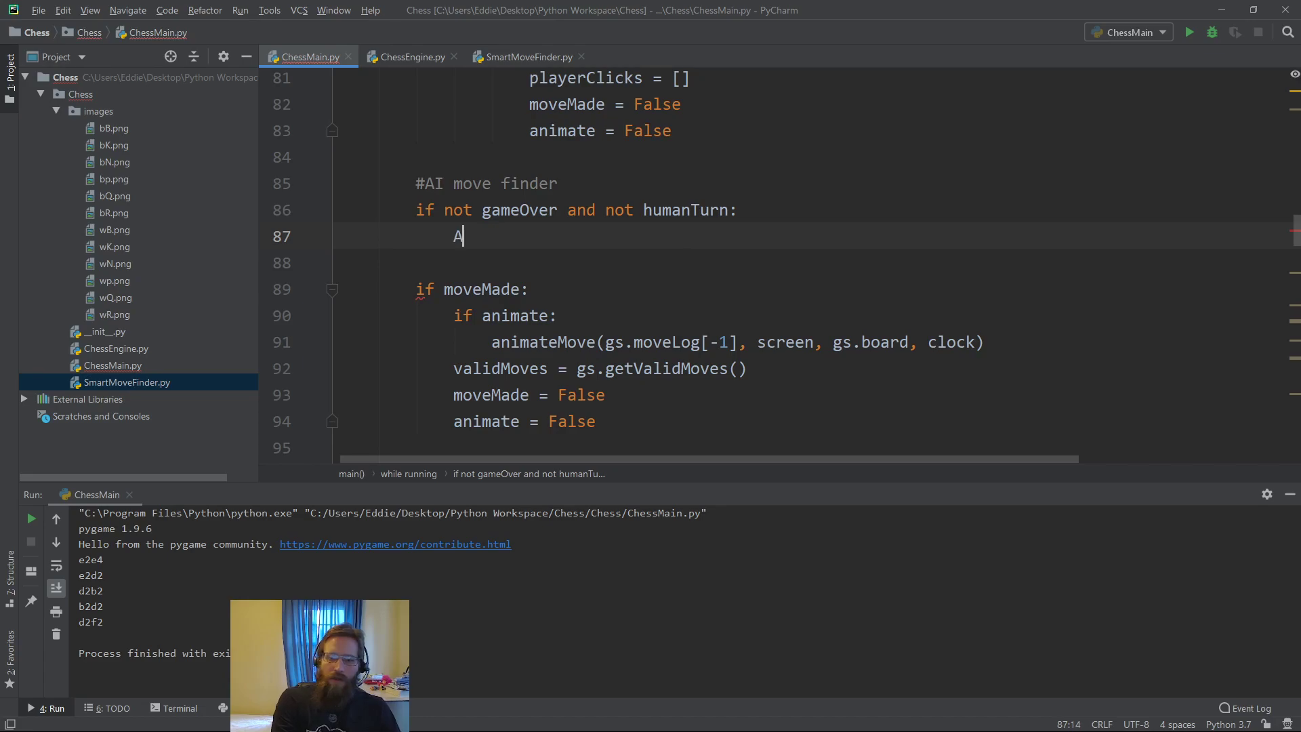
pyautogui.write('Im')
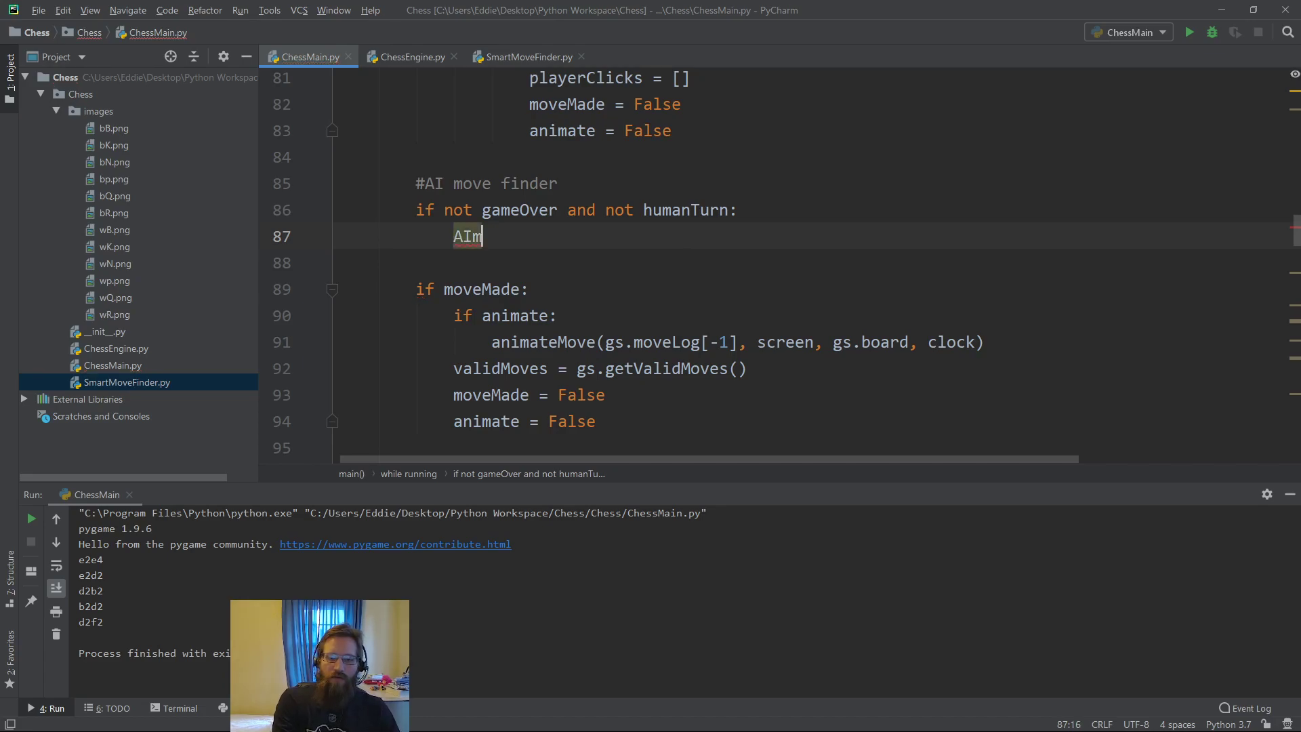
pyautogui.write('ove =')
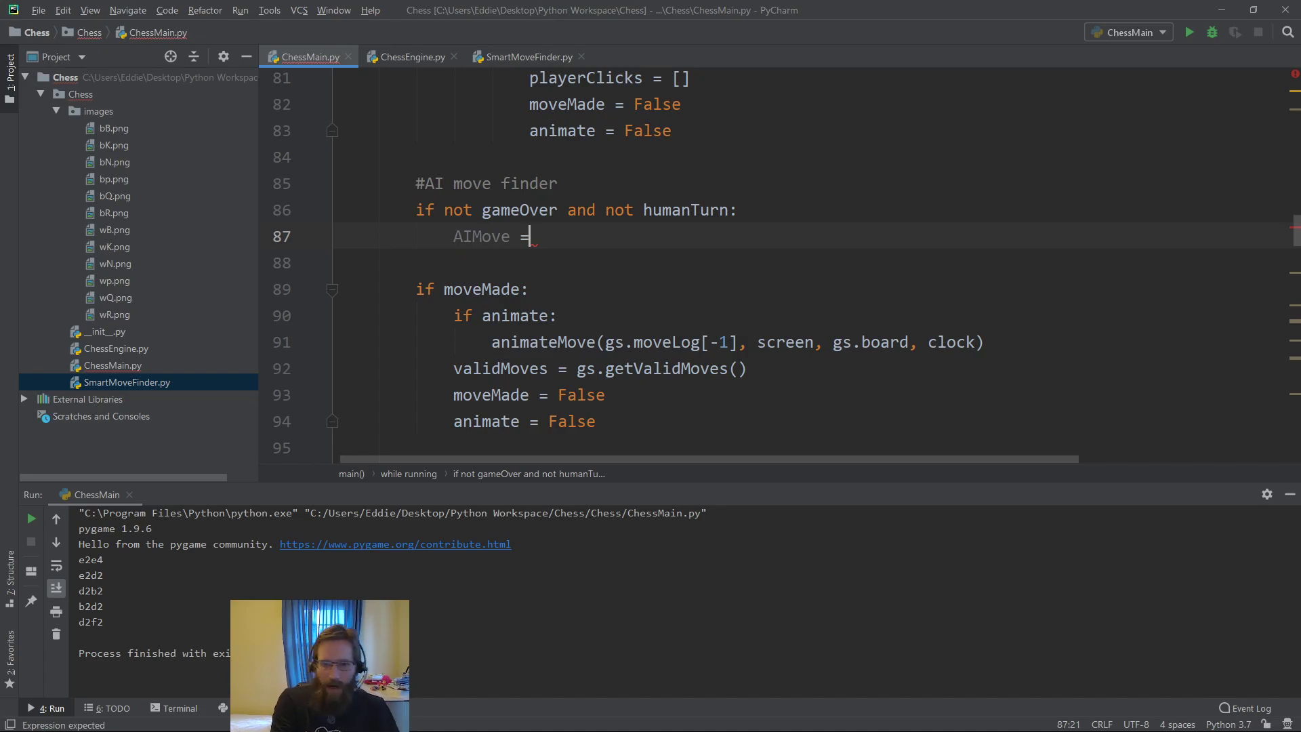
pyautogui.write('SmartMoveFinder')
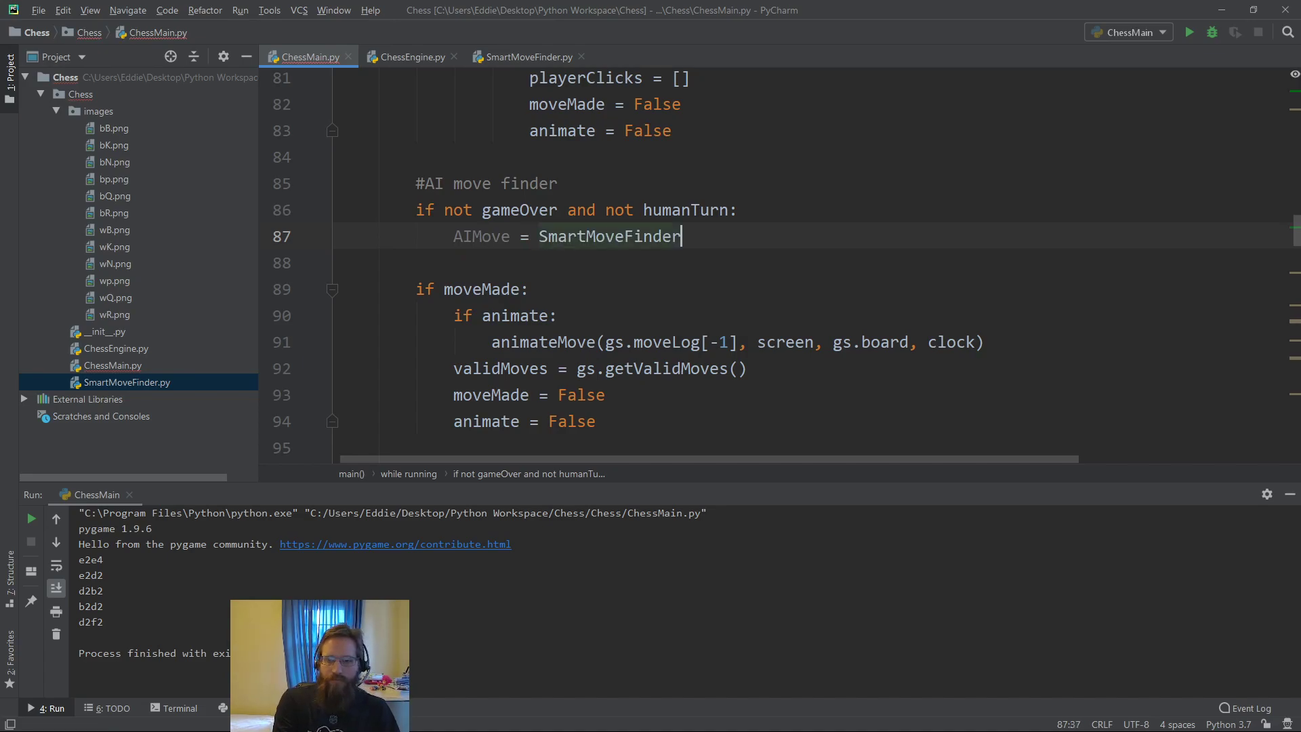
pyautogui.write('.')
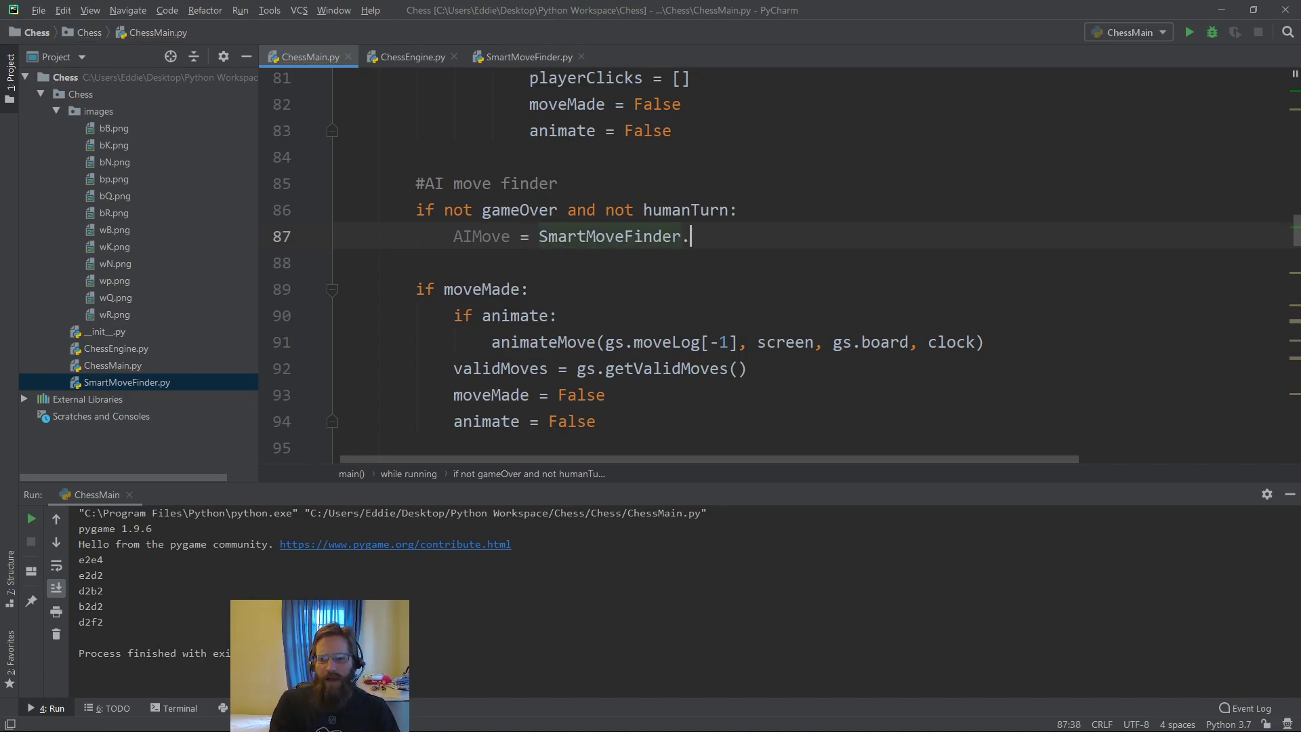
pyautogui.write('findRandomMove()')
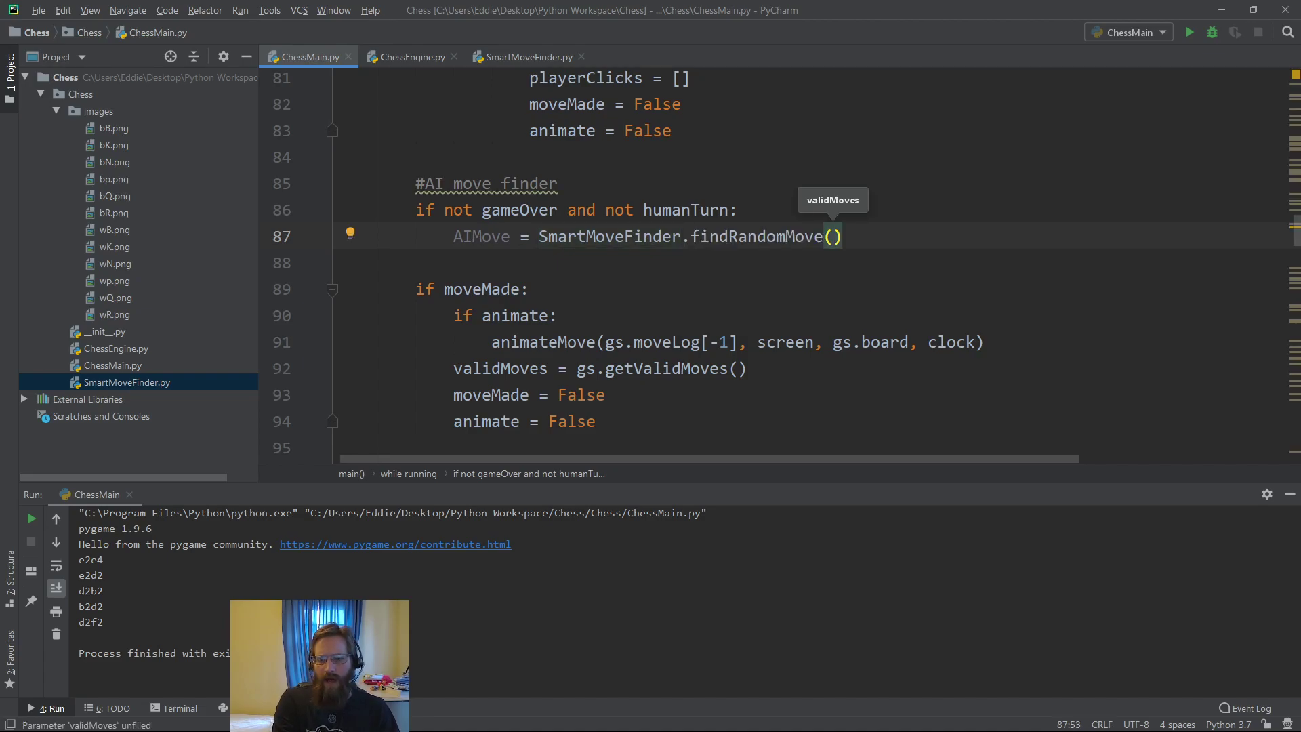
pyautogui.write('validMoves')
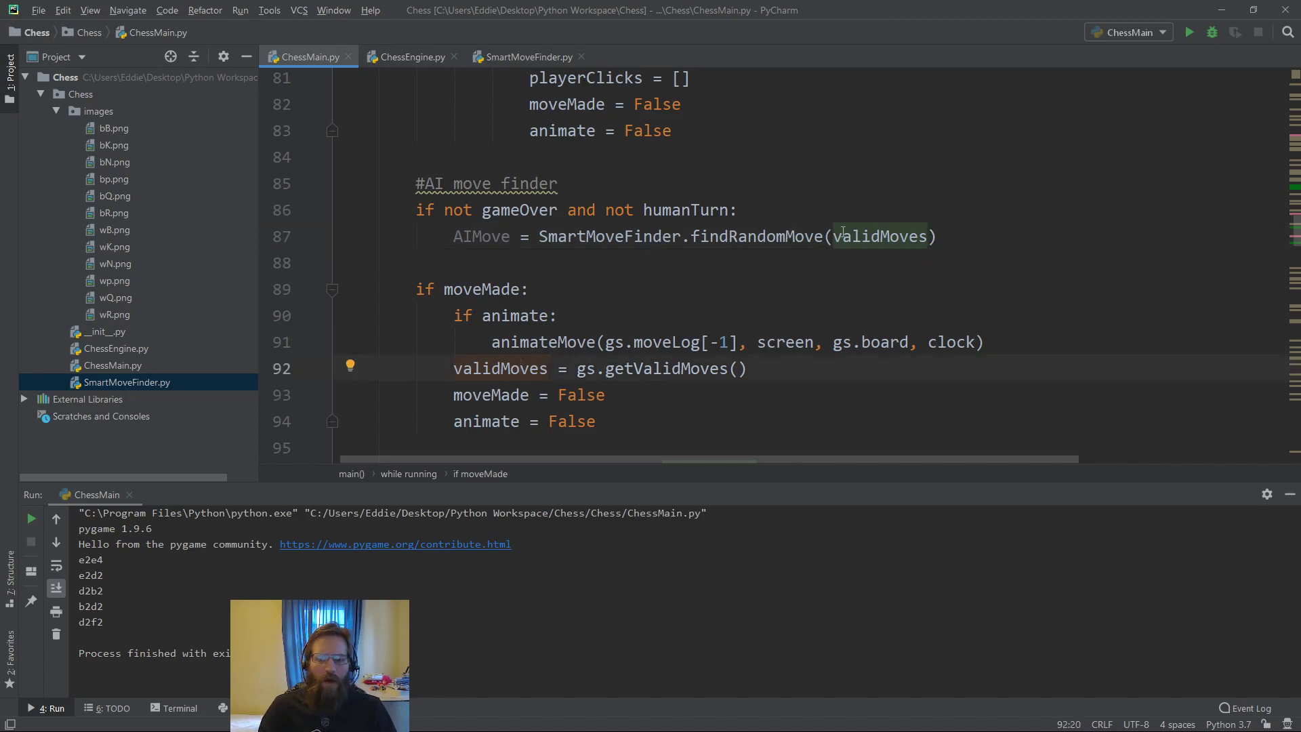
pyautogui.write('gs.getV')
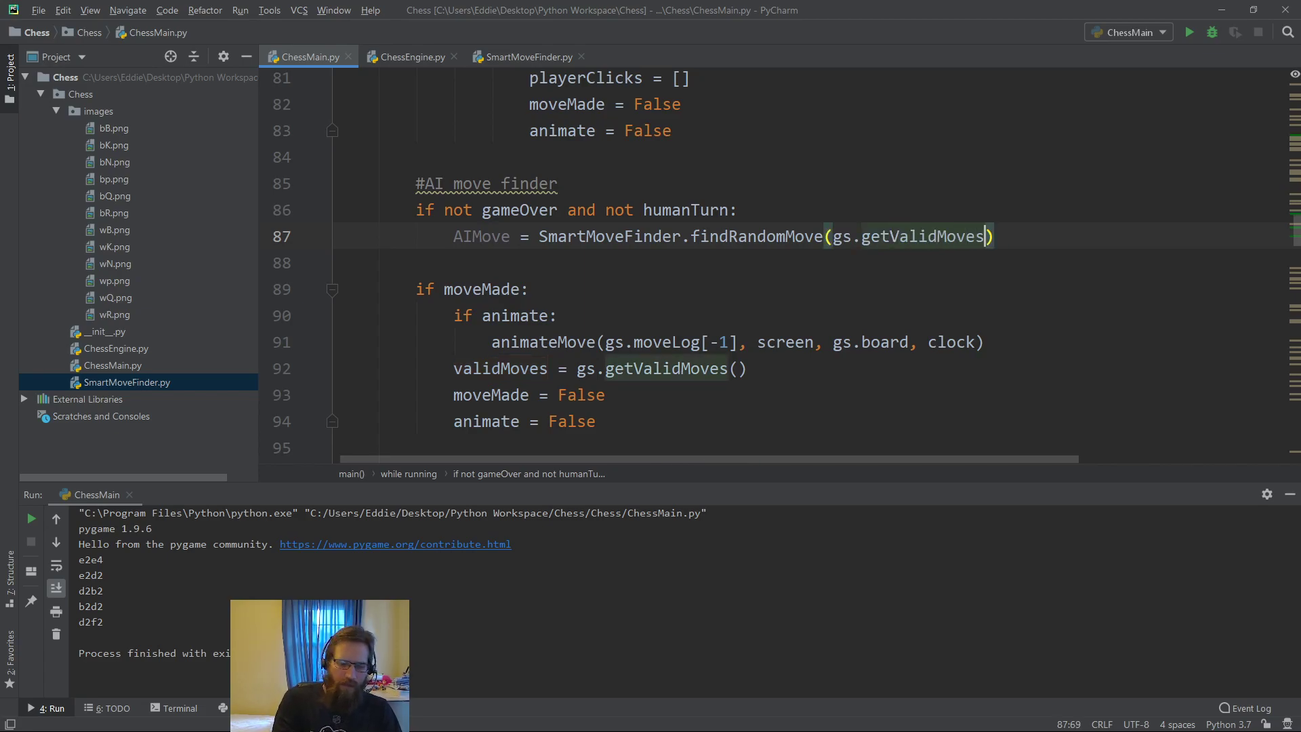
pyautogui.write('()')
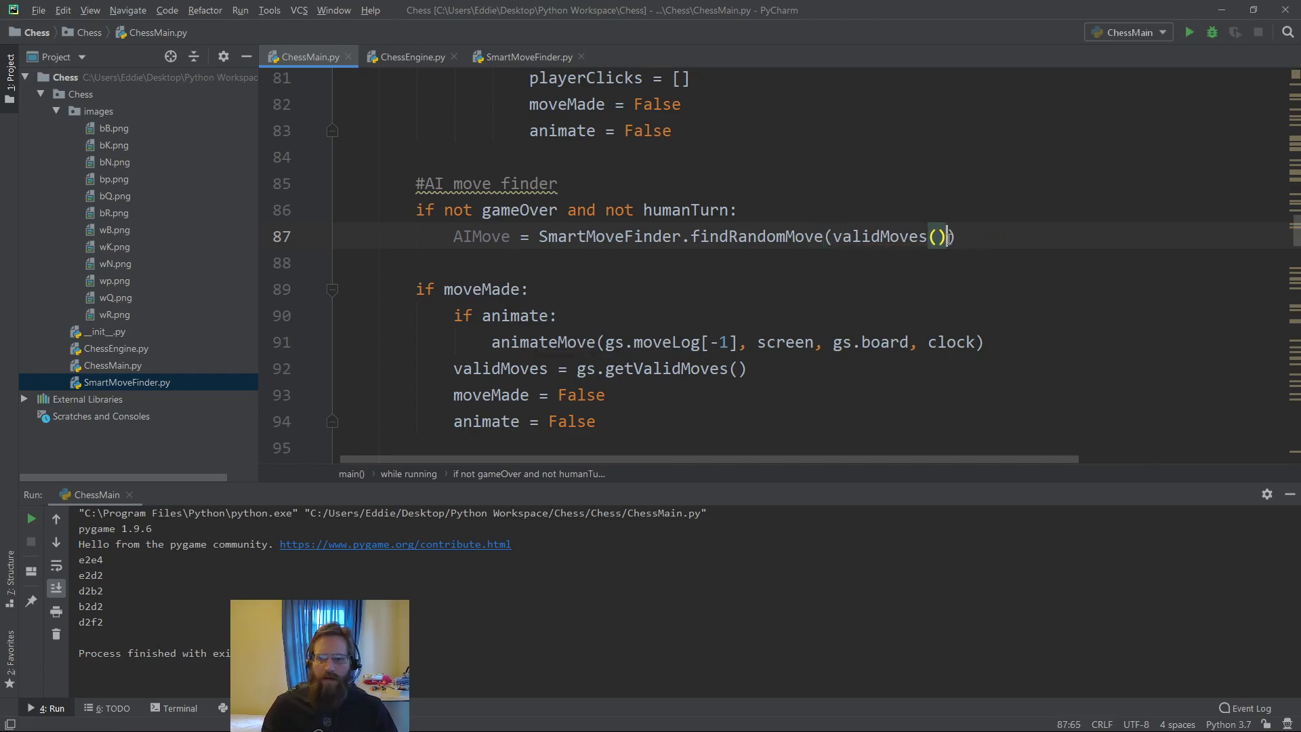
pyautogui.press('BackSpace')
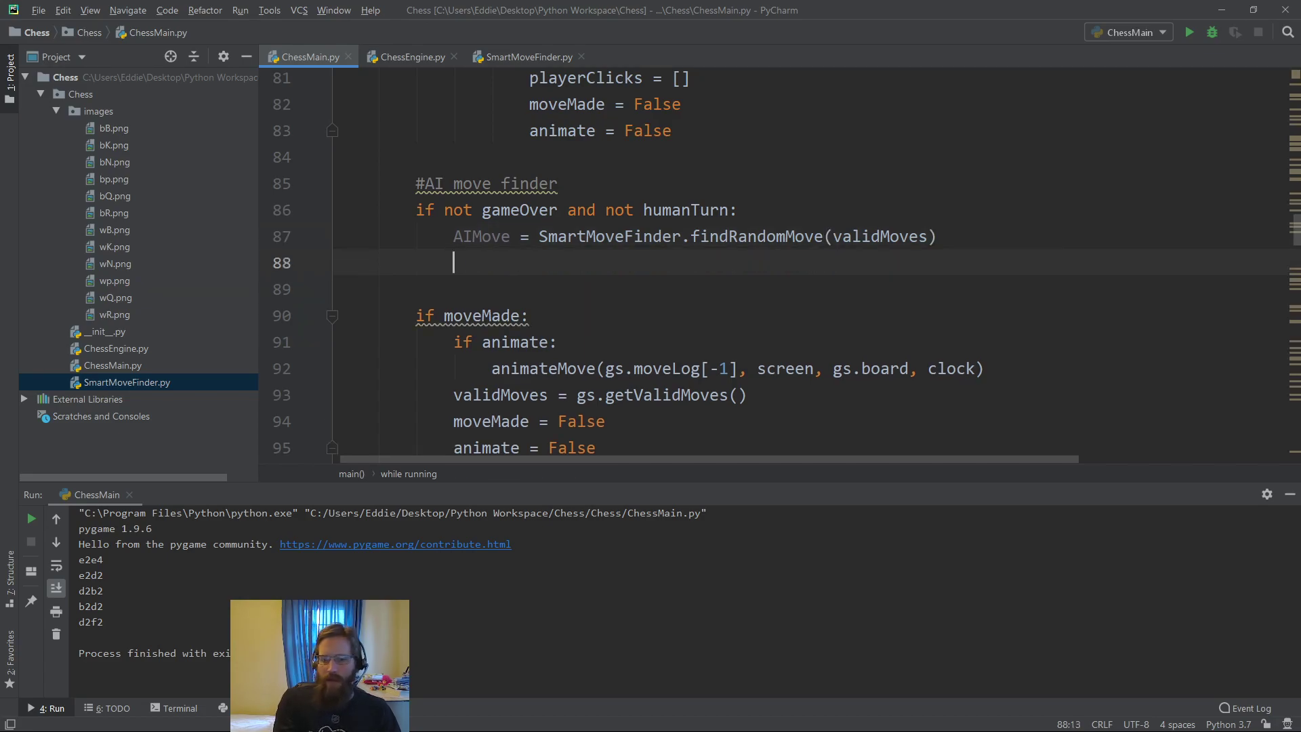
# Add gs.makeMove(AIMove), moveMade = True and animate = True below the AIMove line
pyautogui.write('gs.makeMove')
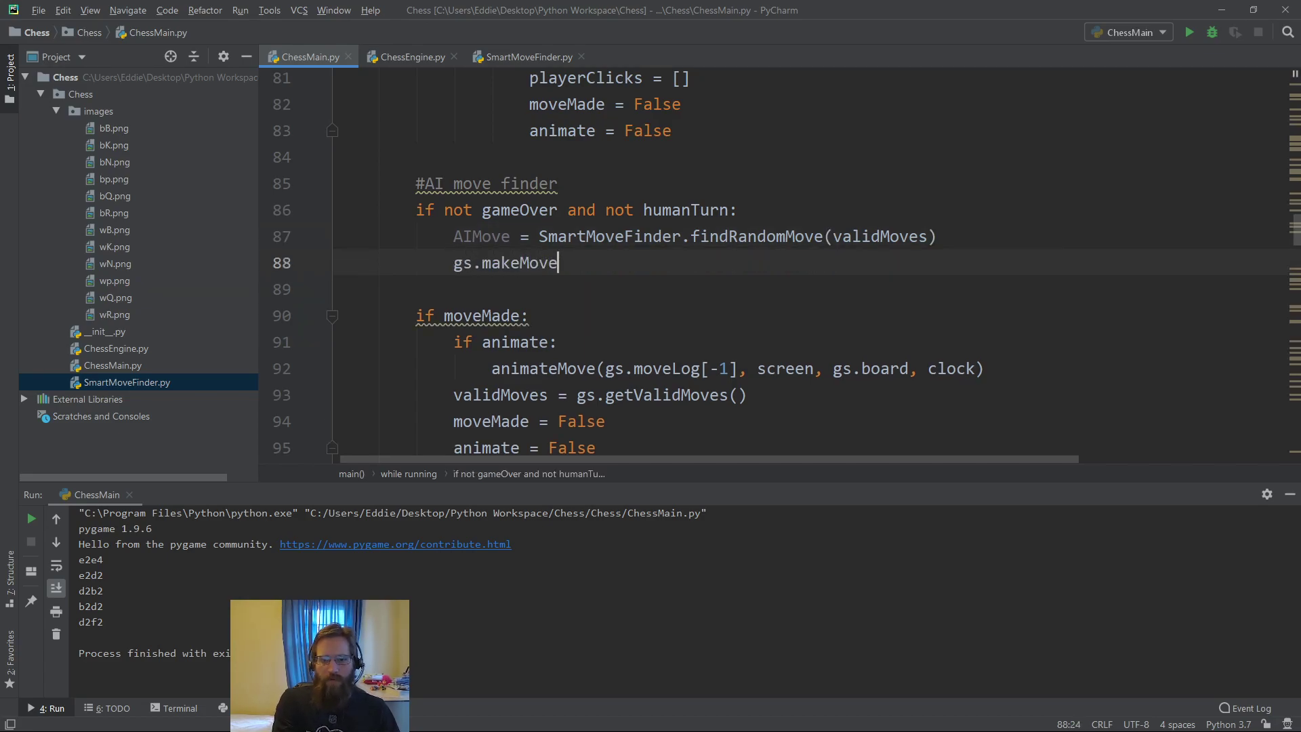
pyautogui.write('(AIMove')
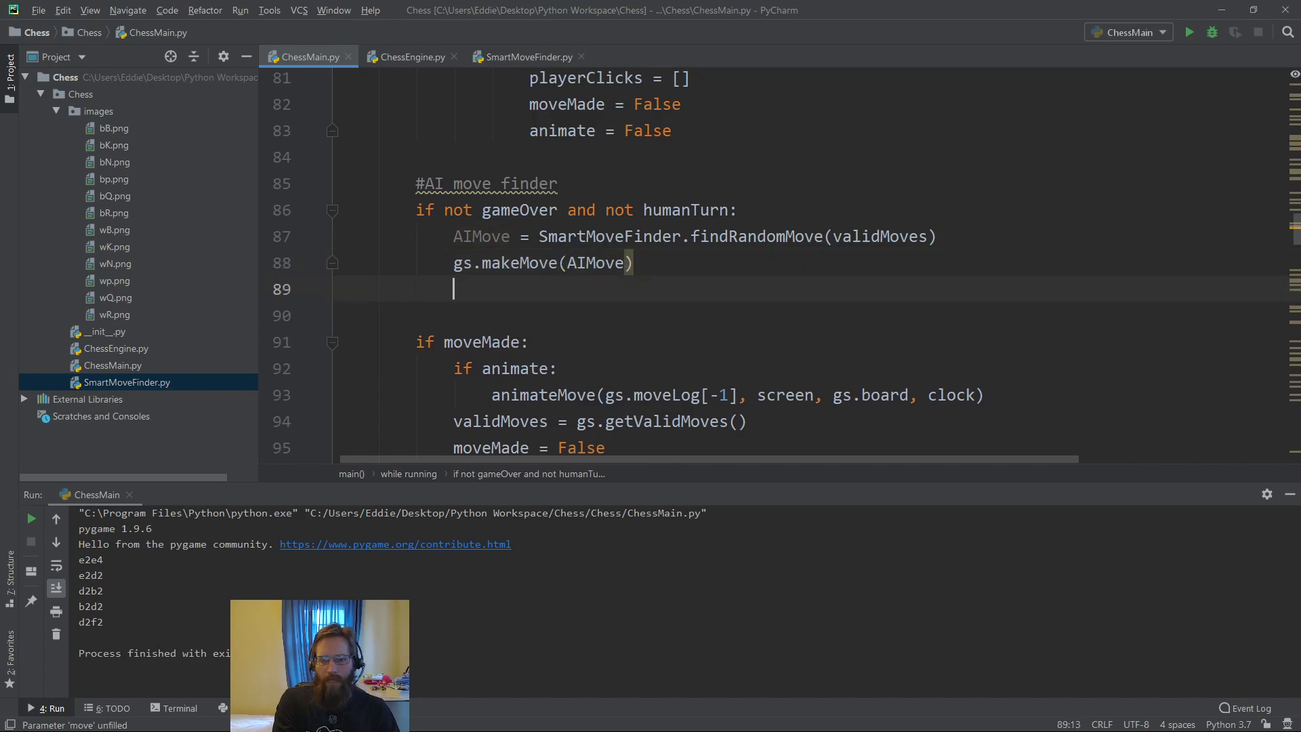
pyautogui.write('moveM')
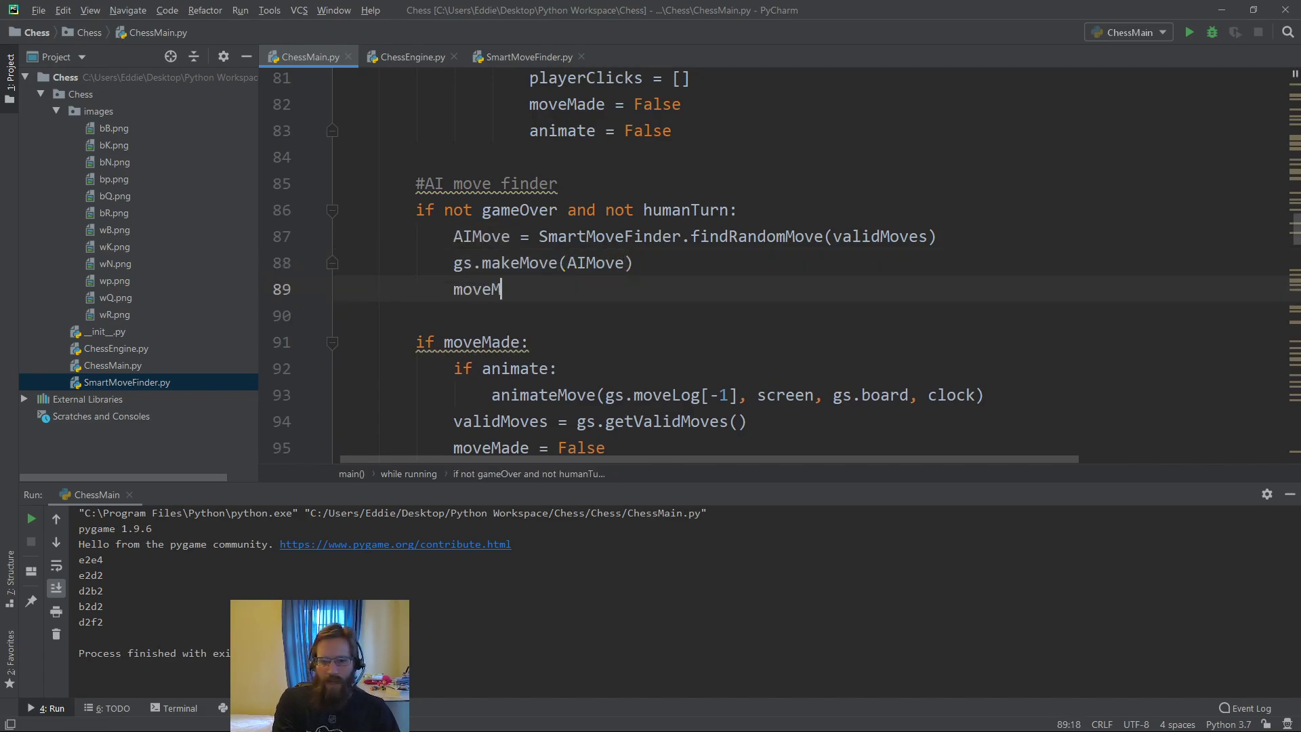
pyautogui.write('ade +')
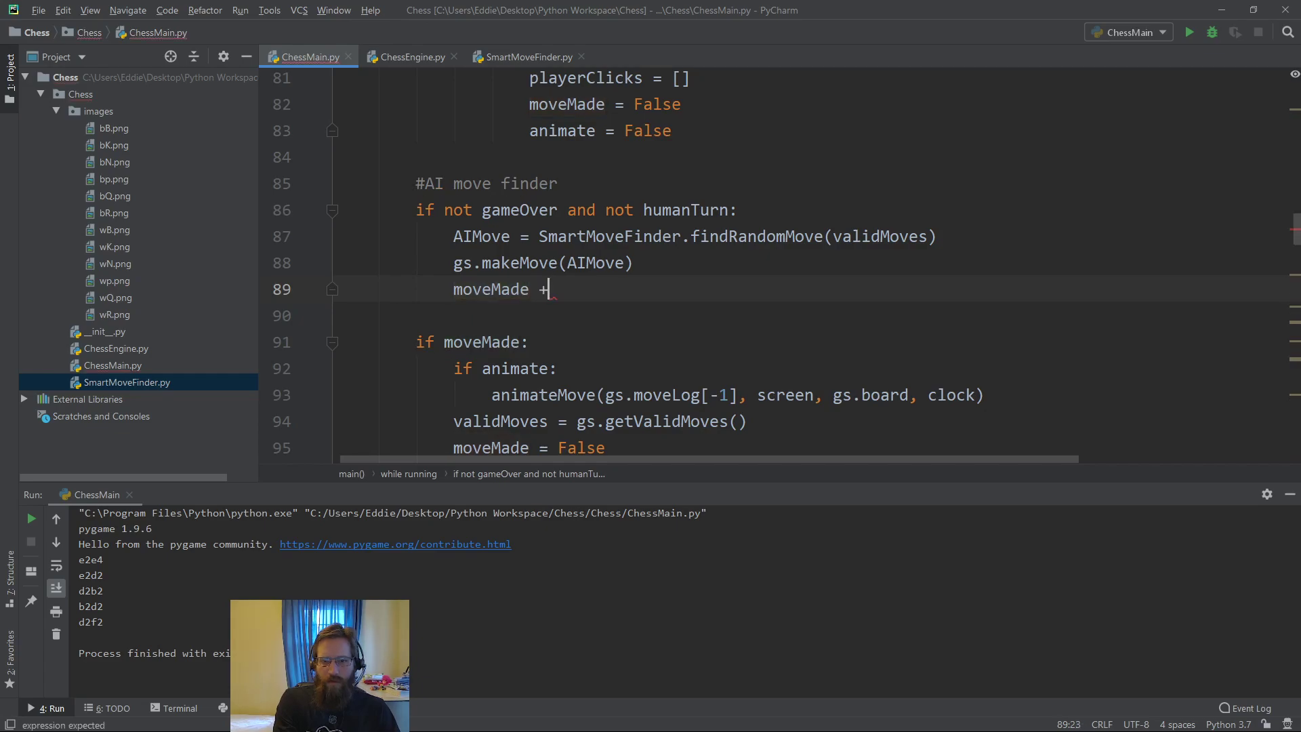
pyautogui.write('= True')
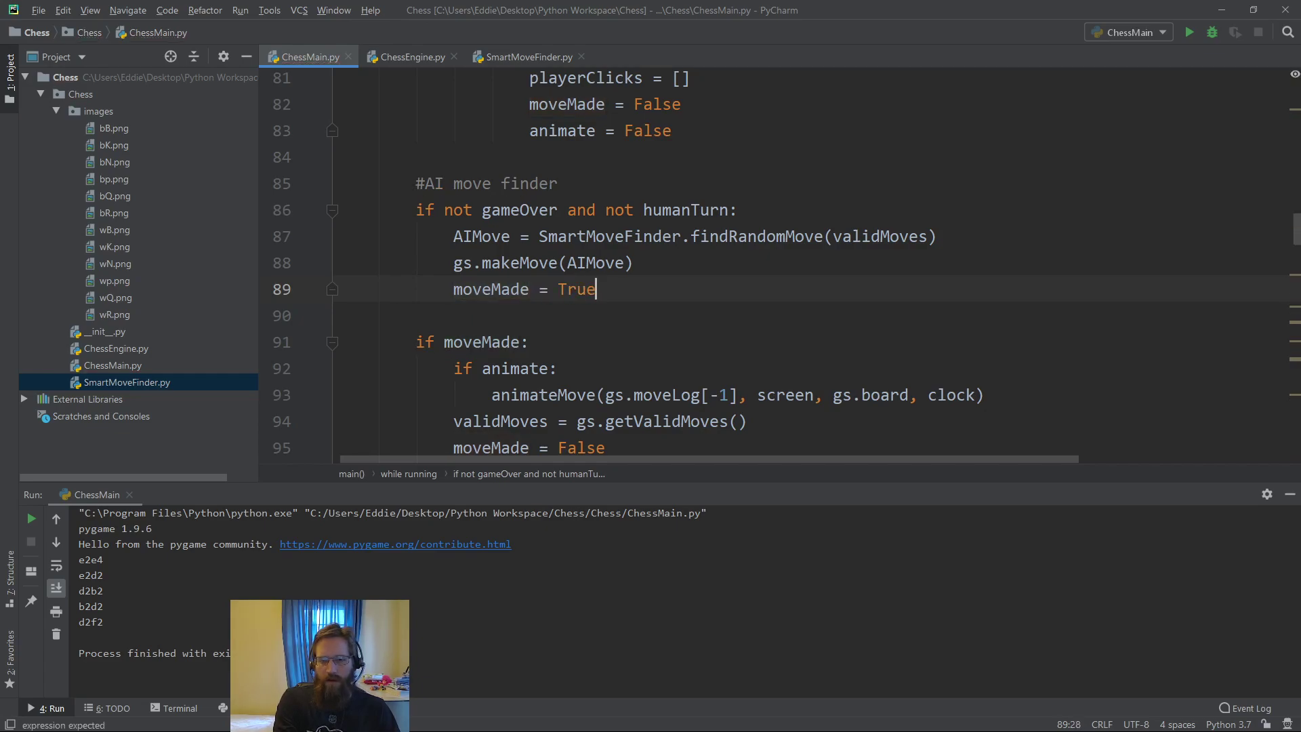
pyautogui.write('animate')
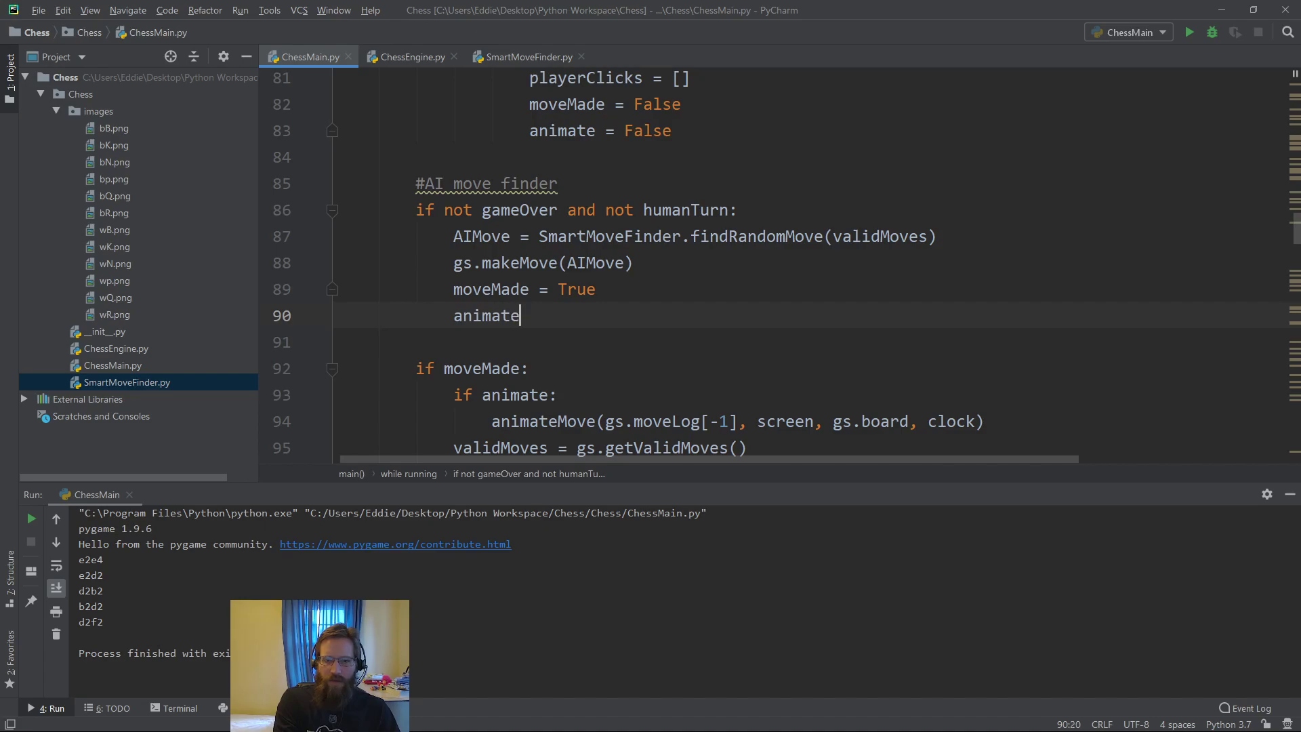
pyautogui.write('= True')
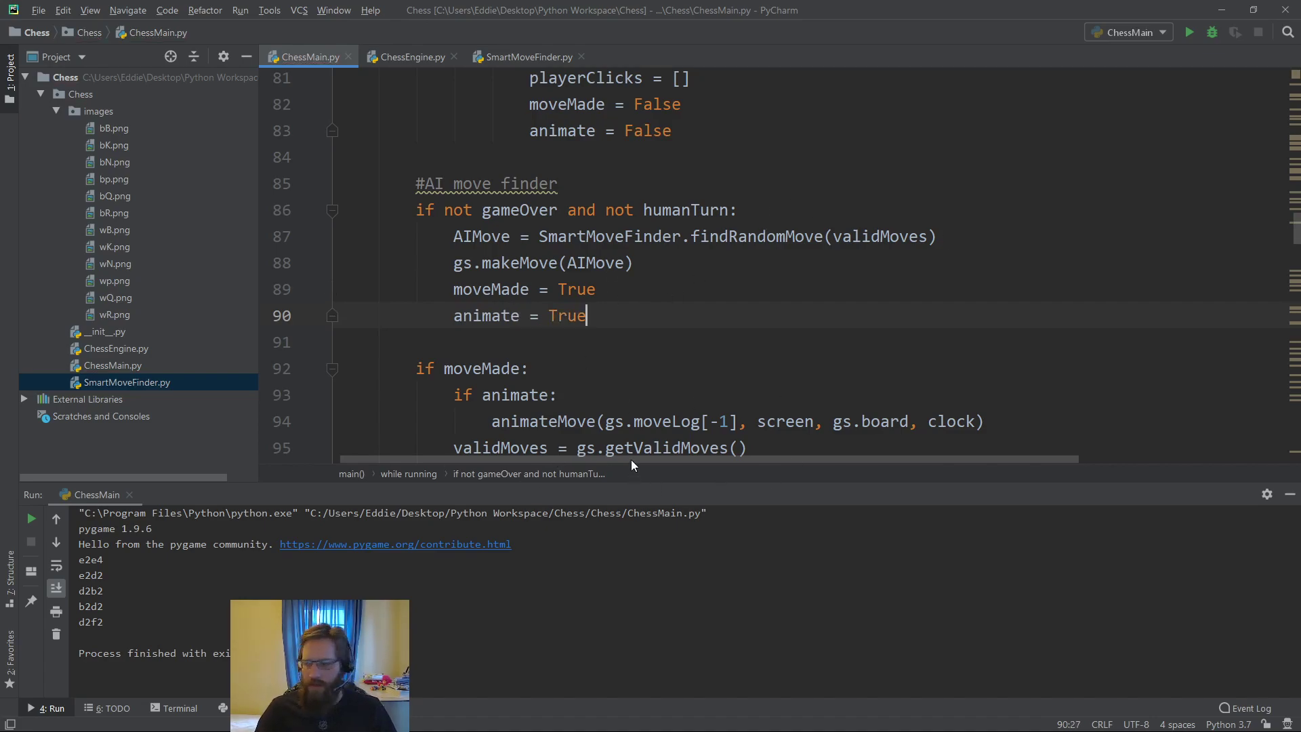
pyautogui.scroll(-3)
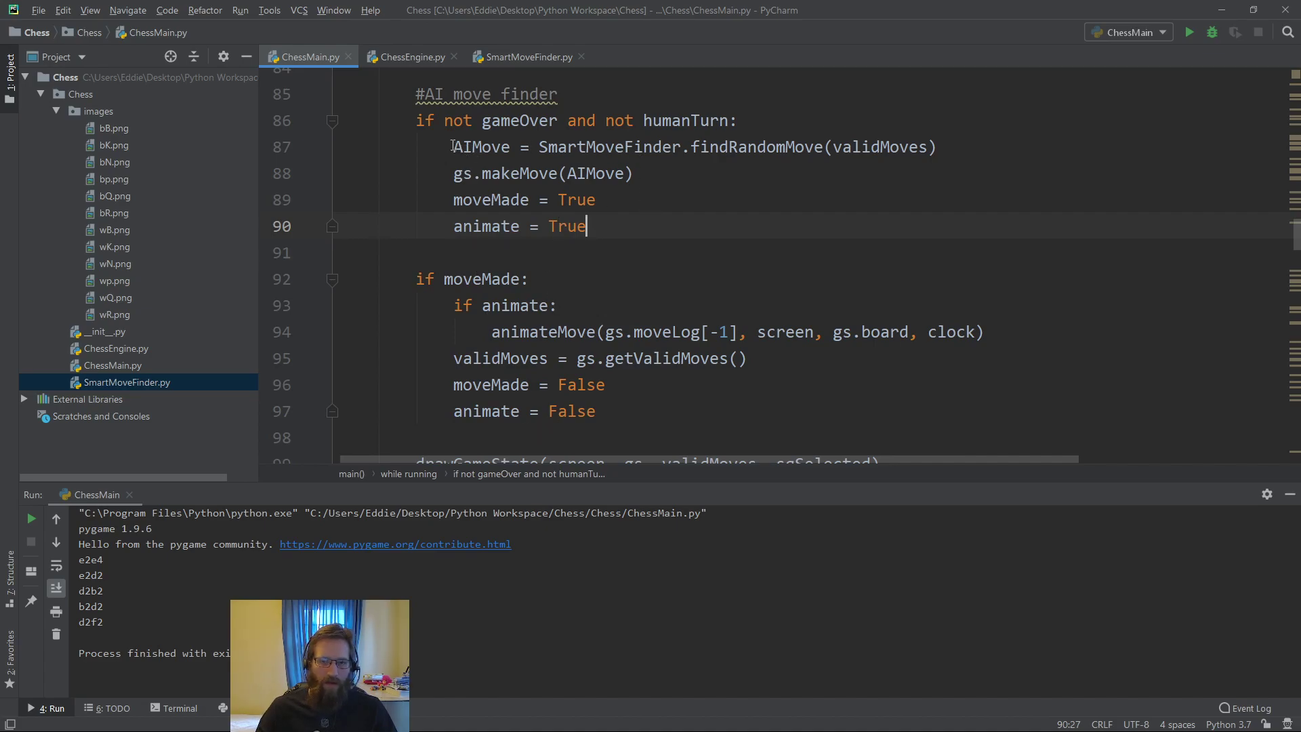
pyautogui.moveTo(538, 147); pyautogui.dragTo(938, 147)
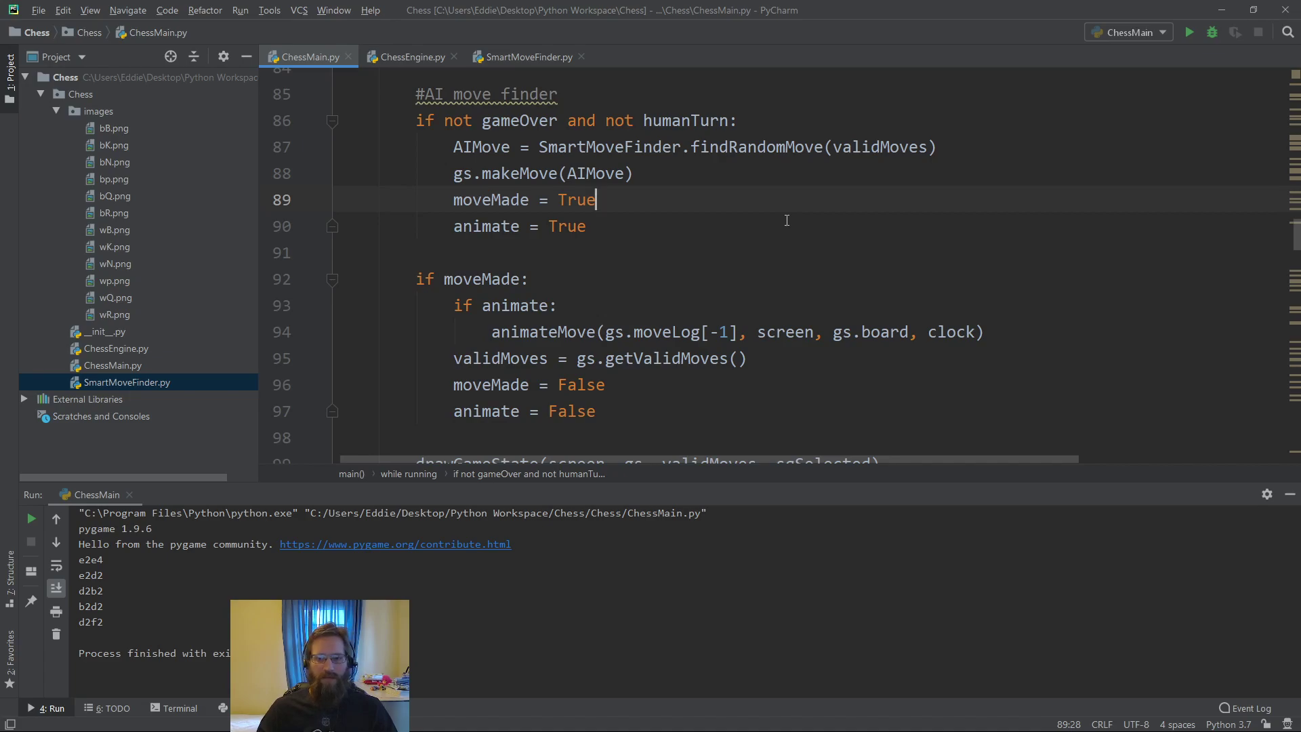
pyautogui.moveTo(647, 230)
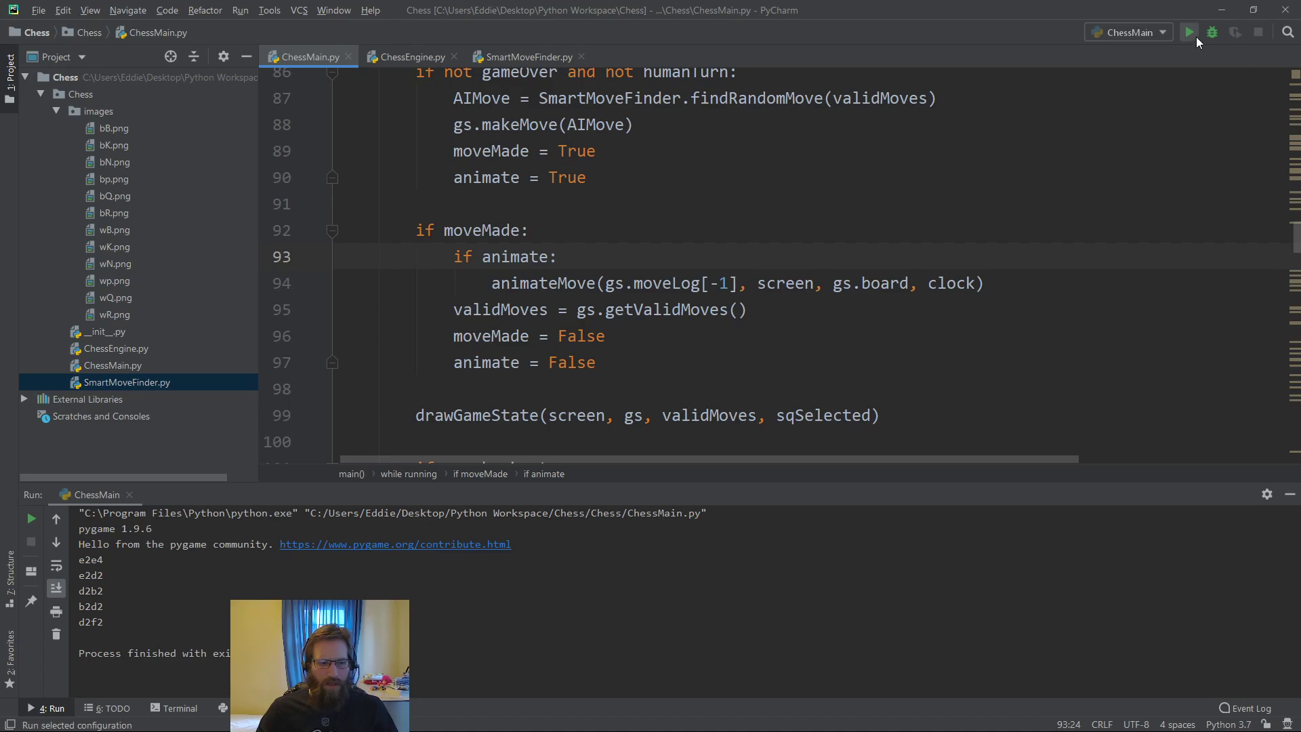
# Run ChessMain and play king's pawn, kingside knight and queen moves against the AI
pyautogui.click(1188, 31)
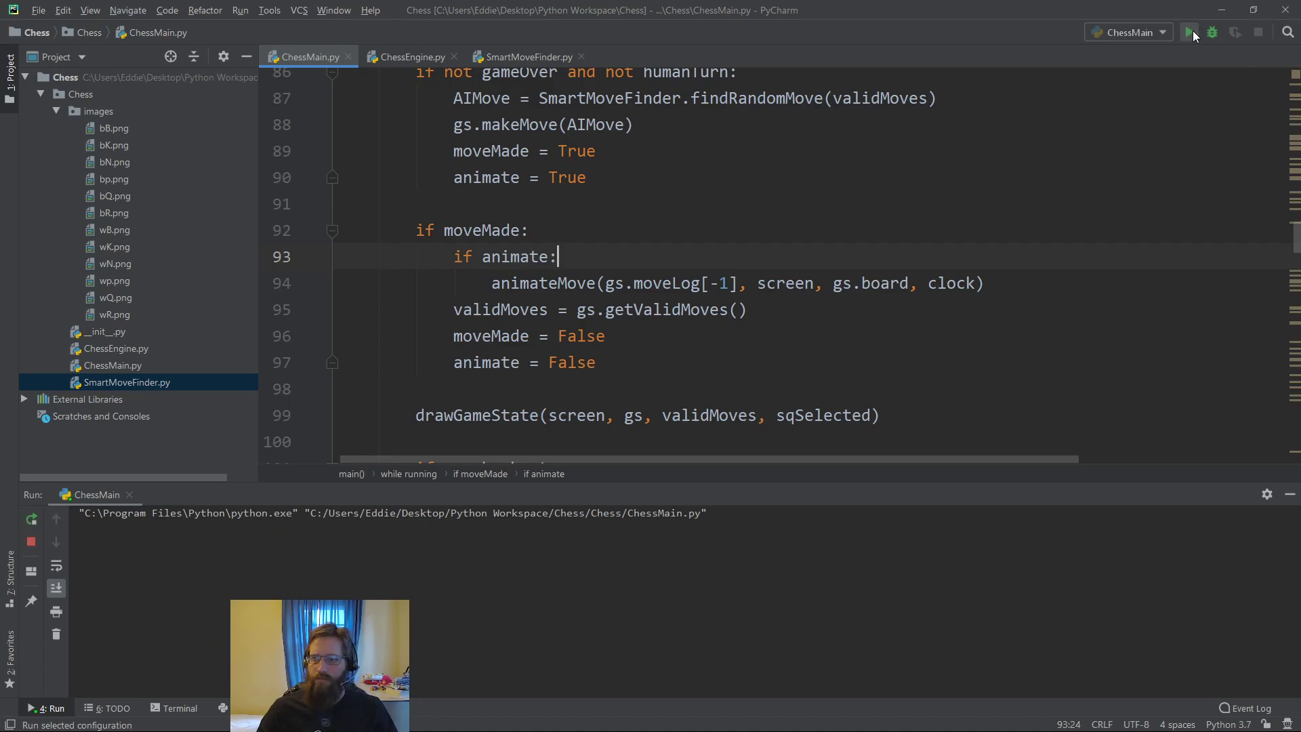
pyautogui.click(1188, 31)
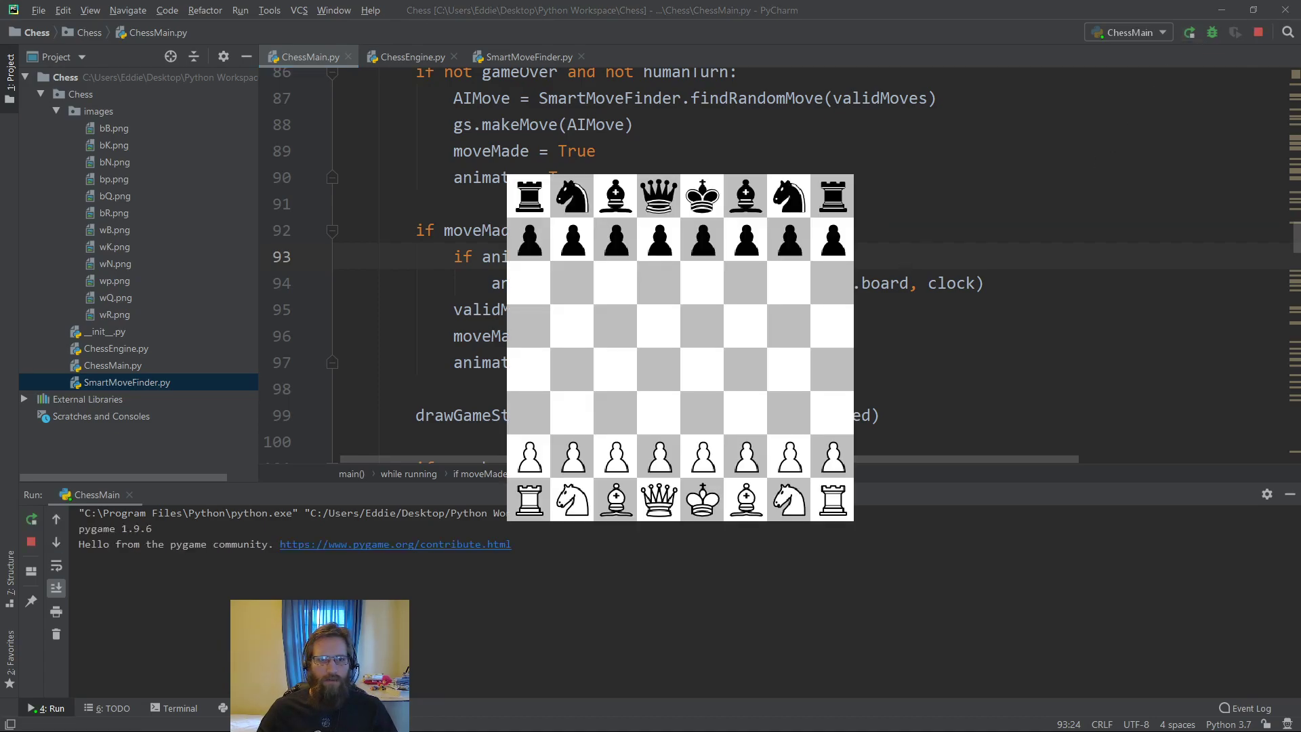
pyautogui.click(702, 456)
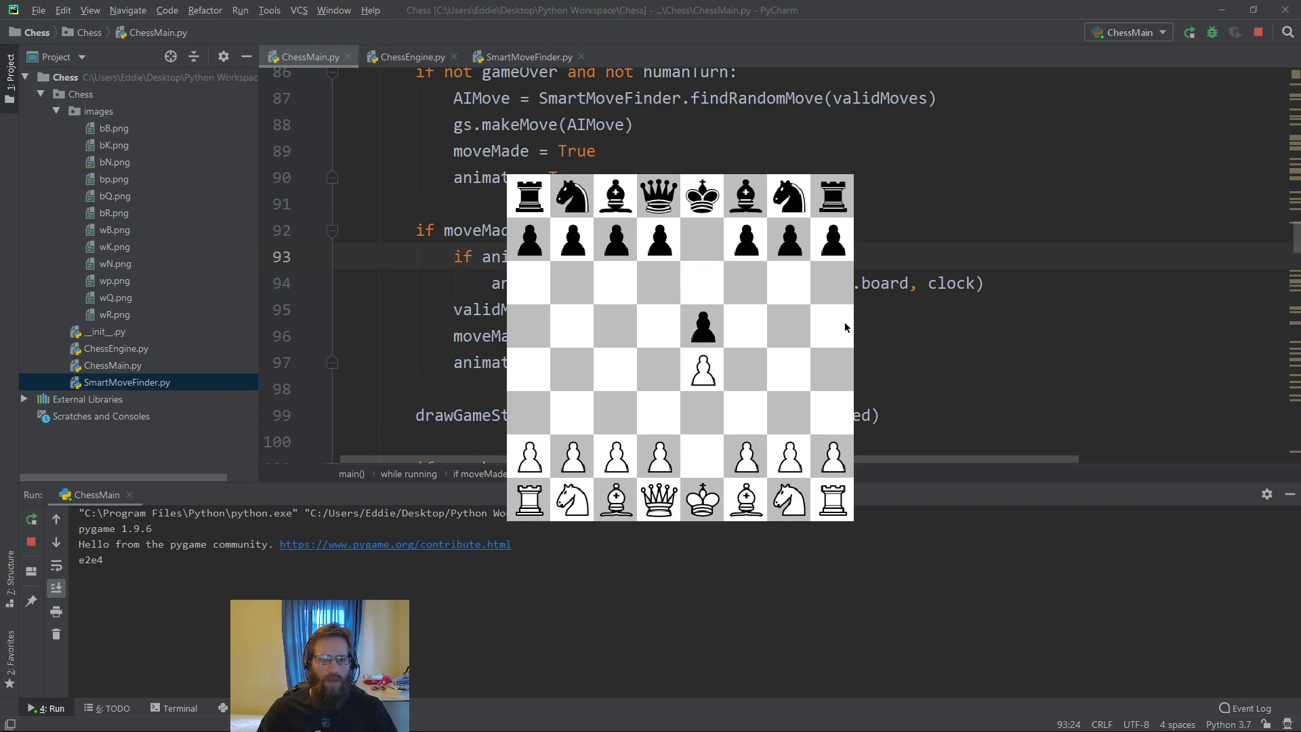
pyautogui.moveTo(722, 463)
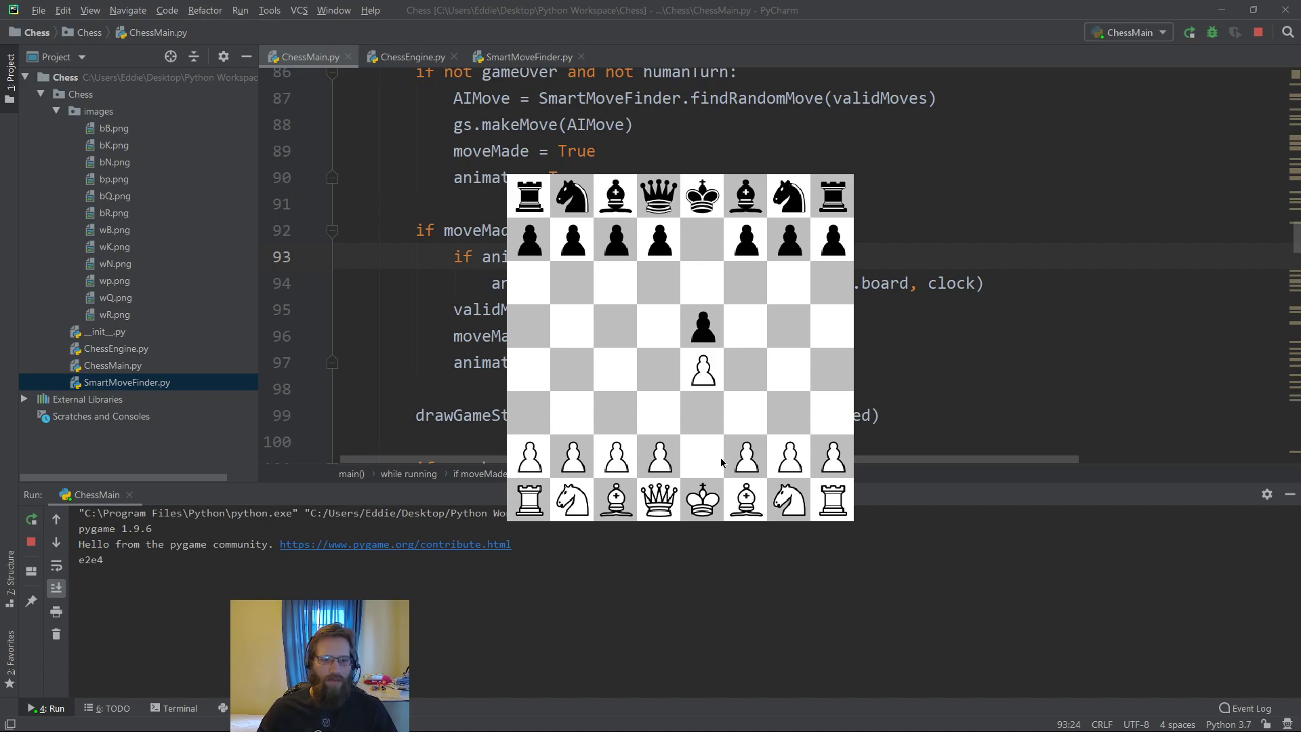
pyautogui.moveTo(774, 503)
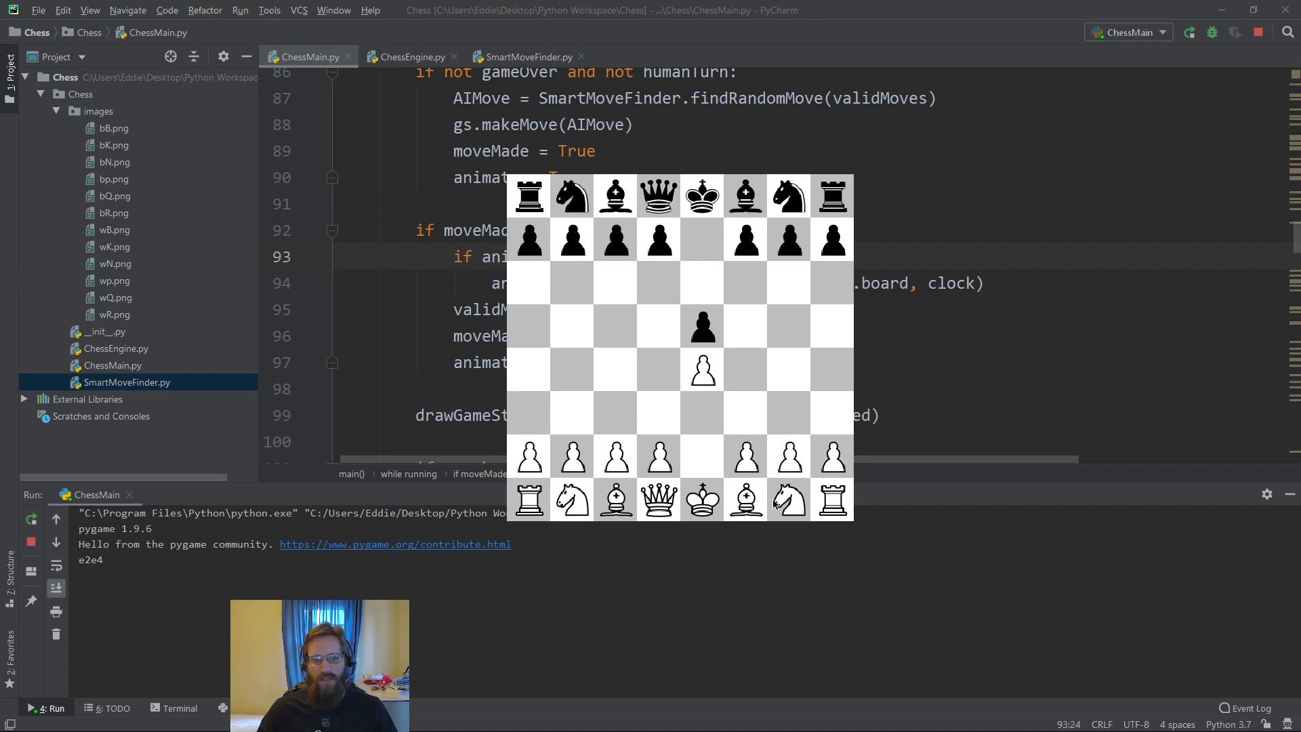
pyautogui.click(788, 500)
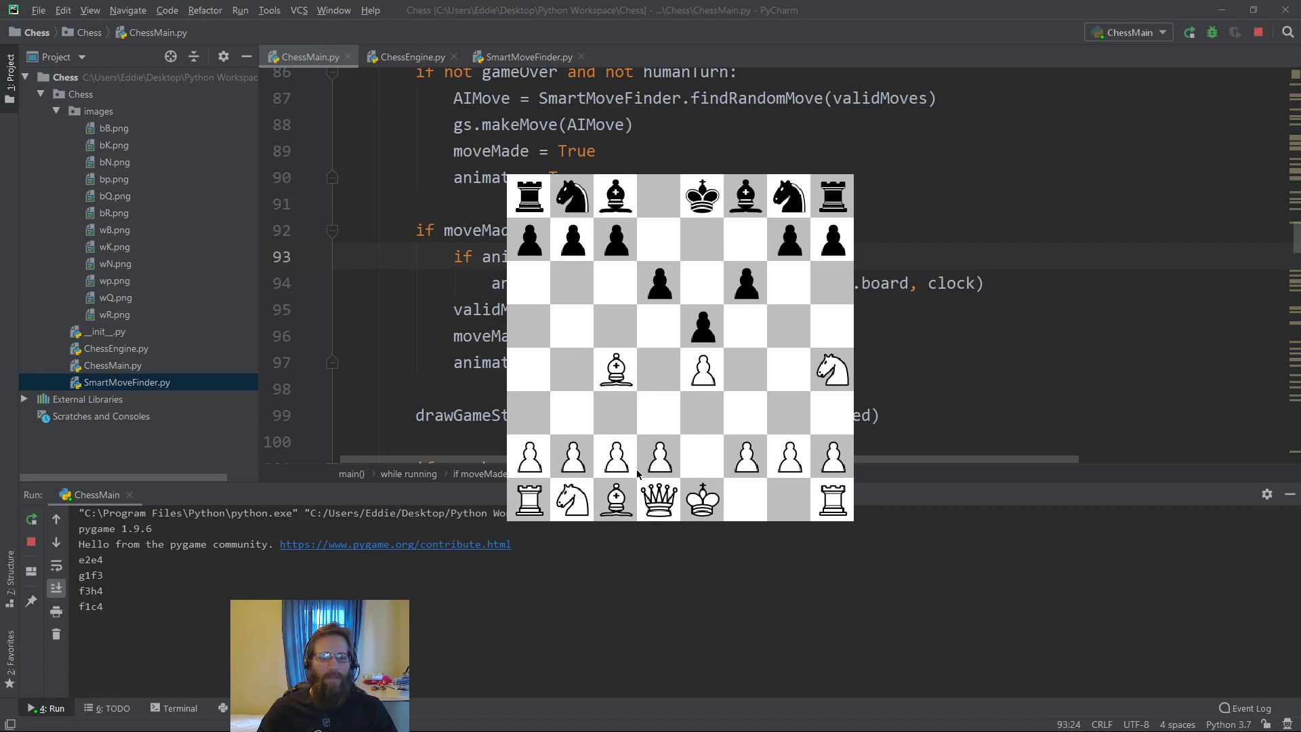
pyautogui.click(658, 500)
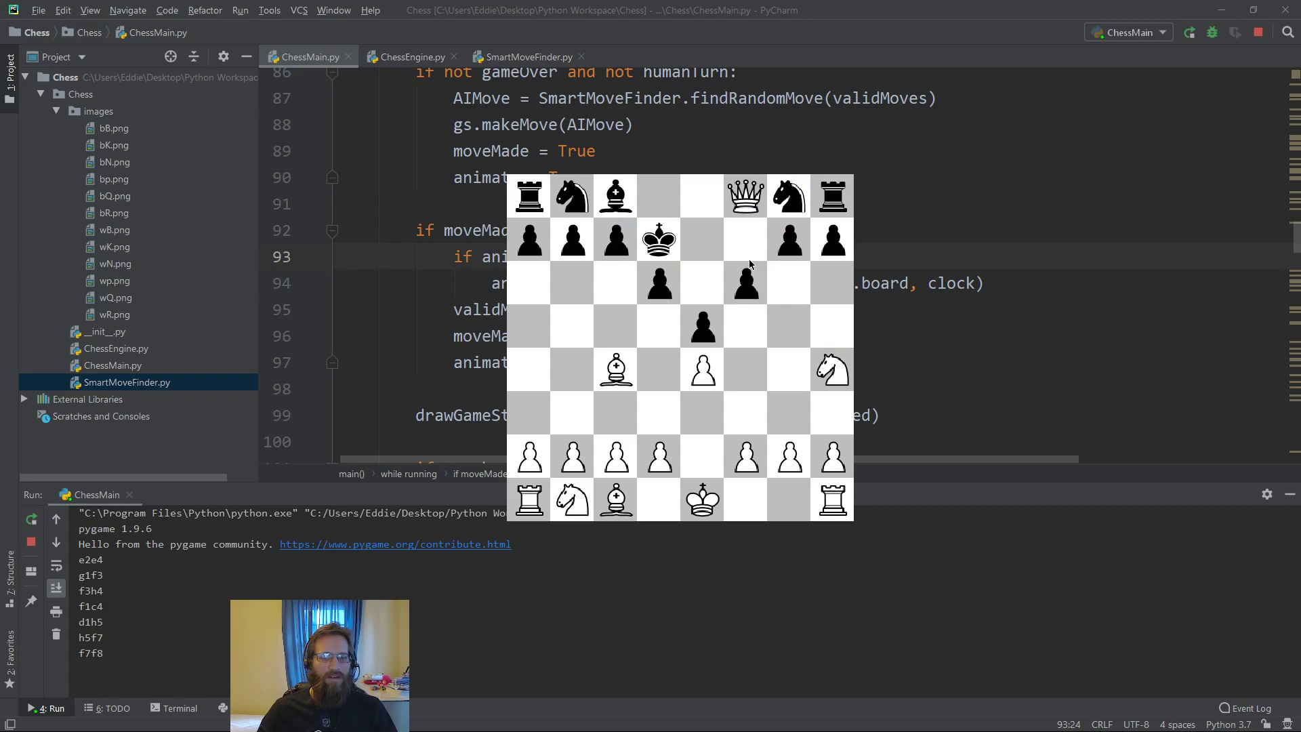
pyautogui.moveTo(764, 324)
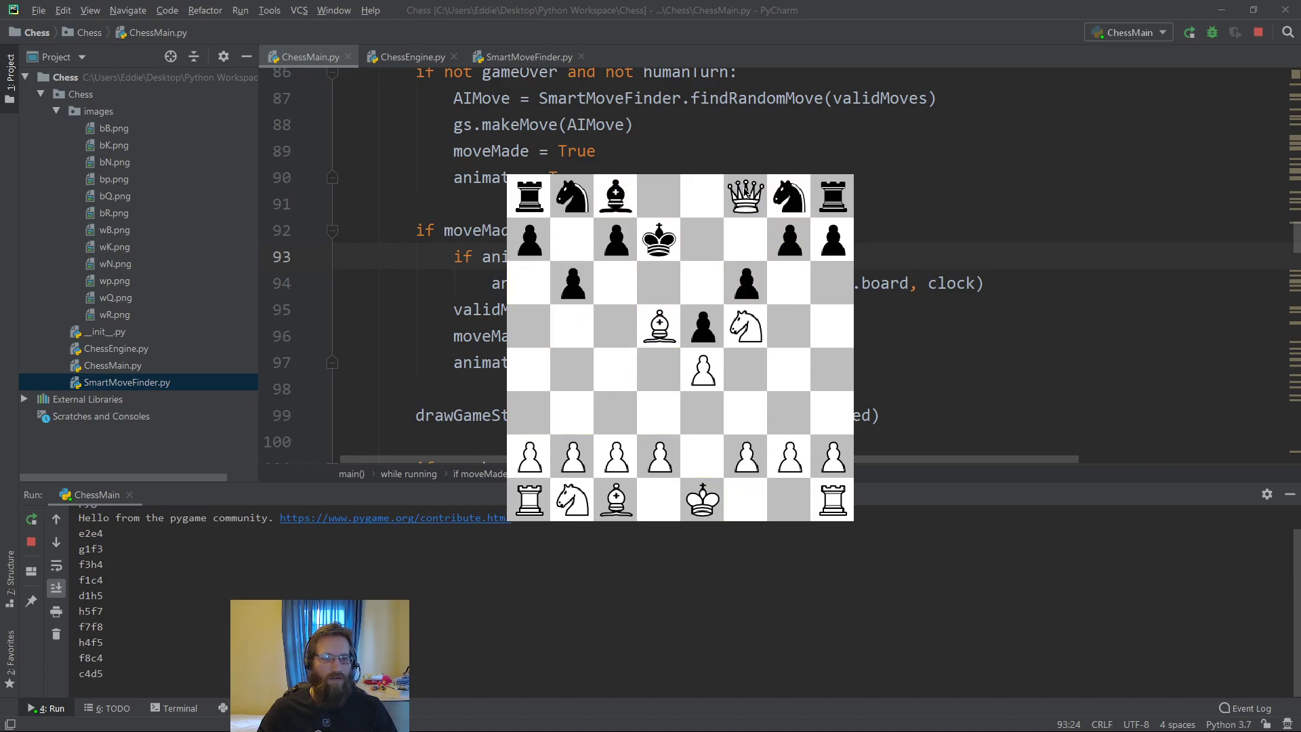
pyautogui.moveTo(677, 315)
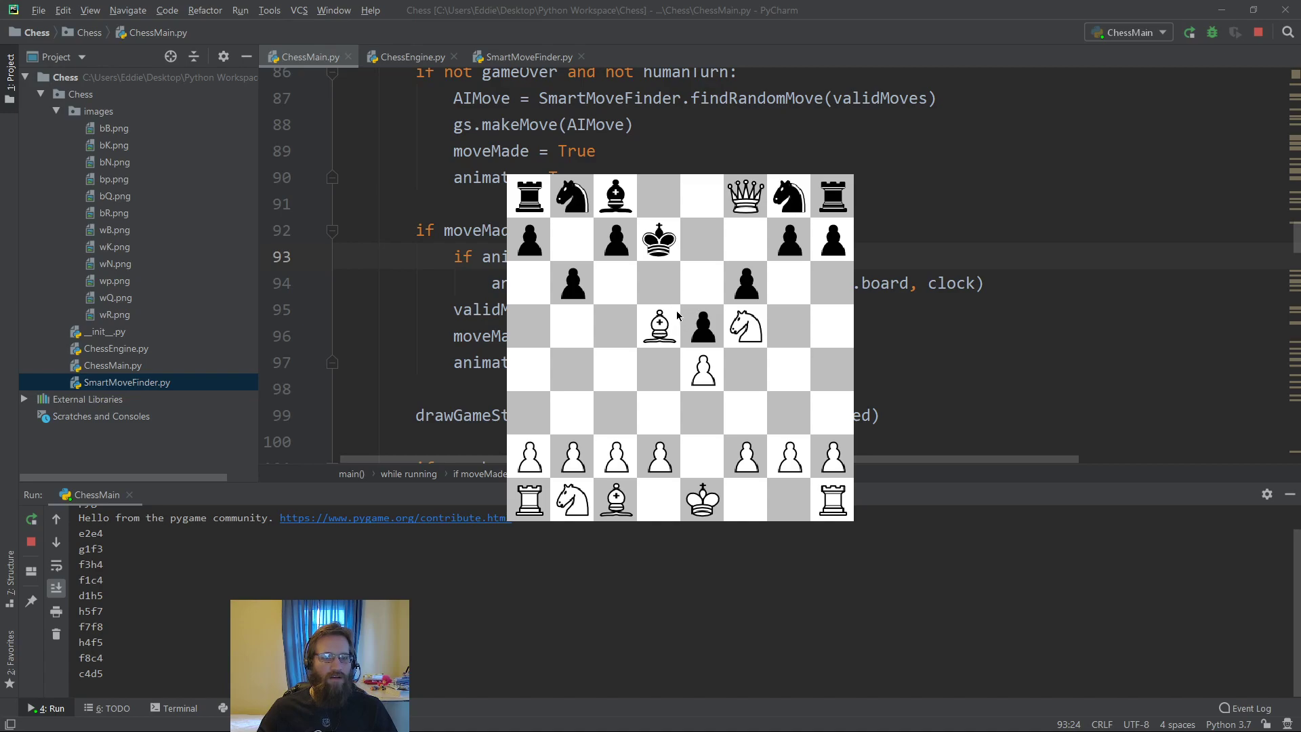
pyautogui.moveTo(669, 339)
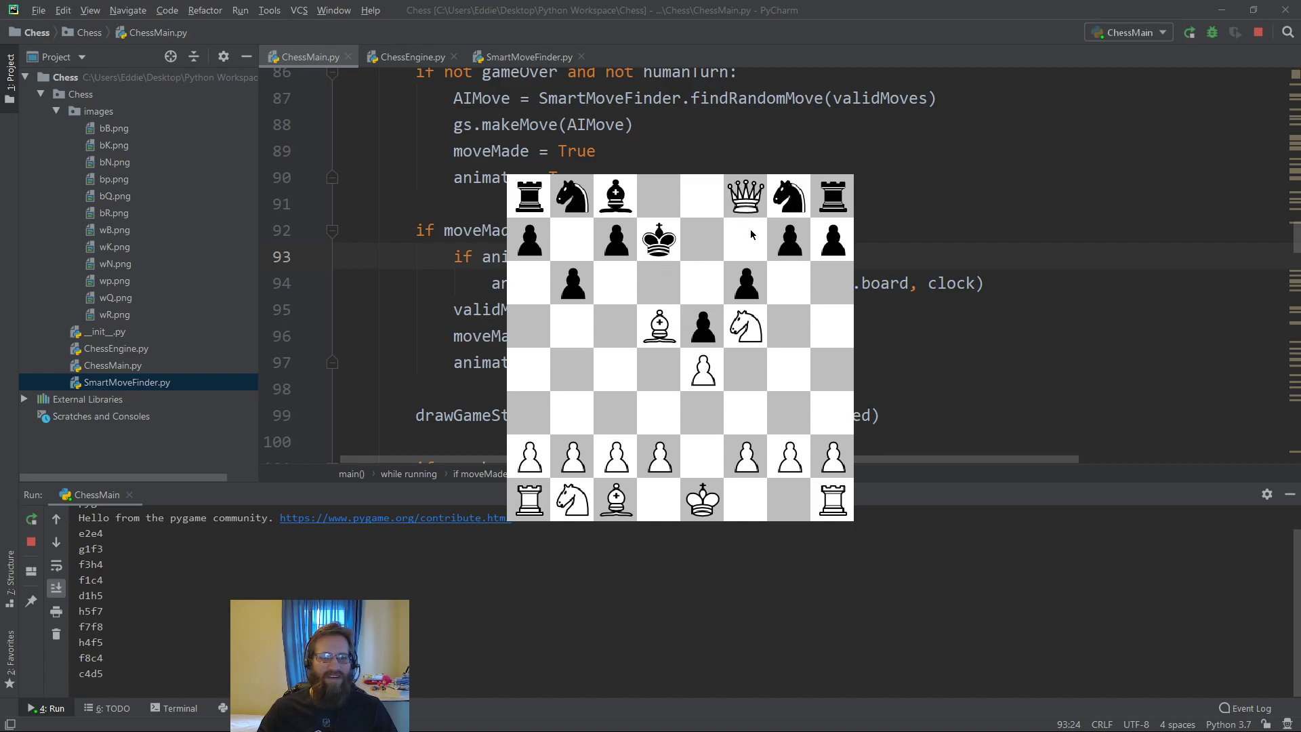
pyautogui.moveTo(844, 235)
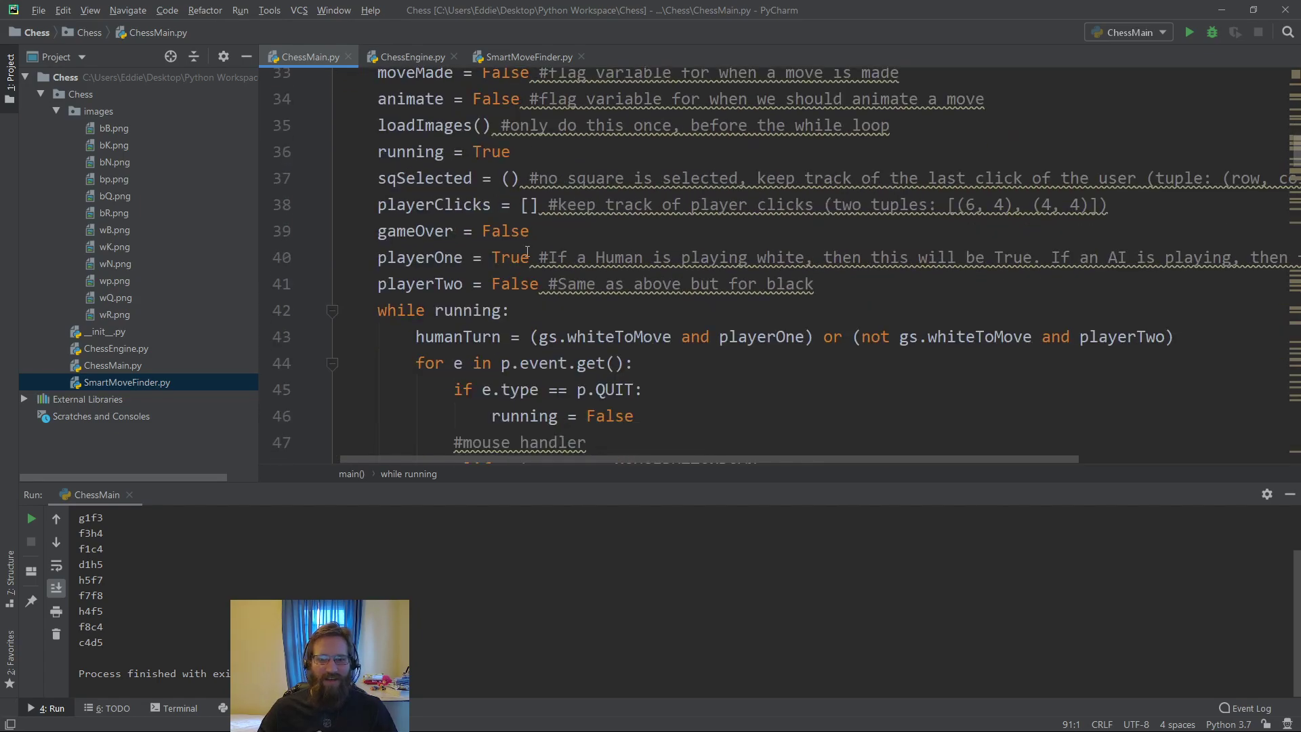
# Change playerOne from True to False and rerun ChessMain for AI-versus-AI
pyautogui.doubleClick(514, 284)
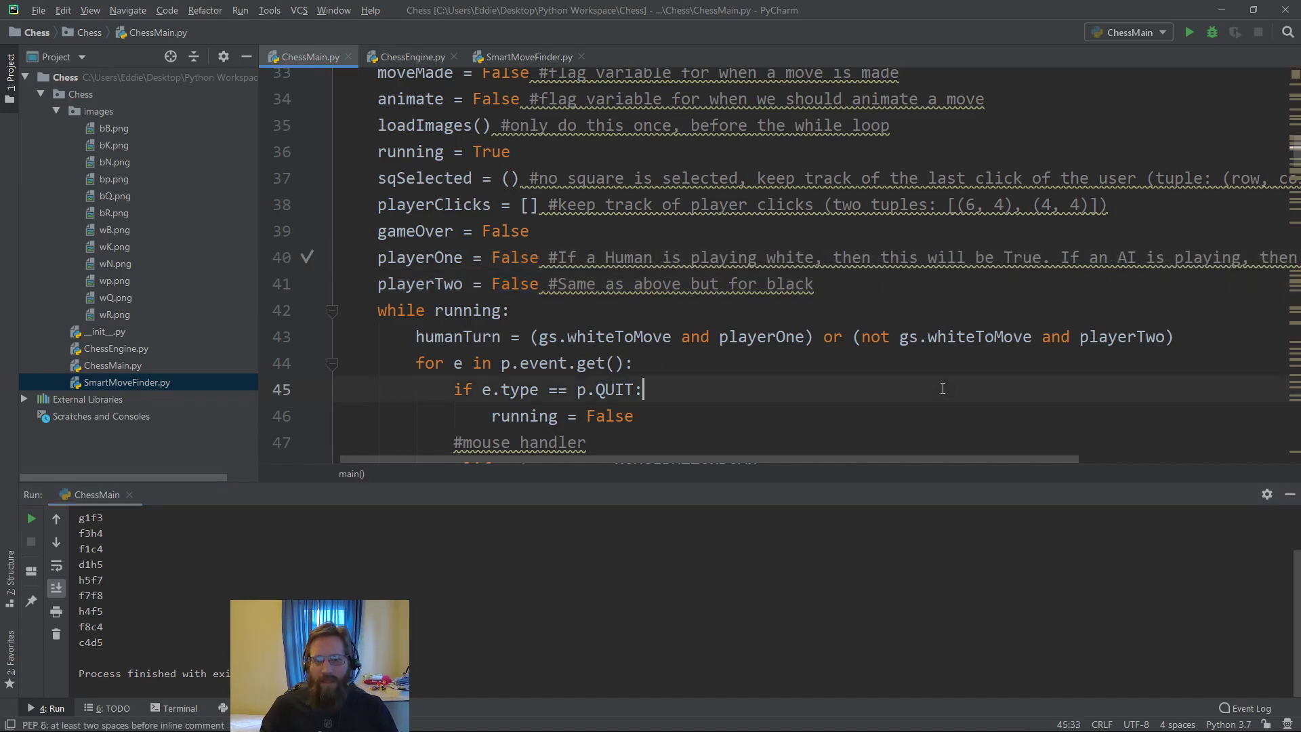
pyautogui.click(1188, 32)
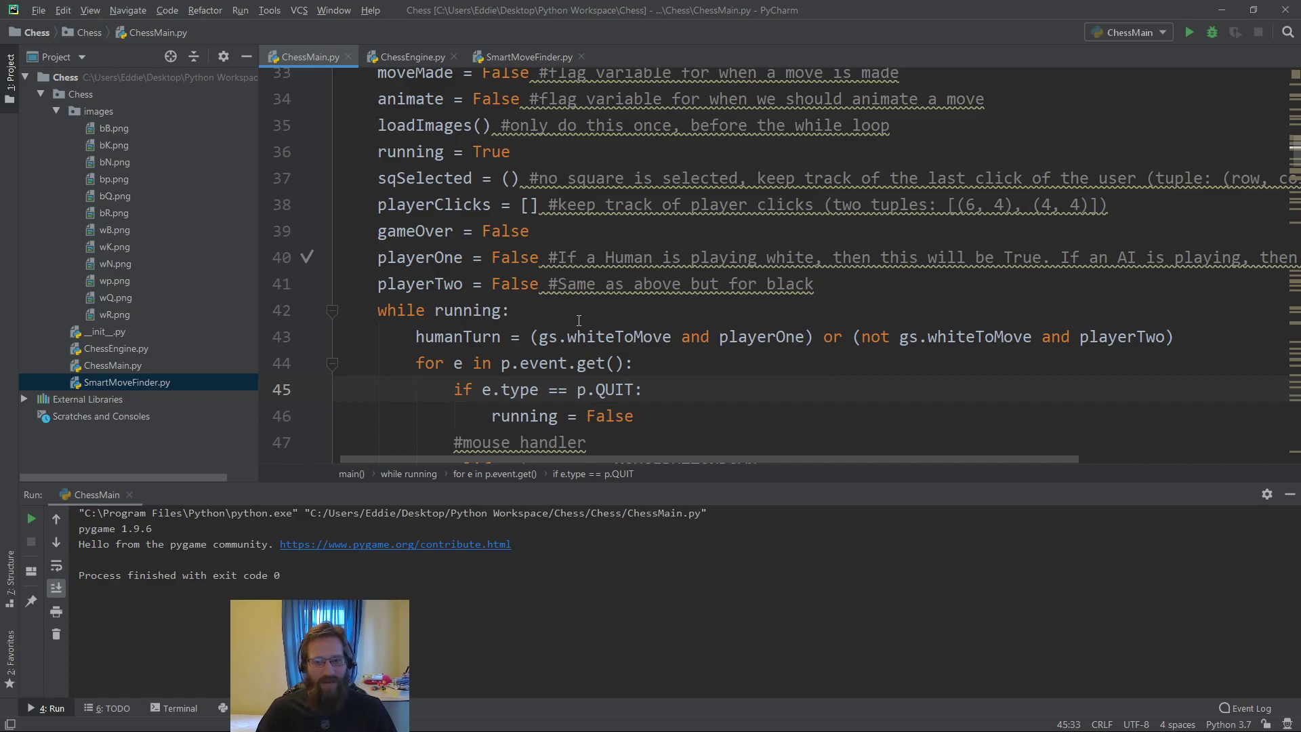
# Scroll to the AI move finder block, then switch to the SmartMoveFinder.py tab
pyautogui.scroll(-3)
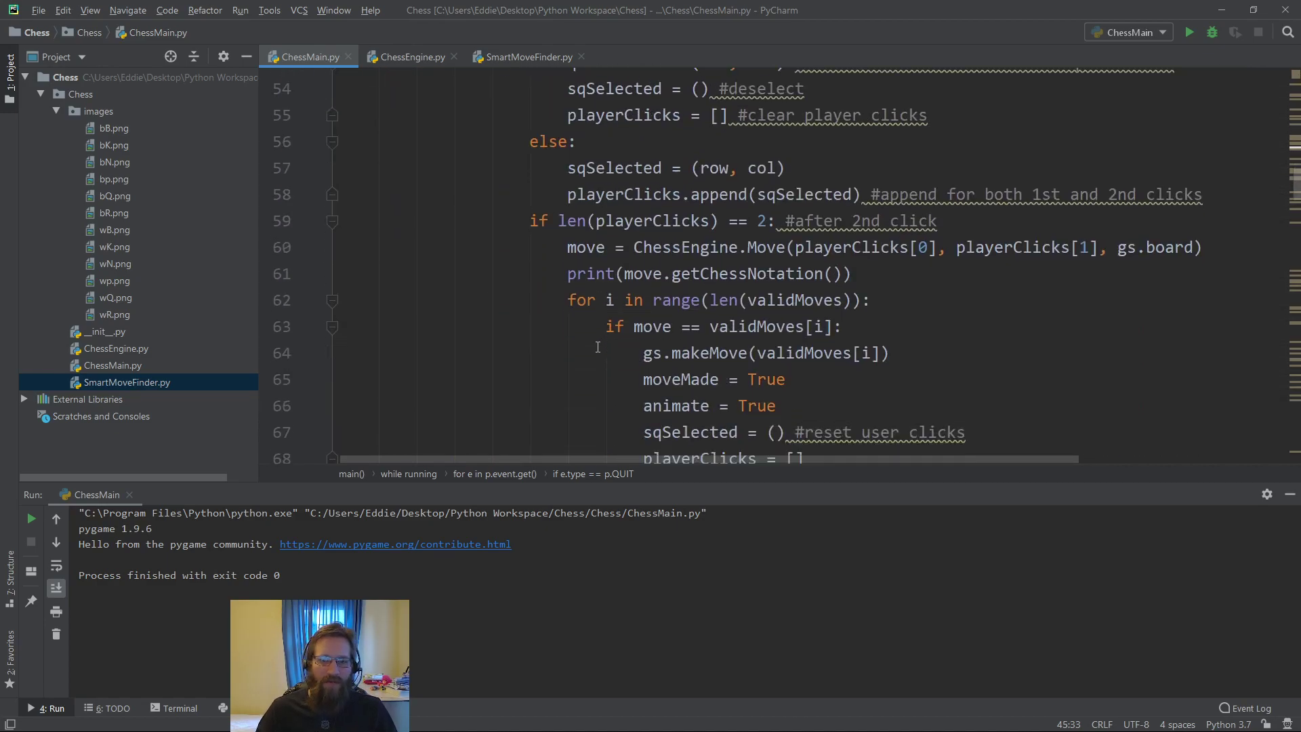
pyautogui.scroll(-3)
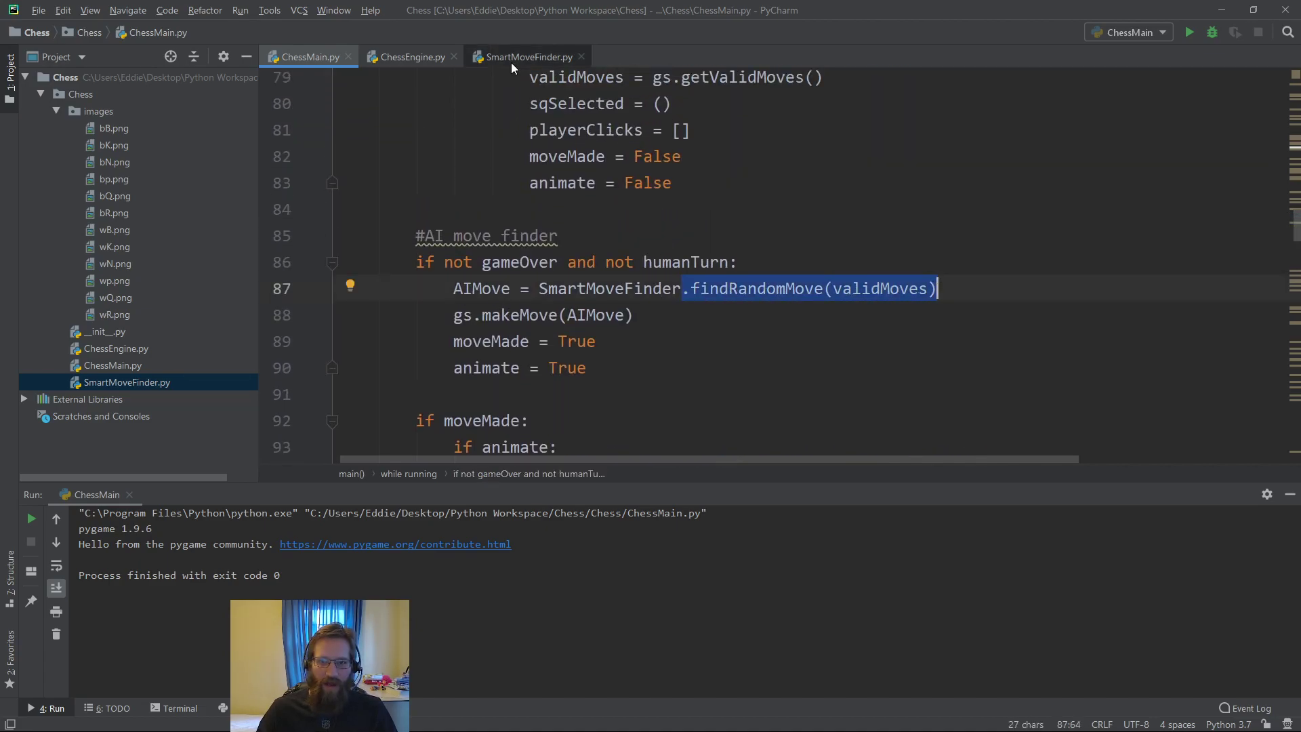
pyautogui.click(528, 57)
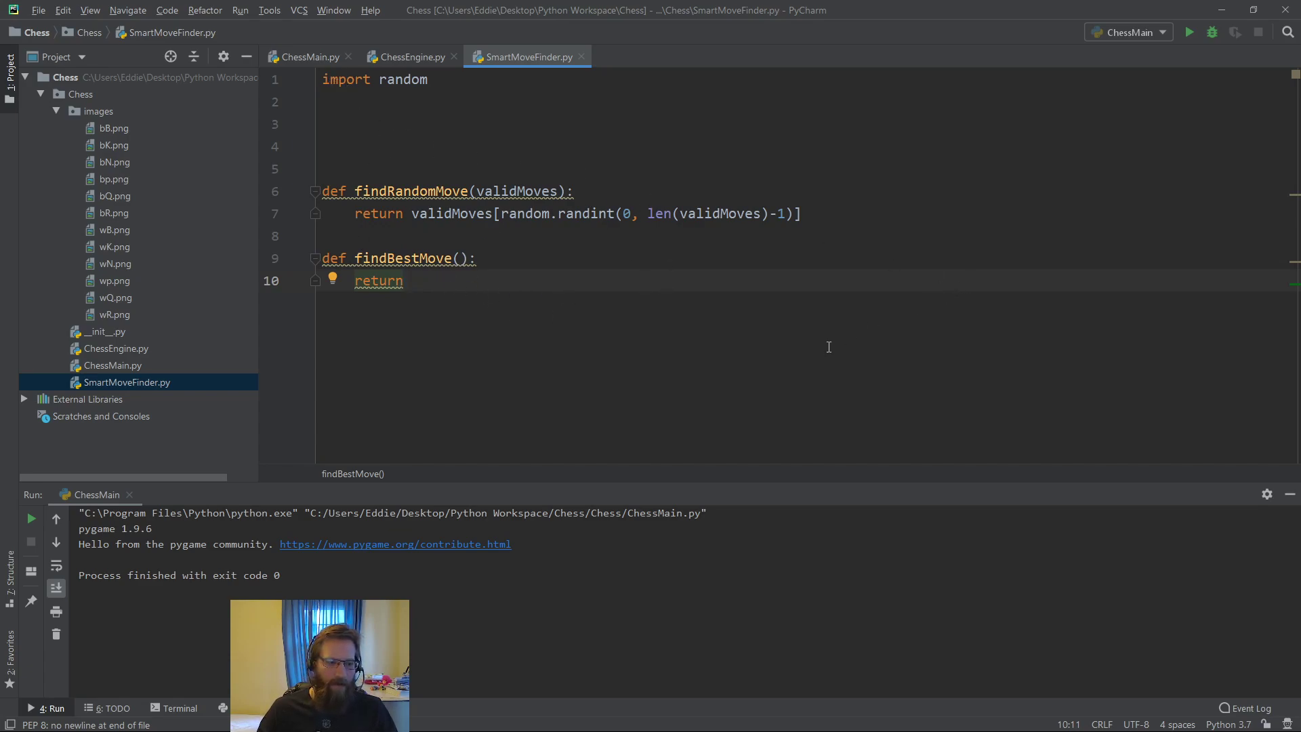
pyautogui.moveTo(303, 407)
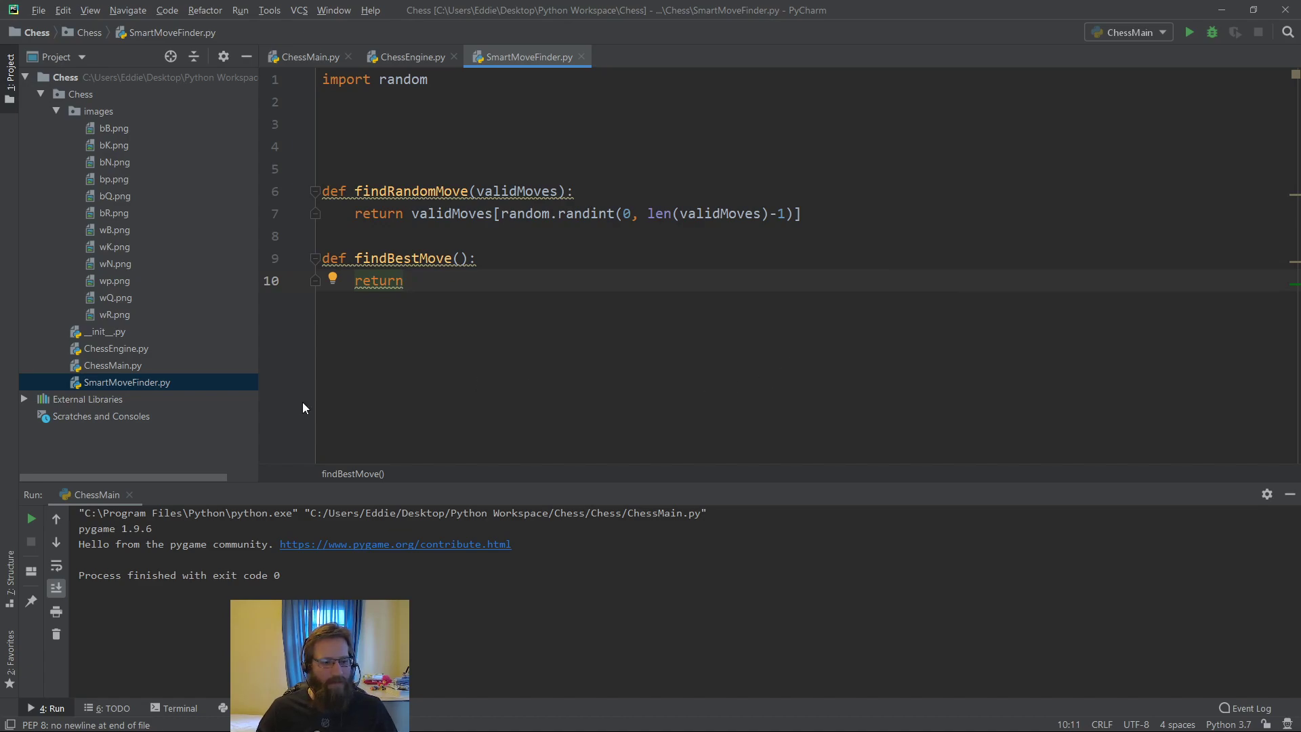